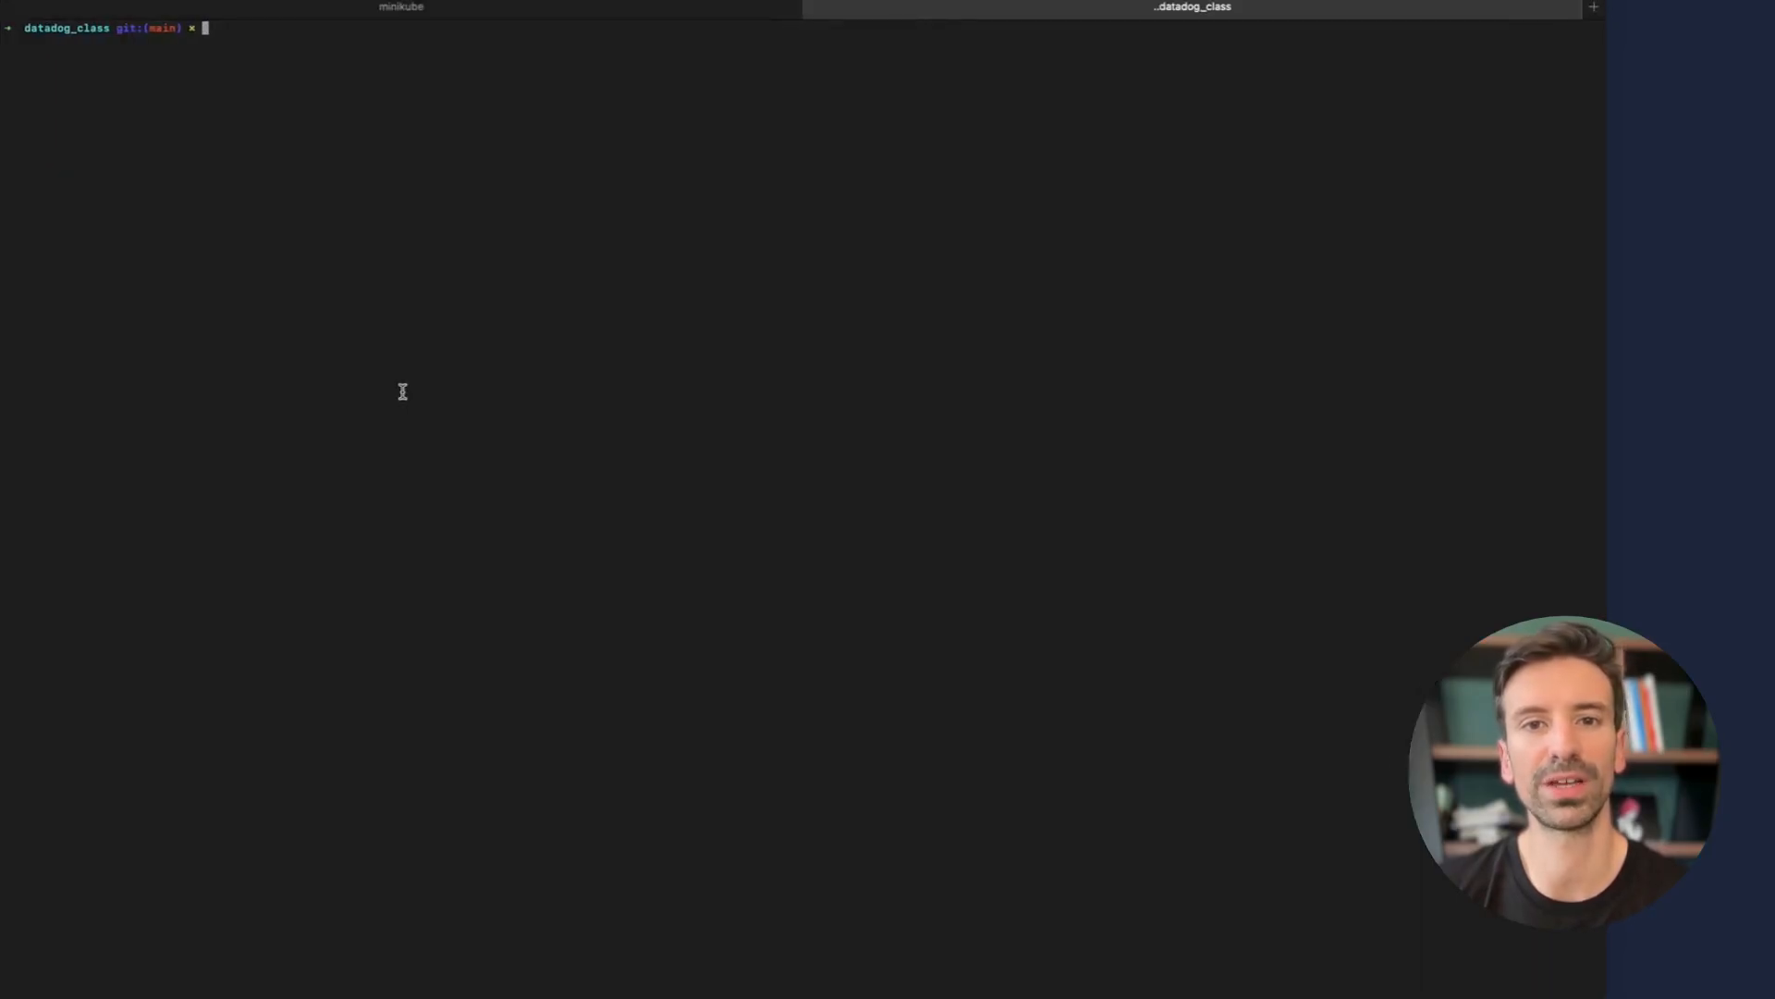
# Run 'k get no' to list the Kubernetes cluster nodes
pyautogui.write('k get no')
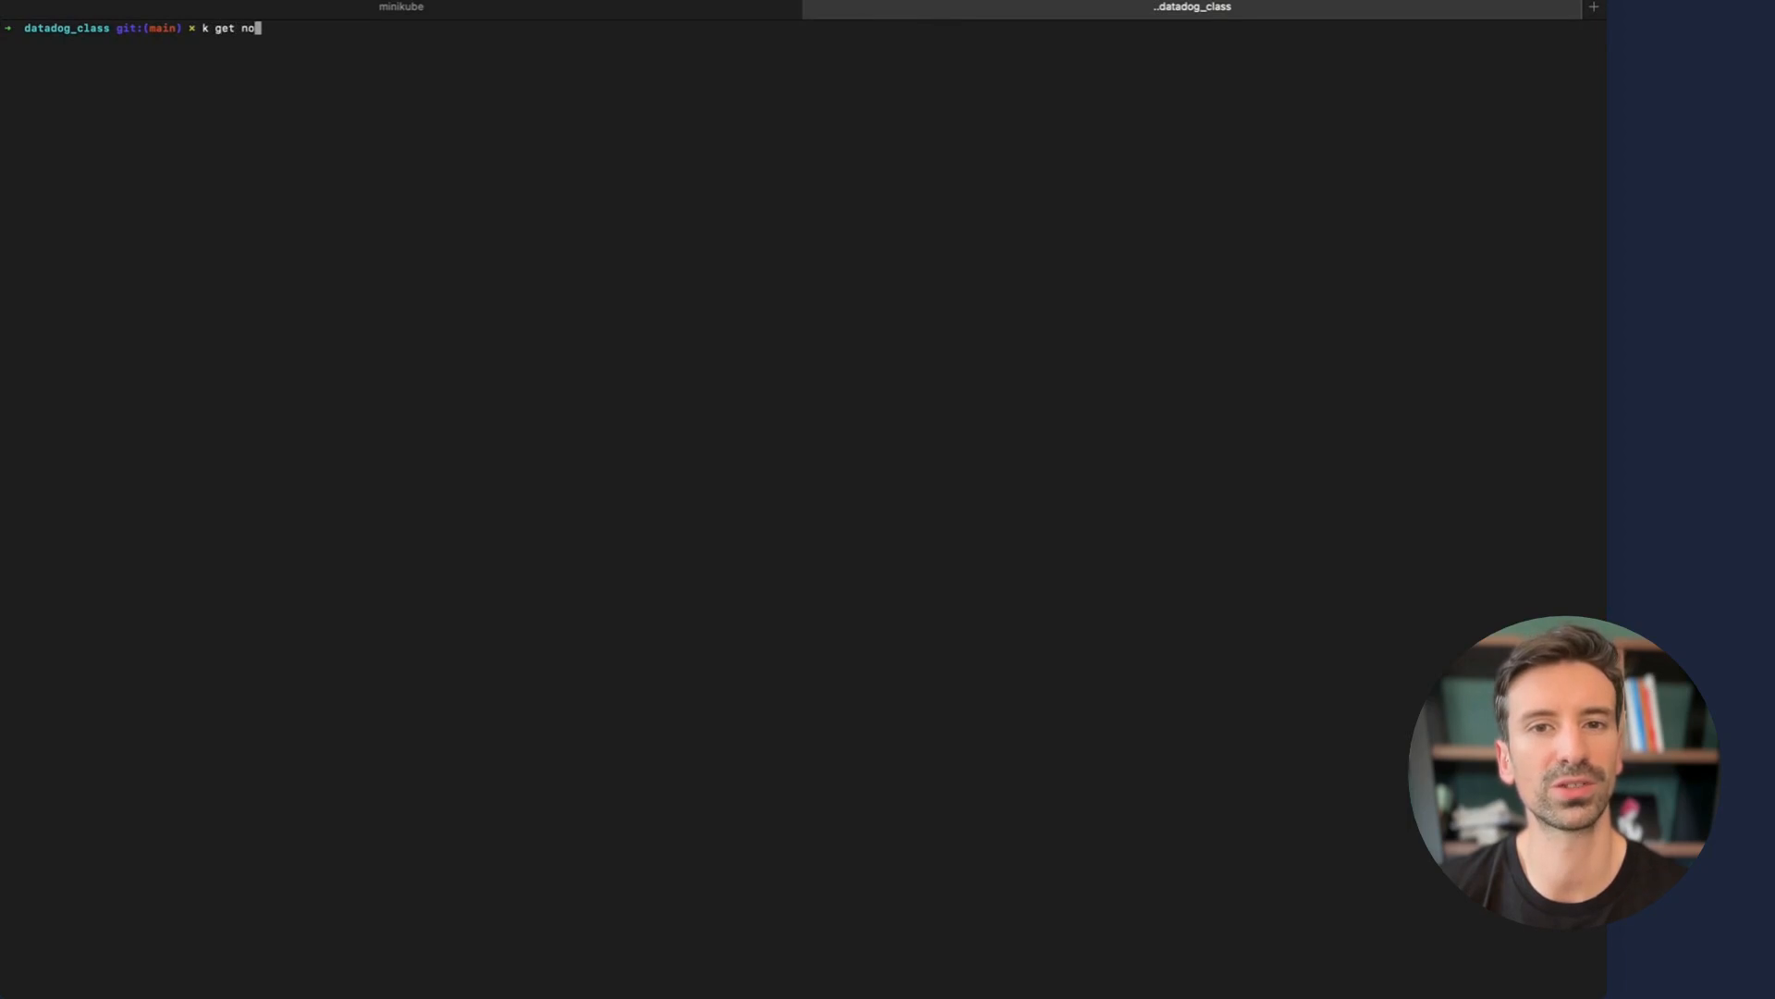
pyautogui.press('Return')
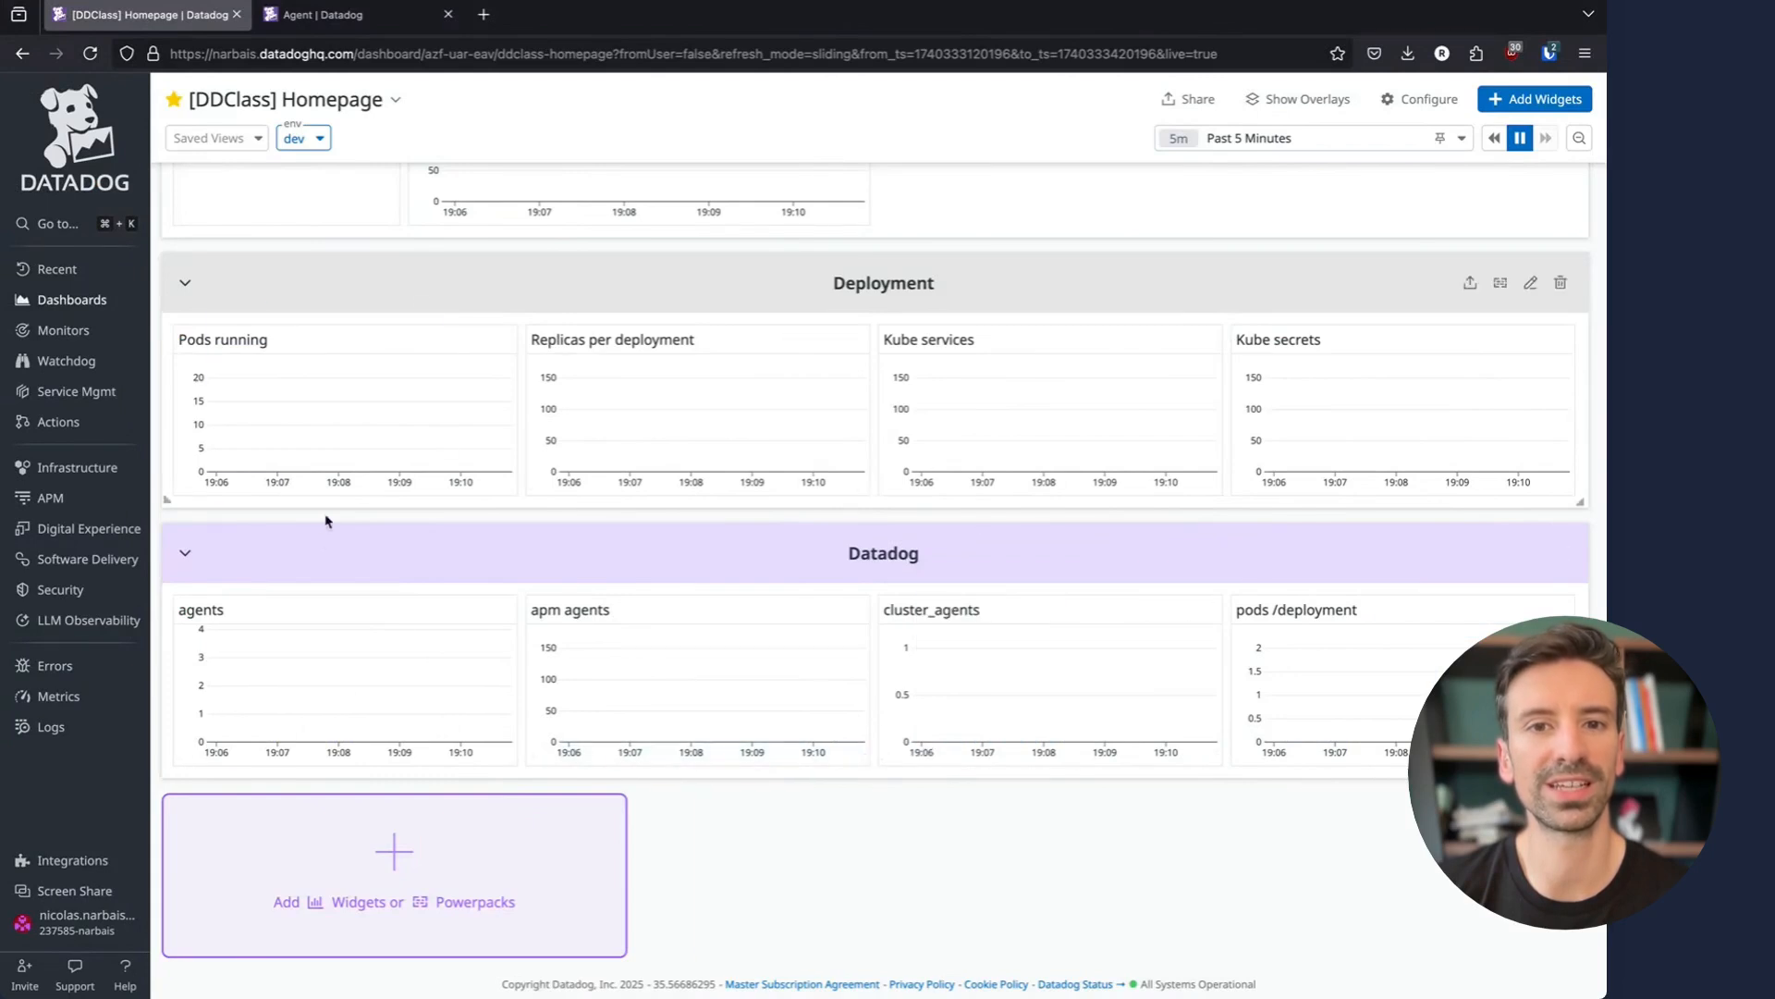
pyautogui.moveTo(923, 647)
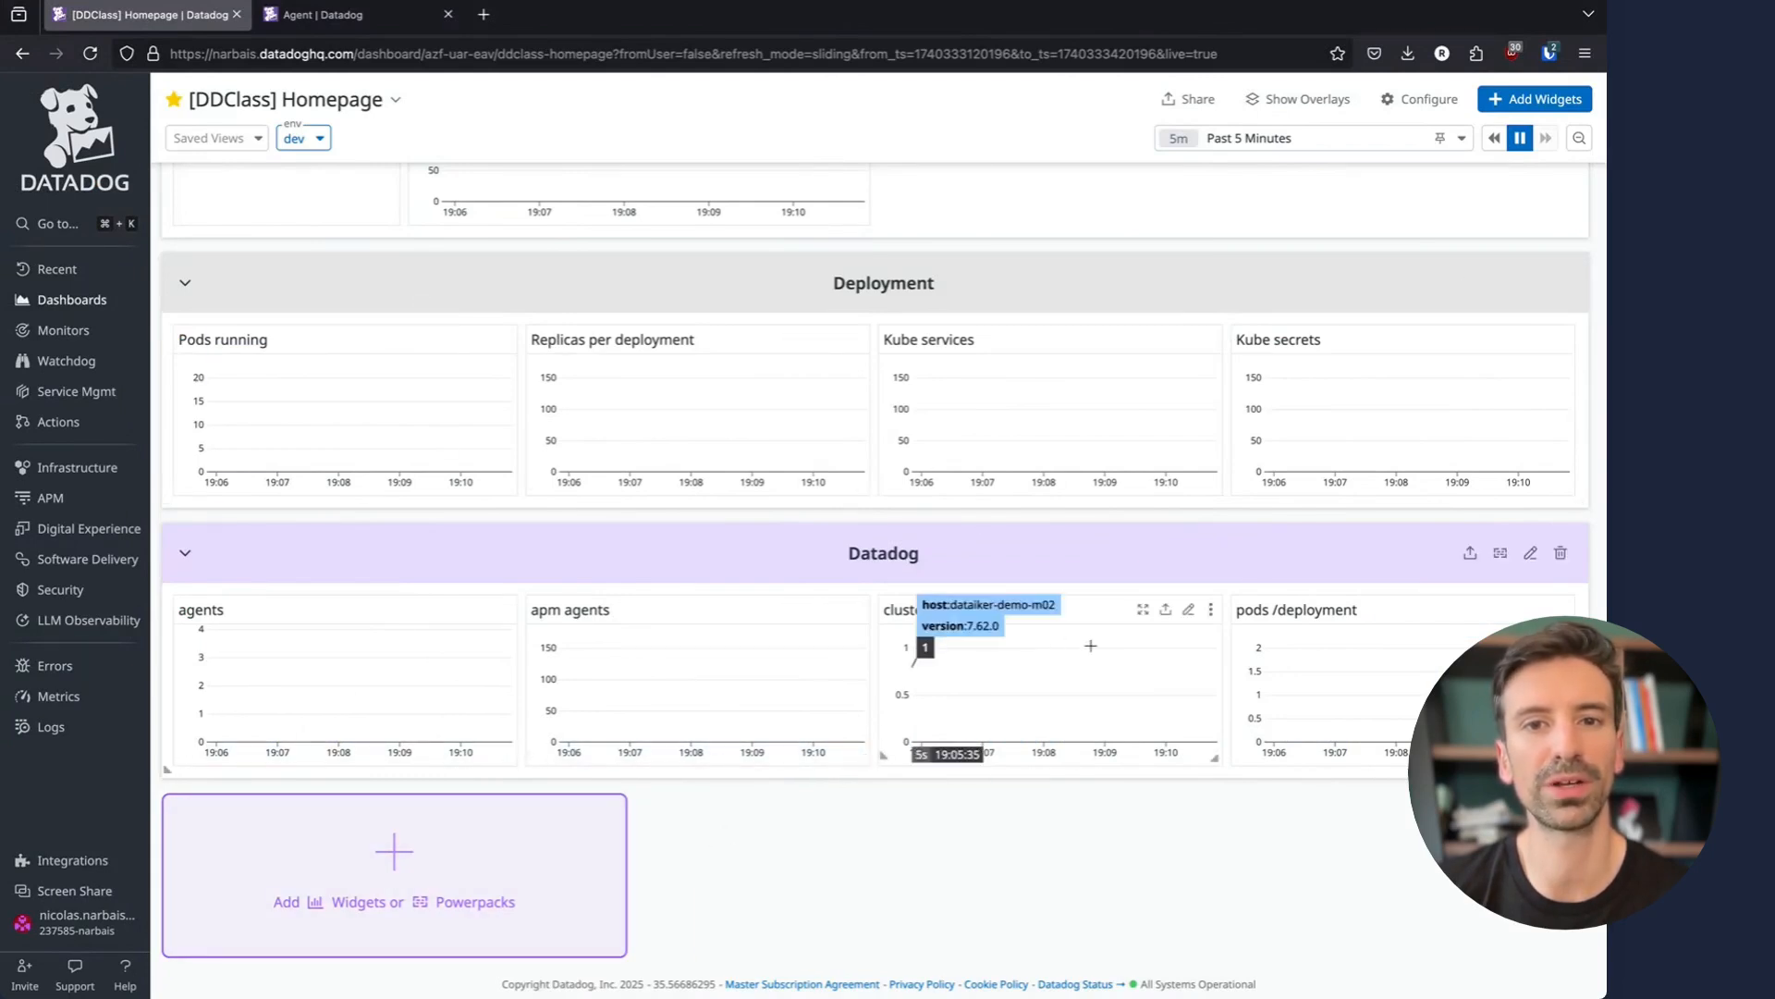
pyautogui.moveTo(938, 856)
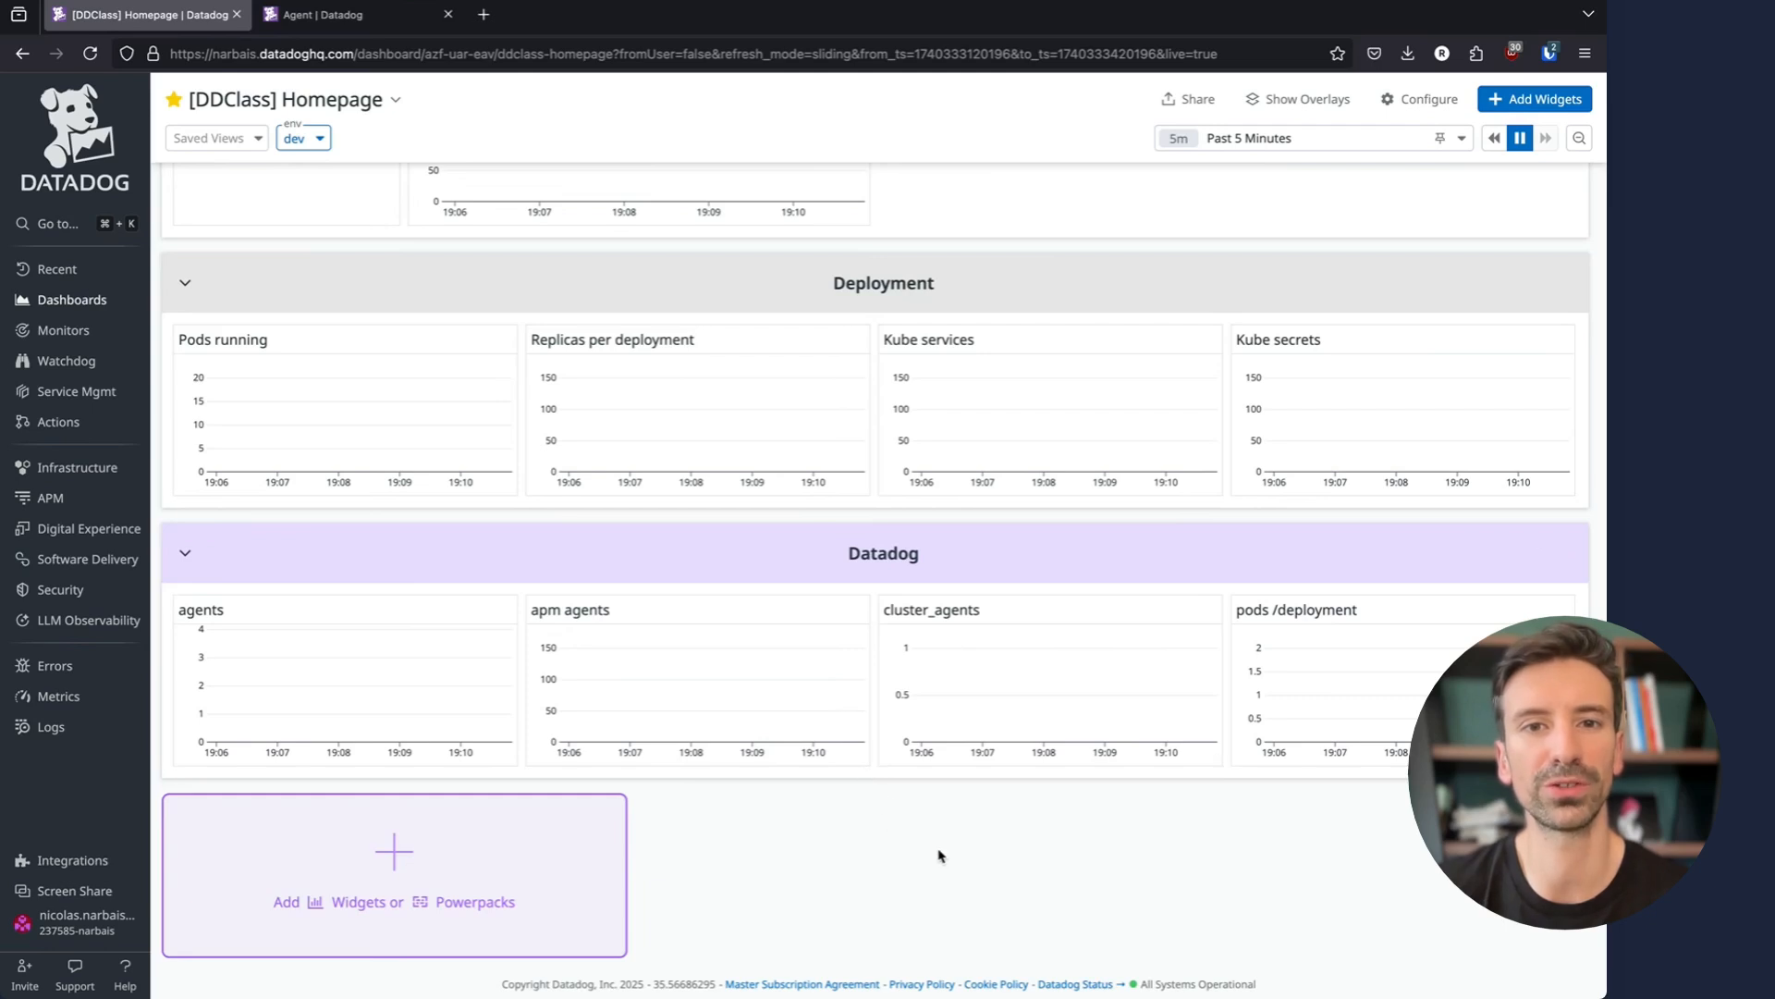
pyautogui.moveTo(892, 745)
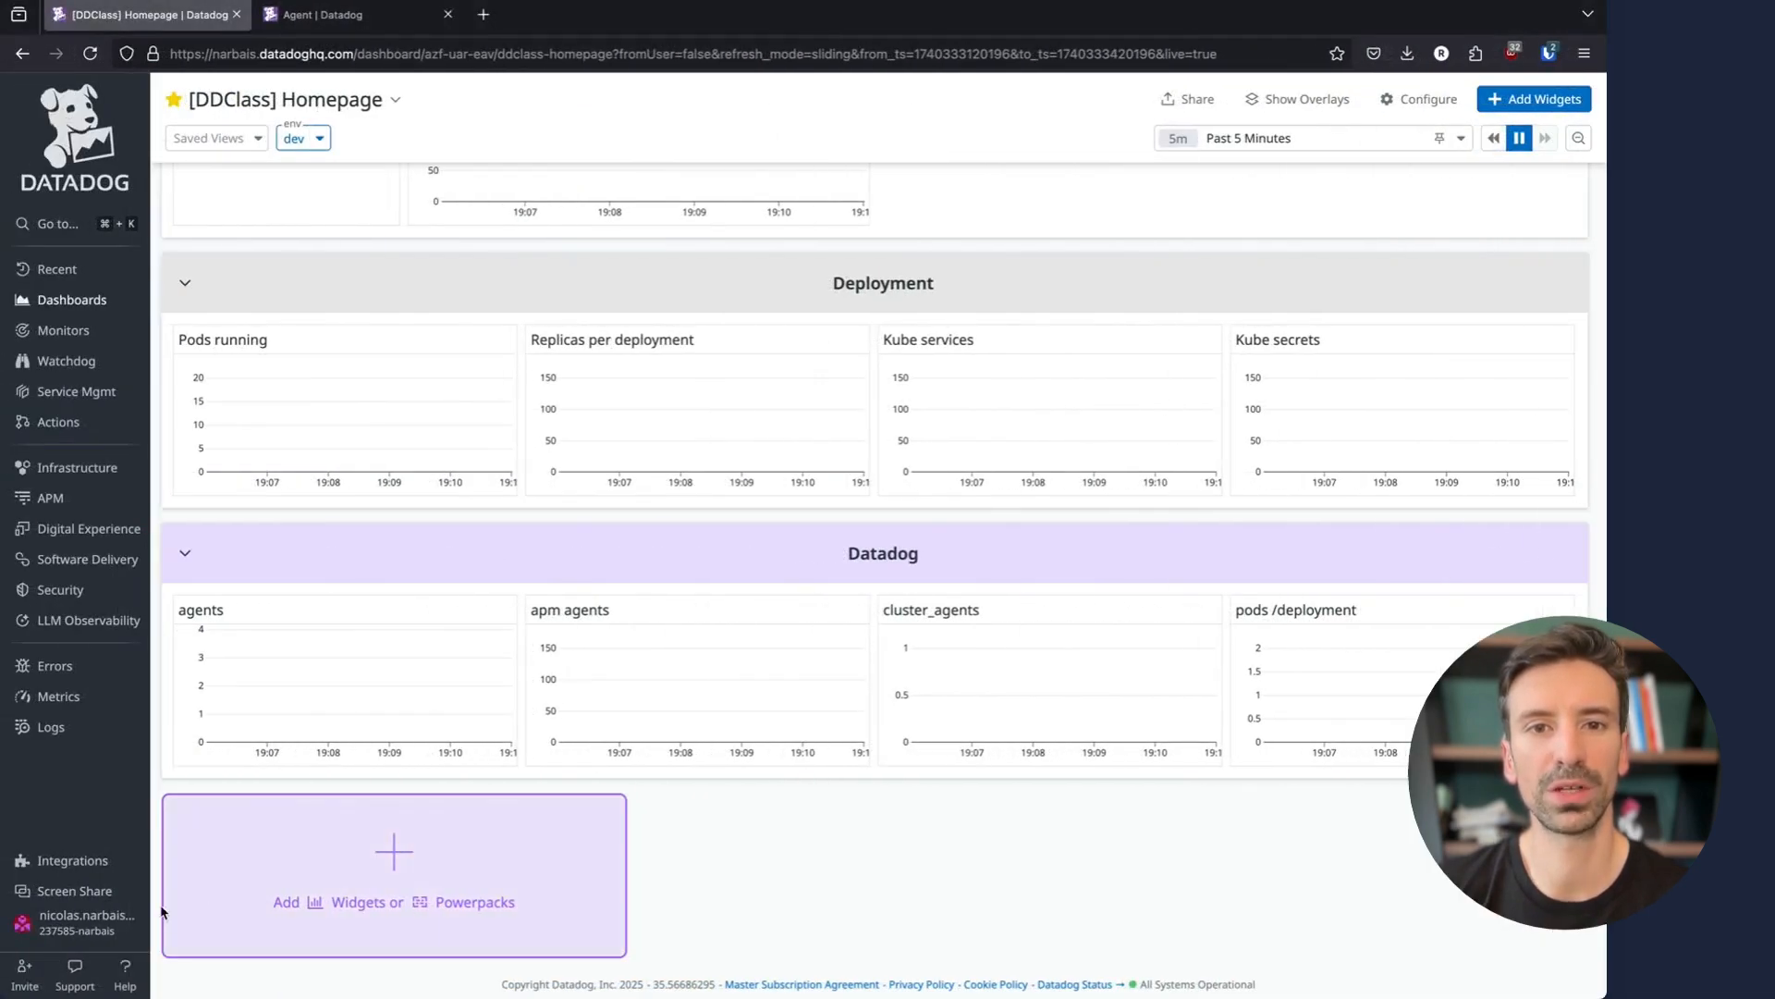
# Bring up the Kubernetes Agent install guide with the Operator method selected
pyautogui.click(76, 860)
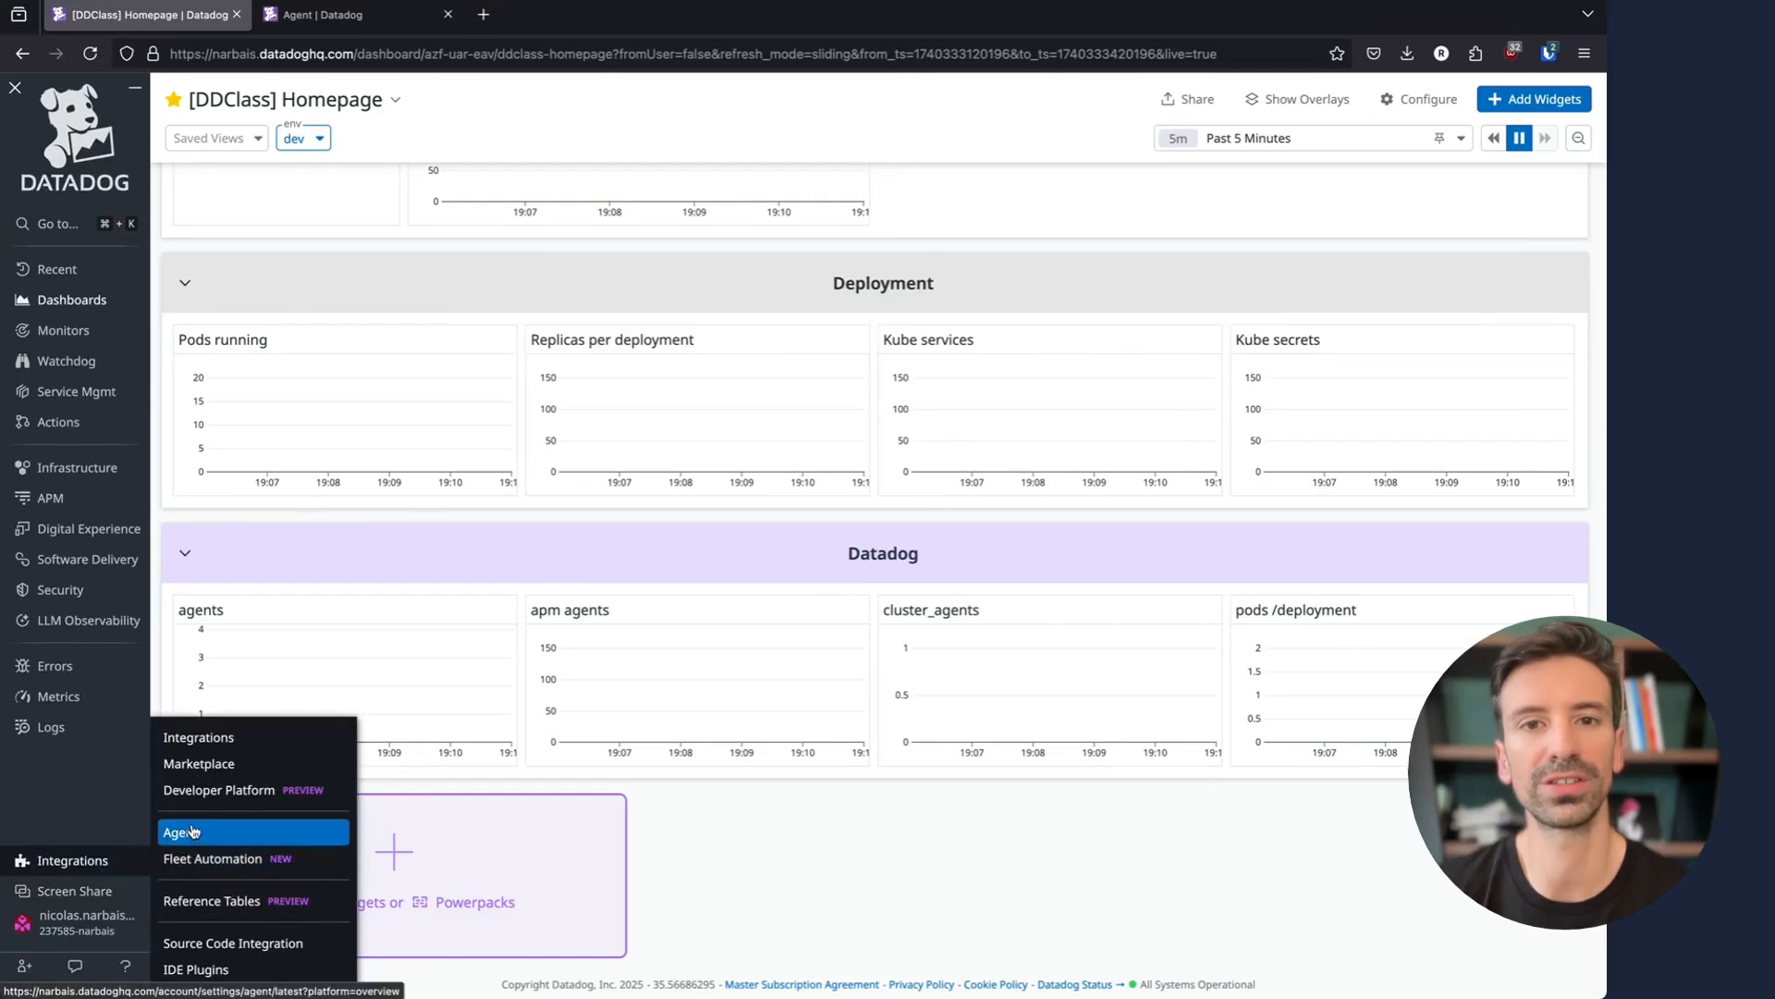
pyautogui.click(178, 832)
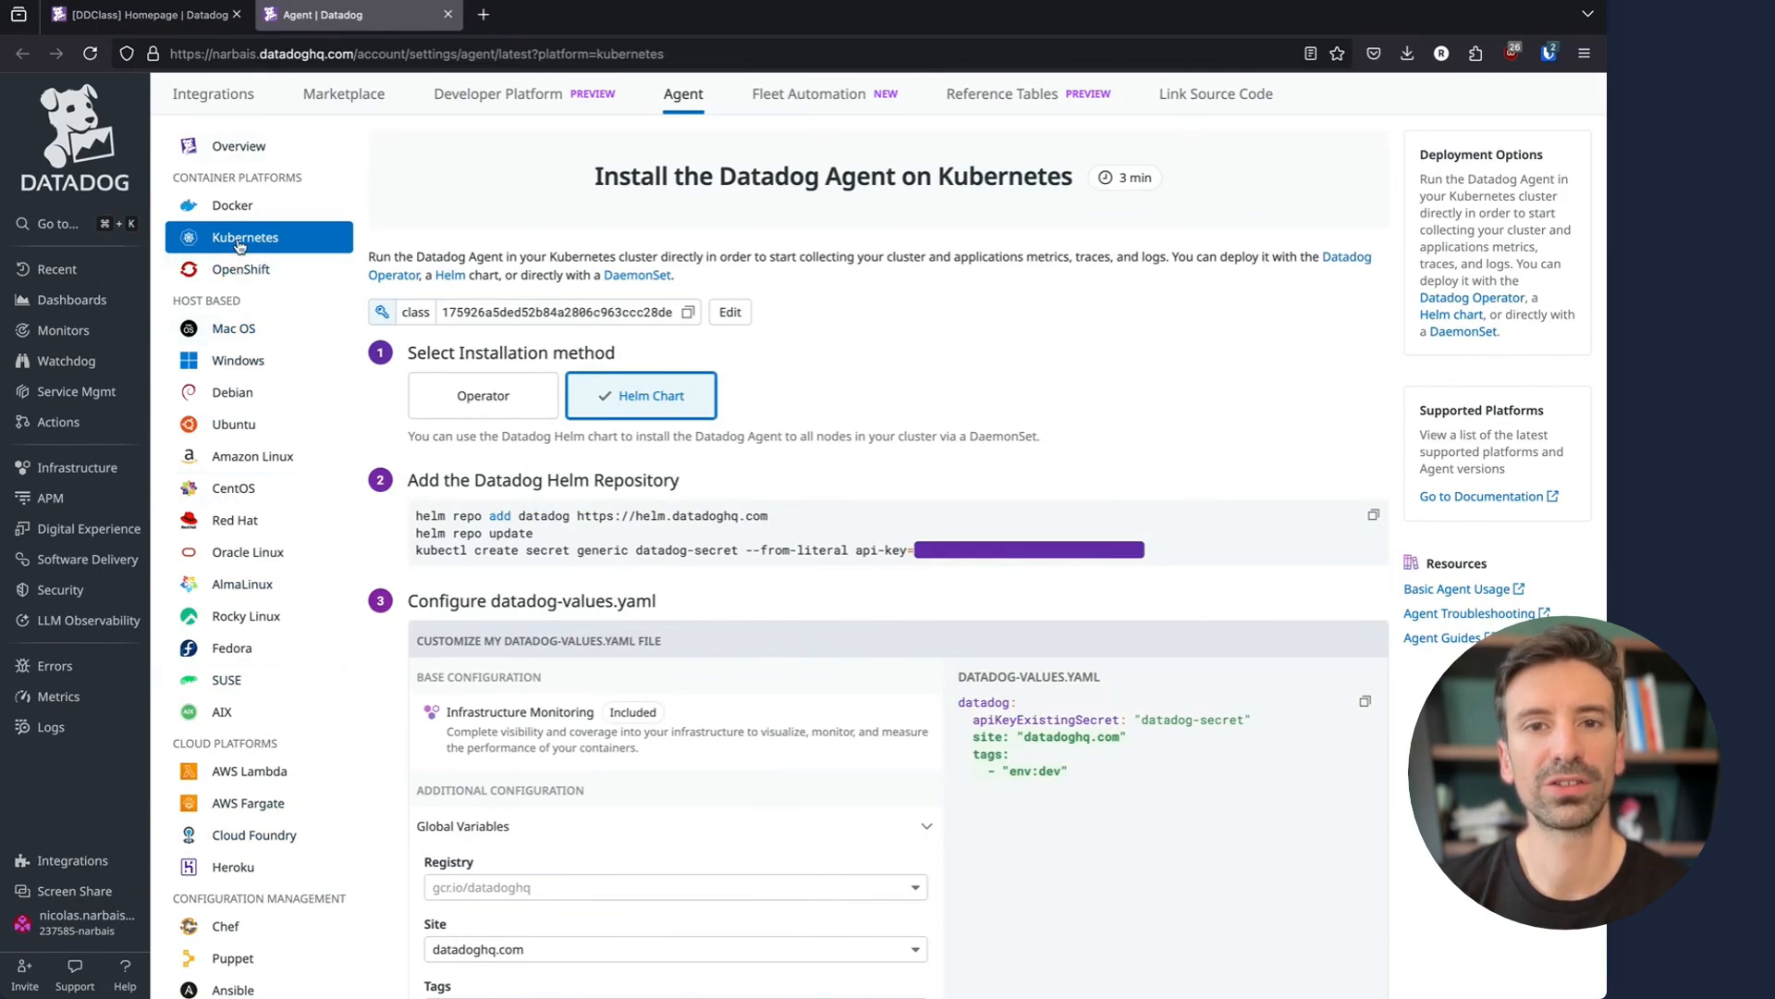
pyautogui.click(483, 396)
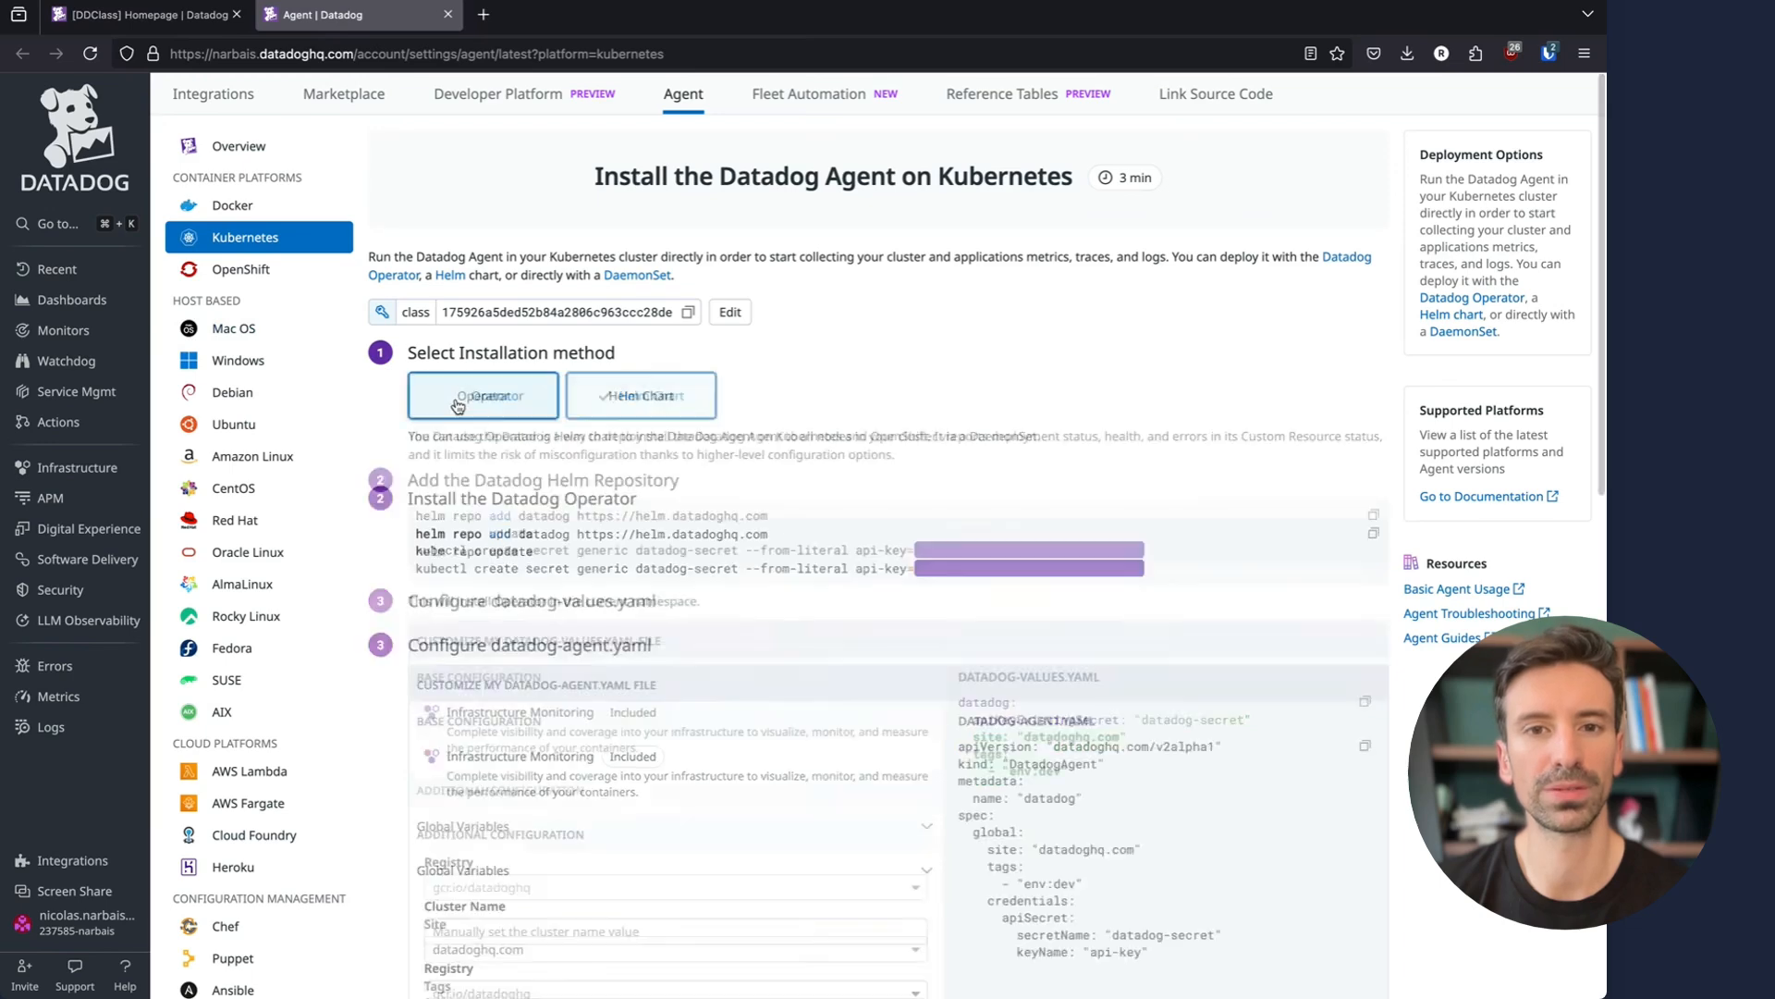
pyautogui.click(482, 395)
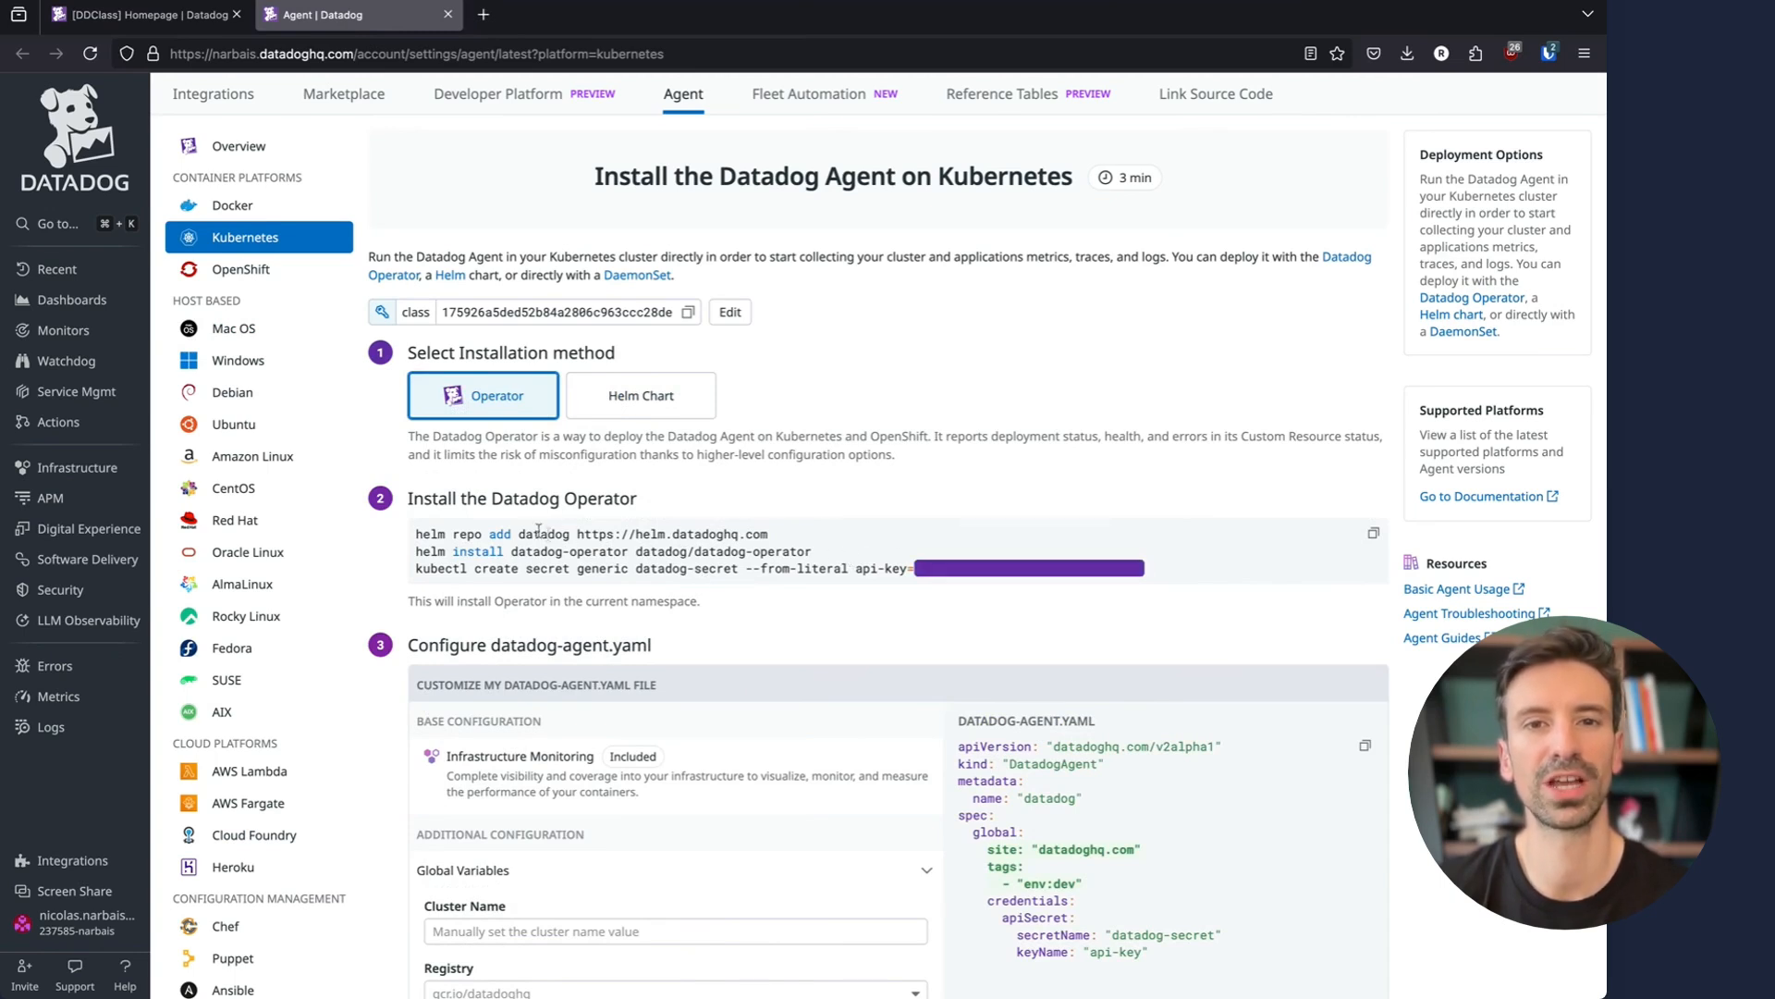
# Run the copied Operator install commands in the terminal
pyautogui.click(1374, 533)
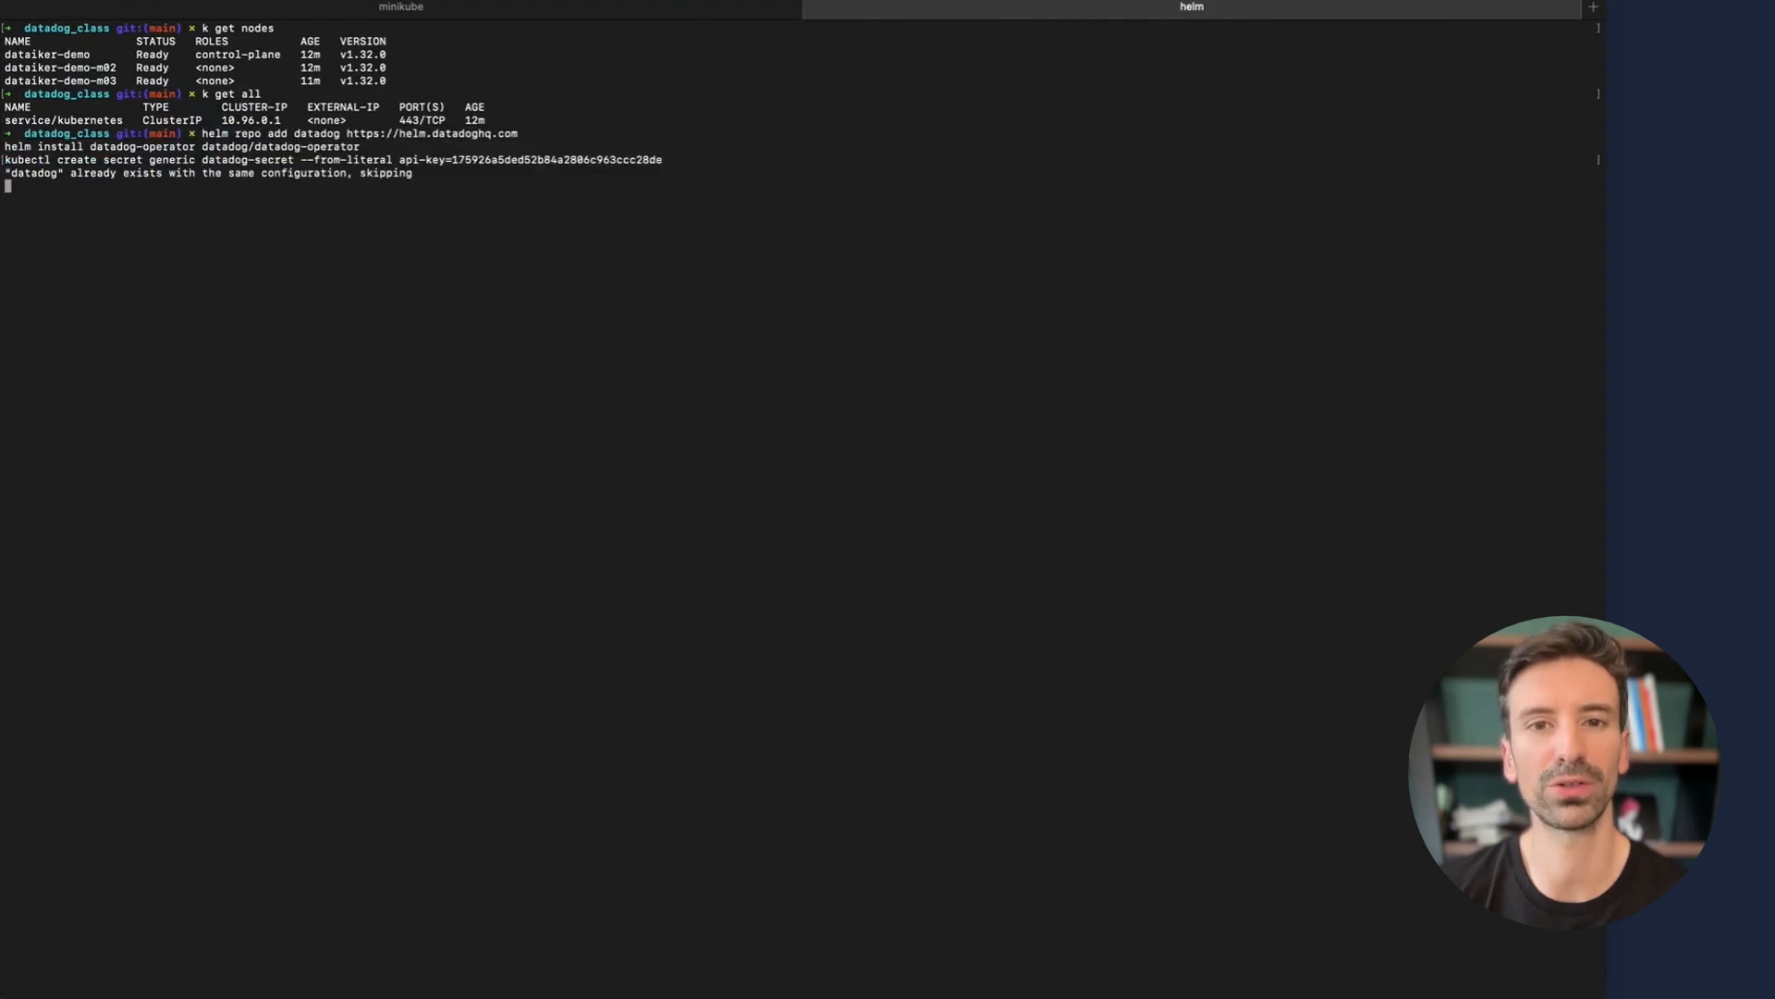
pyautogui.press('Return')
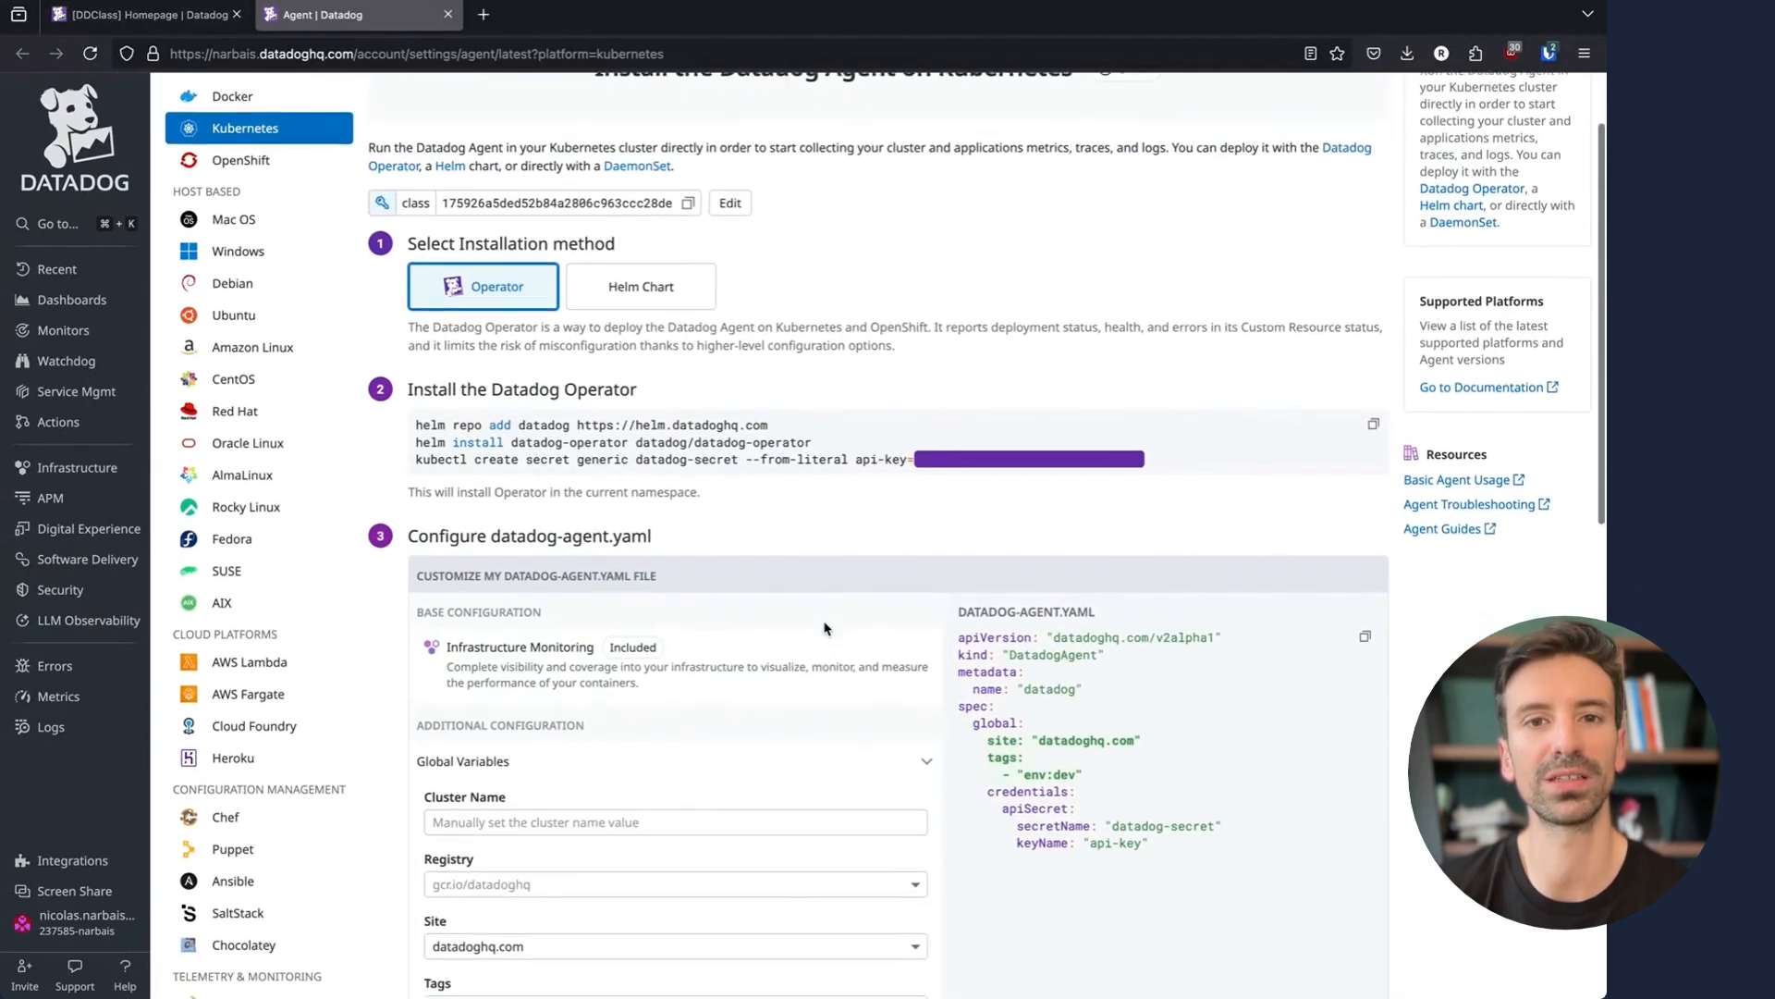
# Fill the agent YAML with cluster name dataiker_class, tag team:dataiker and environment dev
pyautogui.scroll(-3)
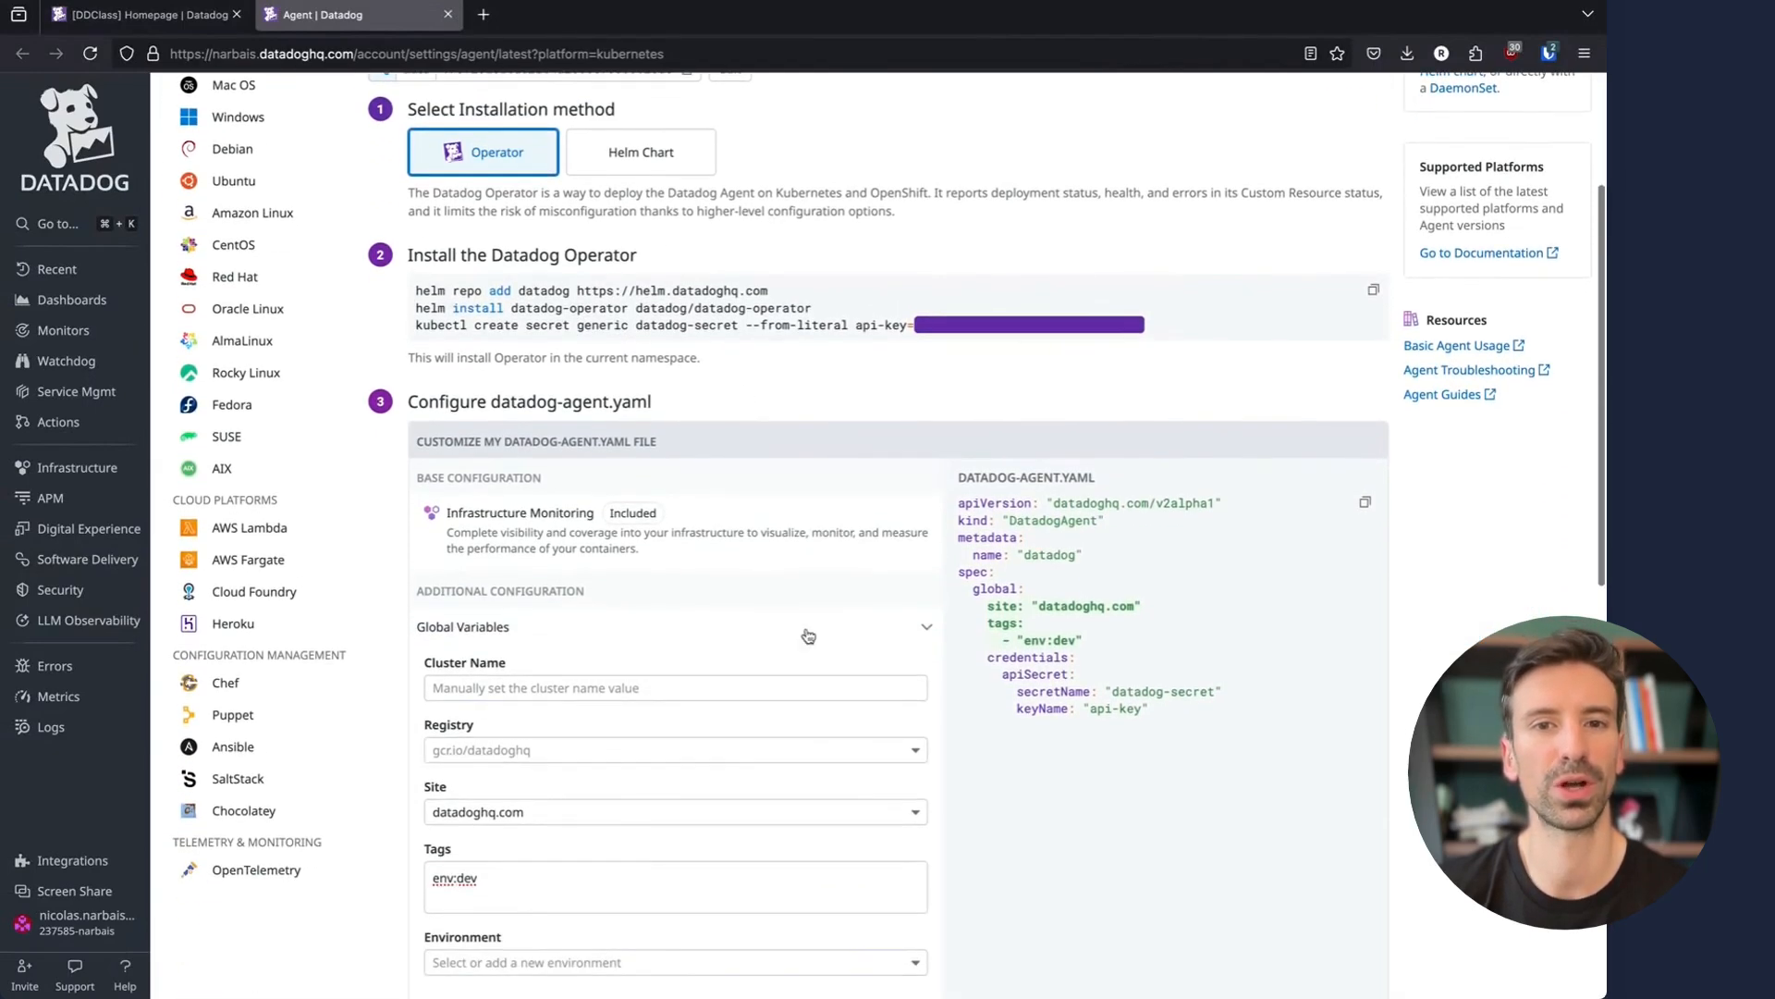
pyautogui.moveTo(683, 551)
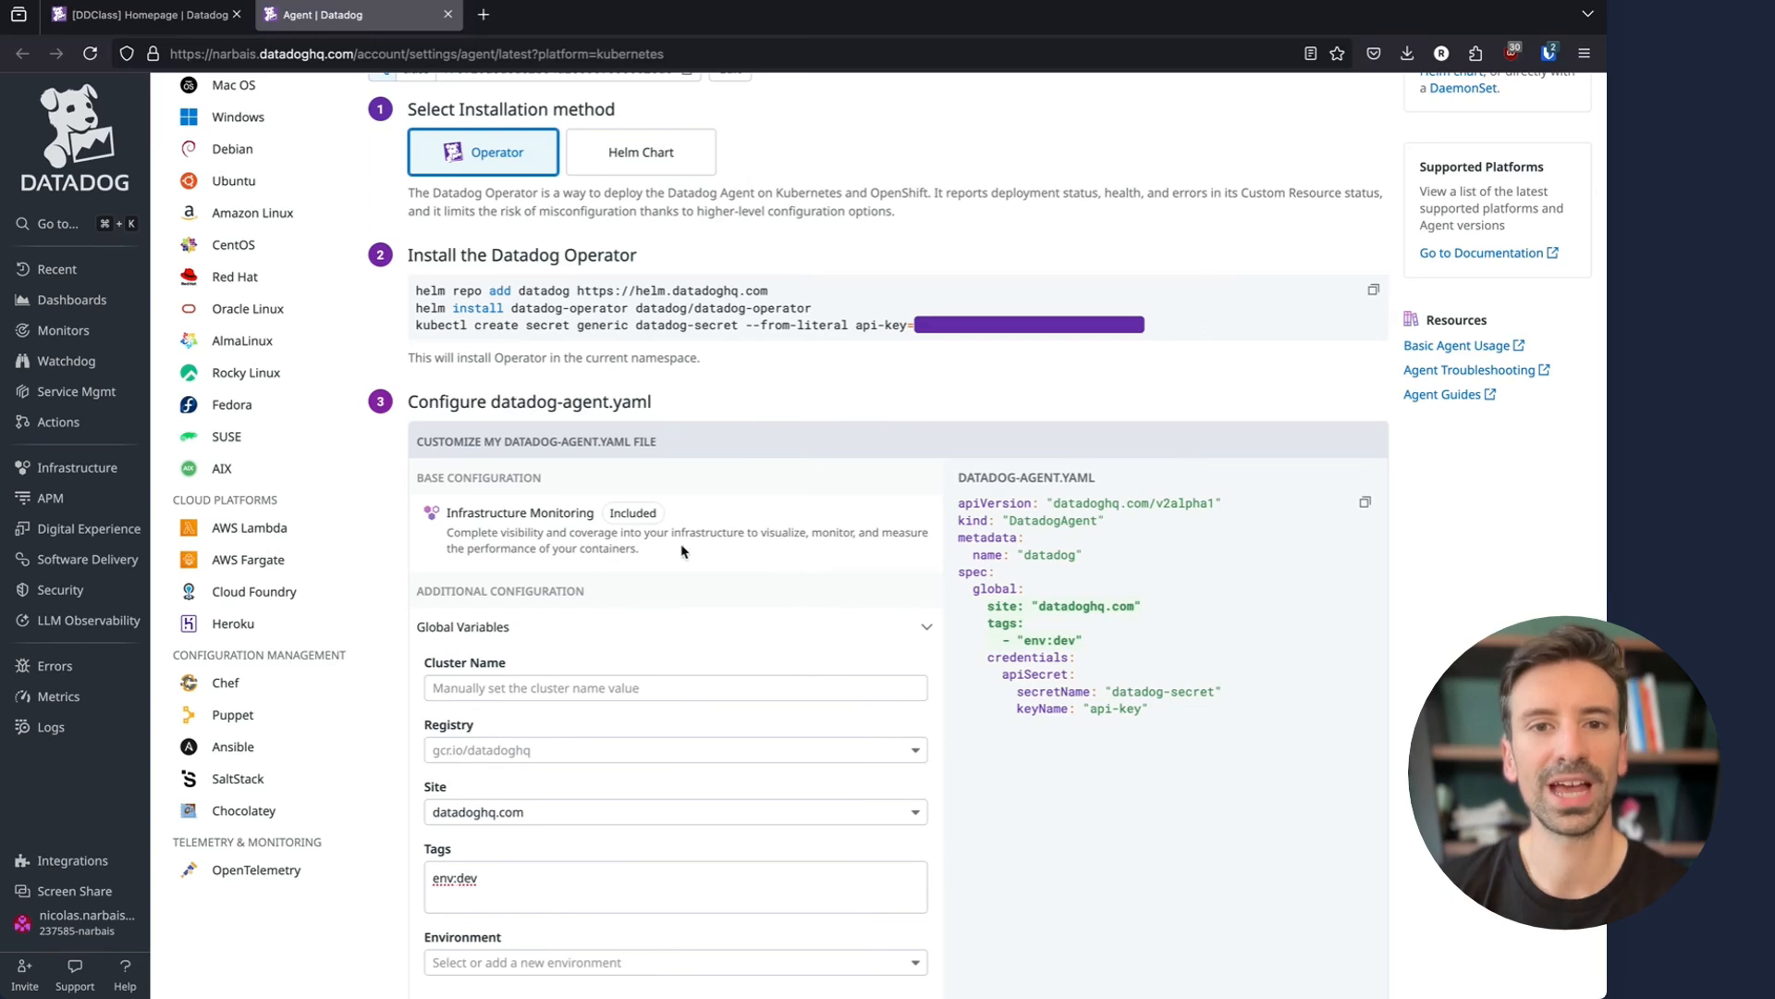
pyautogui.scroll(-3)
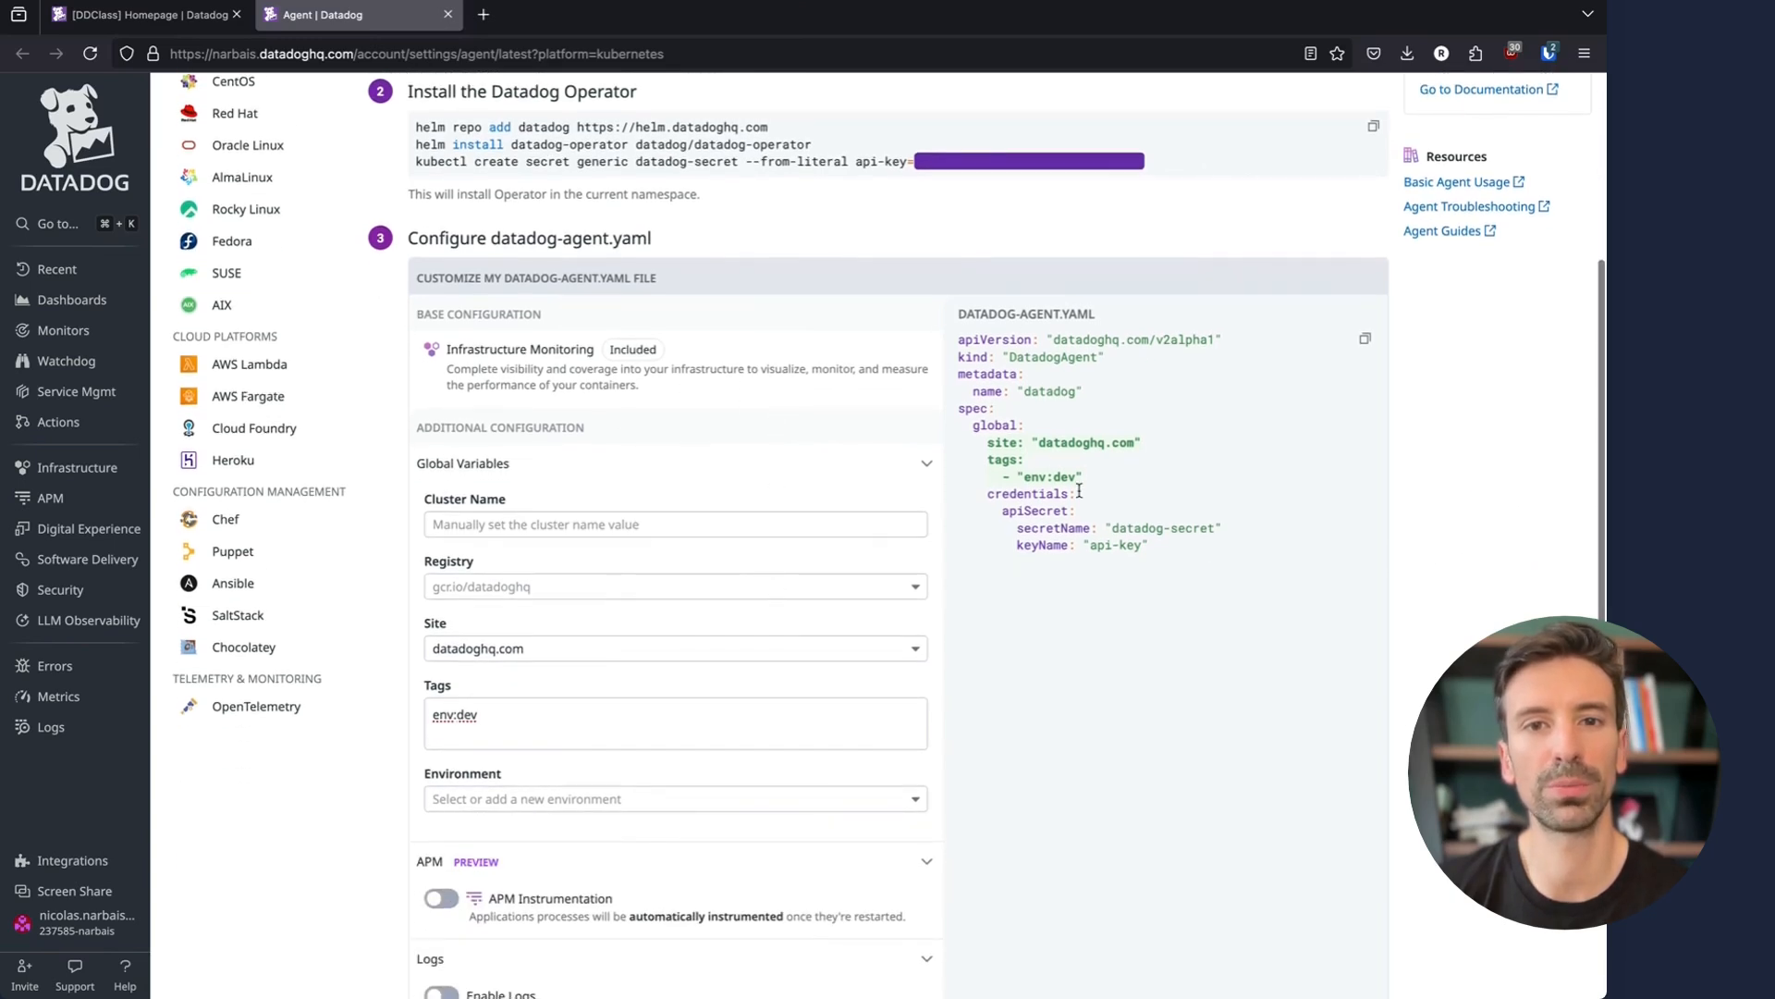
pyautogui.click(674, 523)
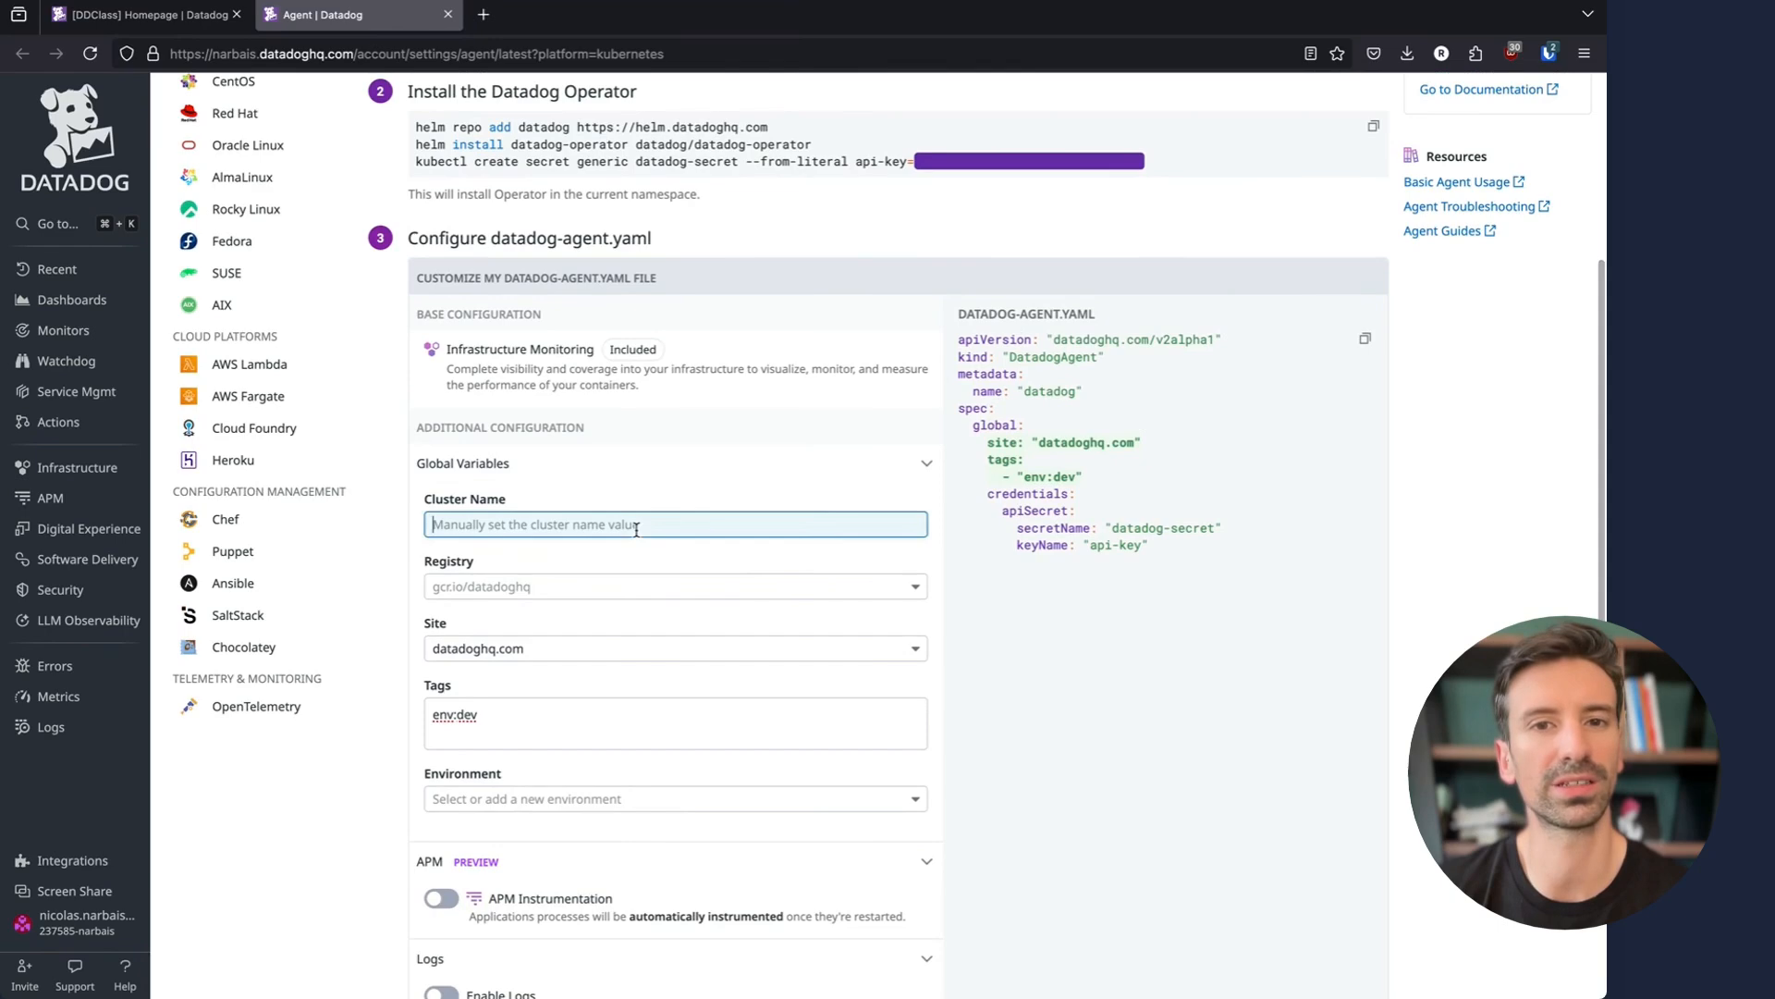
pyautogui.write('datai')
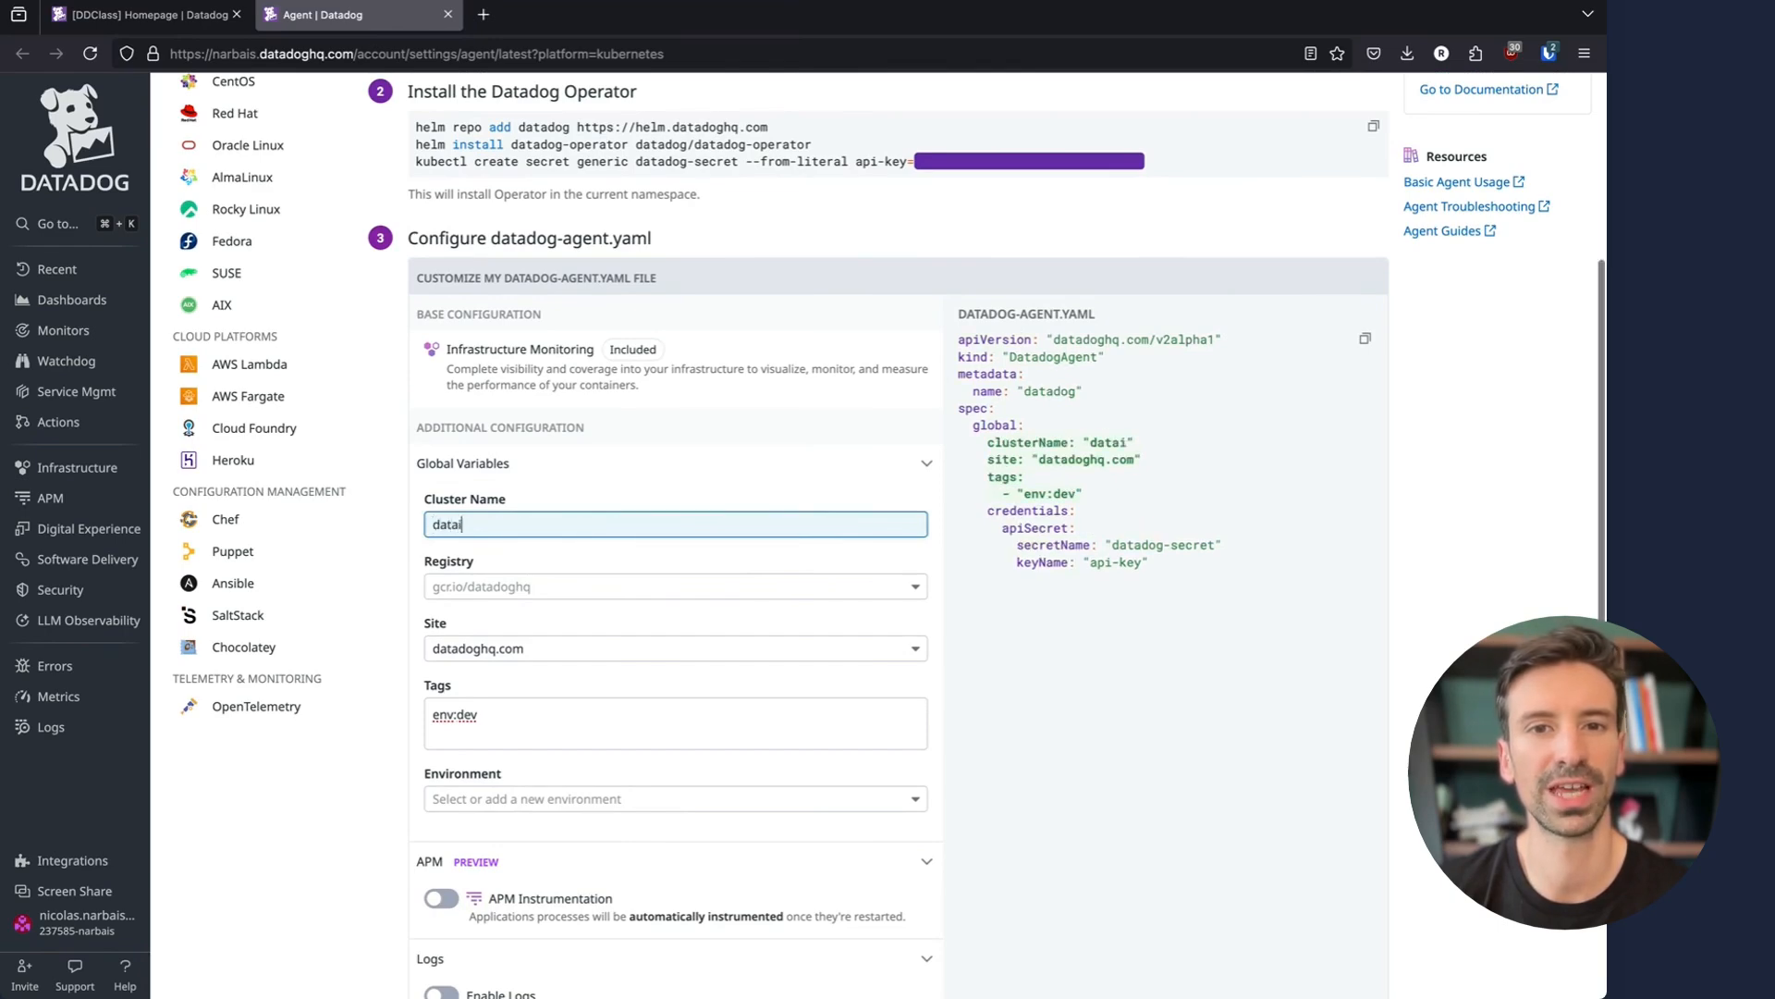
pyautogui.write('ker_class')
pyautogui.click(675, 723)
pyautogui.write('team')
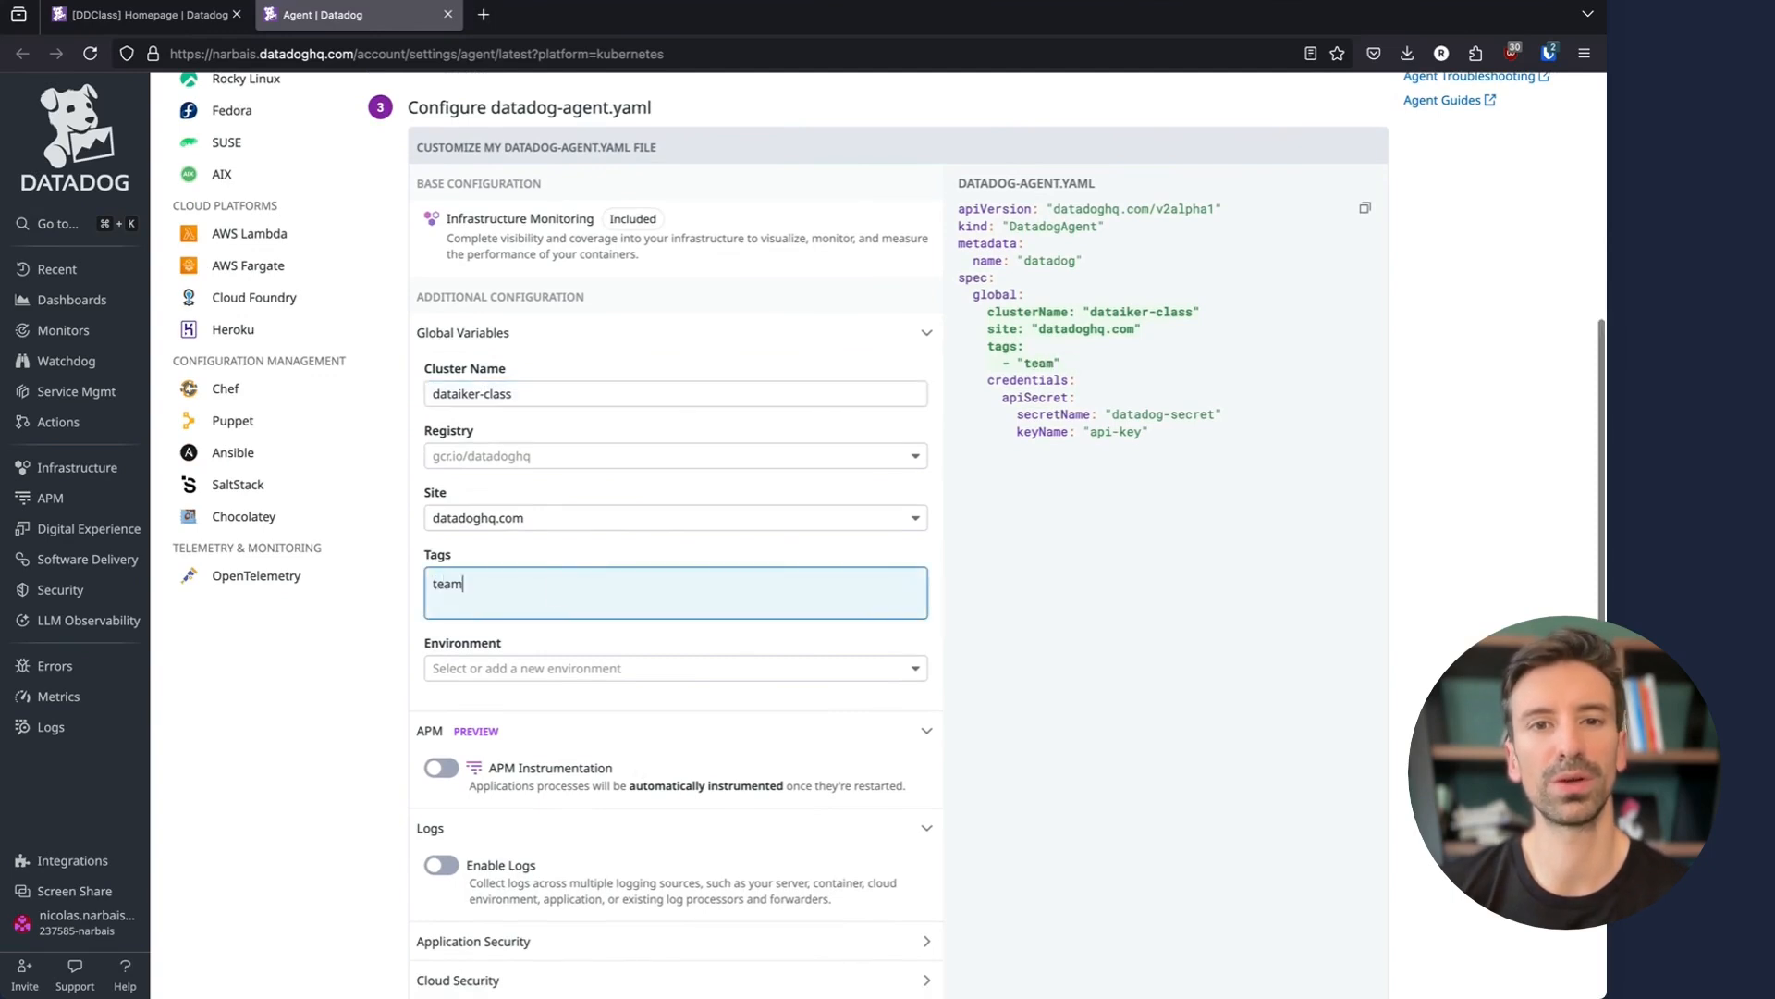
pyautogui.write(':dataiker')
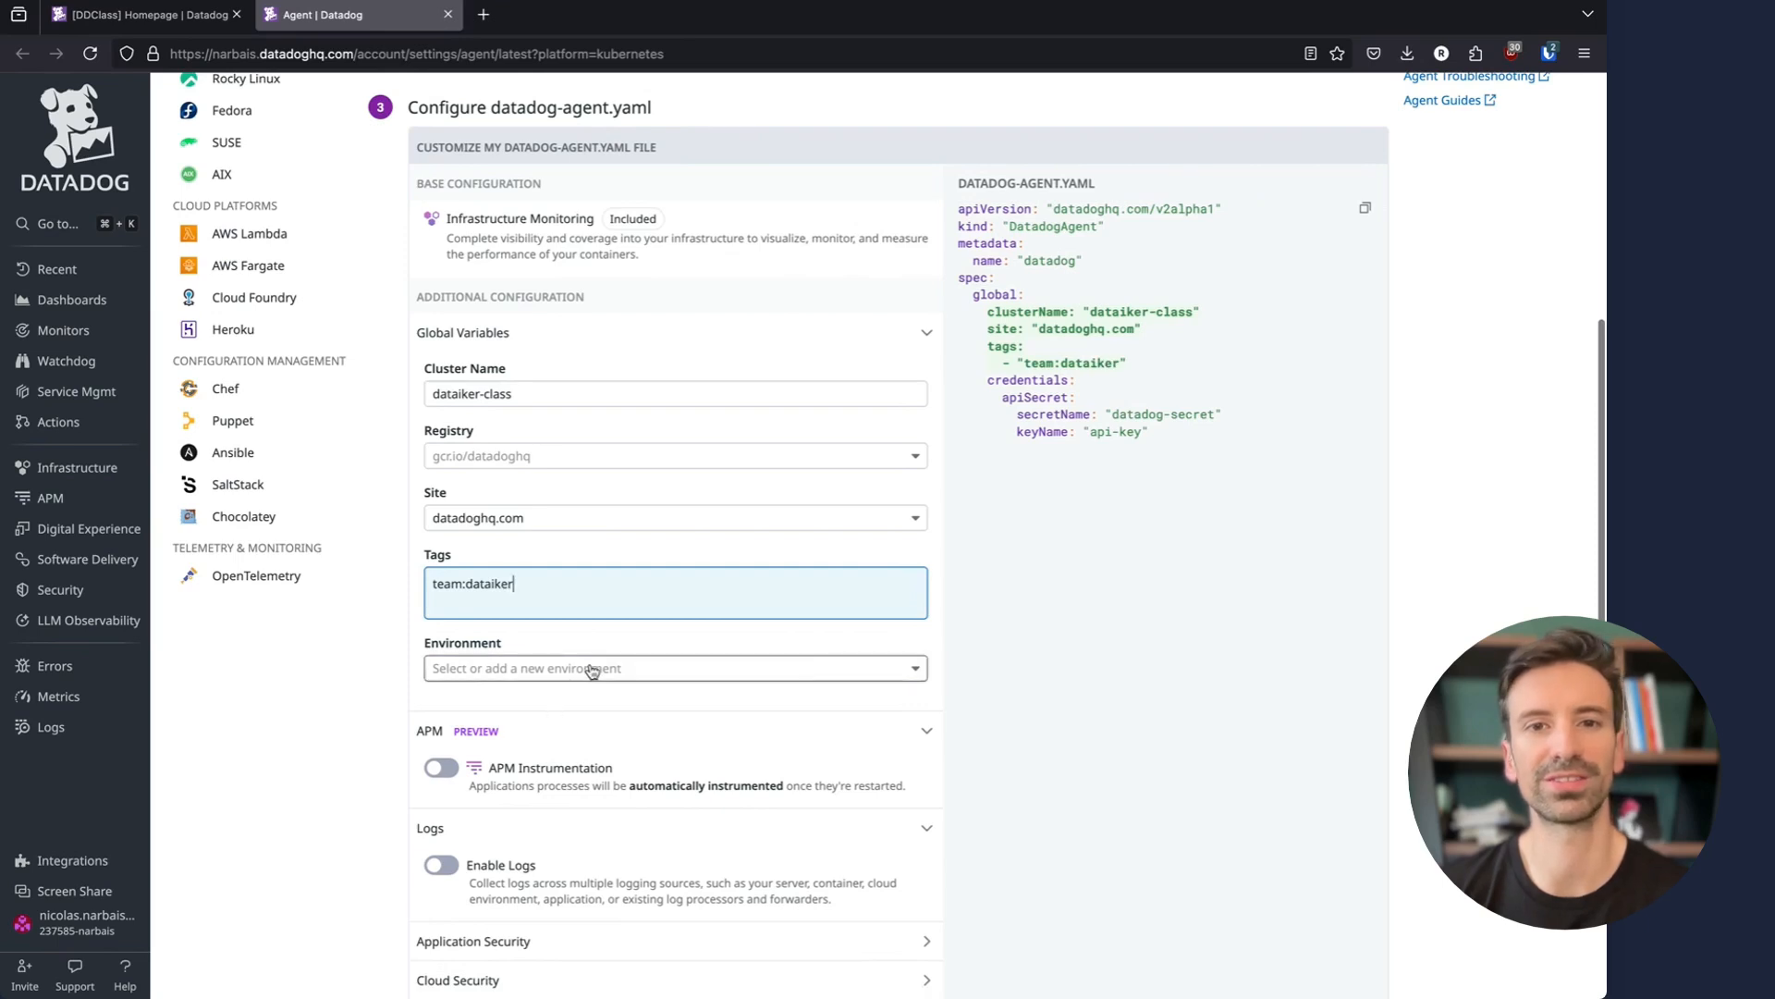
pyautogui.write('dev')
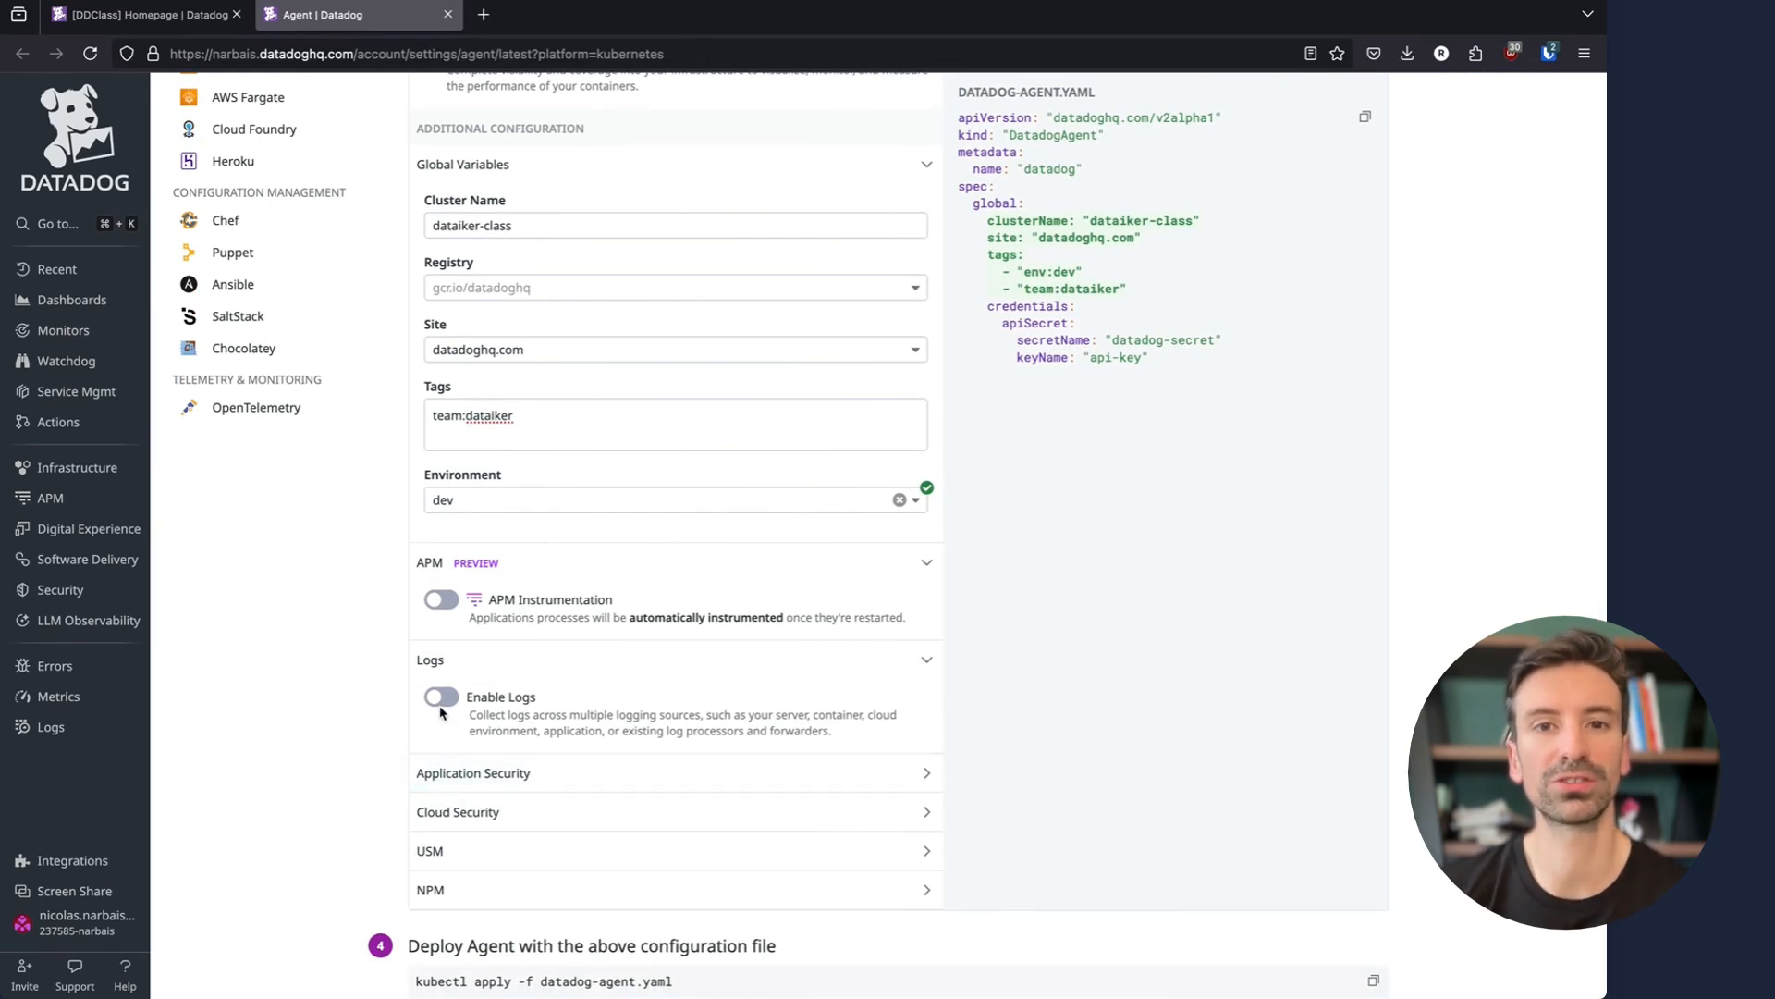
# Enable log collection in the generated datadog-agent.yaml
pyautogui.click(440, 697)
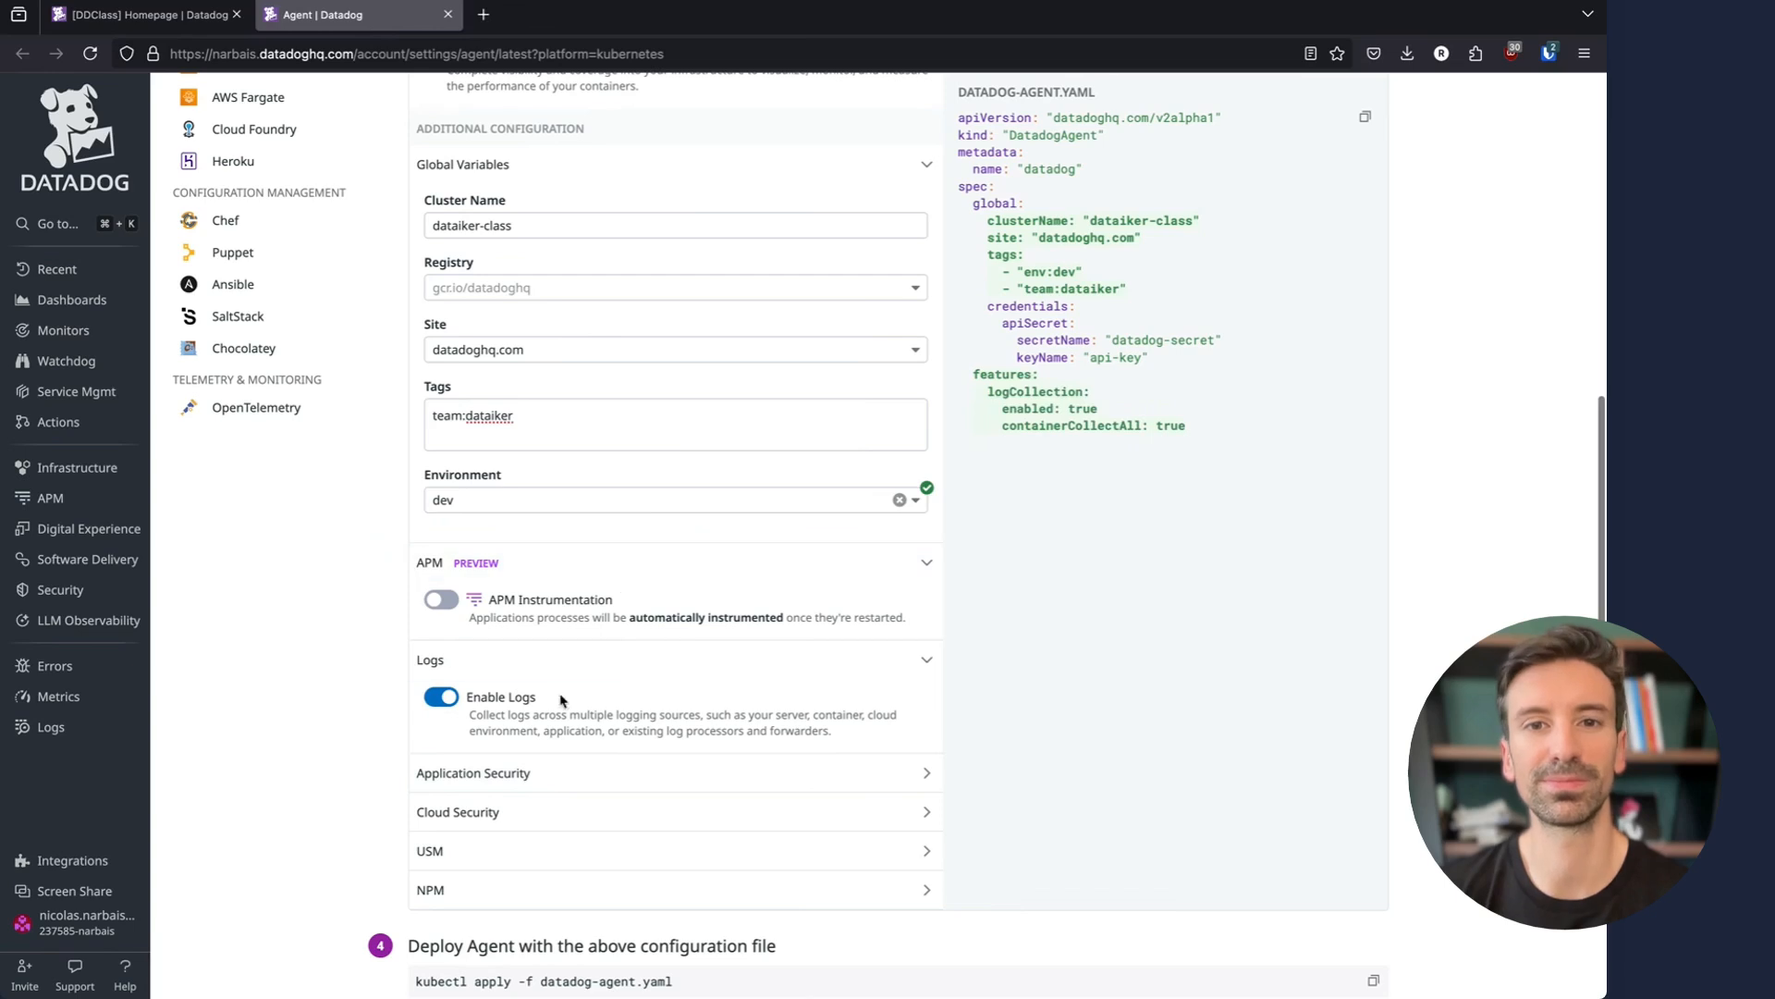
pyautogui.scroll(3)
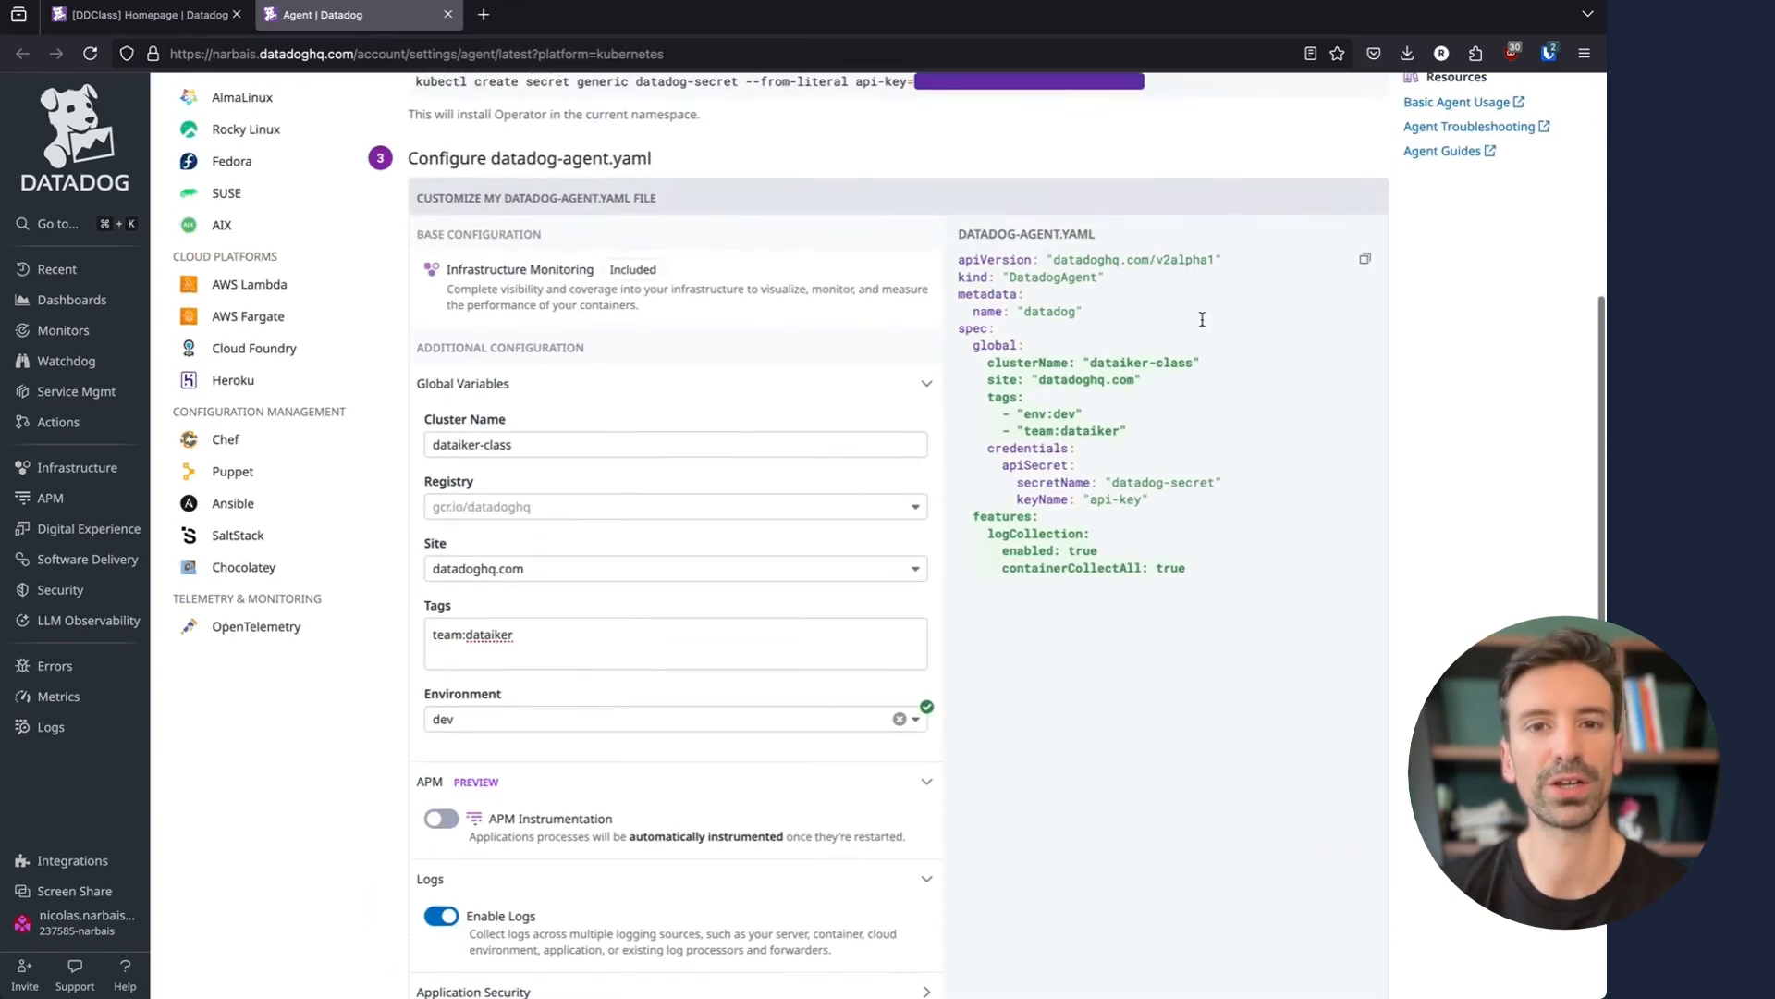
pyautogui.scroll(-3)
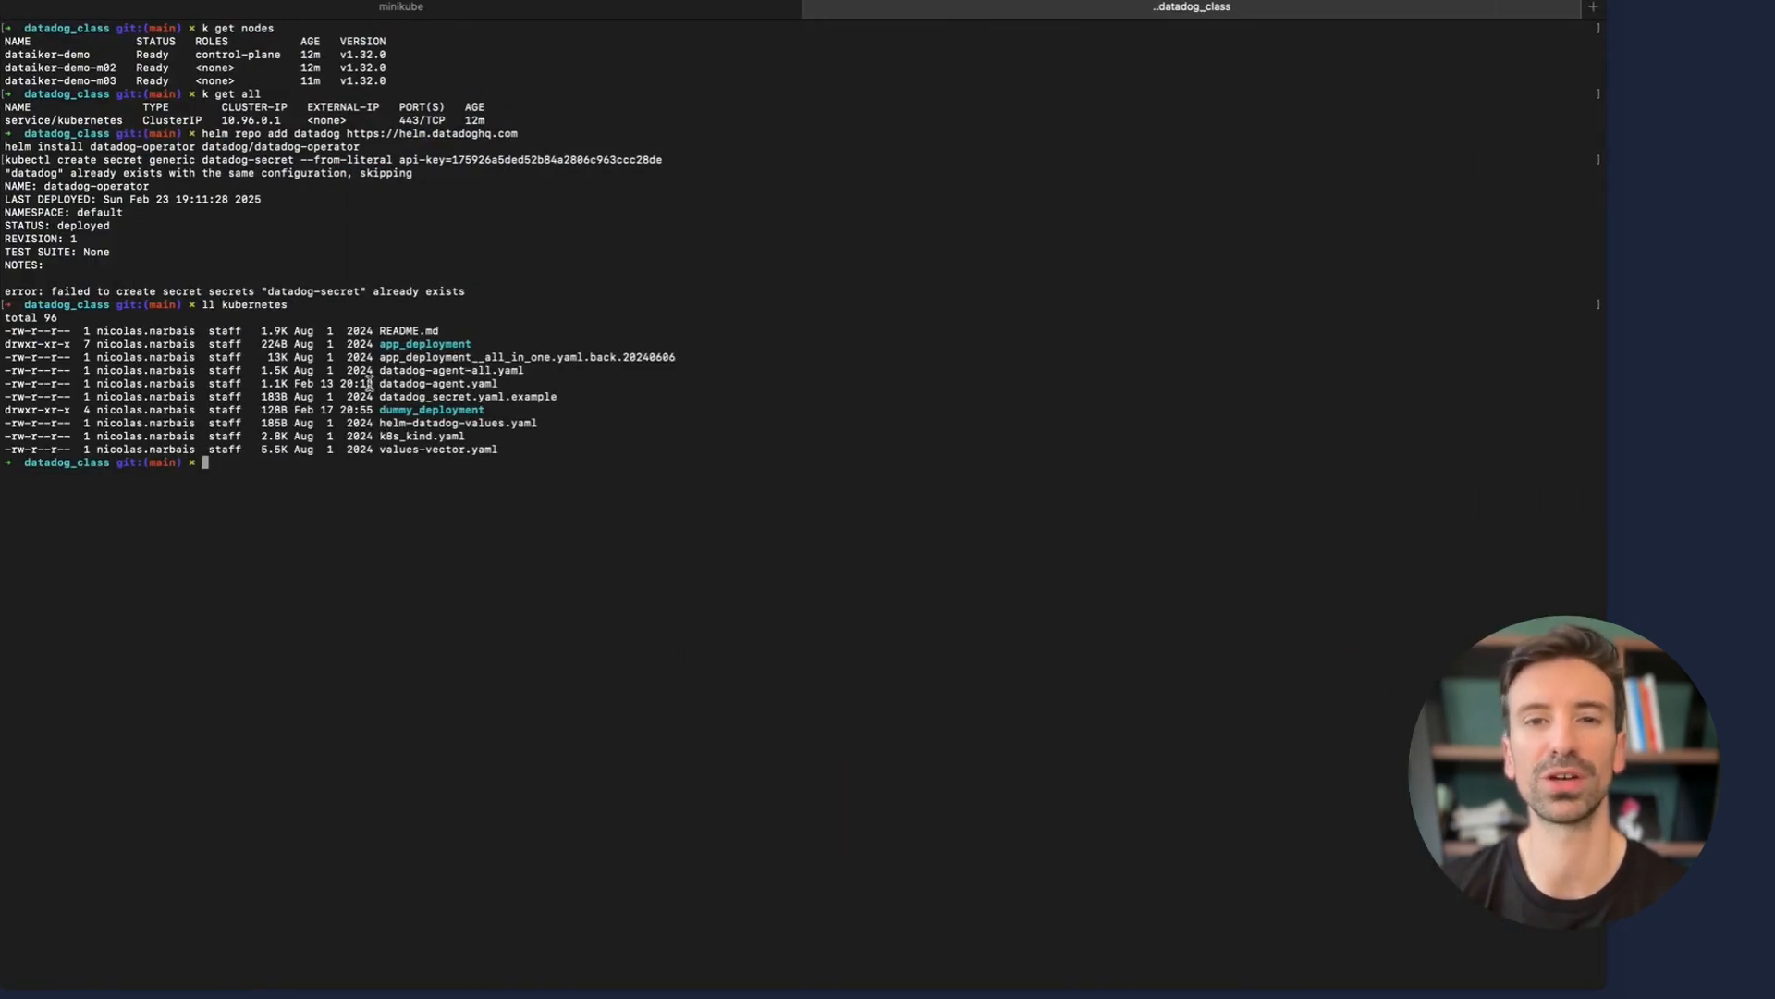
# Display the existing kubernetes/datadog-agent.yaml and pick out its secret name
pyautogui.write('c')
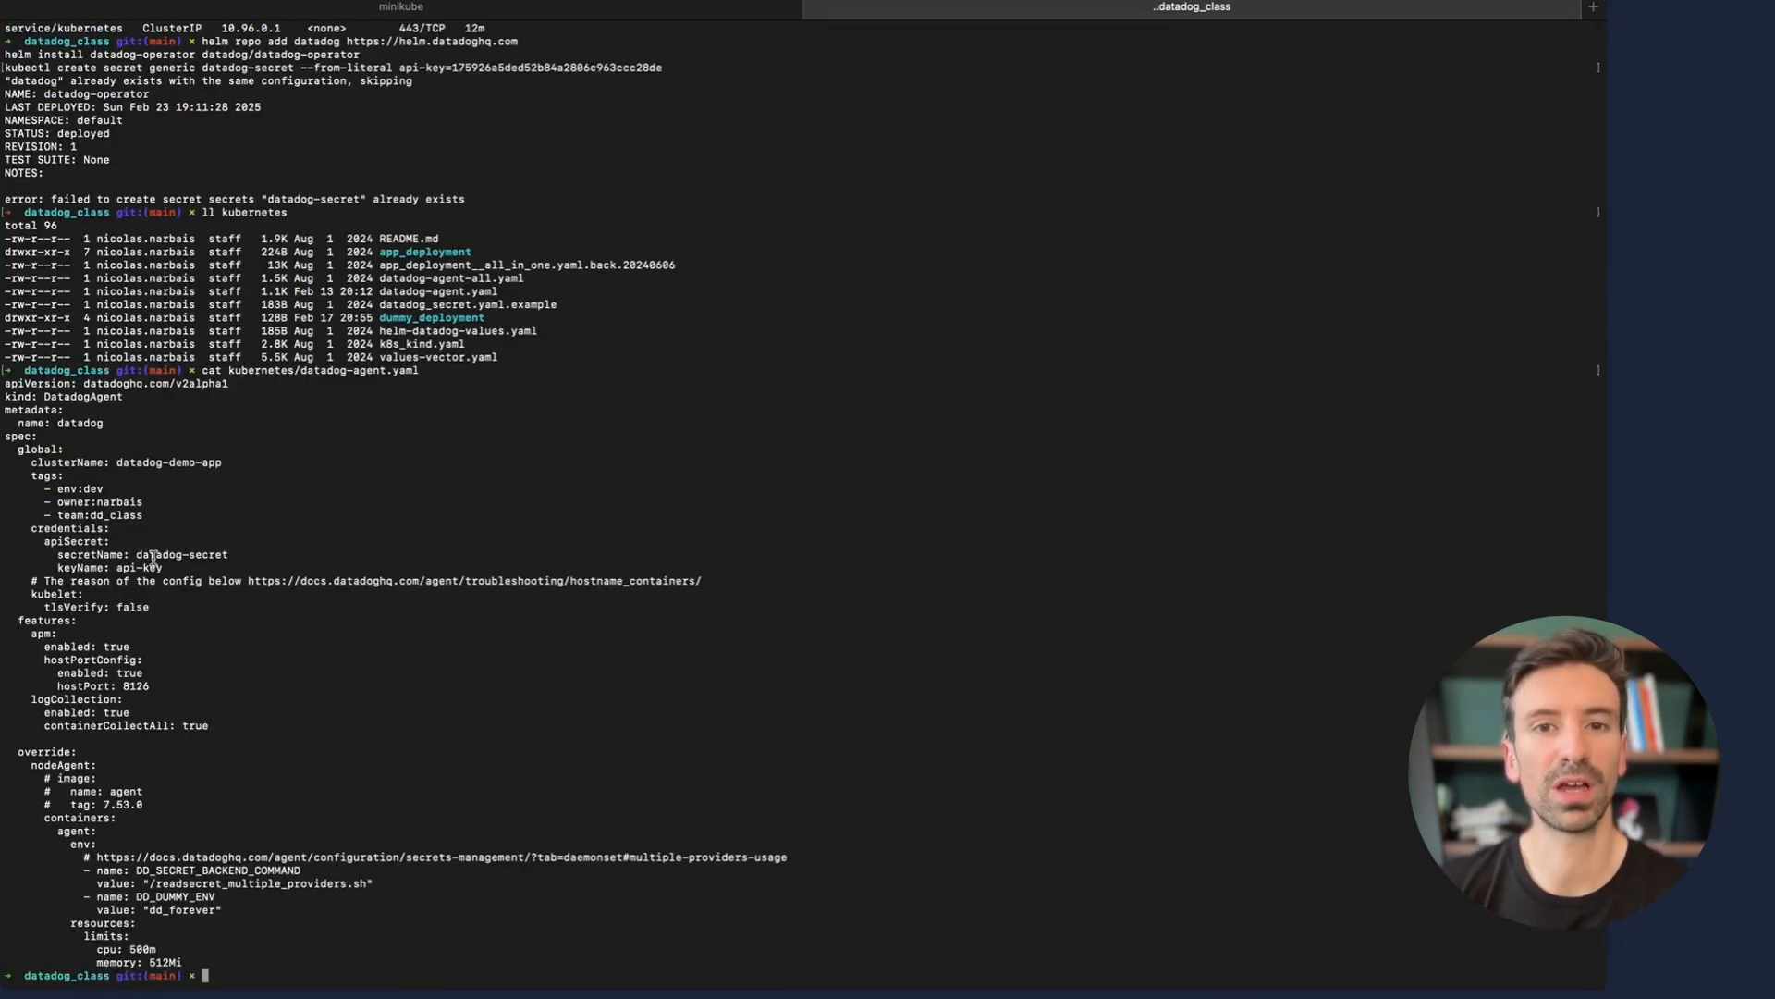
pyautogui.doubleClick(169, 463)
pyautogui.write('k')
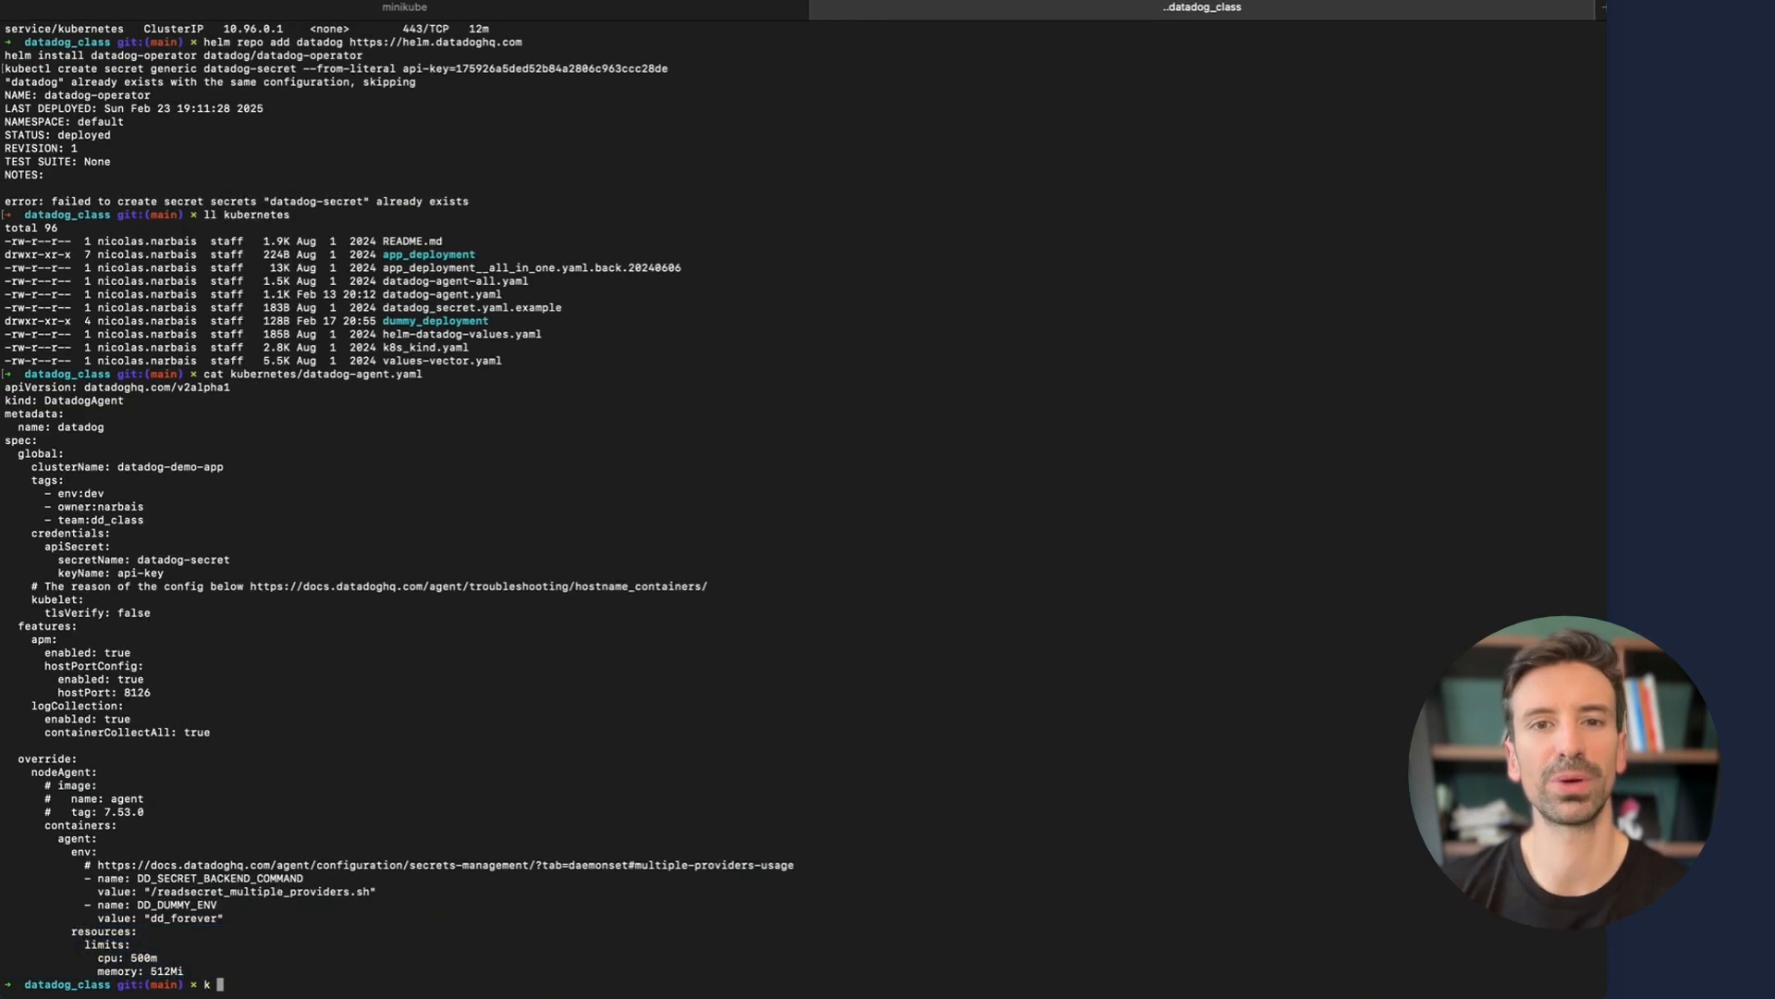
# Run 'k apply -f kubernetes/datadog-agent.yaml' to deploy the Datadog Agent
pyautogui.write('apply')
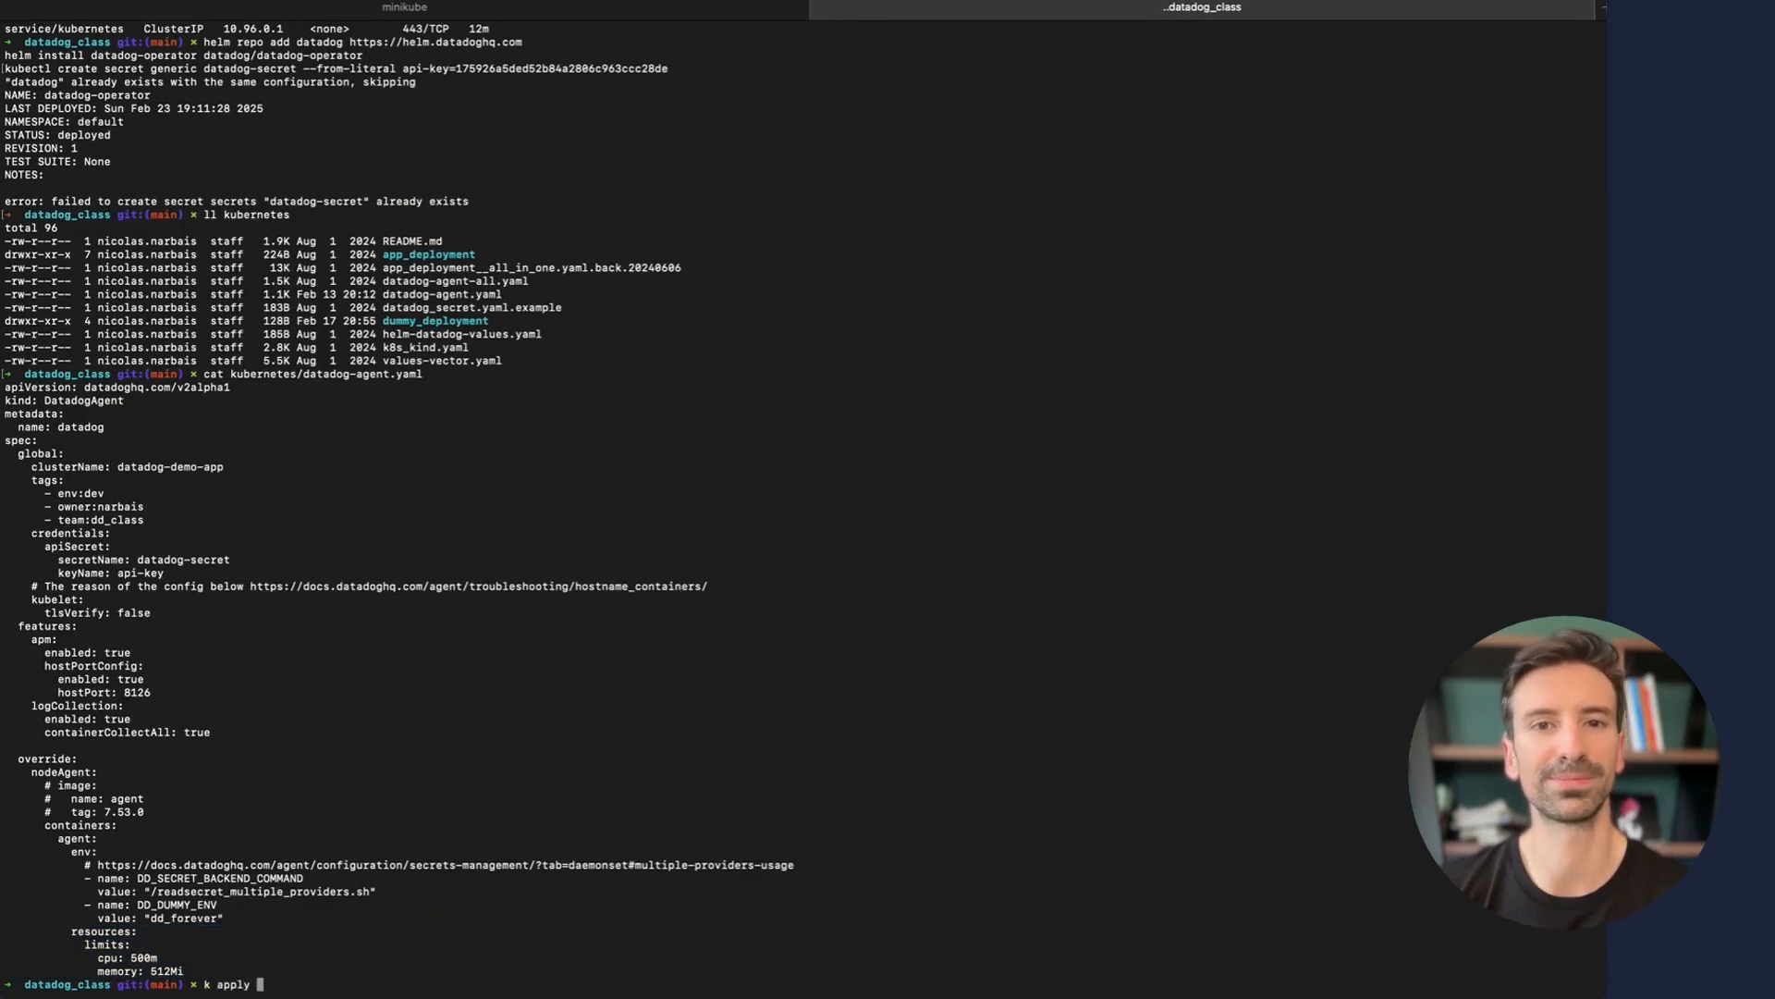
pyautogui.write('-f')
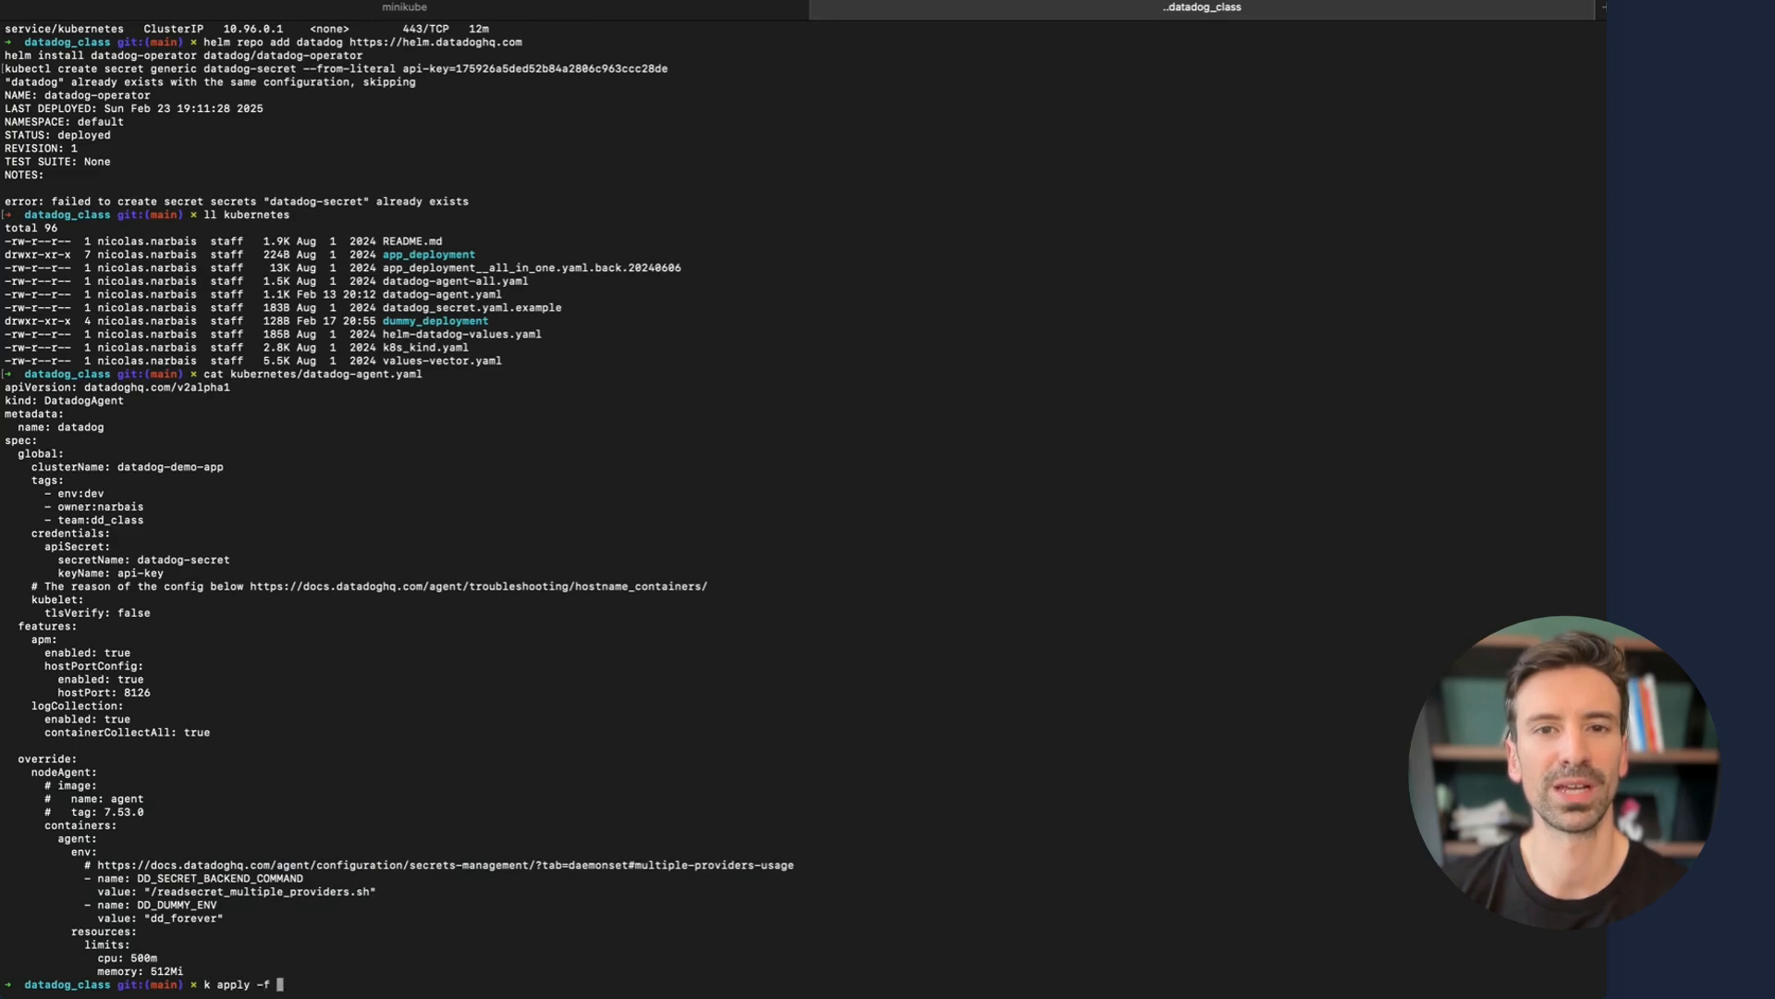
pyautogui.write('kubernetes/datadog-agent.yaml')
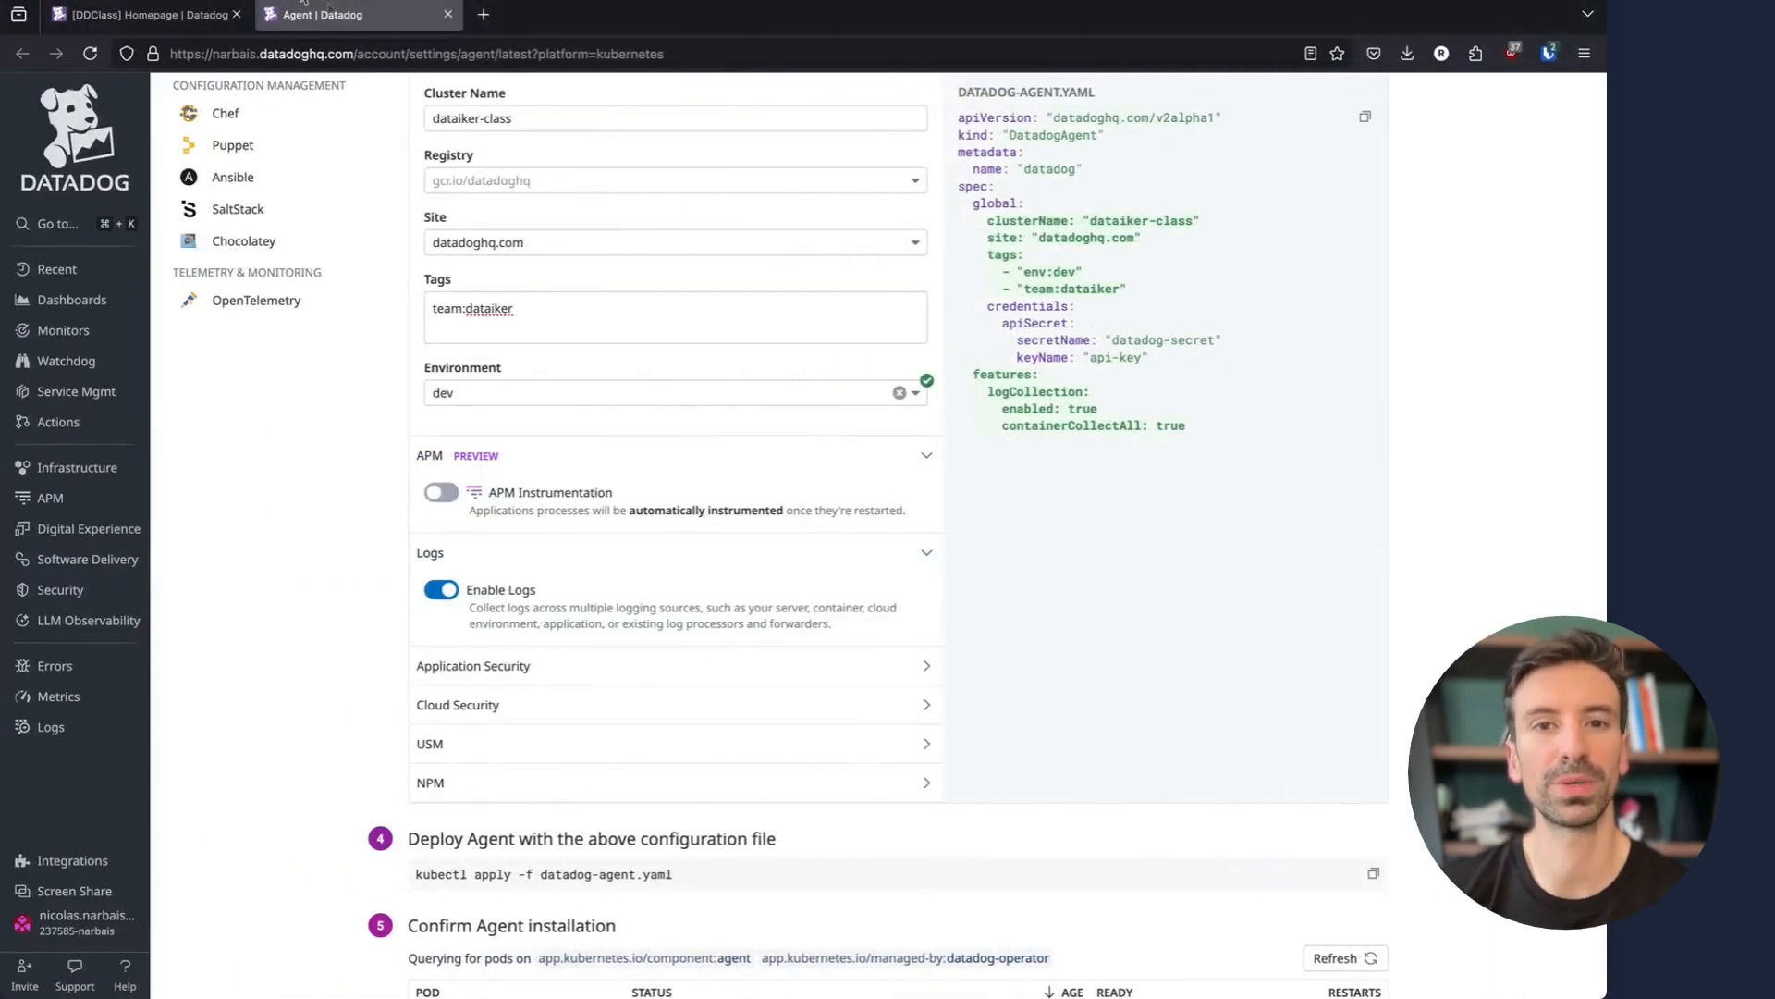
# Switch back to the [DDClass] Homepage dashboard to check the agent charts
pyautogui.click(143, 13)
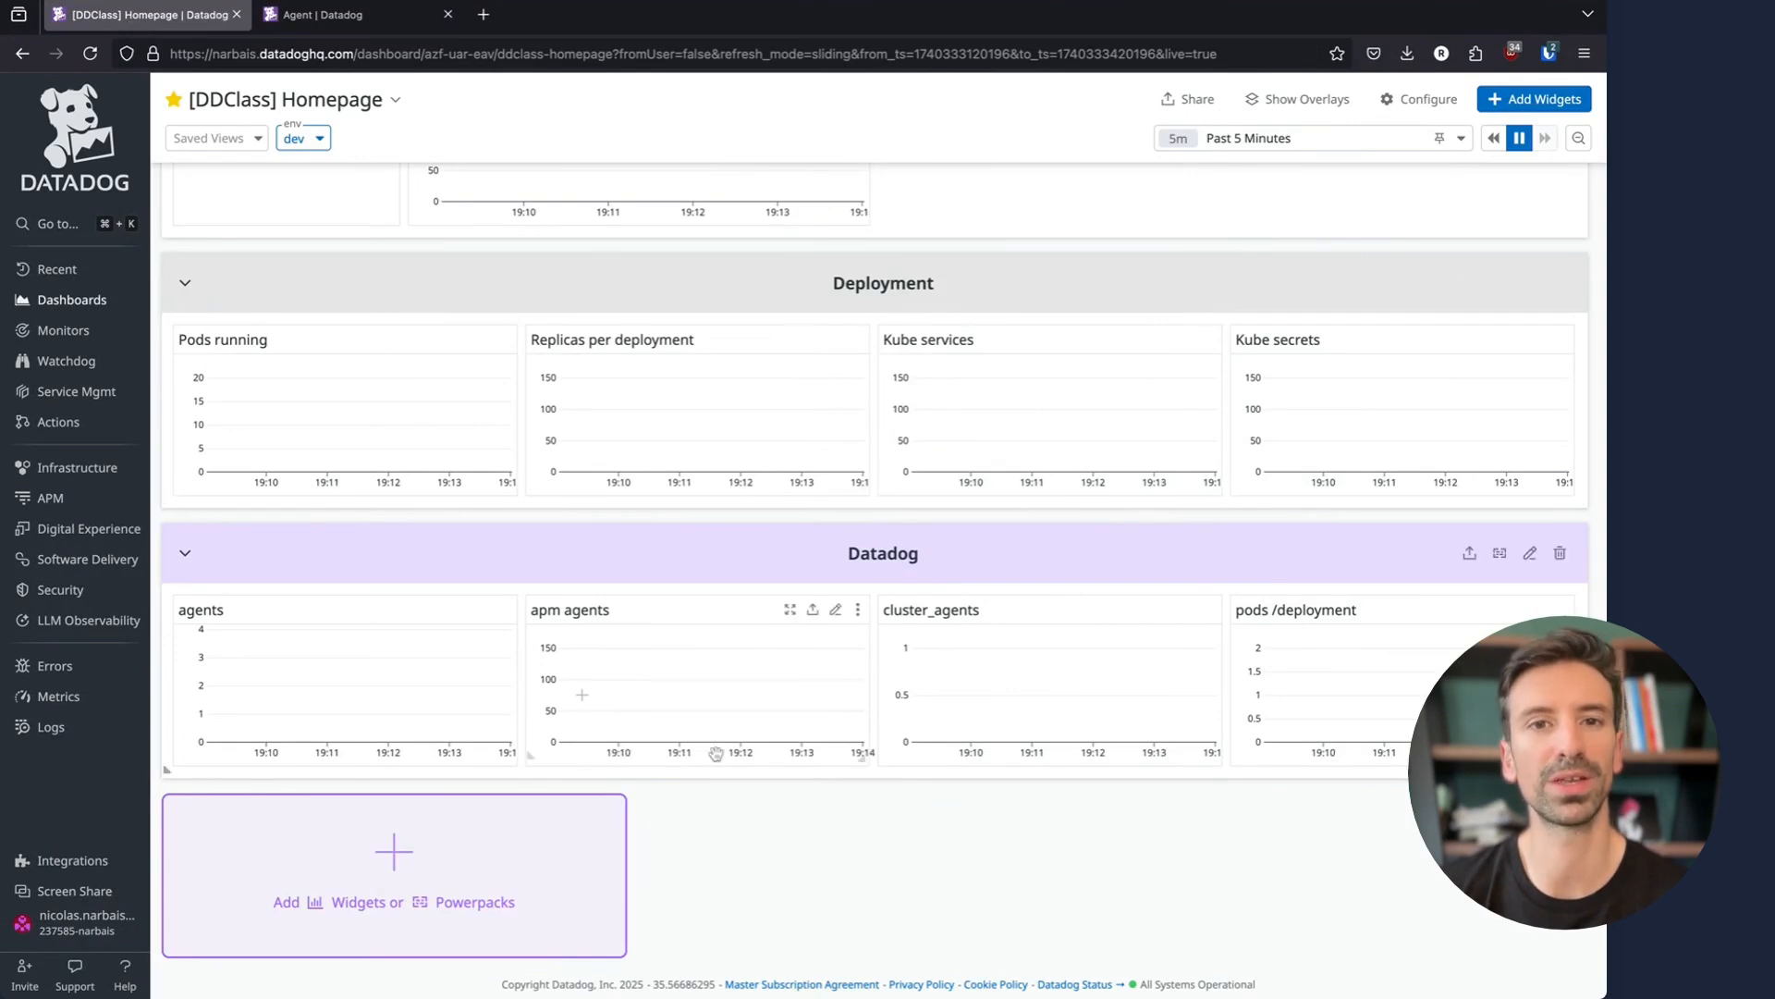
pyautogui.moveTo(1058, 866)
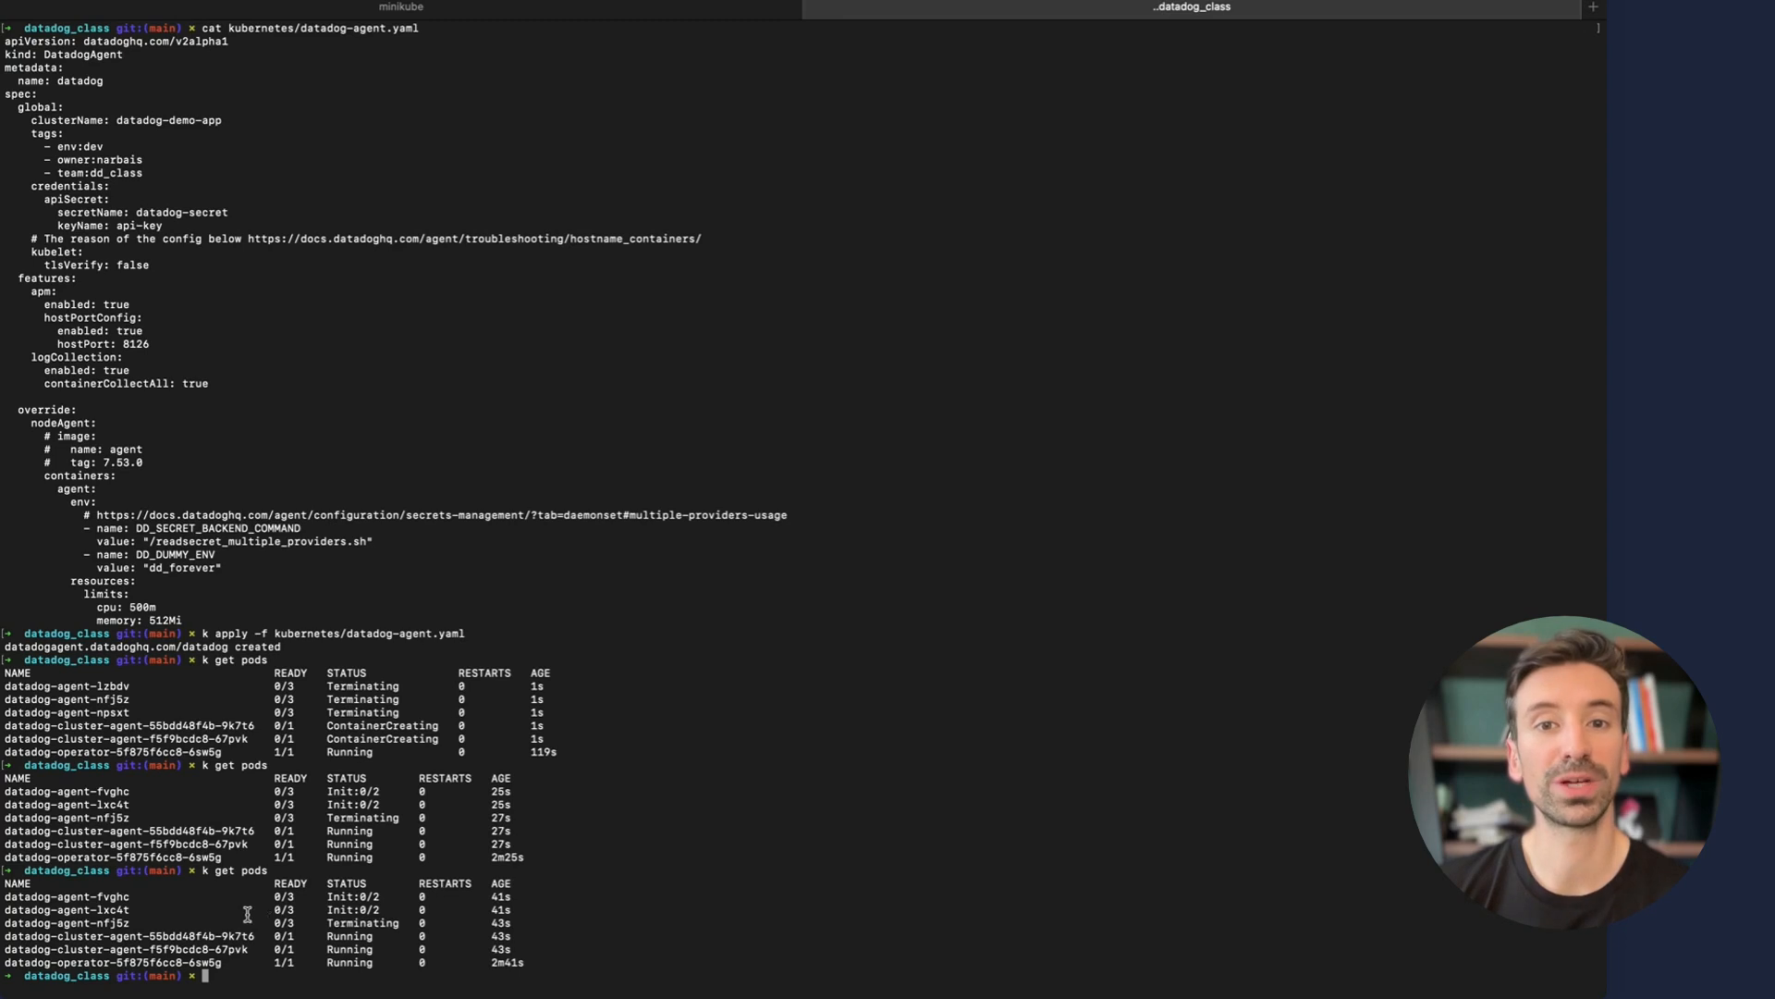
pyautogui.moveTo(272, 906)
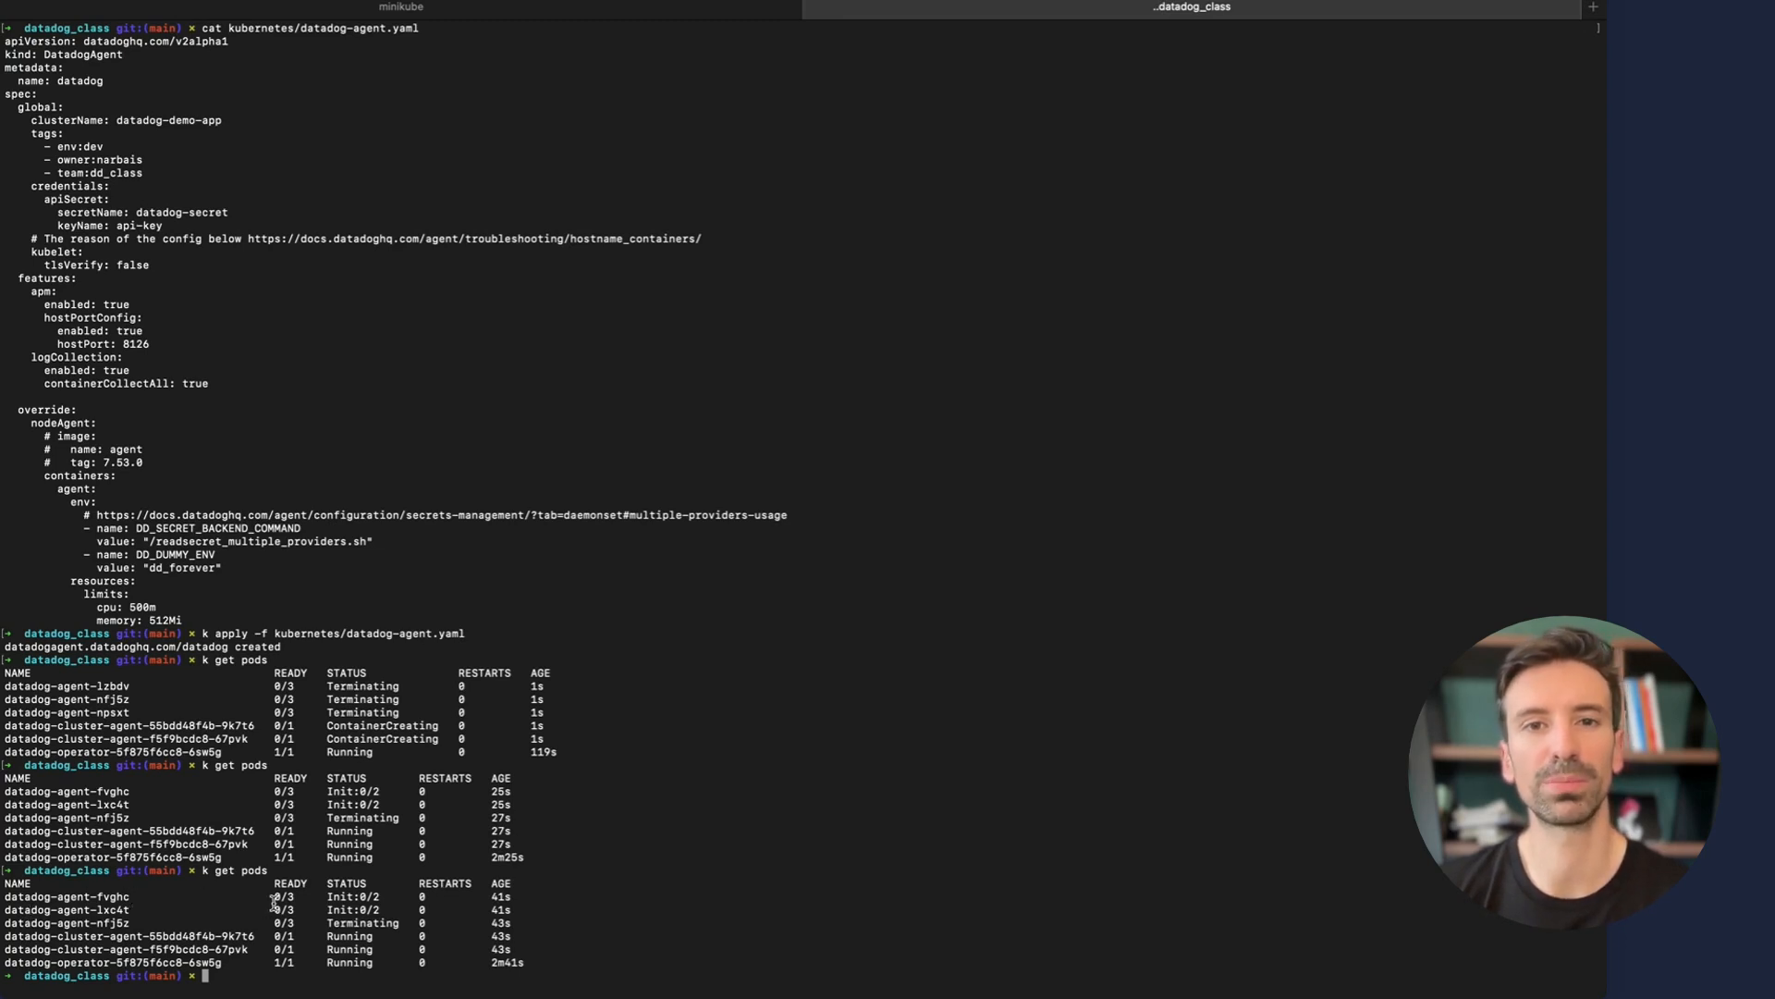
# Inspect the pod list as the Datadog agent pods initialize
pyautogui.doubleClick(281, 897)
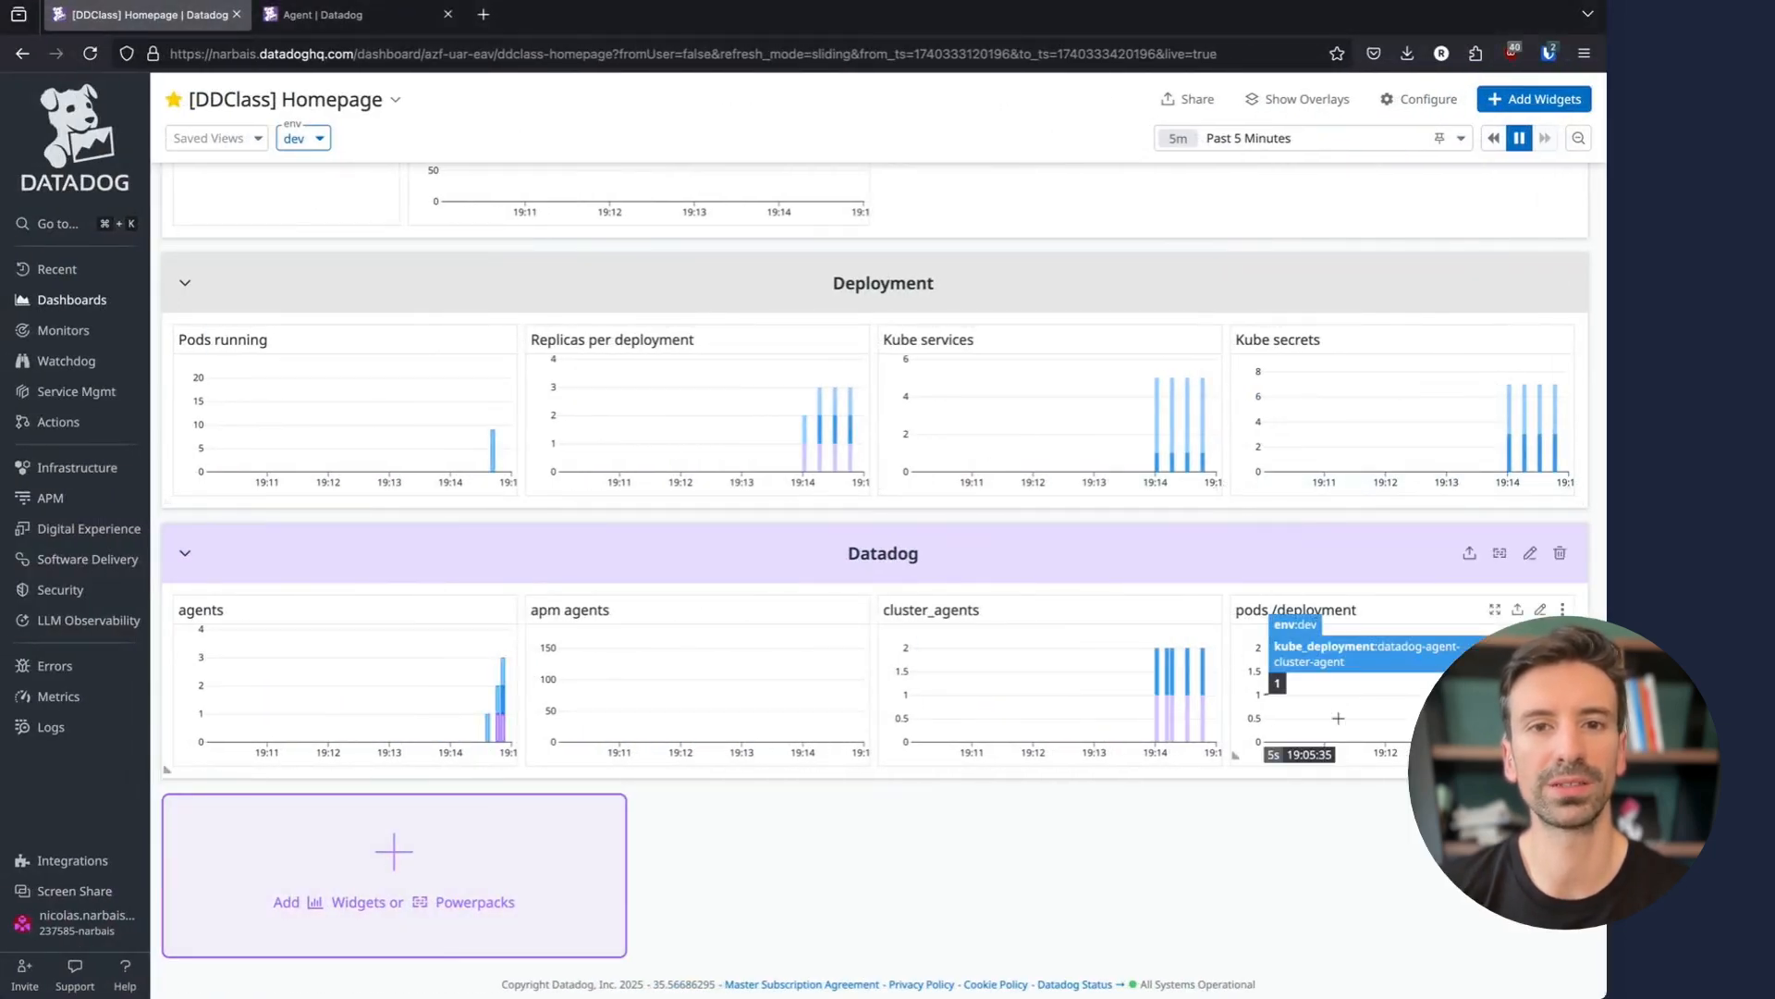
pyautogui.moveTo(1210, 851)
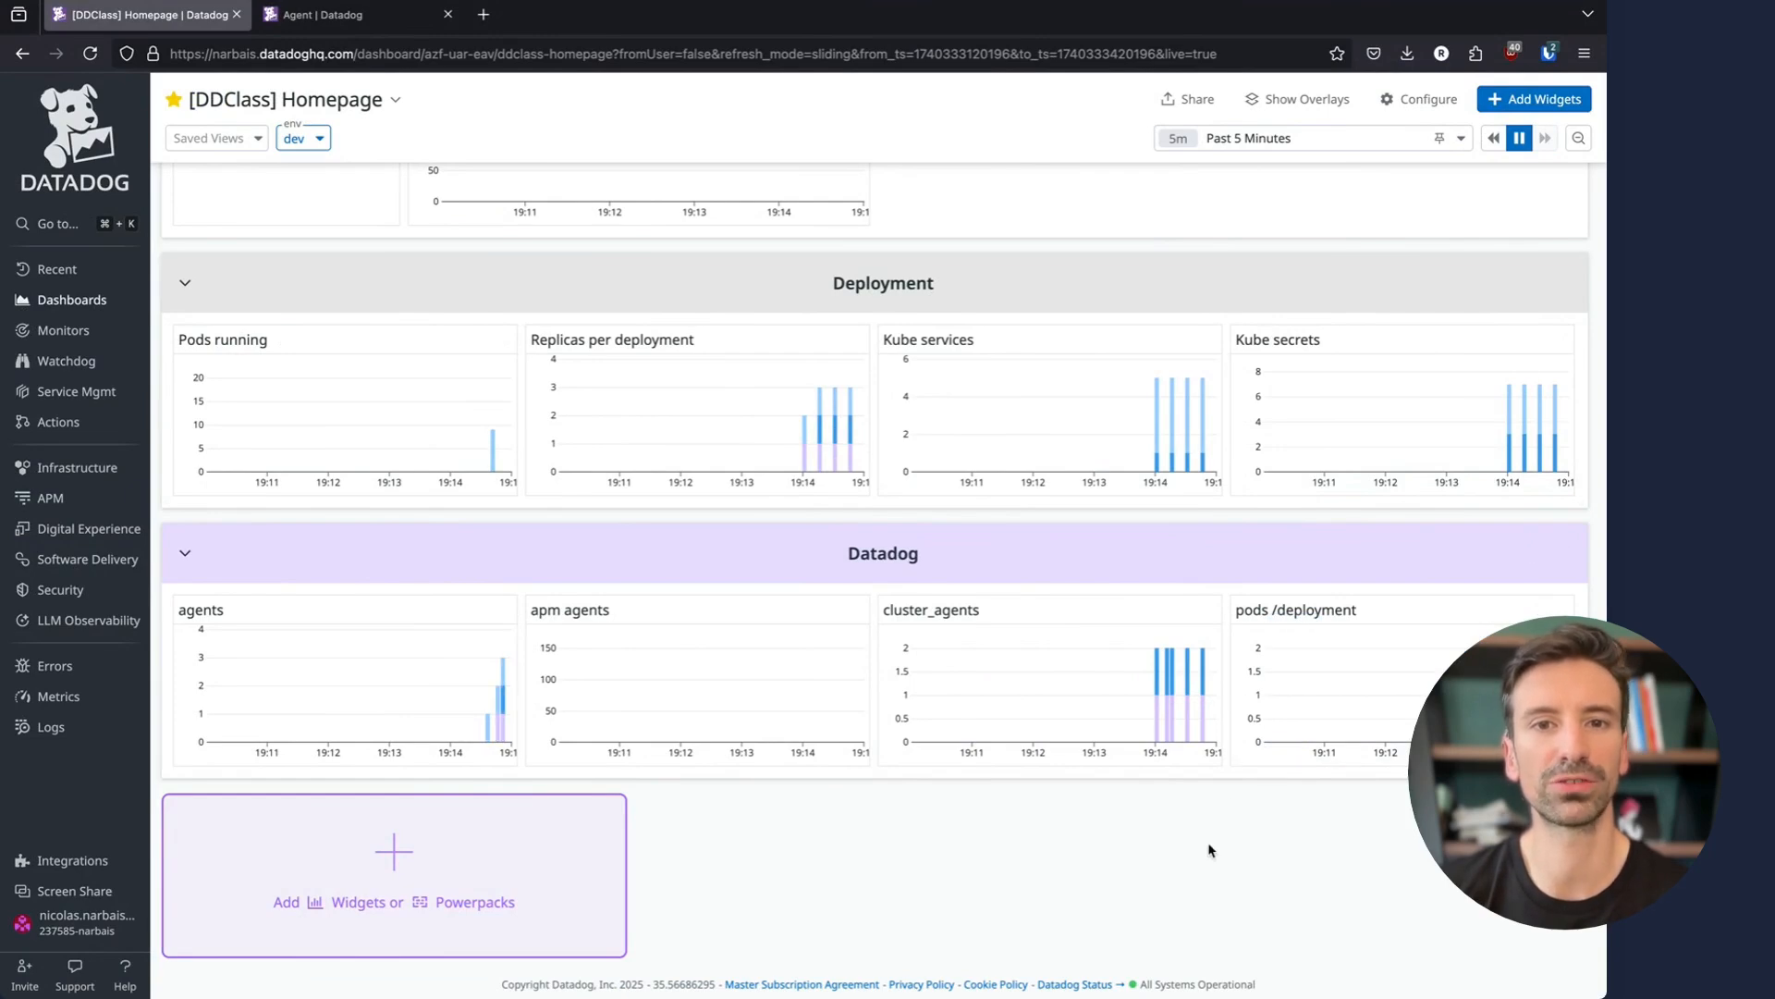
pyautogui.moveTo(1082, 818)
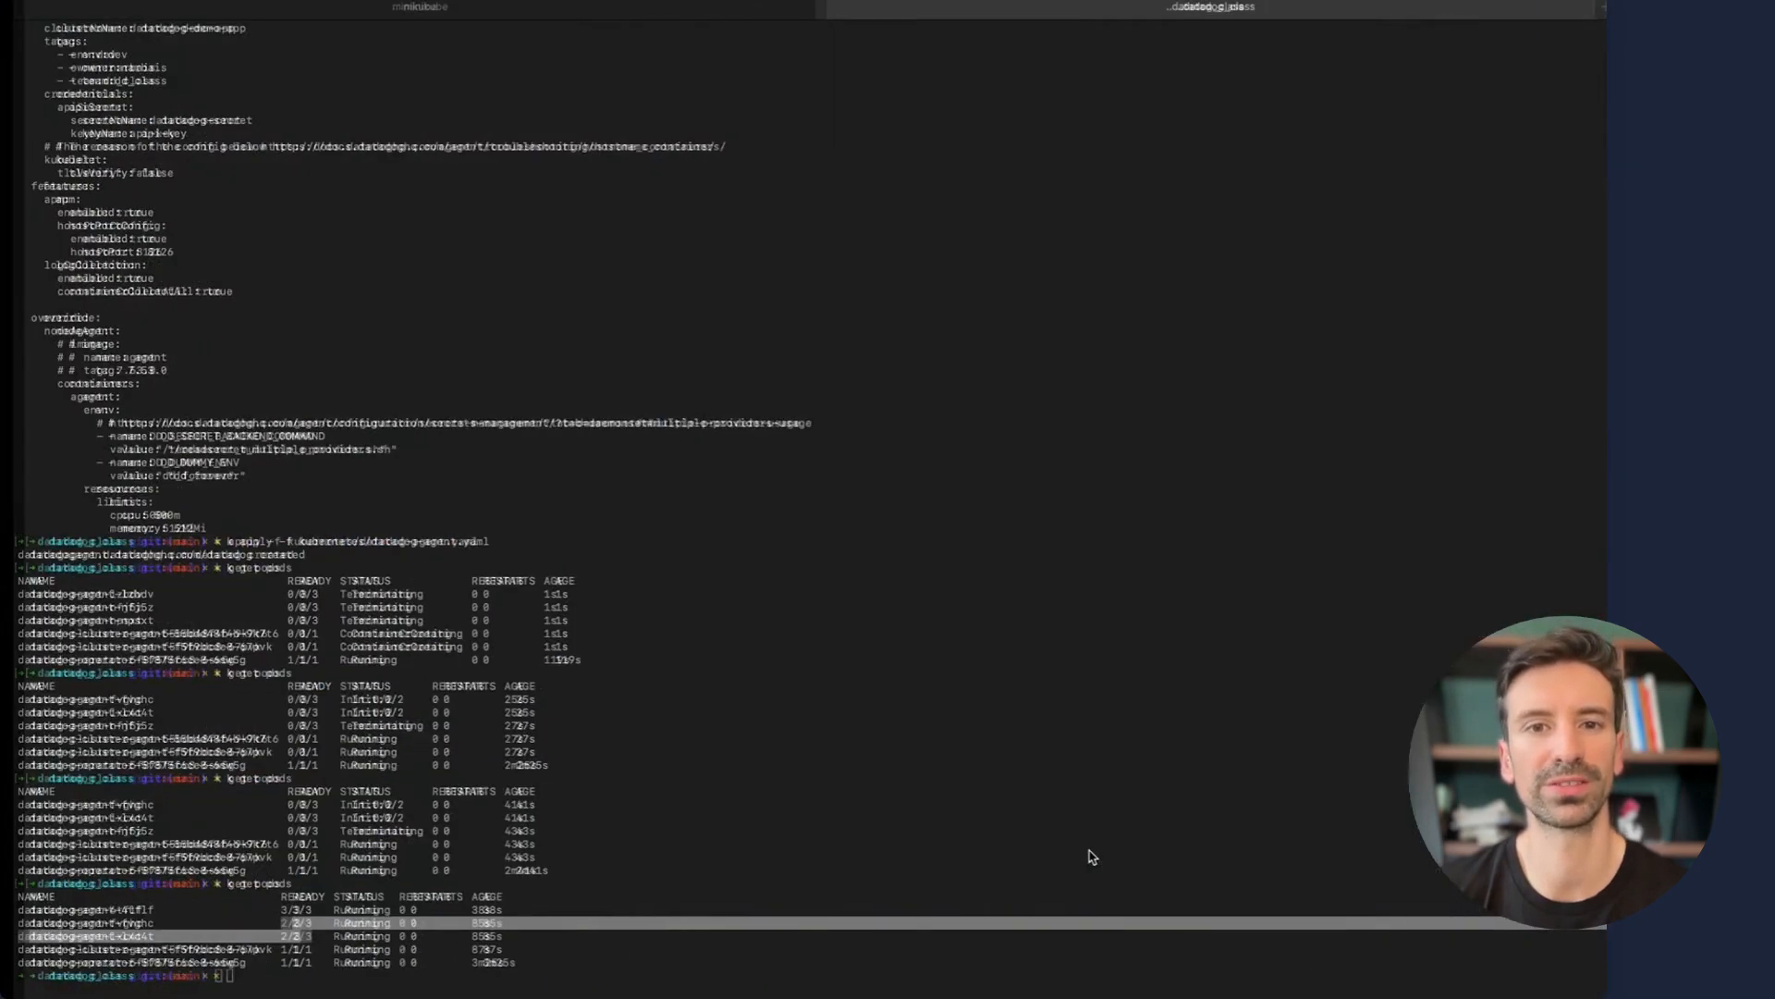
# Clear the terminal and run 'k get nodes' to list the cluster nodes
pyautogui.press('ctrl+l')
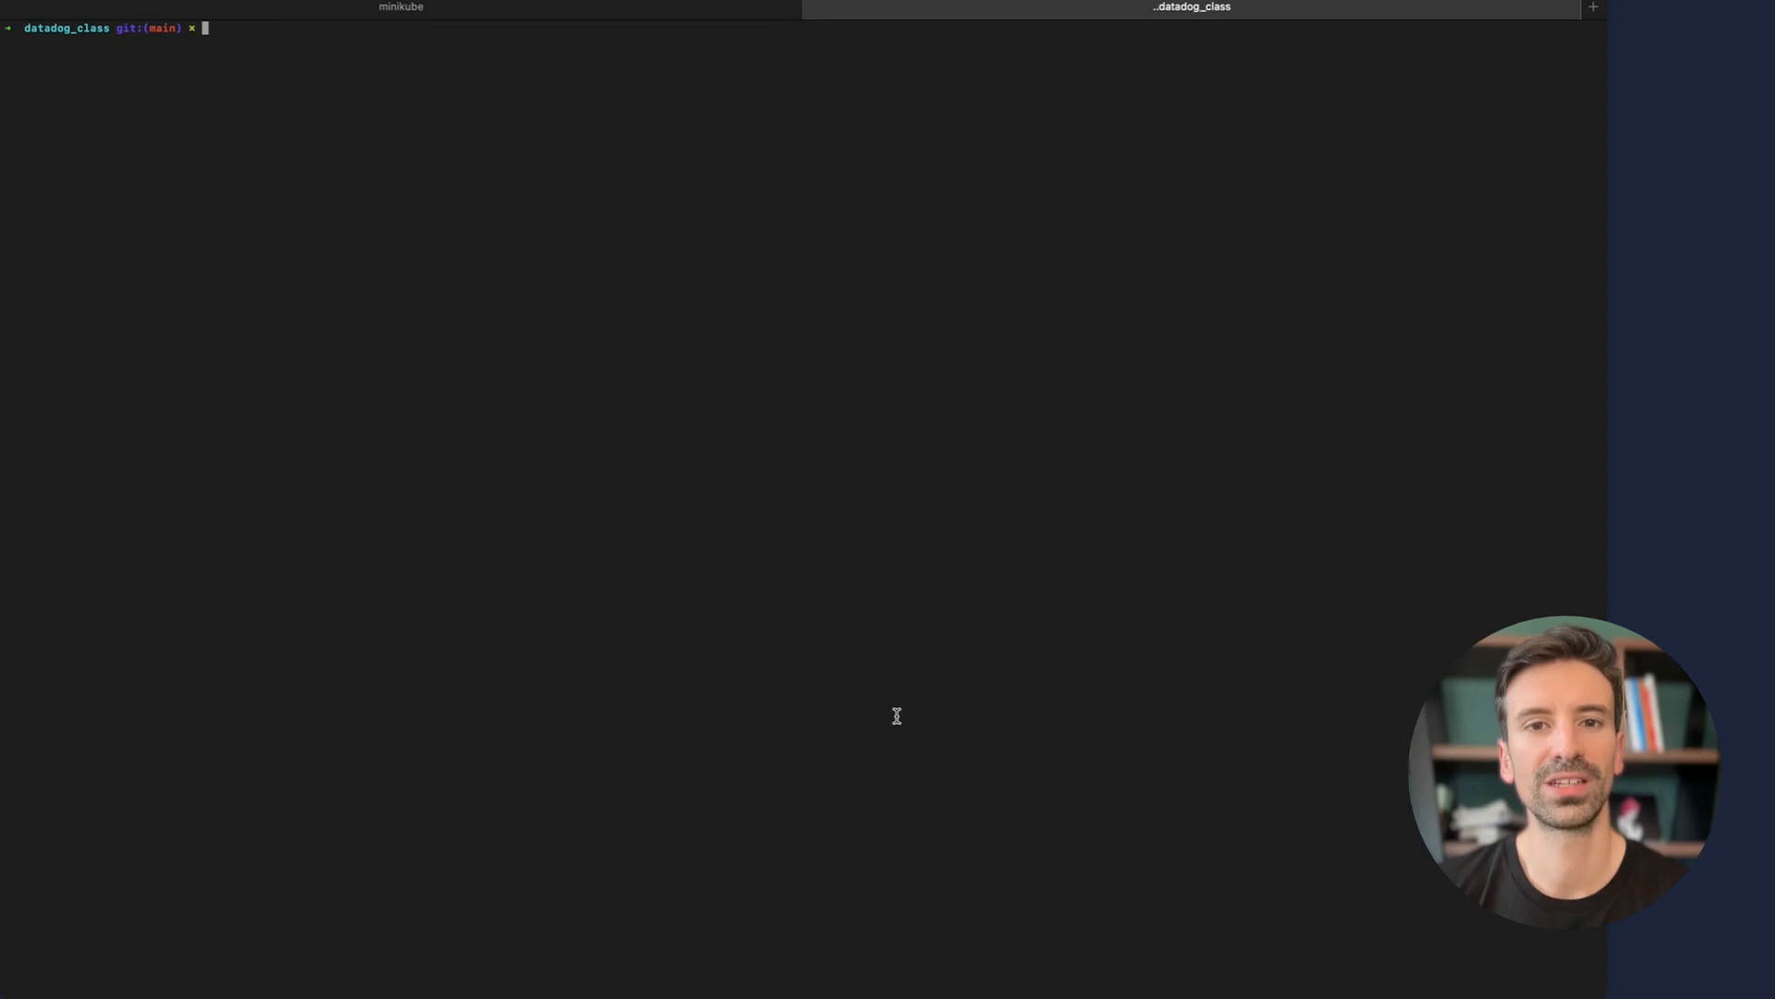
pyautogui.write('k')
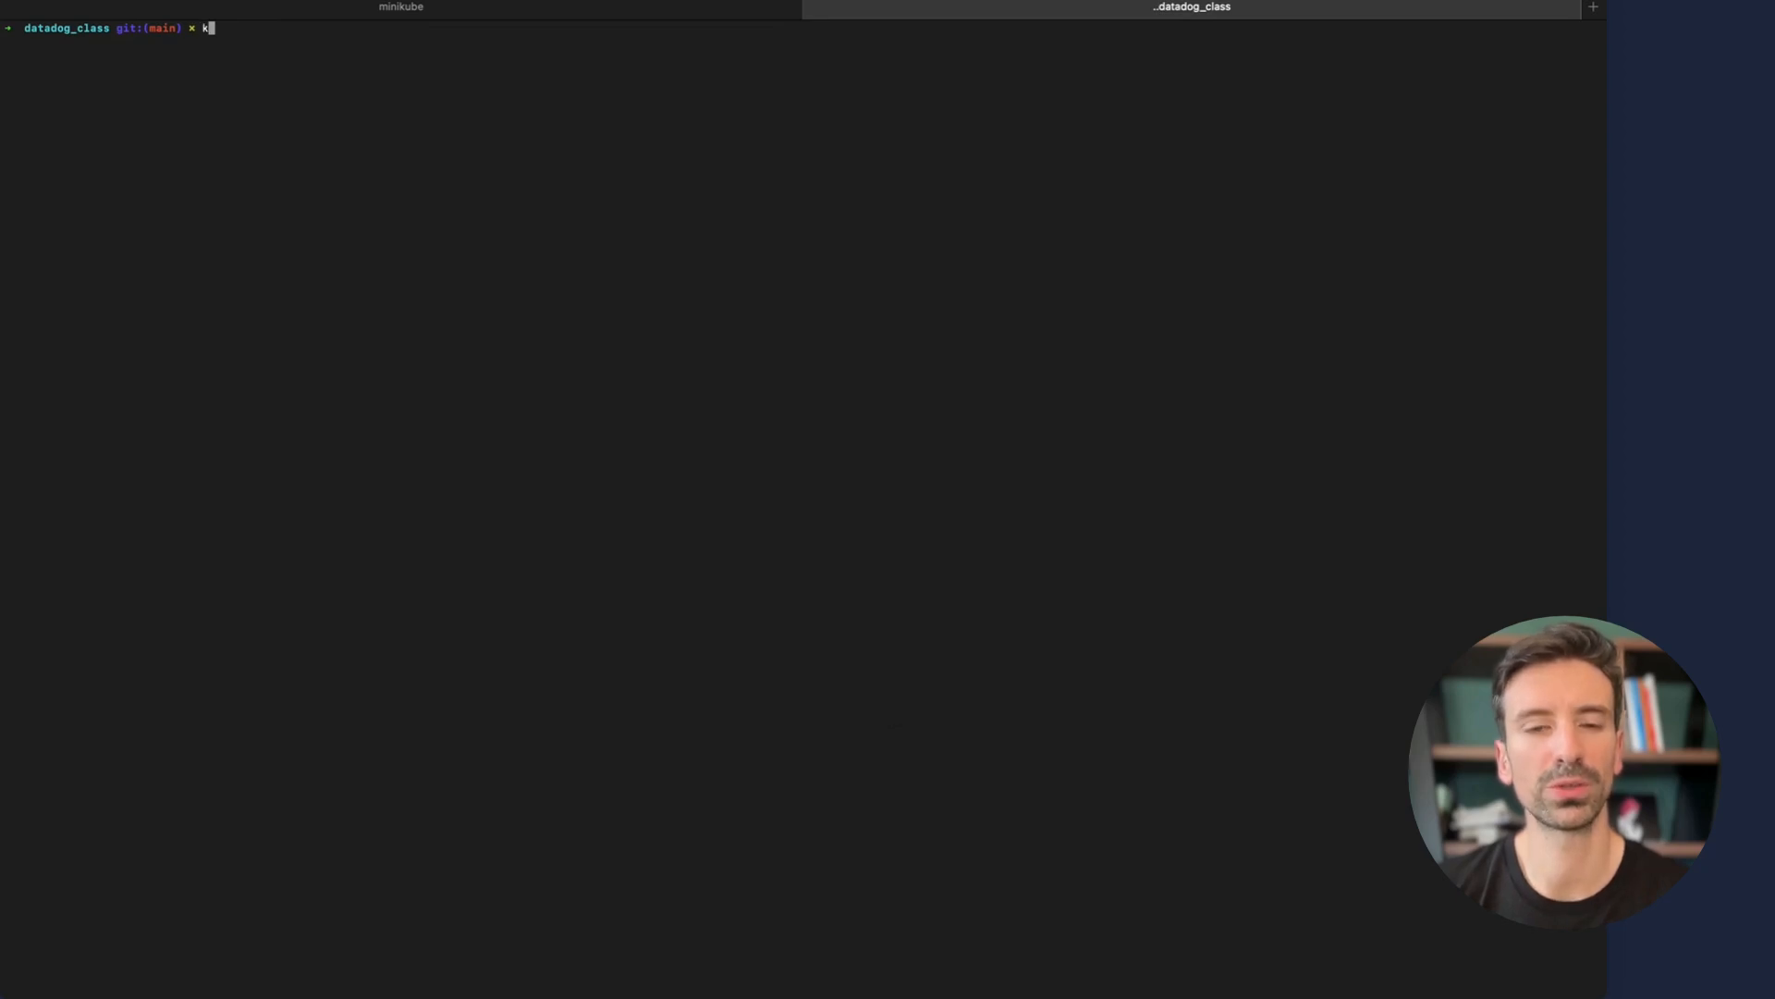
pyautogui.write('get nodes')
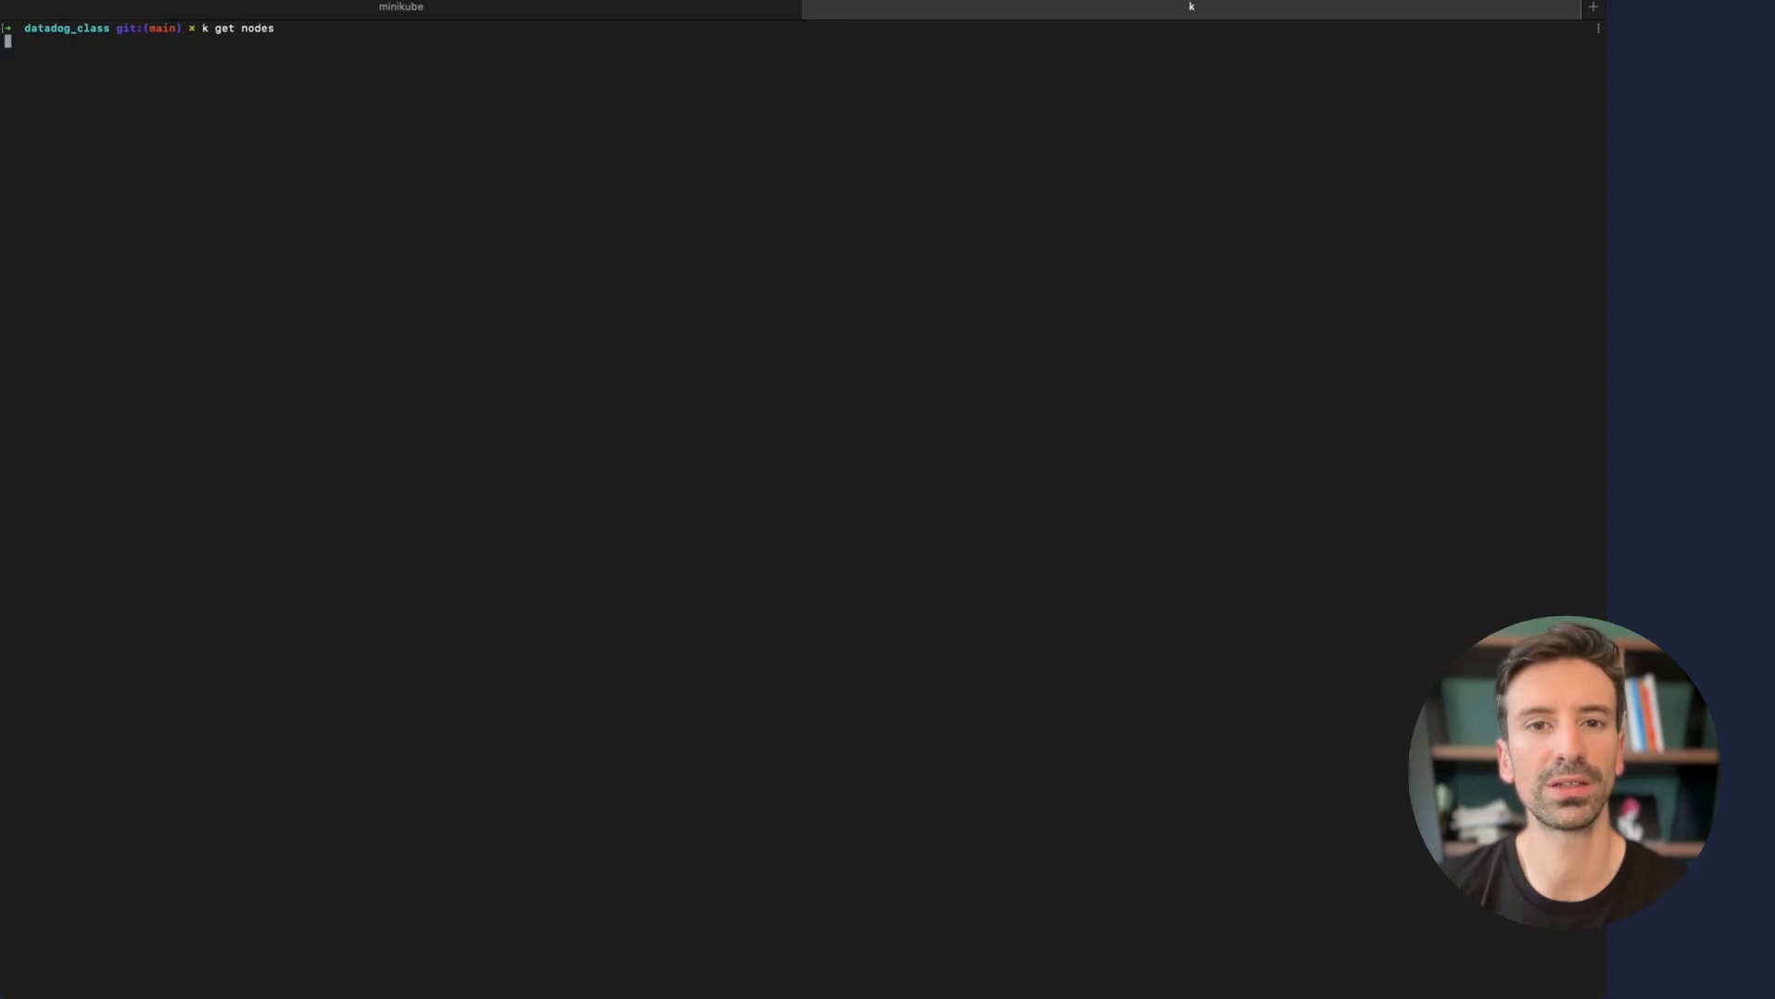
pyautogui.press('Return')
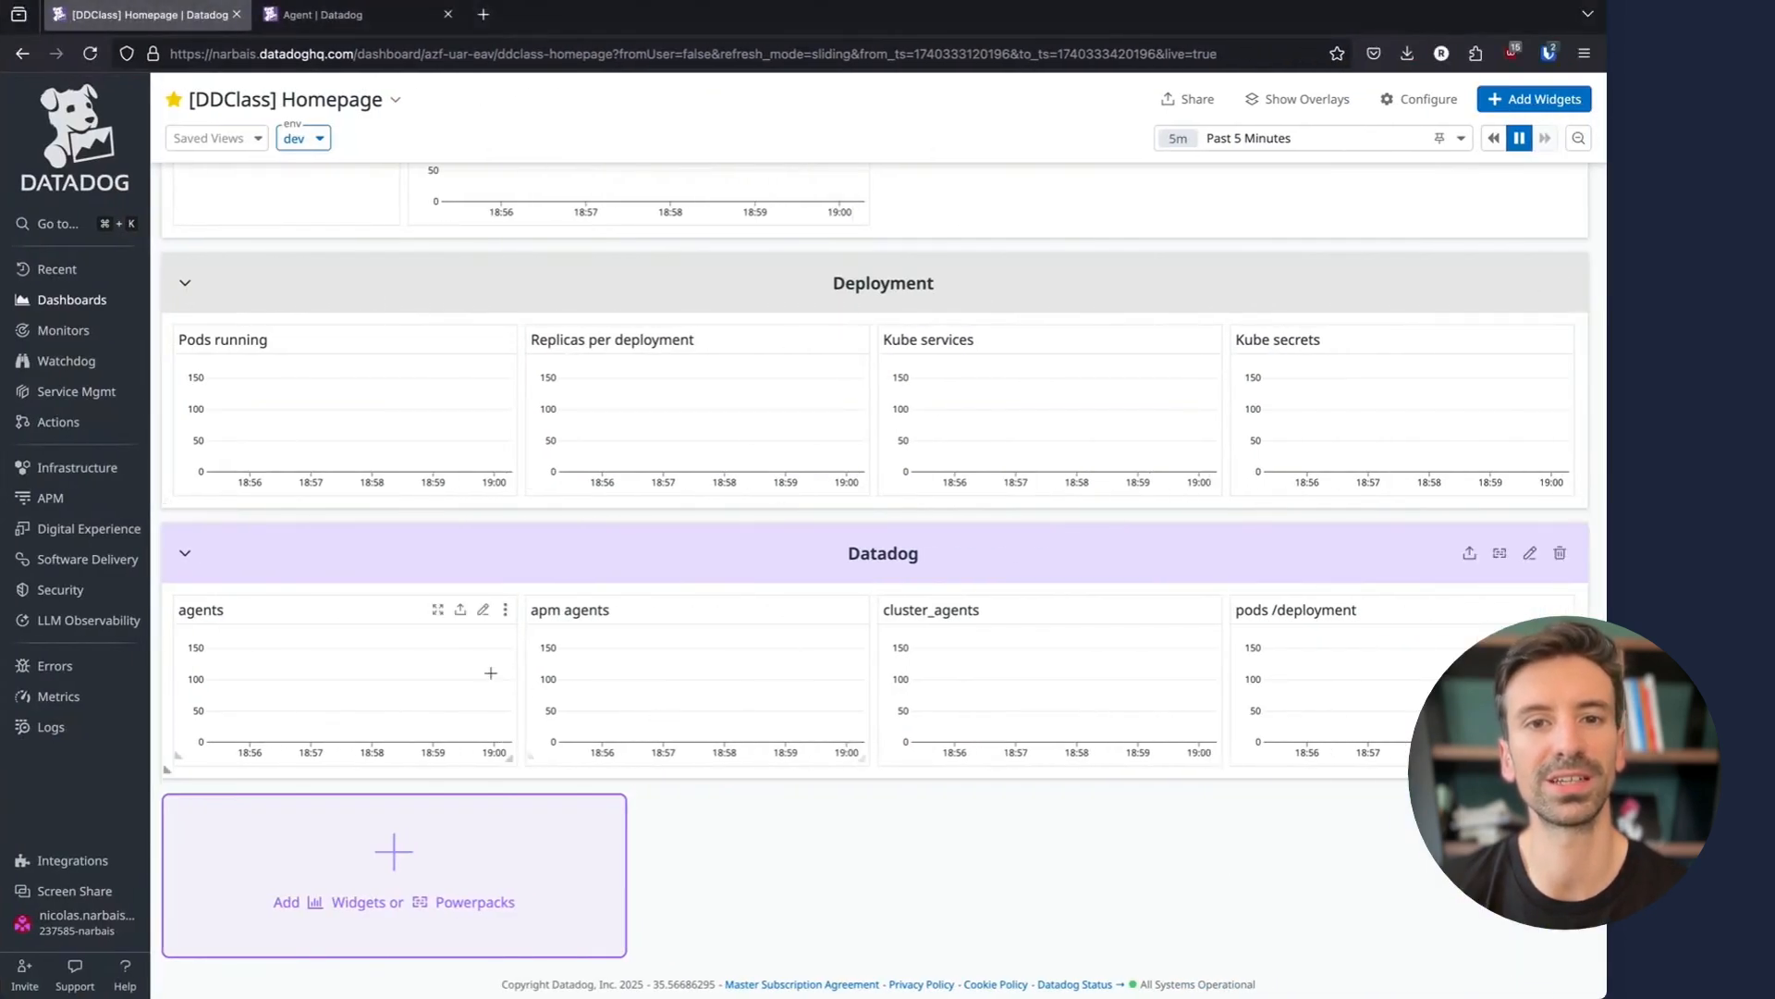
# Bring up the Helm Chart Kubernetes Agent install guide in Datadog
pyautogui.click(72, 860)
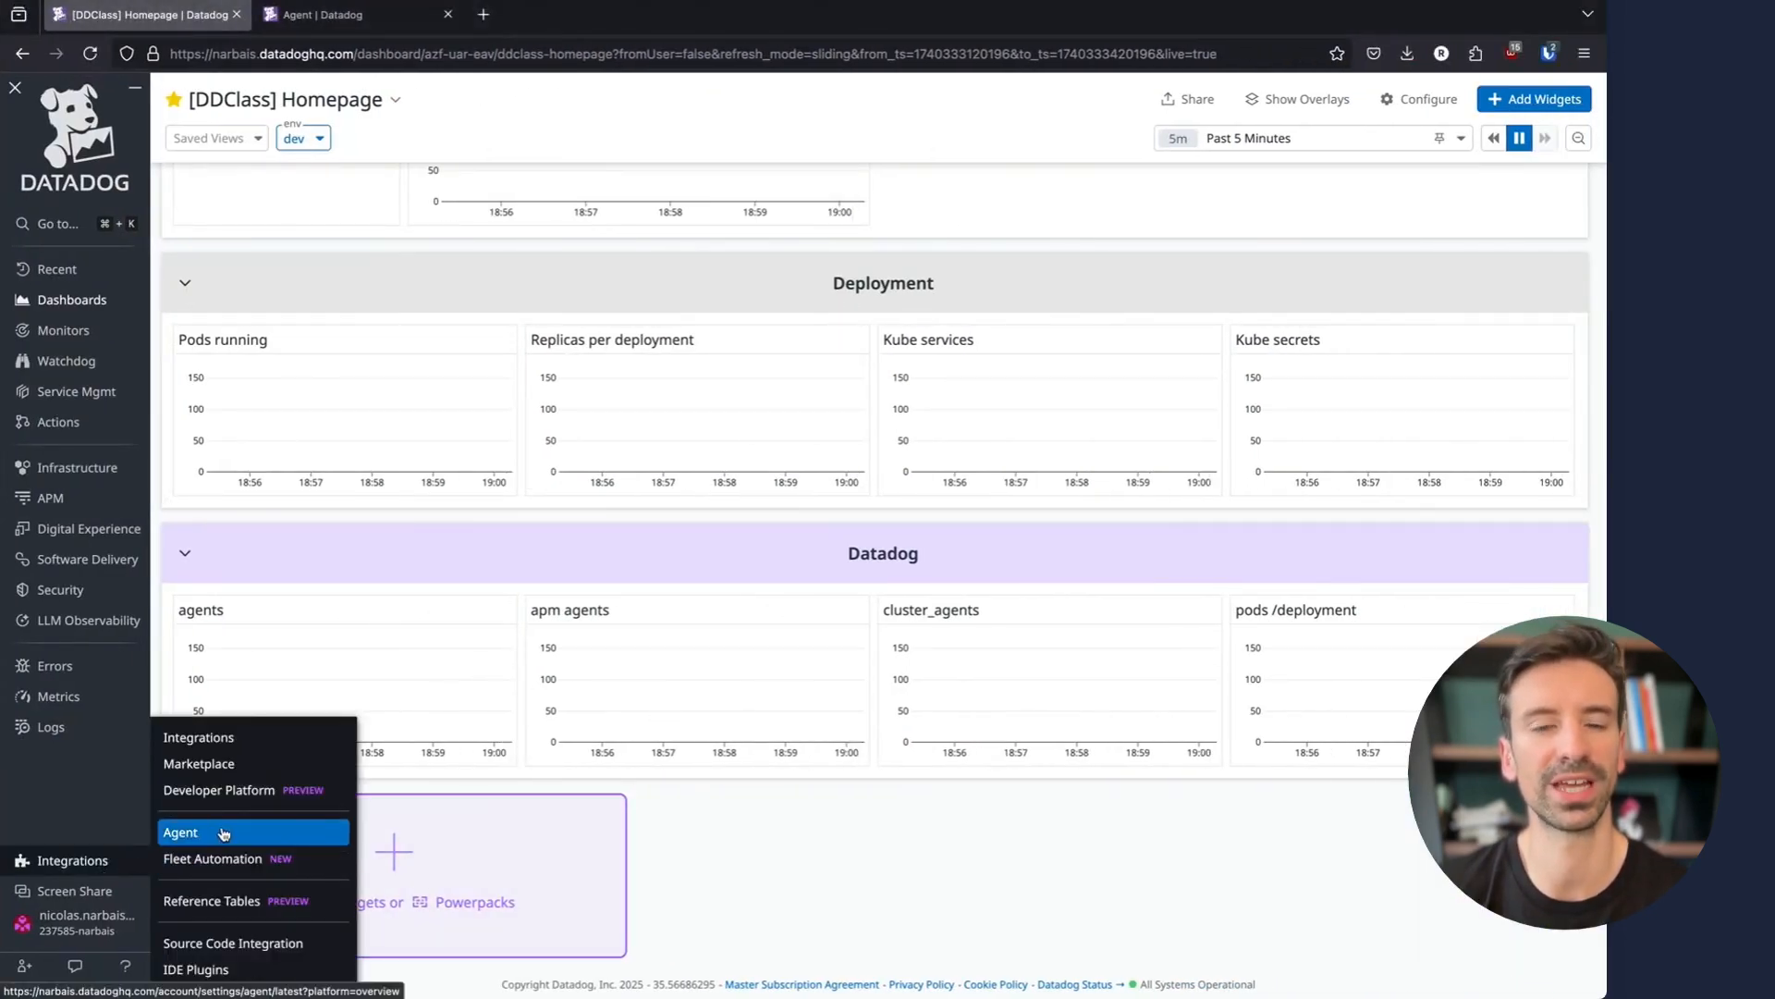
pyautogui.click(180, 832)
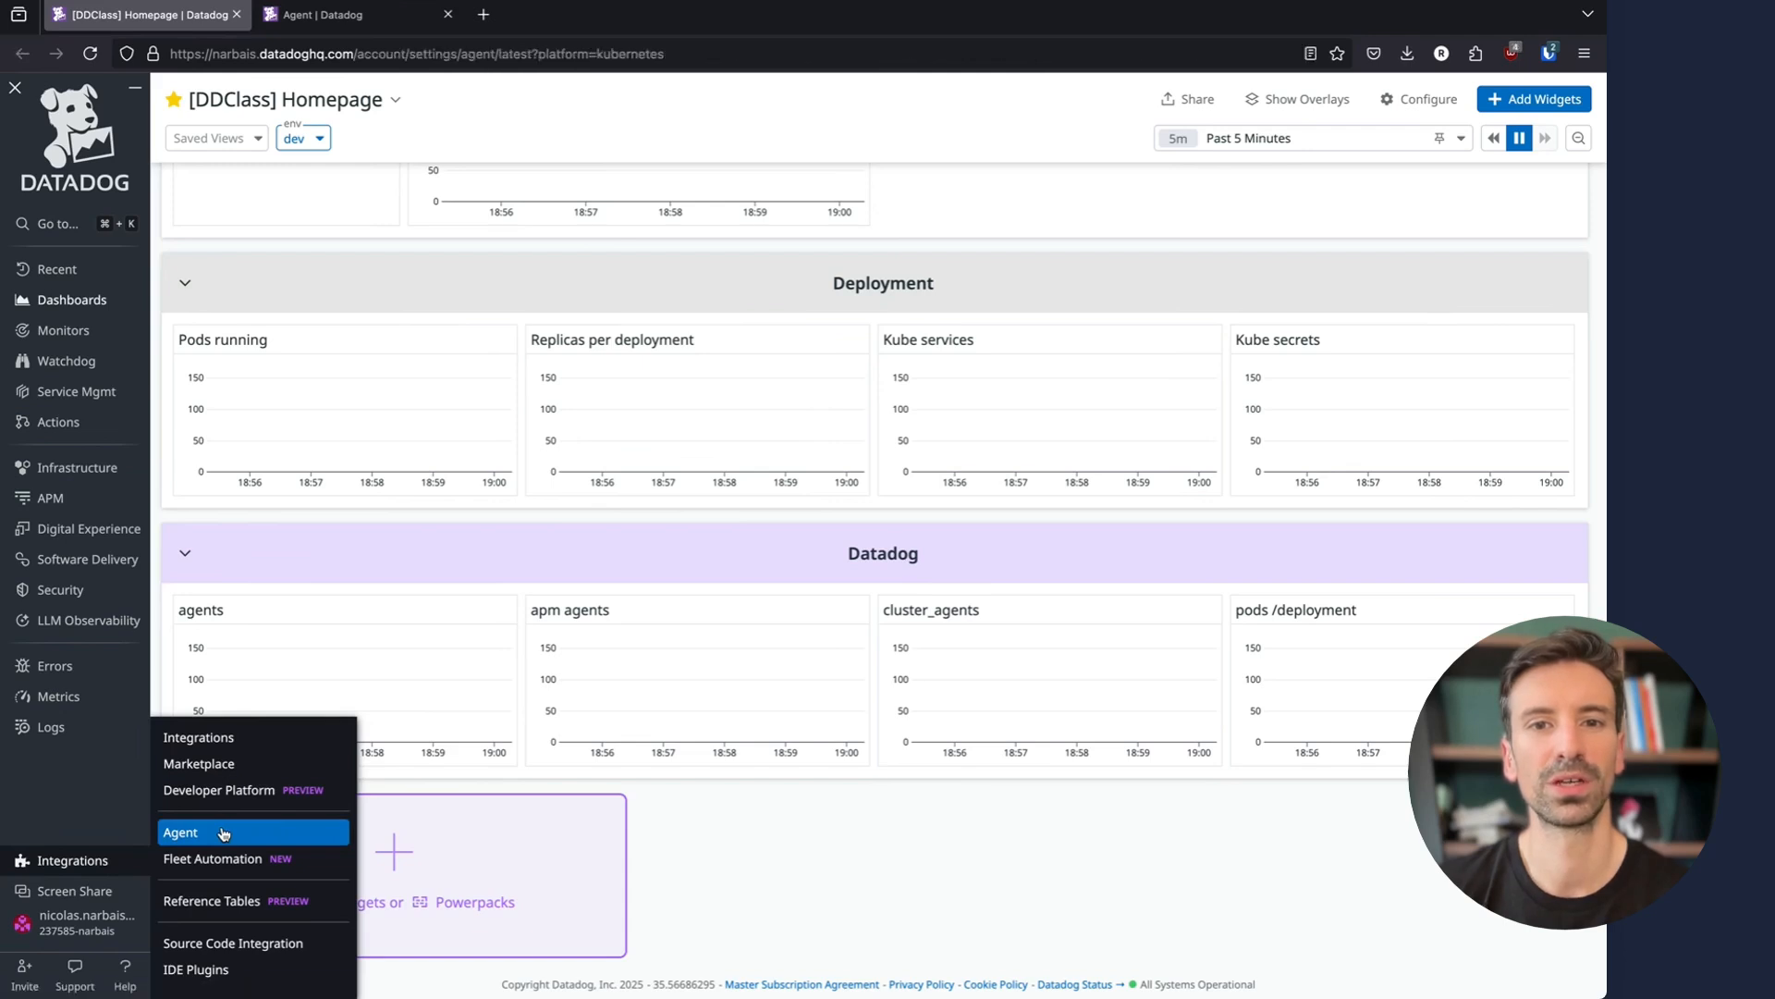
pyautogui.click(181, 832)
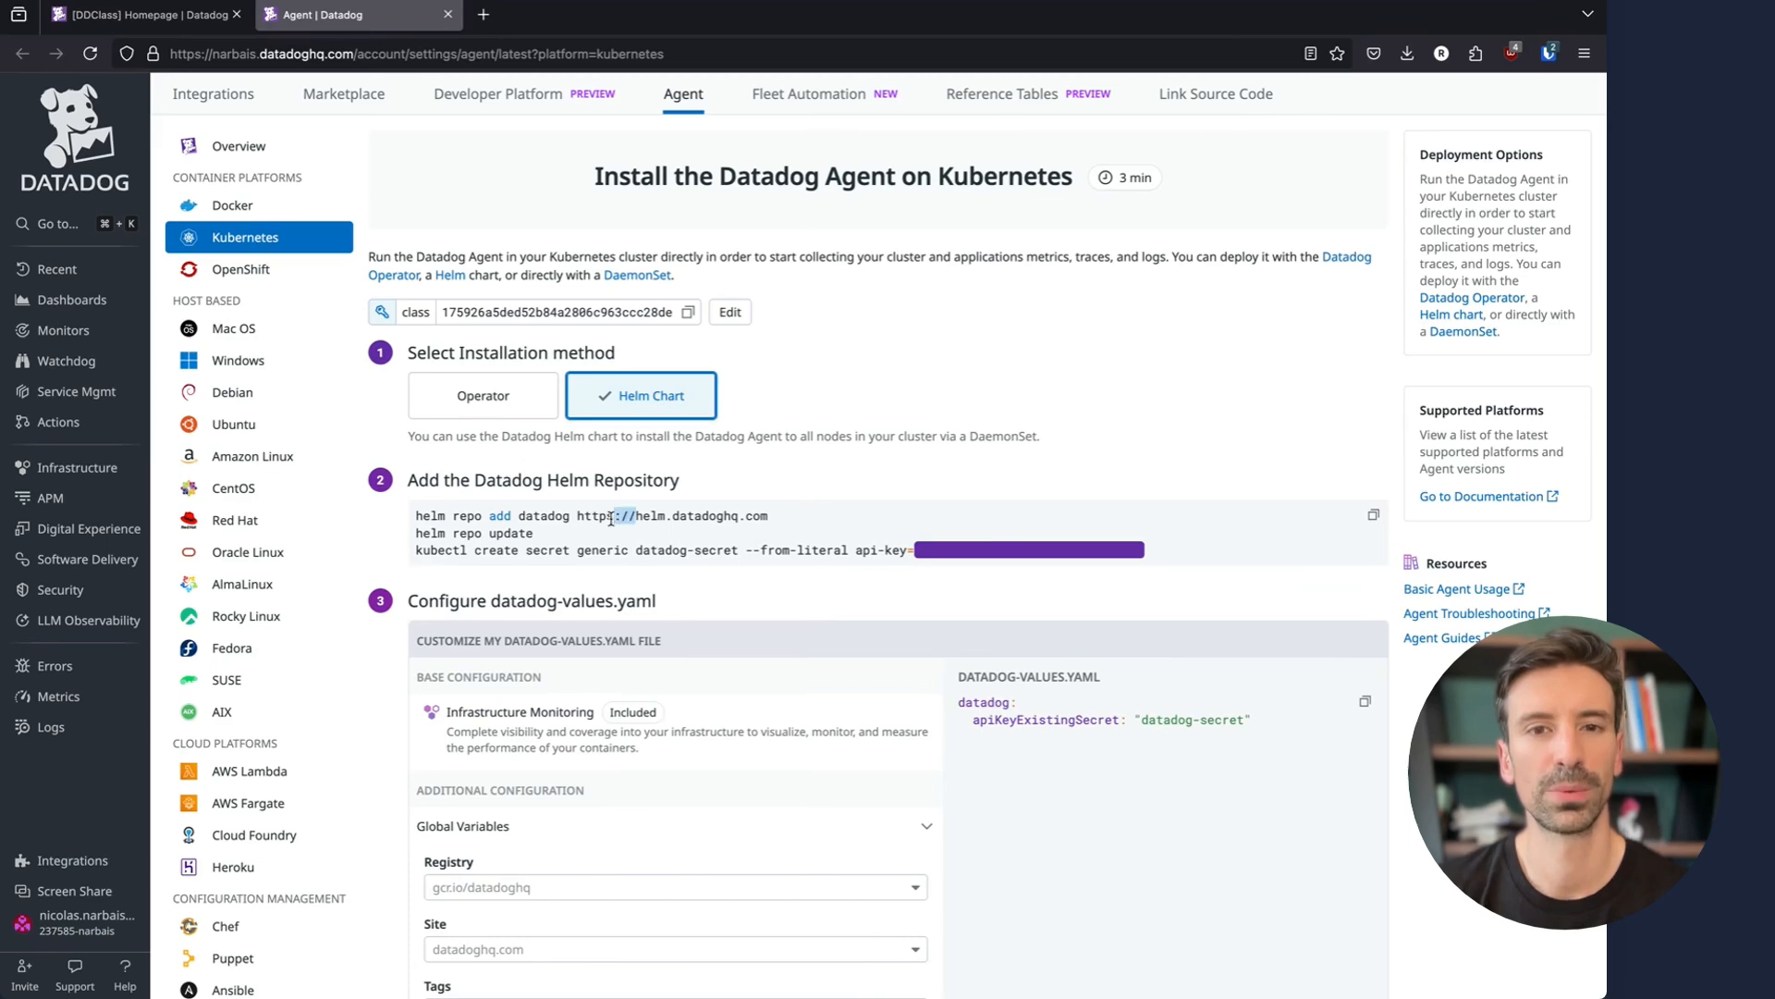
pyautogui.moveTo(1121, 459)
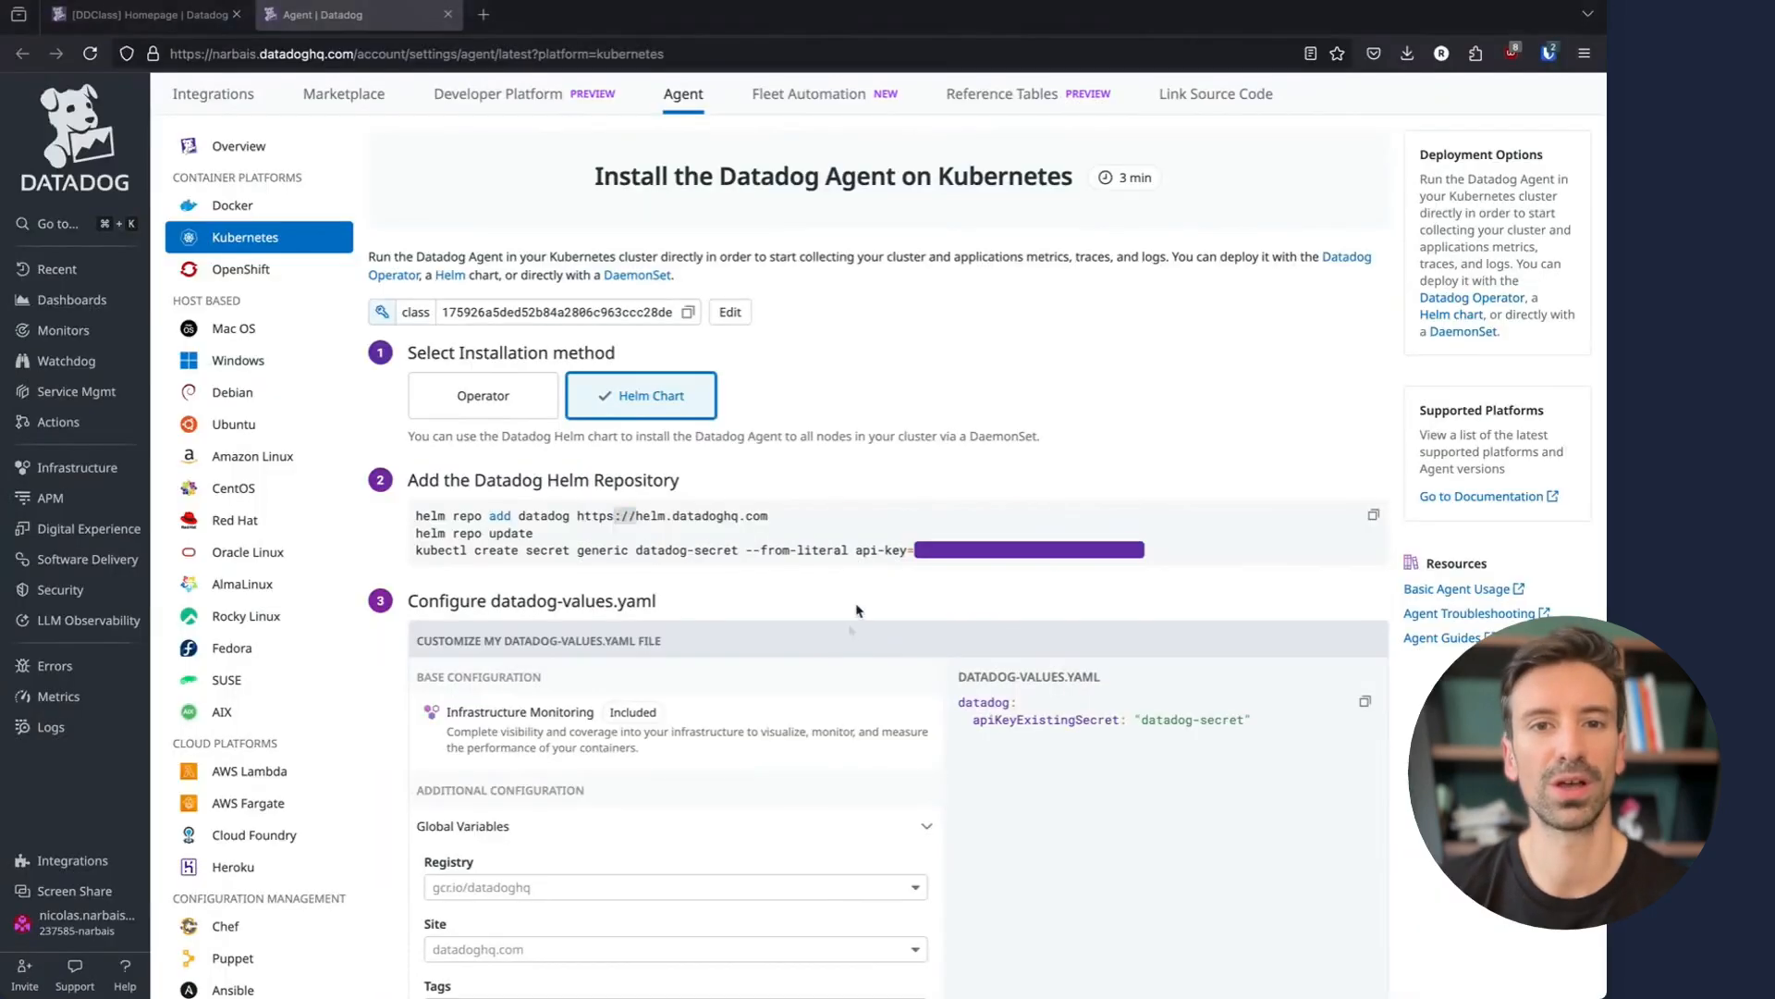
pyautogui.scroll(-3)
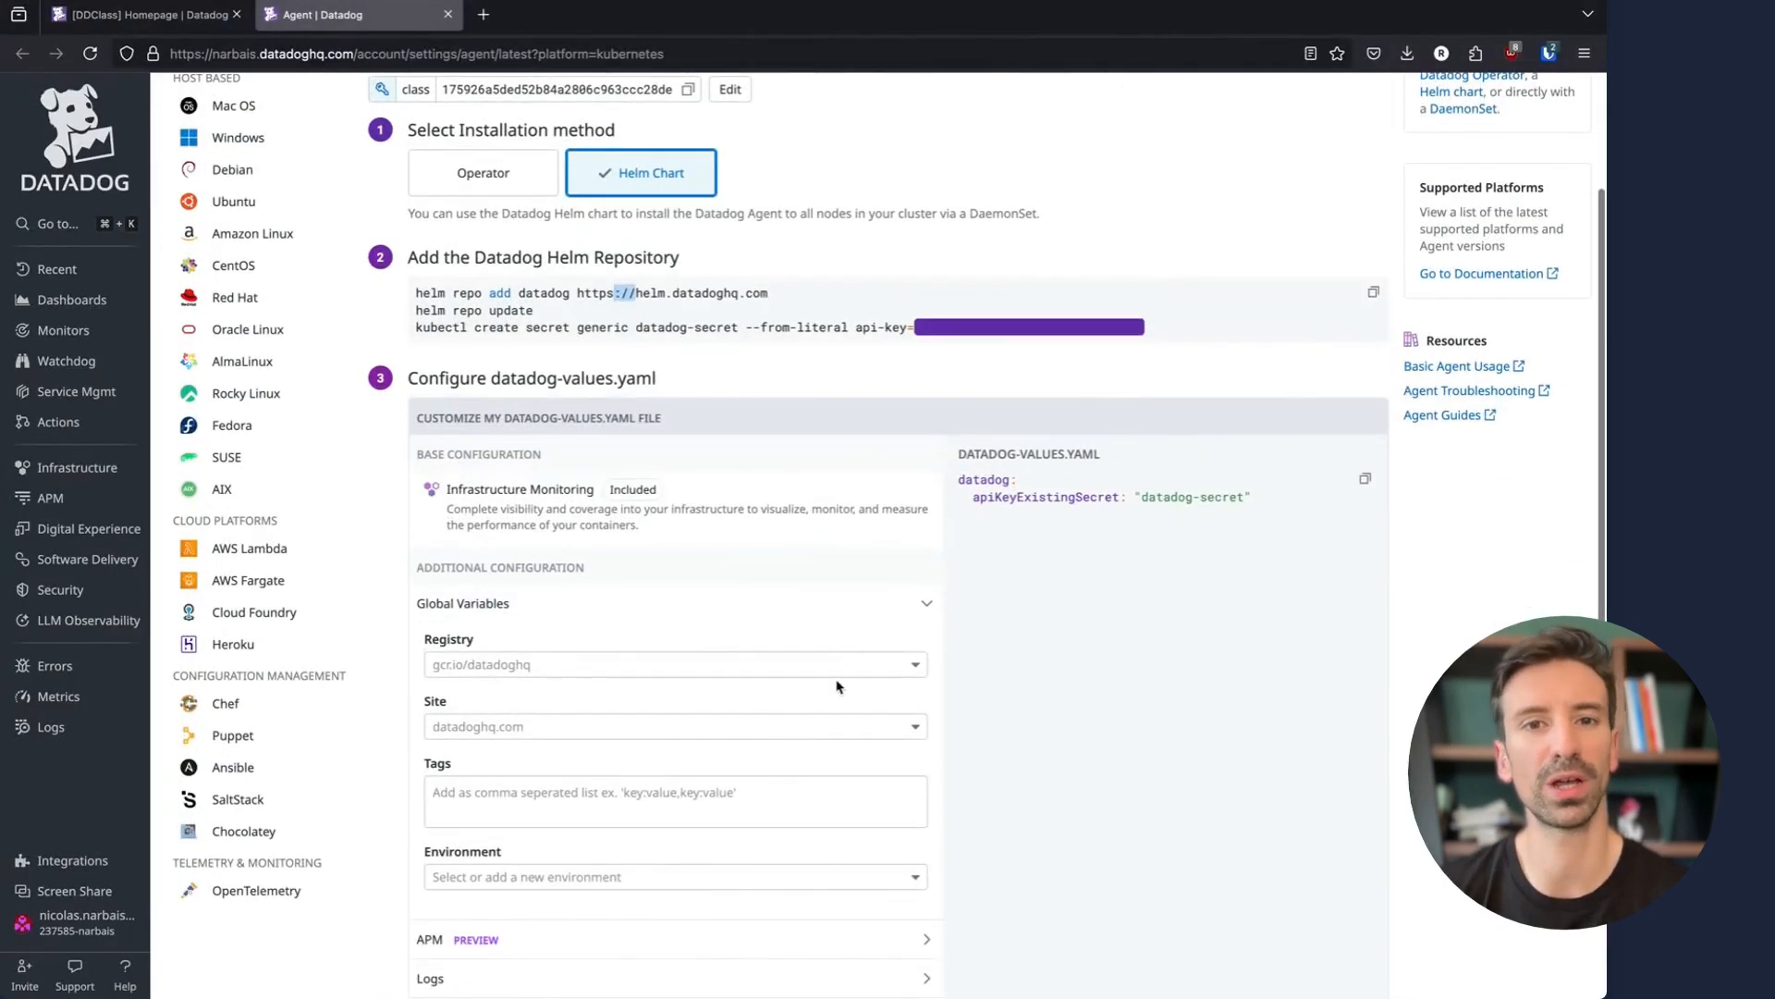
pyautogui.scroll(-3)
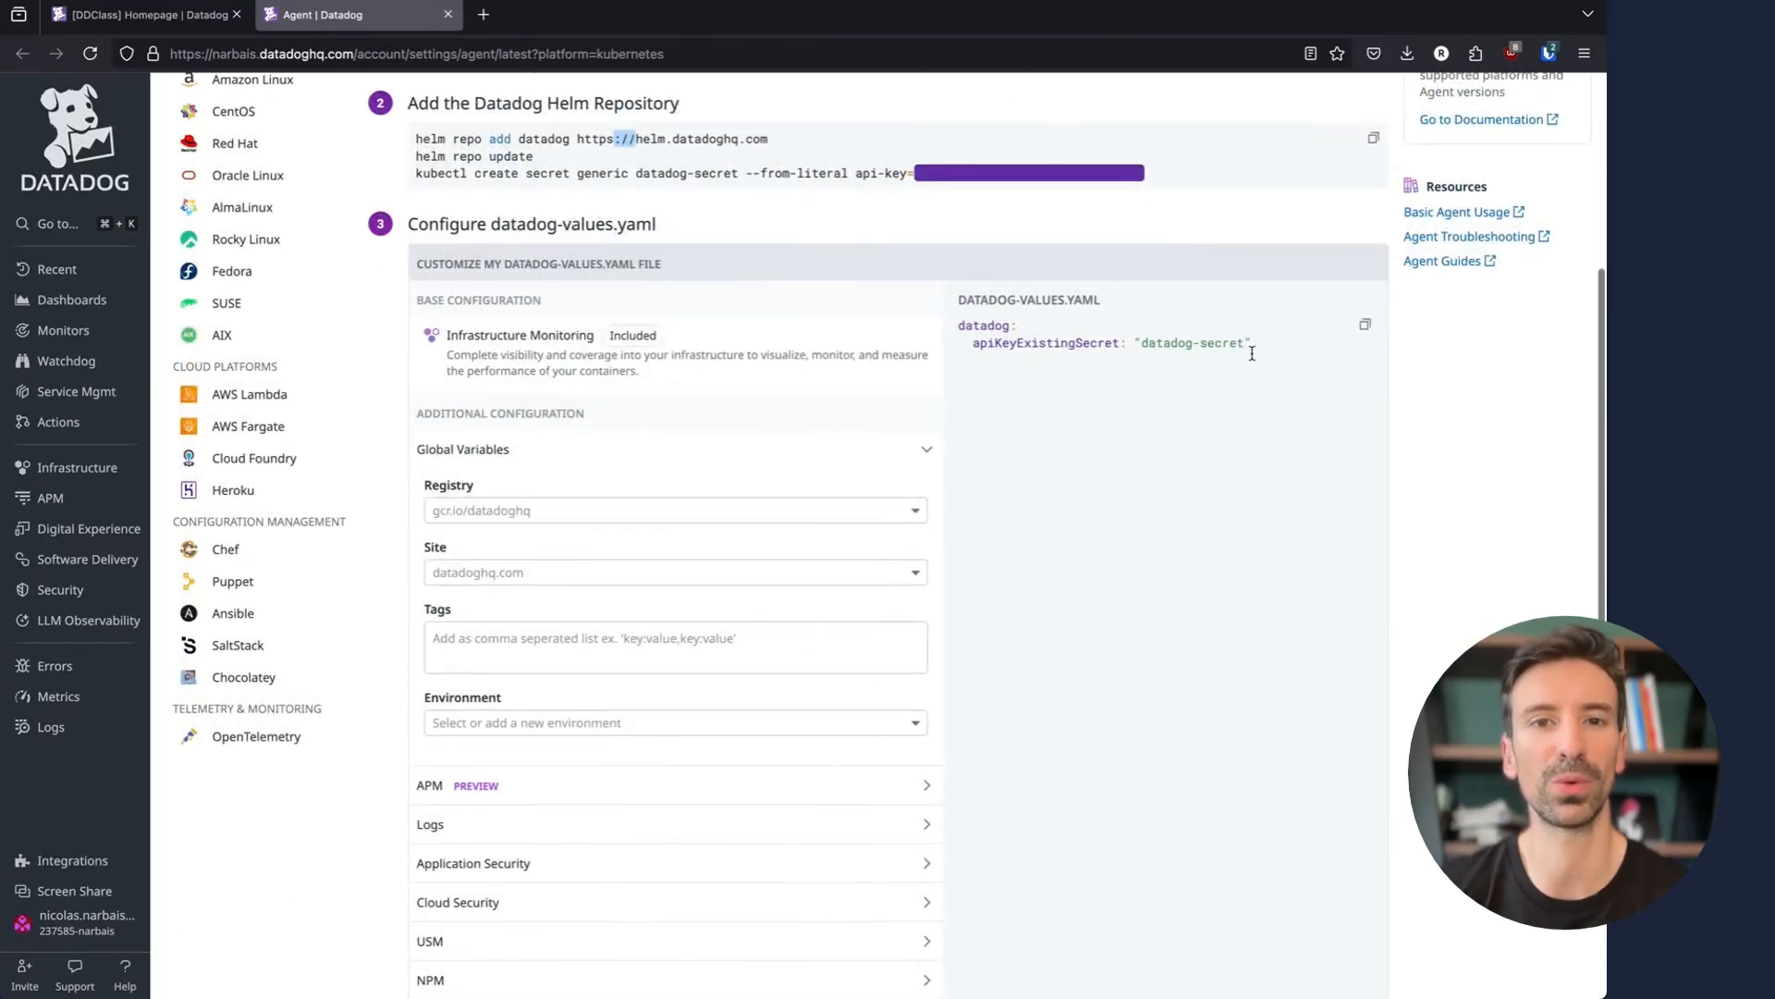
pyautogui.scroll(-3)
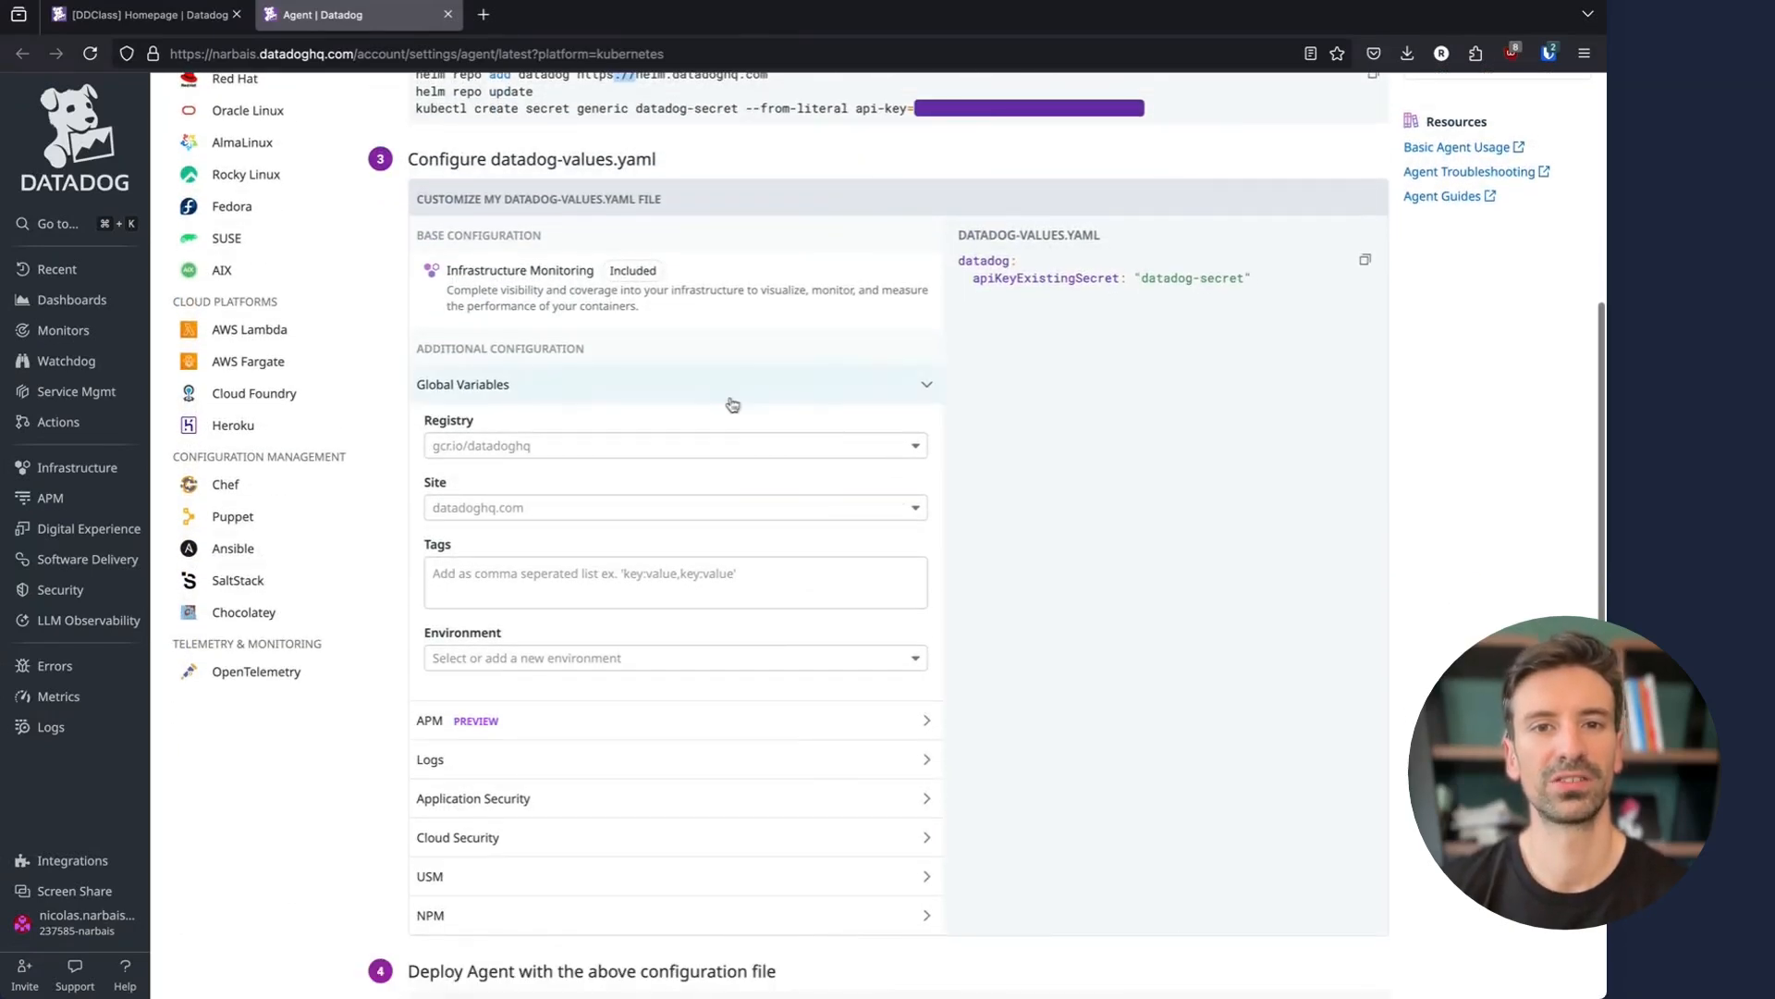
# Add the env:dev tag and expand APM settings for the datadog-values.yaml file
pyautogui.click(675, 507)
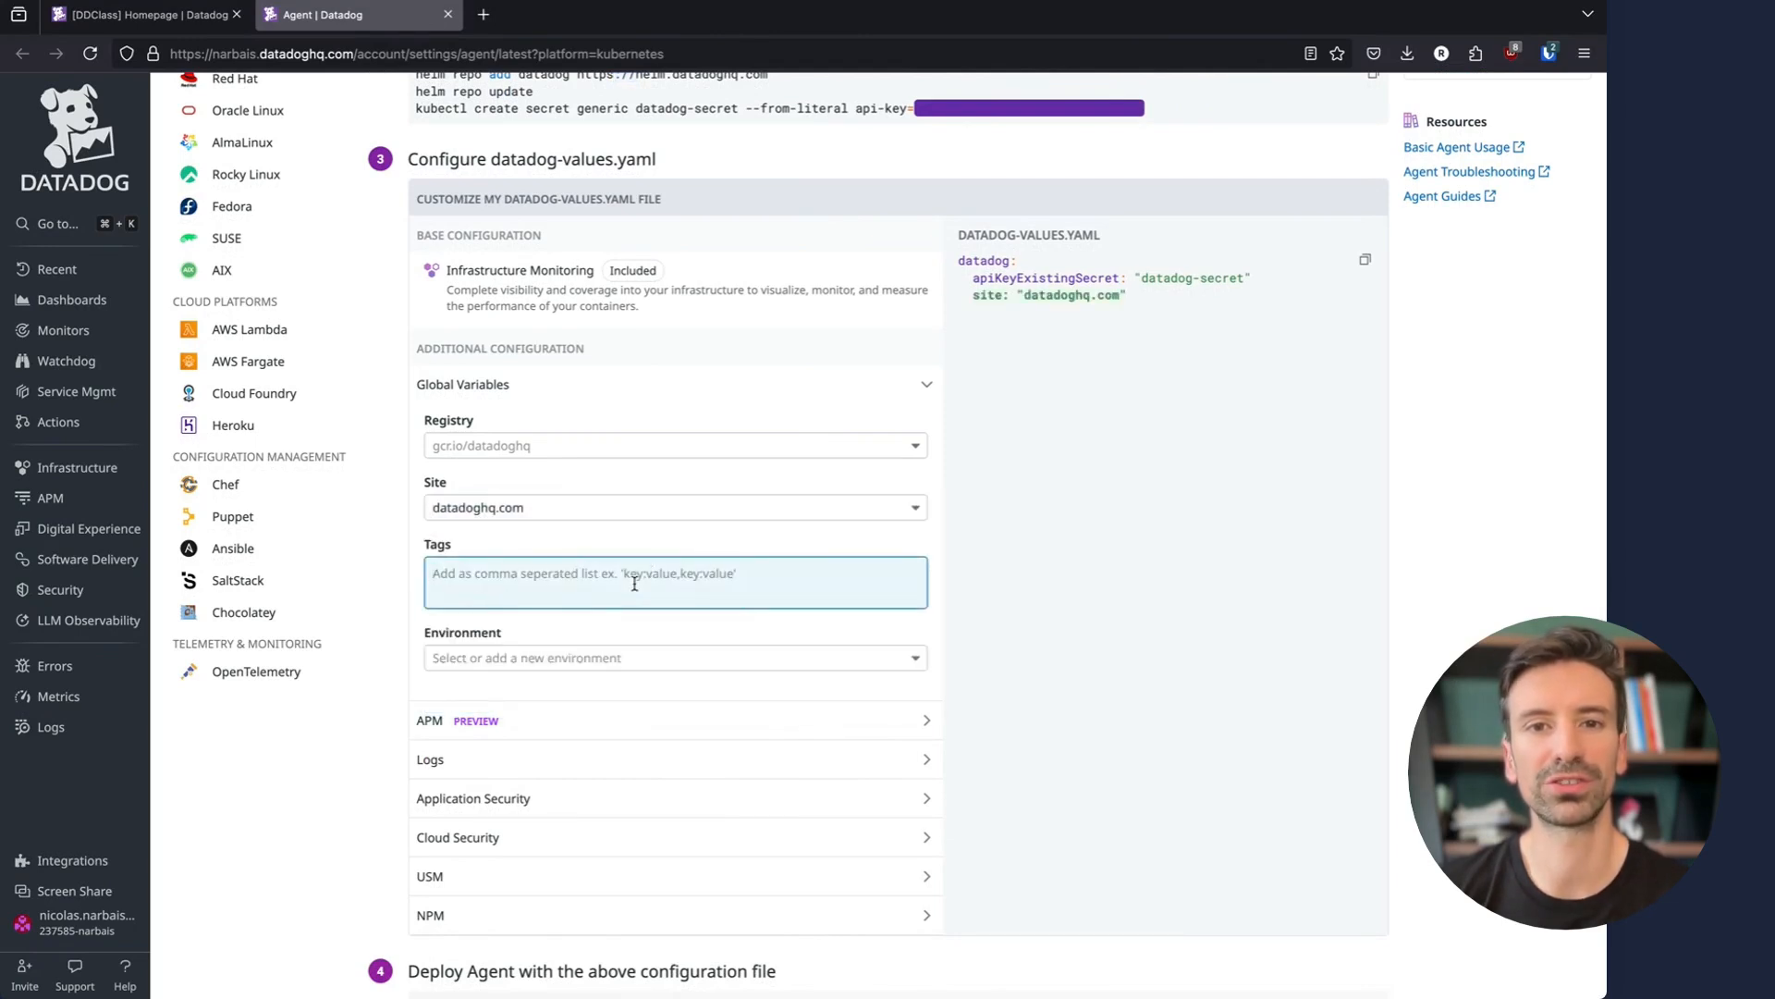
pyautogui.write('env:dev')
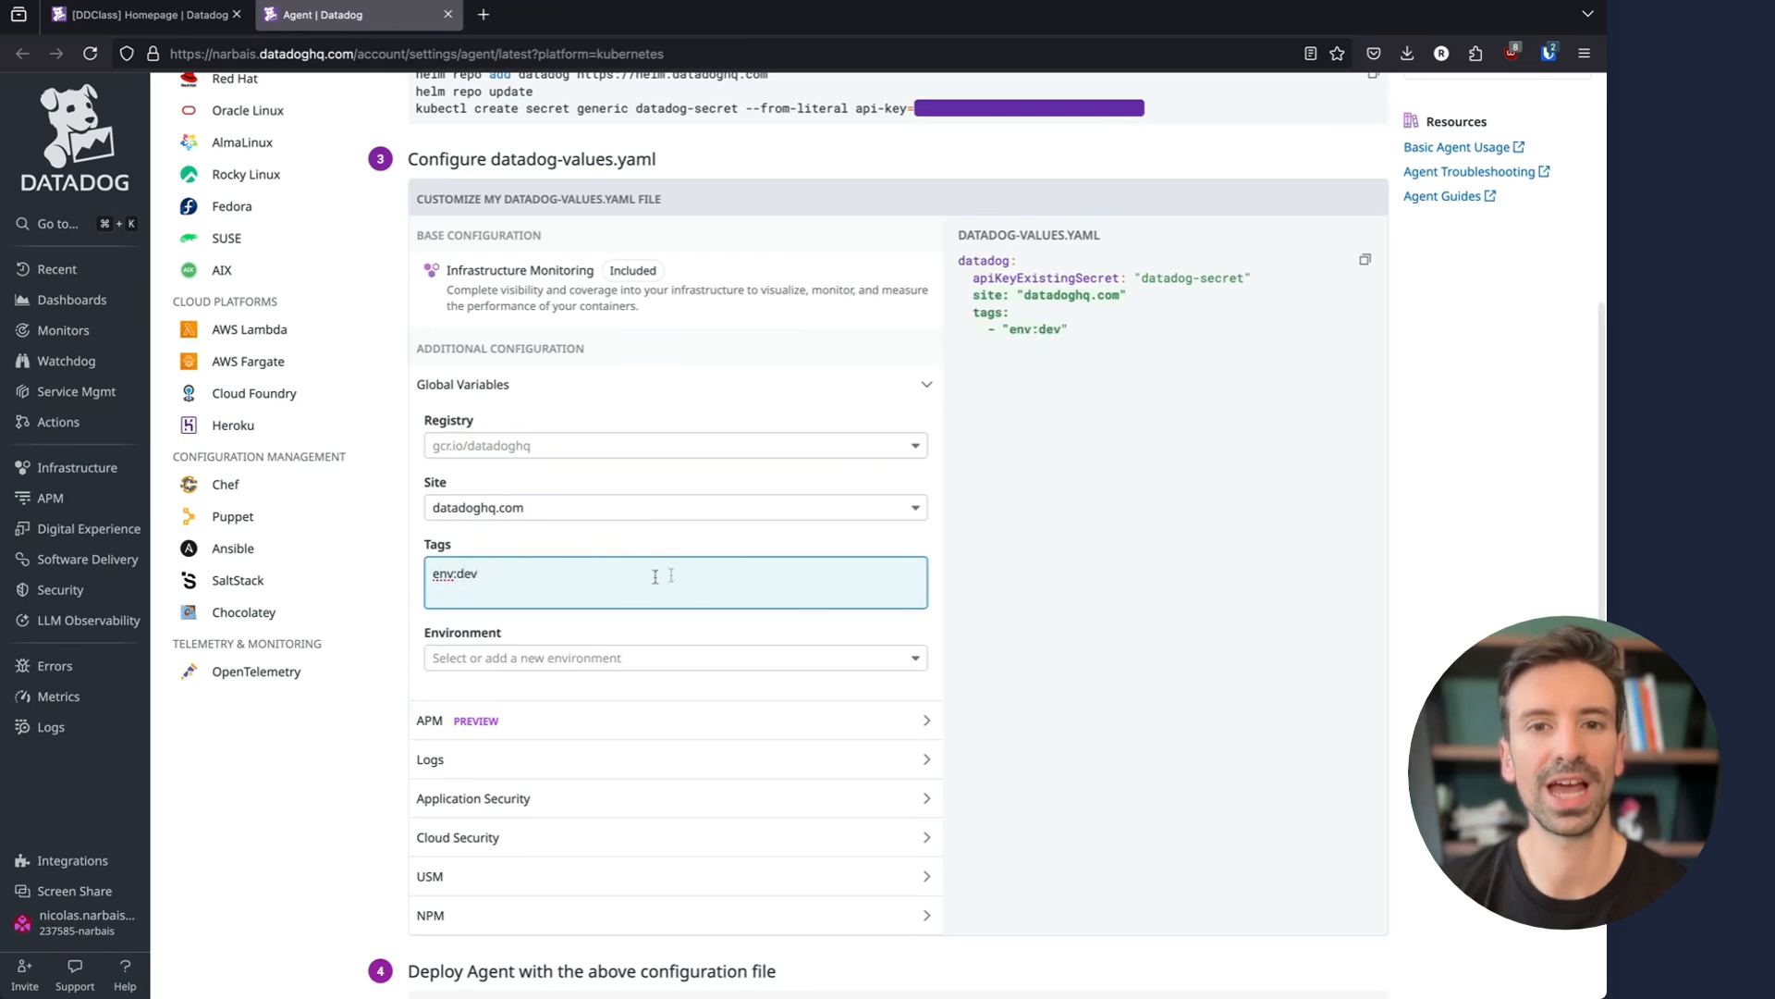
pyautogui.moveTo(642, 719)
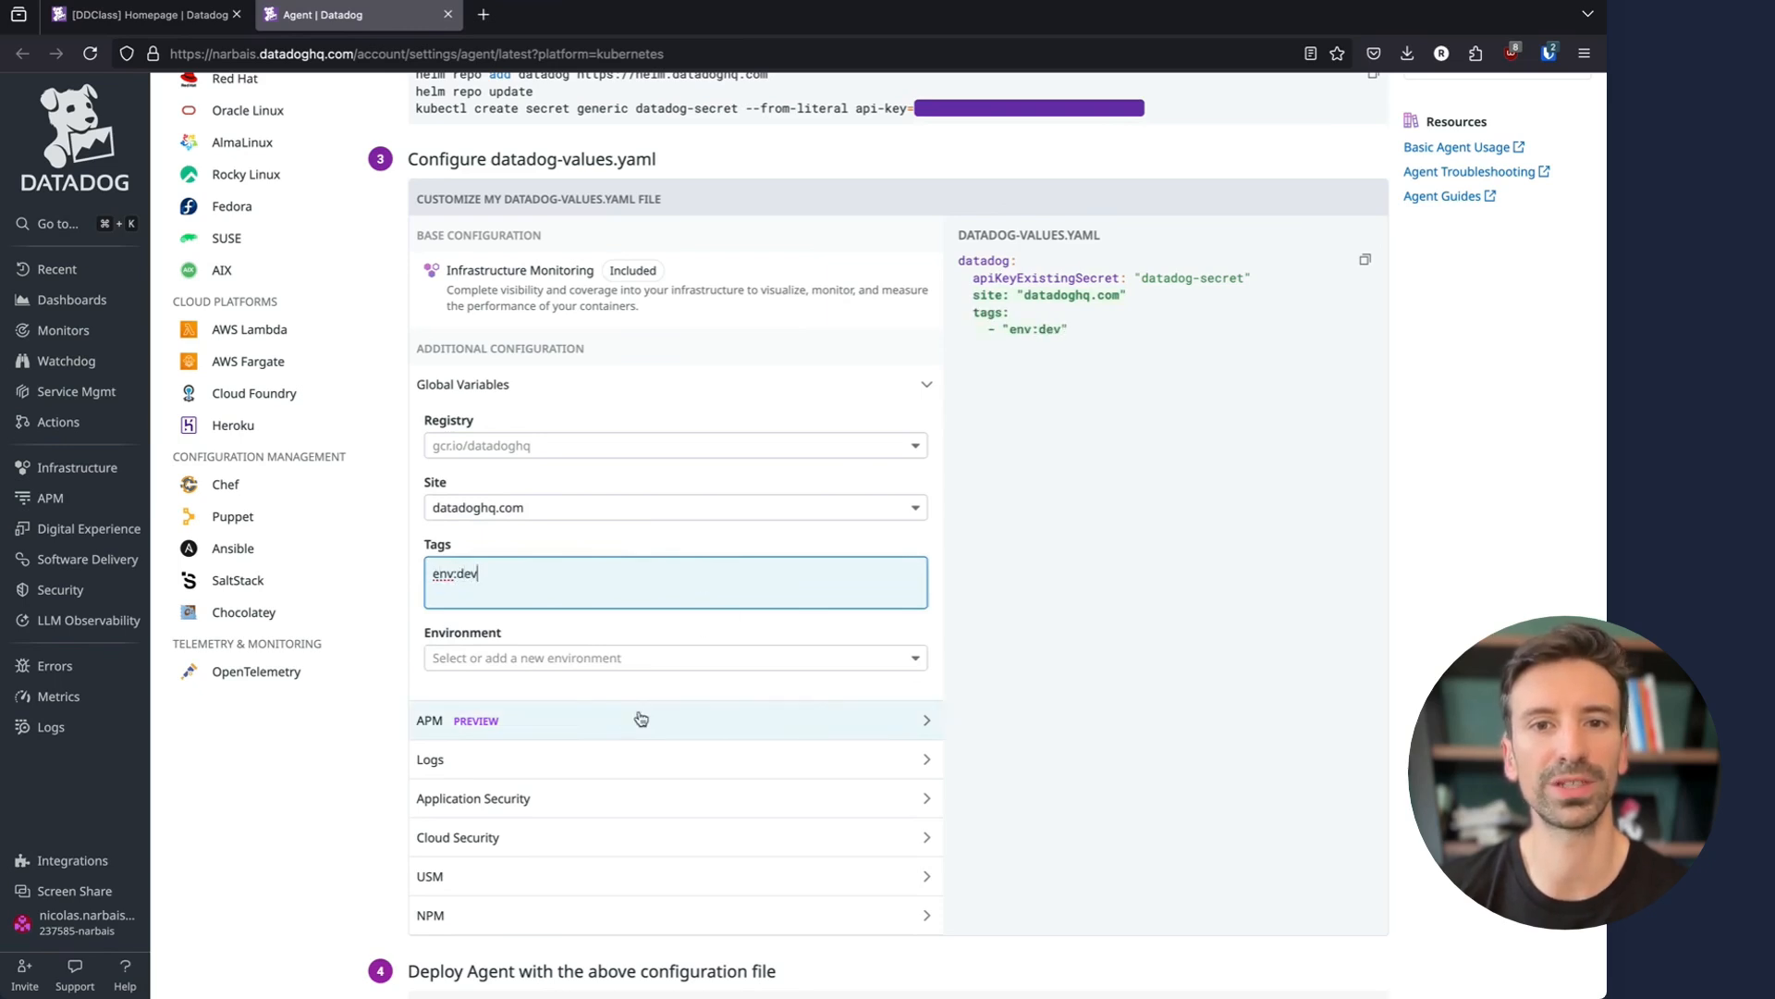
pyautogui.click(675, 719)
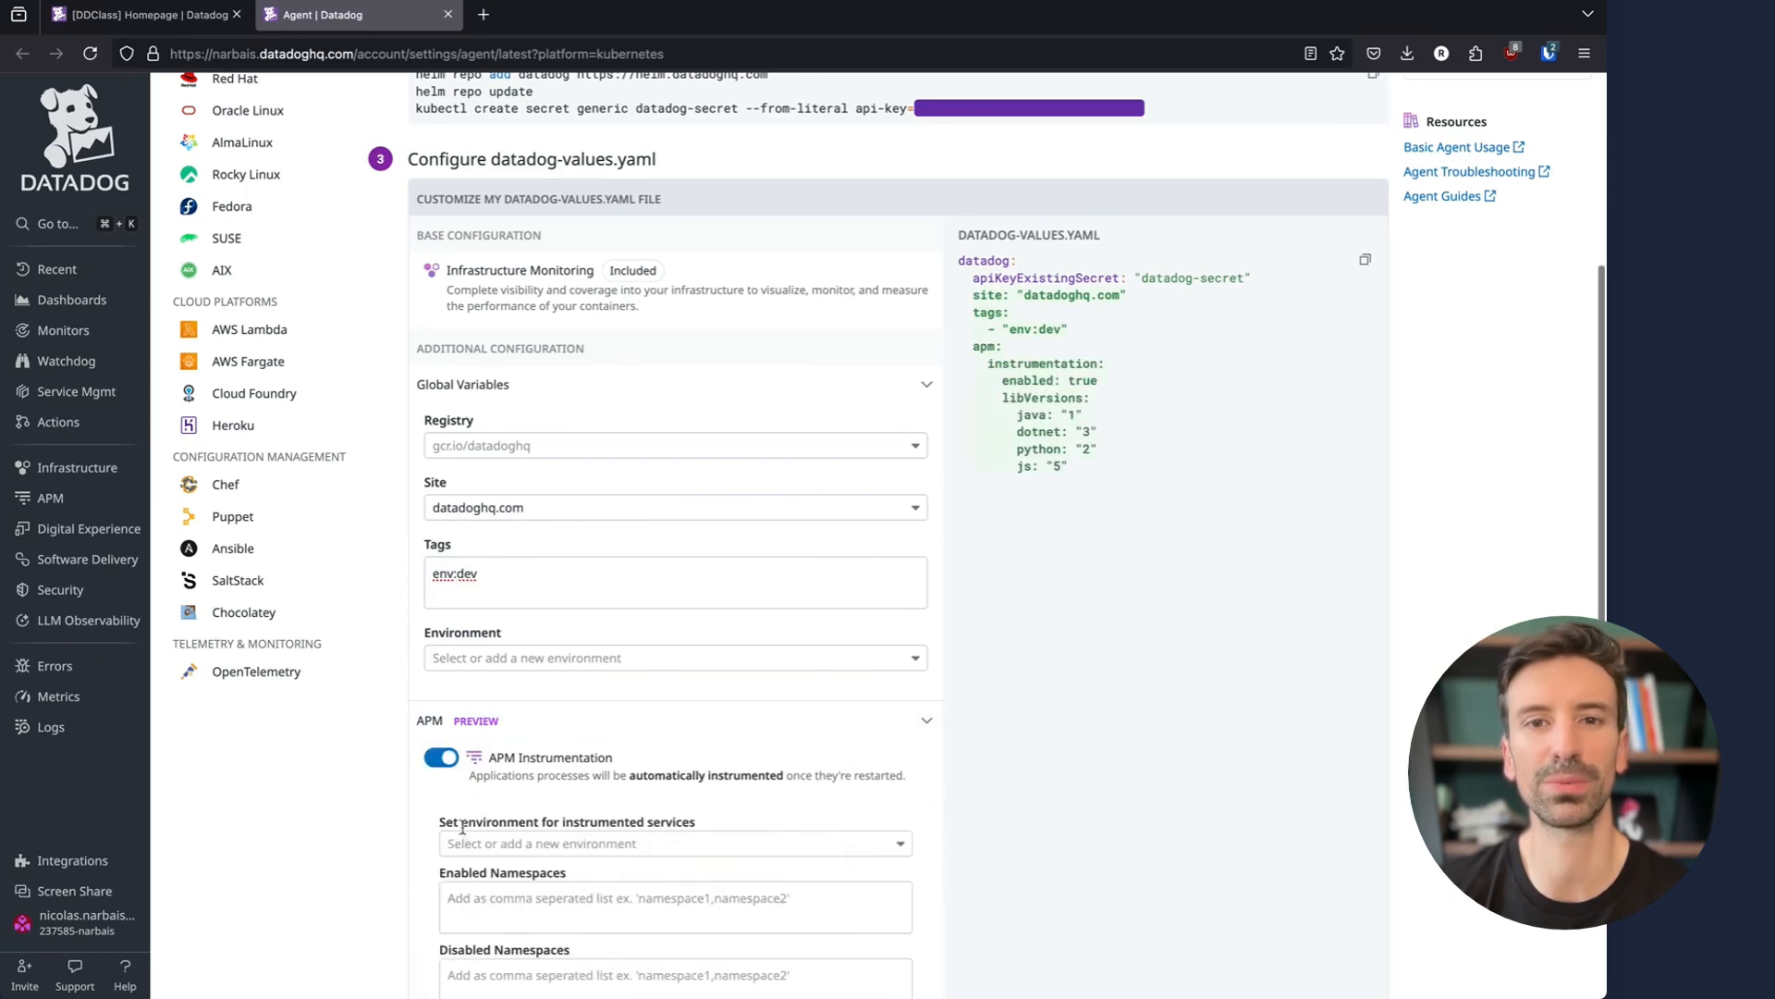
pyautogui.scroll(-3)
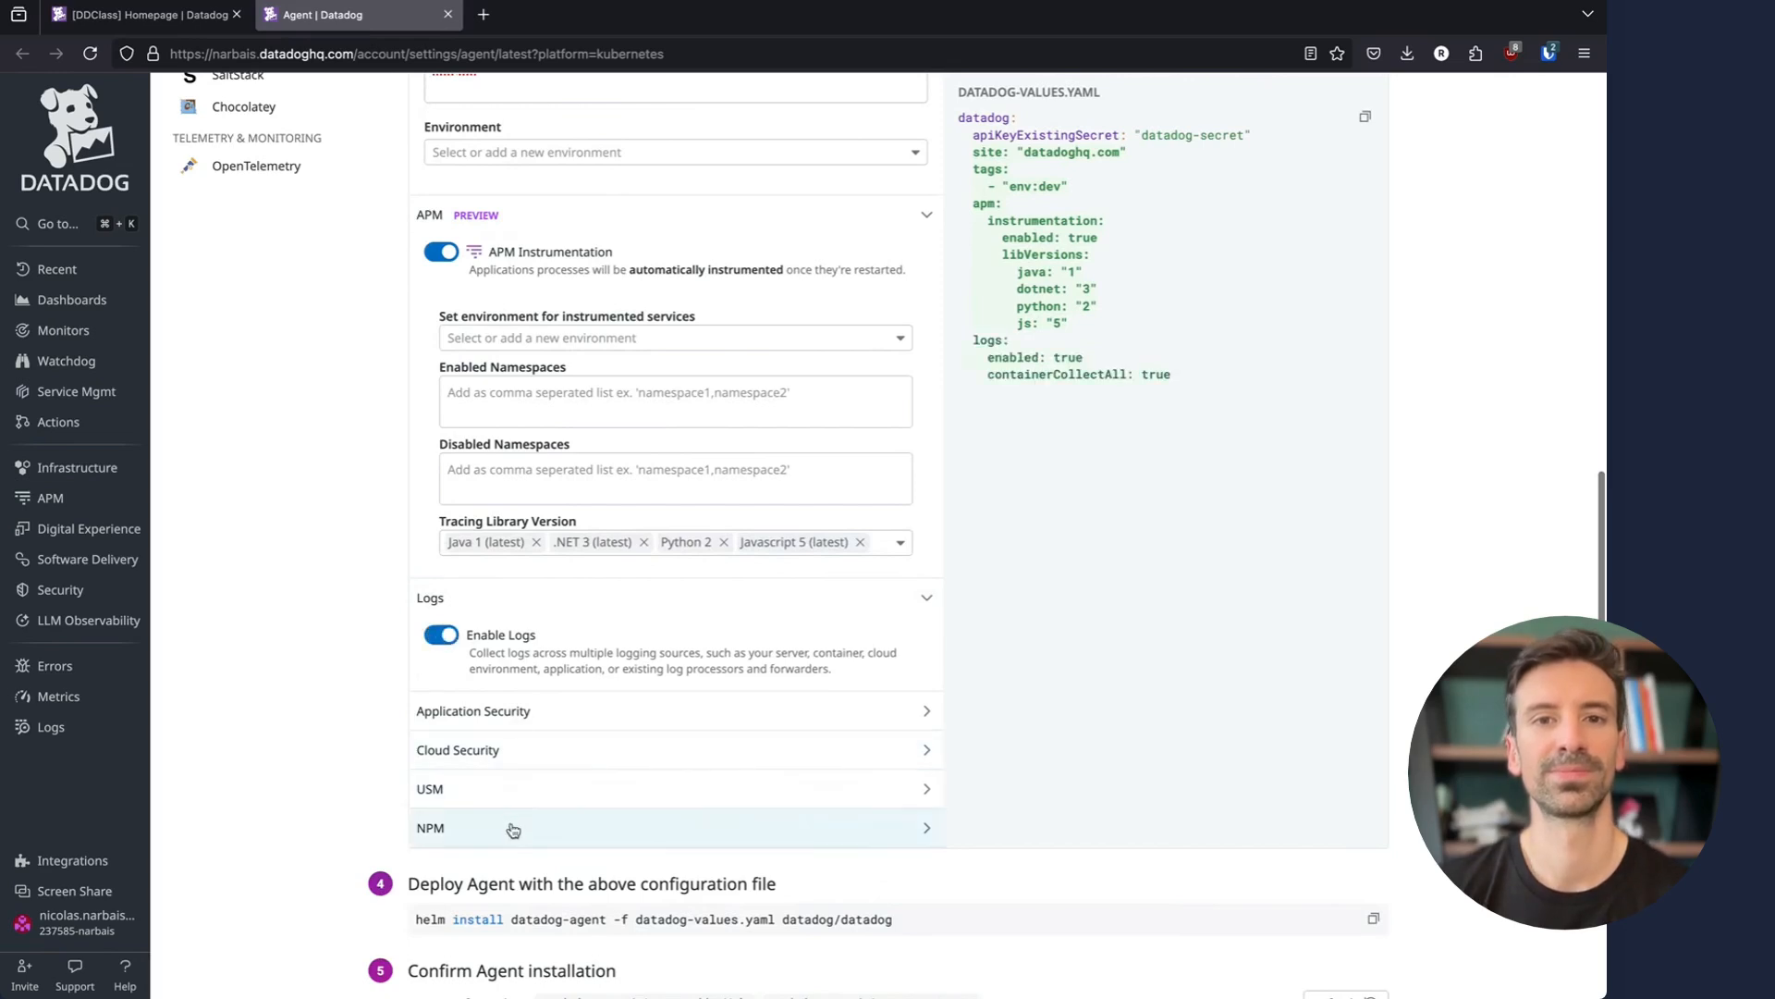
pyautogui.scroll(3)
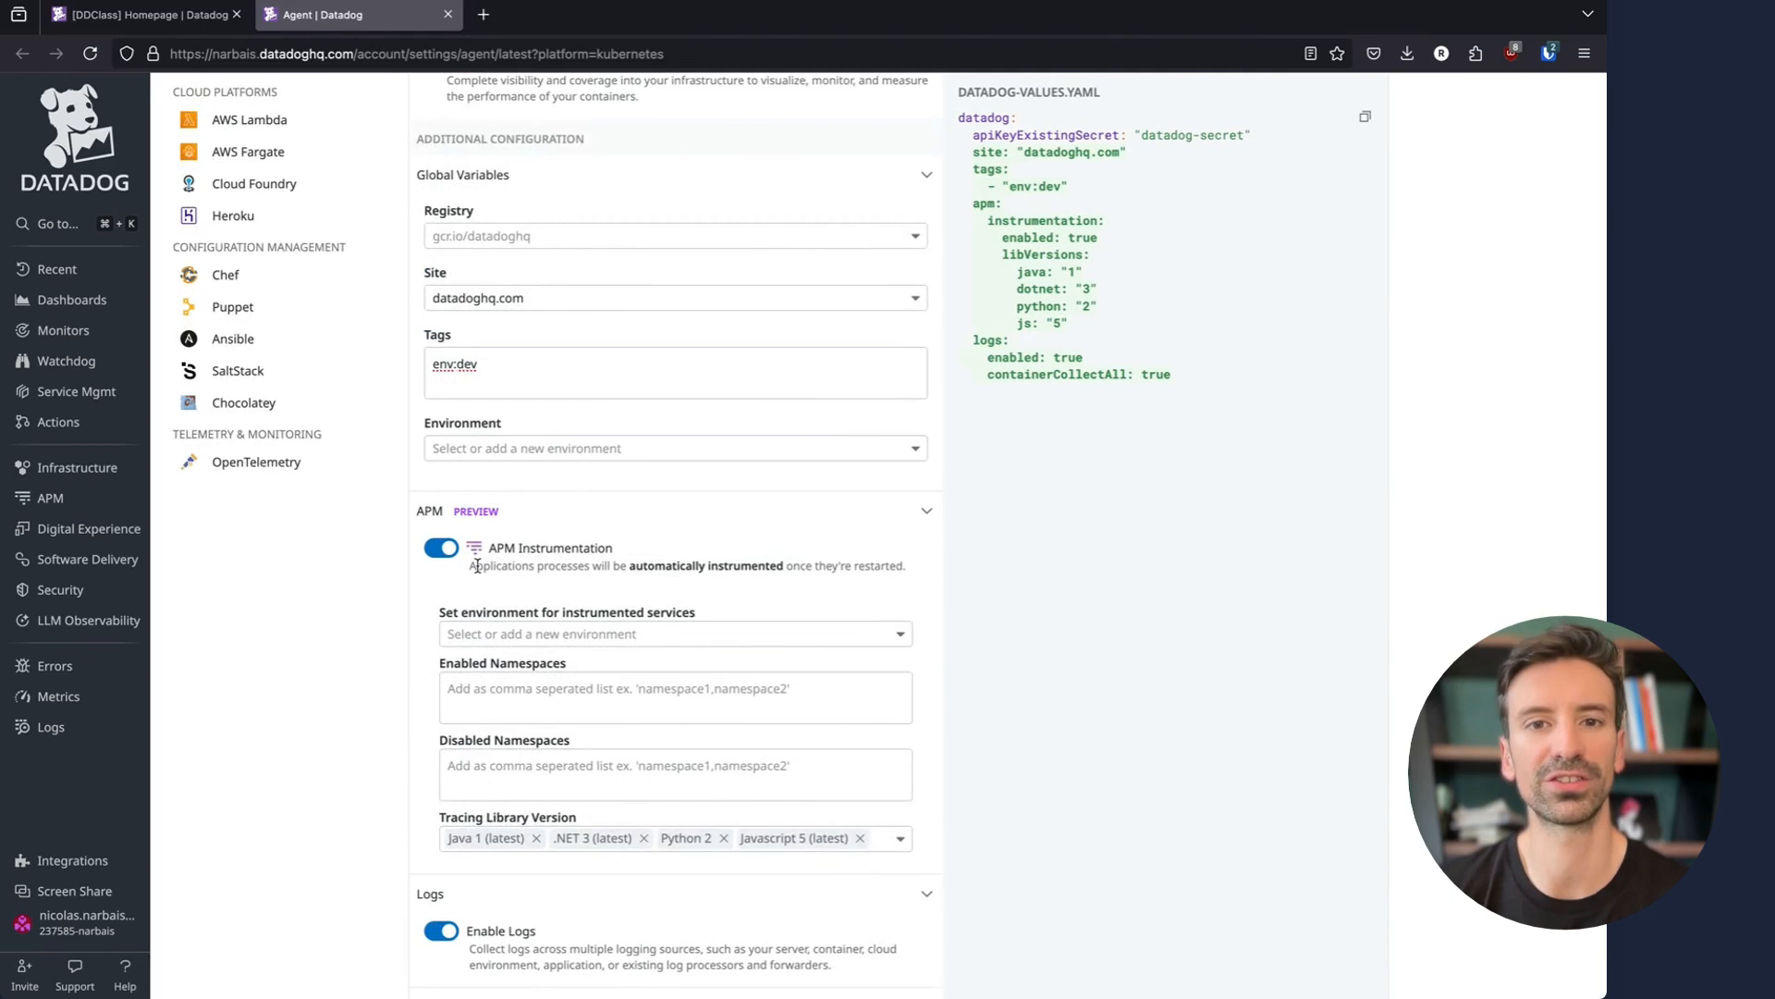
pyautogui.moveTo(508, 468)
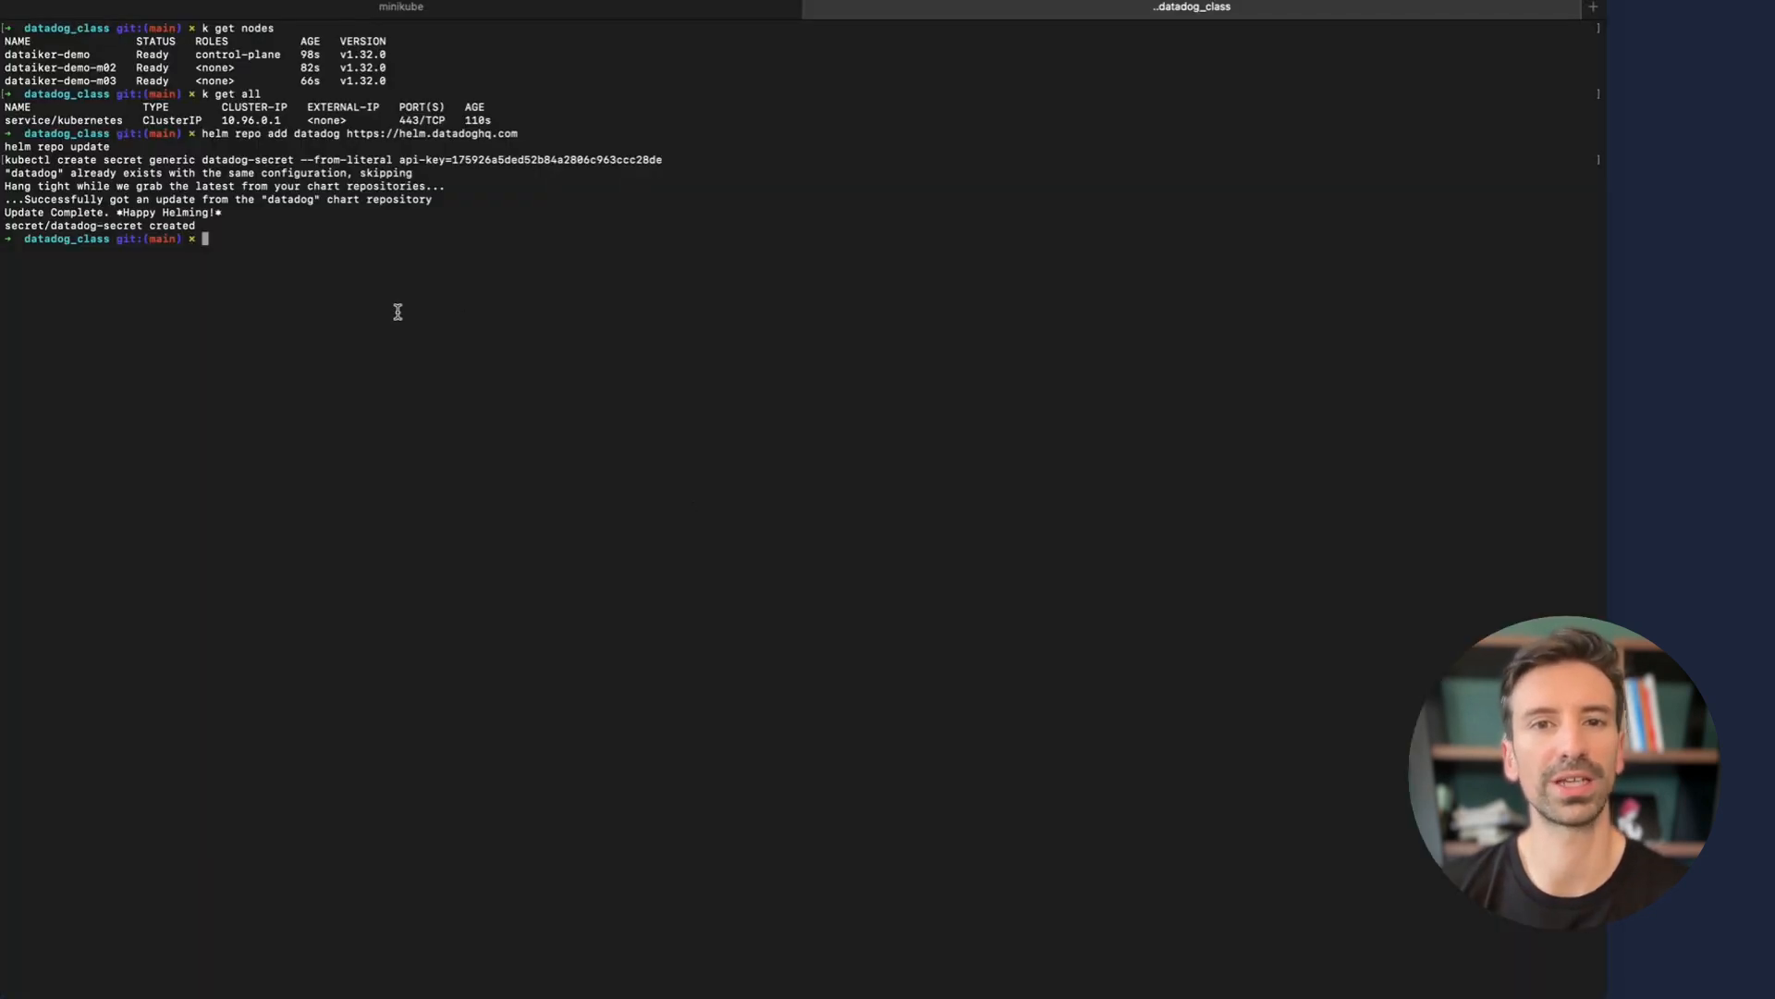
# View the values file and run helm install datadog-agent with the corrected kubernetes/ path
pyautogui.write('cat kubernetes/helm-datadog-values.yaml')
pyautogui.write('helm install datadog-agent -f helm-datadog-values.yaml datadog/datadog')
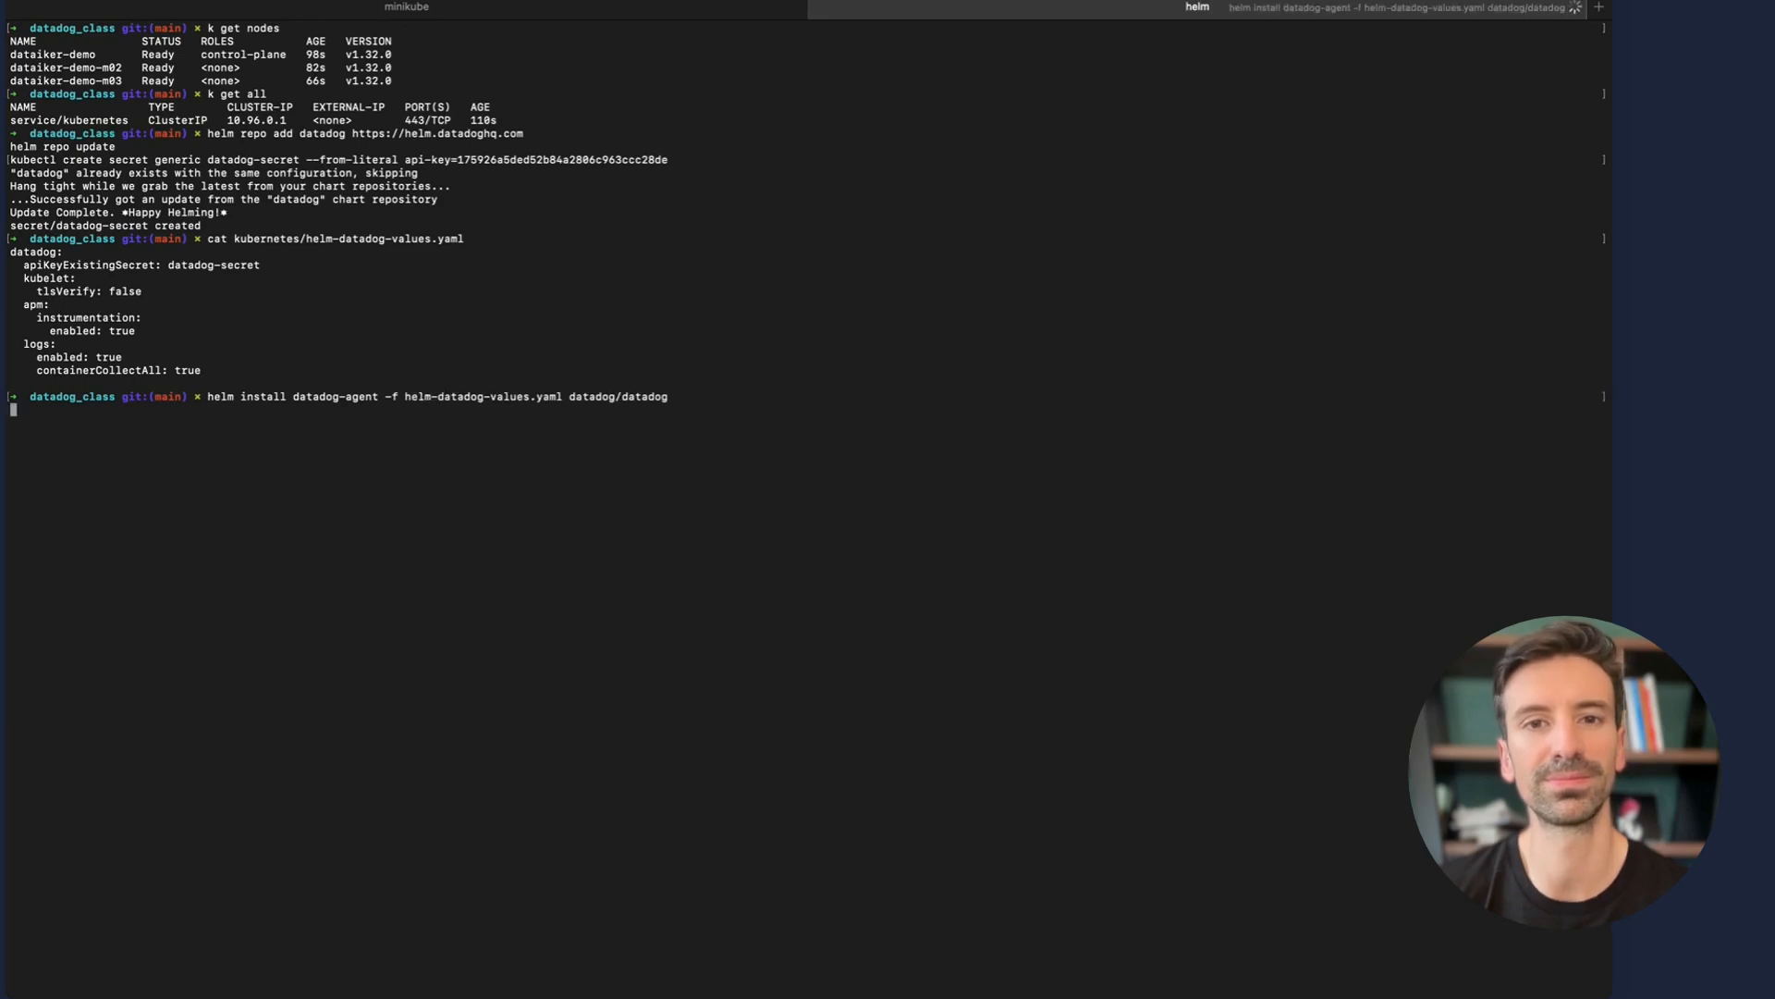
pyautogui.press('Return')
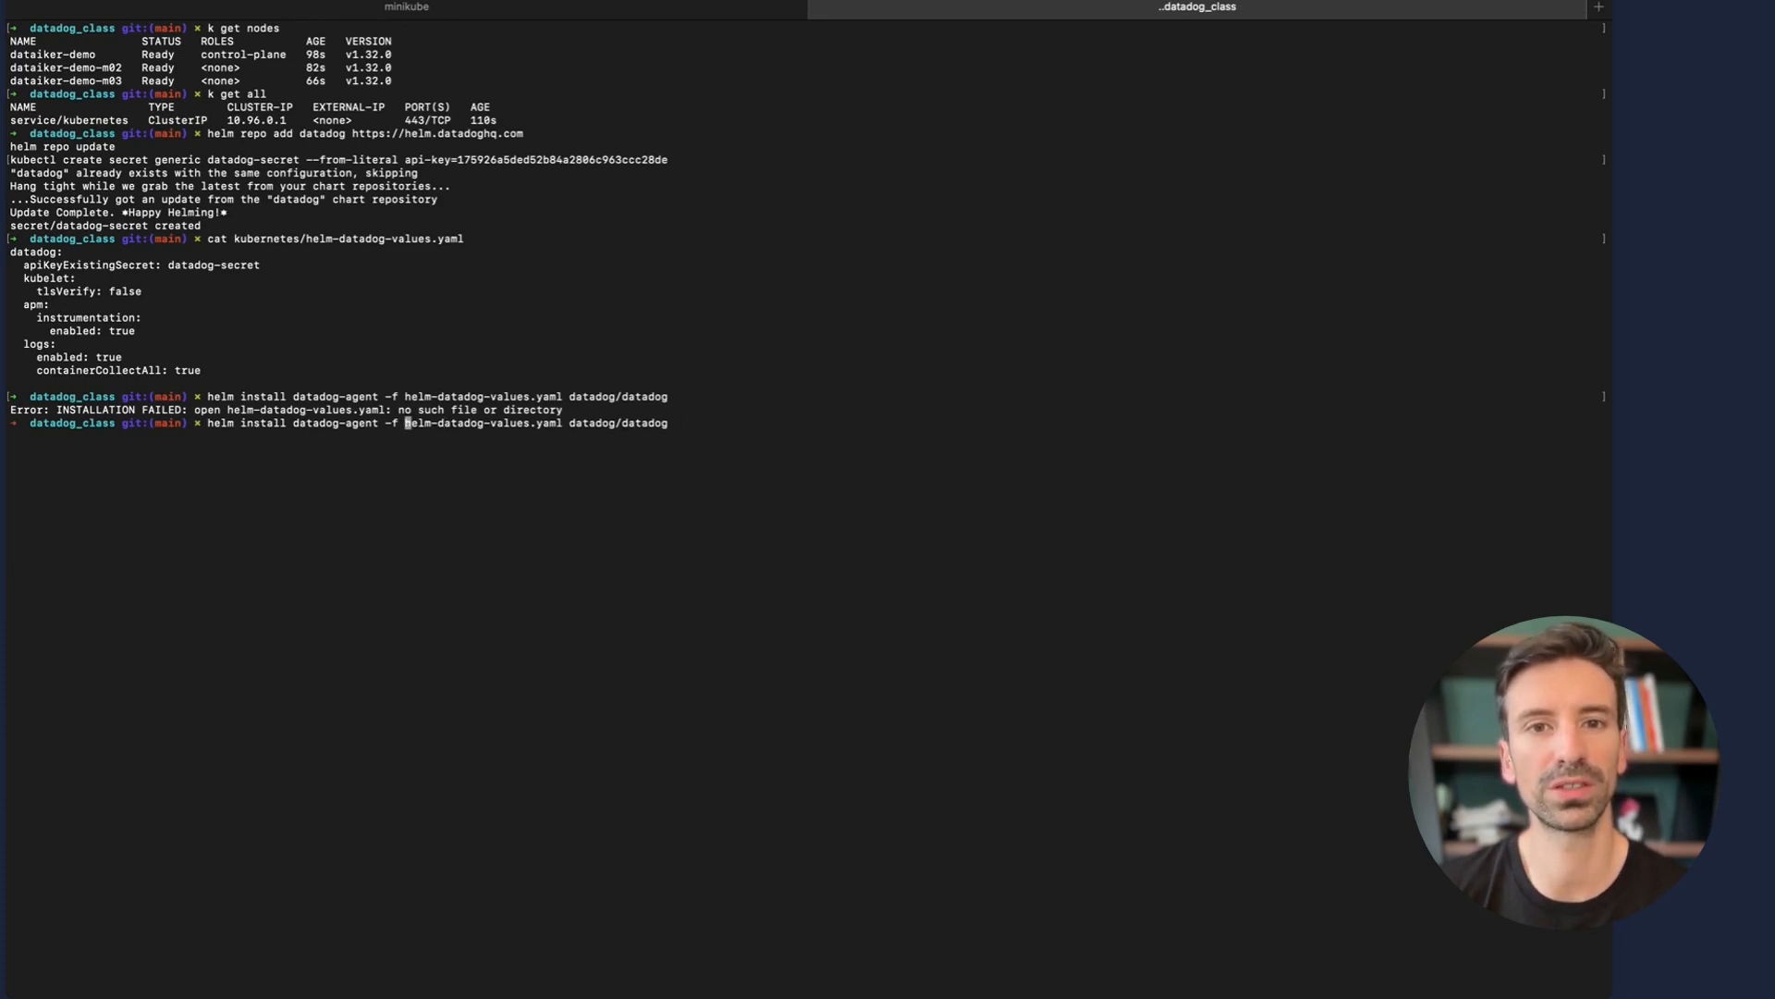
pyautogui.write('kubernets/')
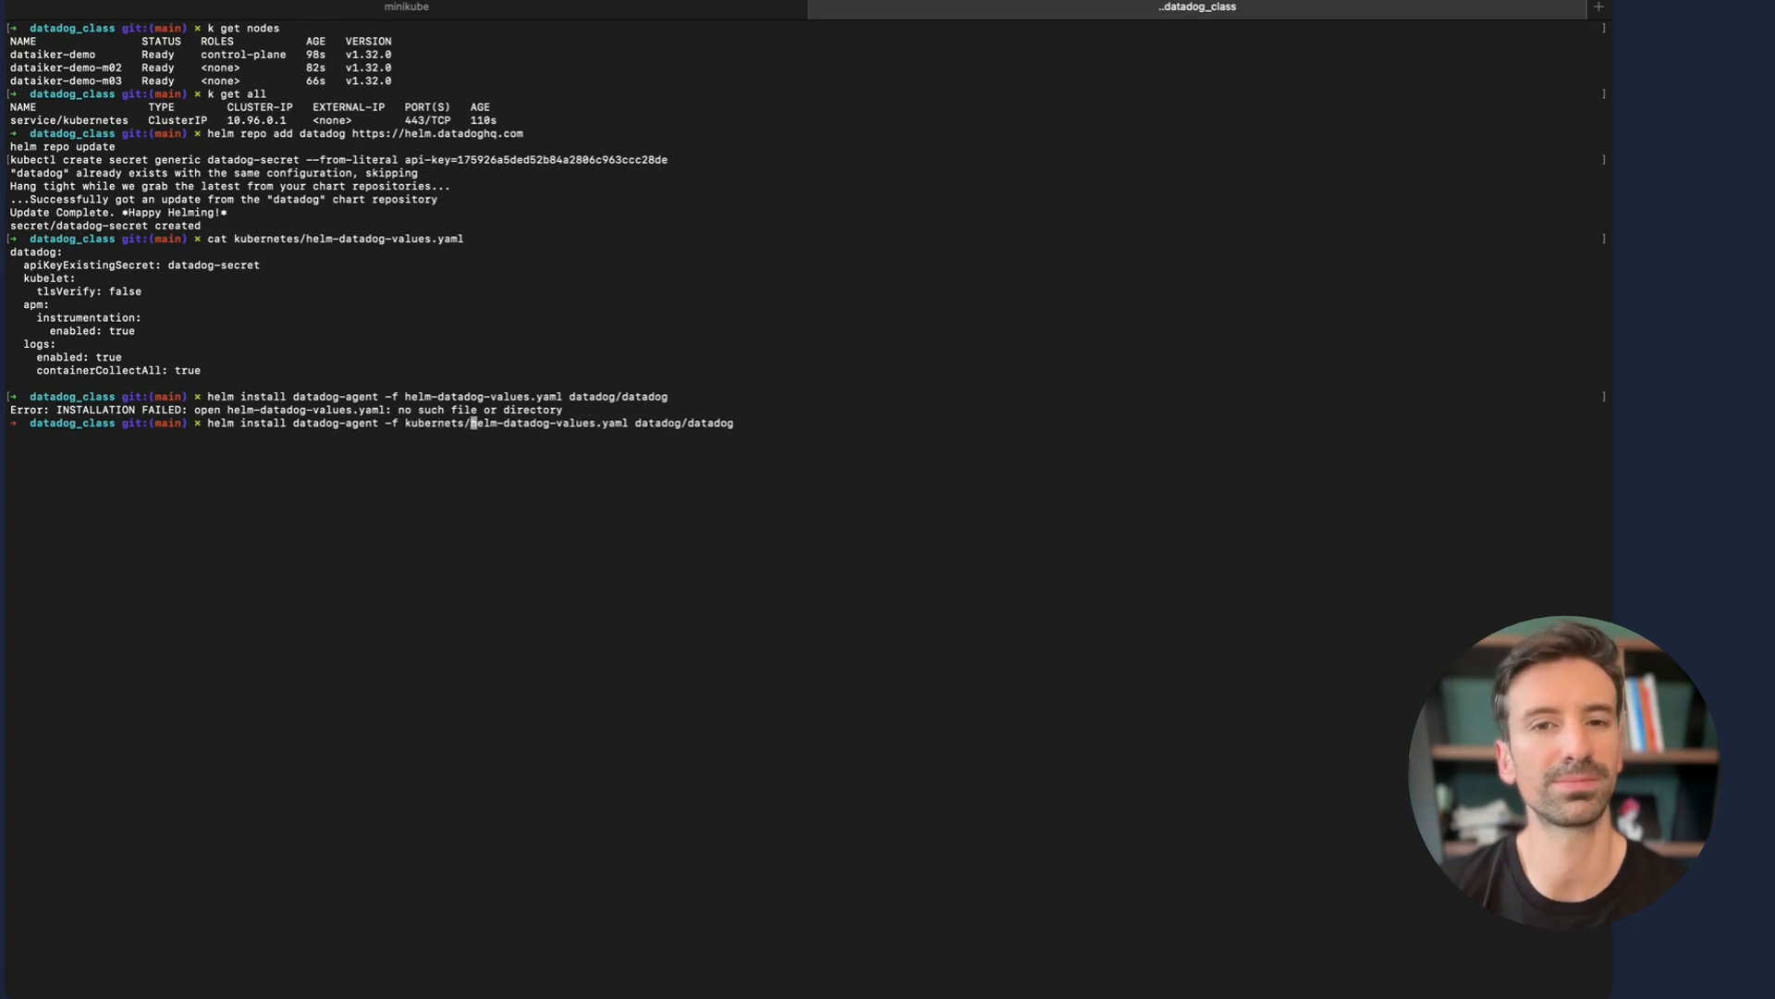
pyautogui.press('Return')
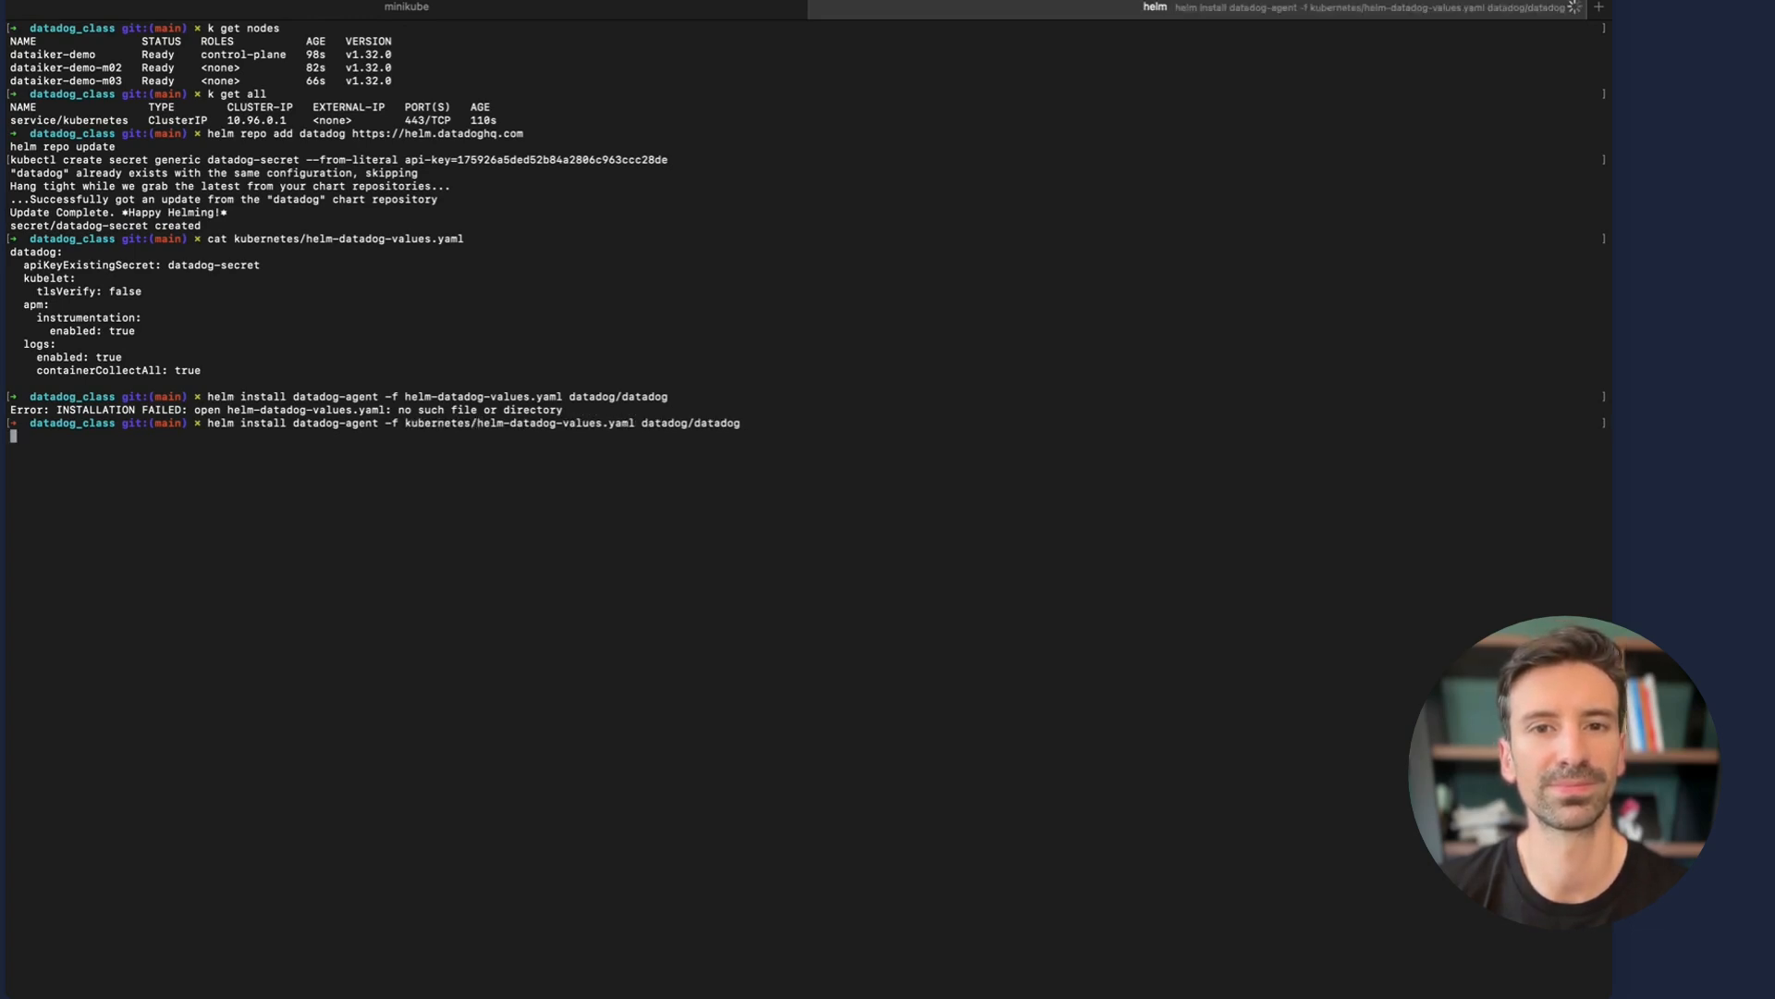
pyautogui.press('Return')
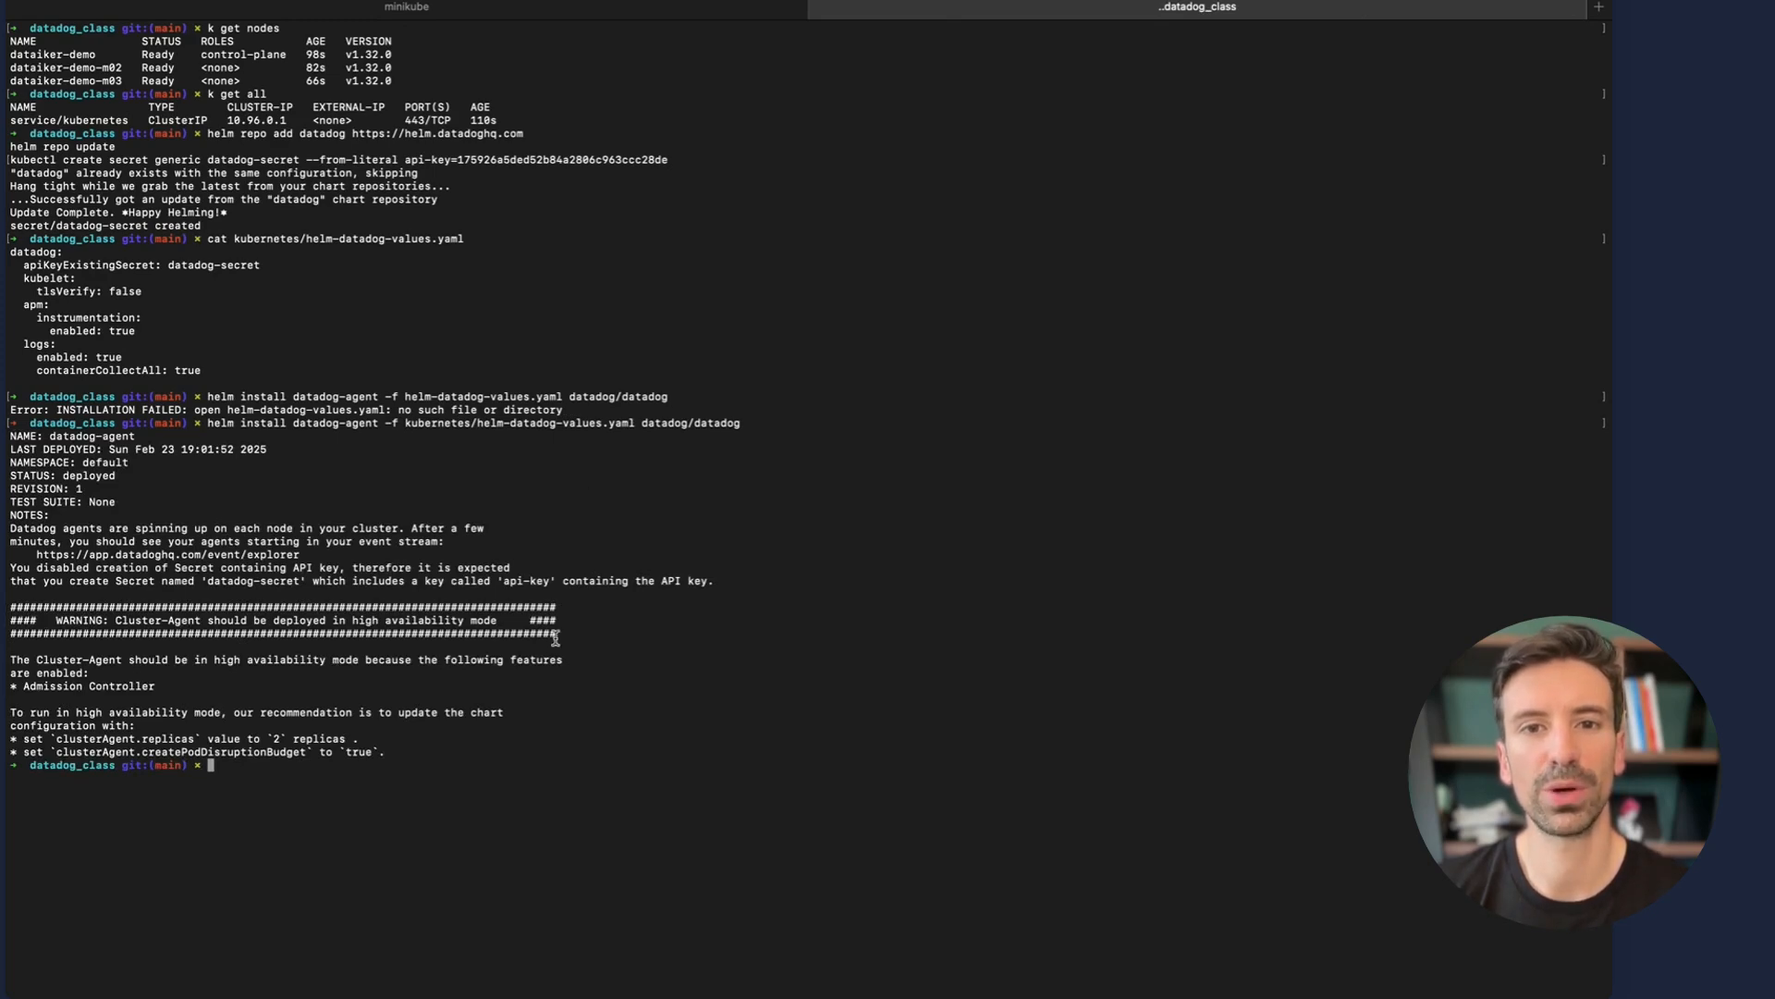
# Run 'k get pods' repeatedly to check the agent pods are starting
pyautogui.write('k get pods')
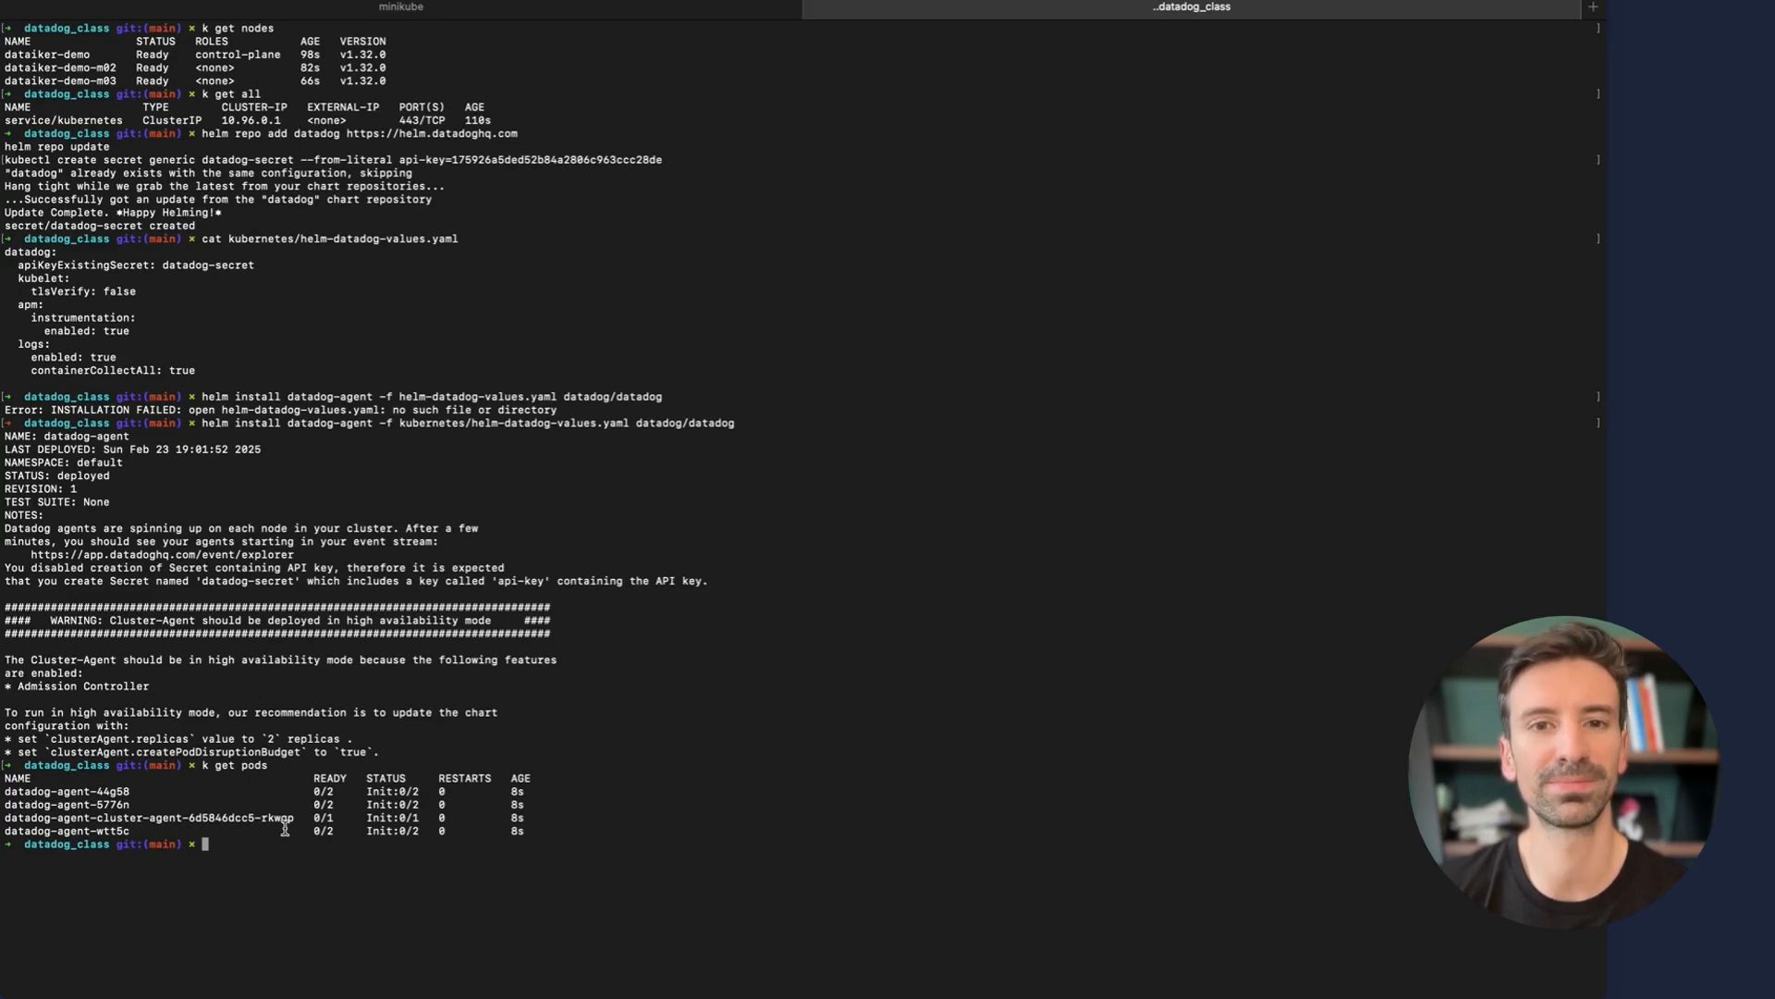
pyautogui.write('k get pods')
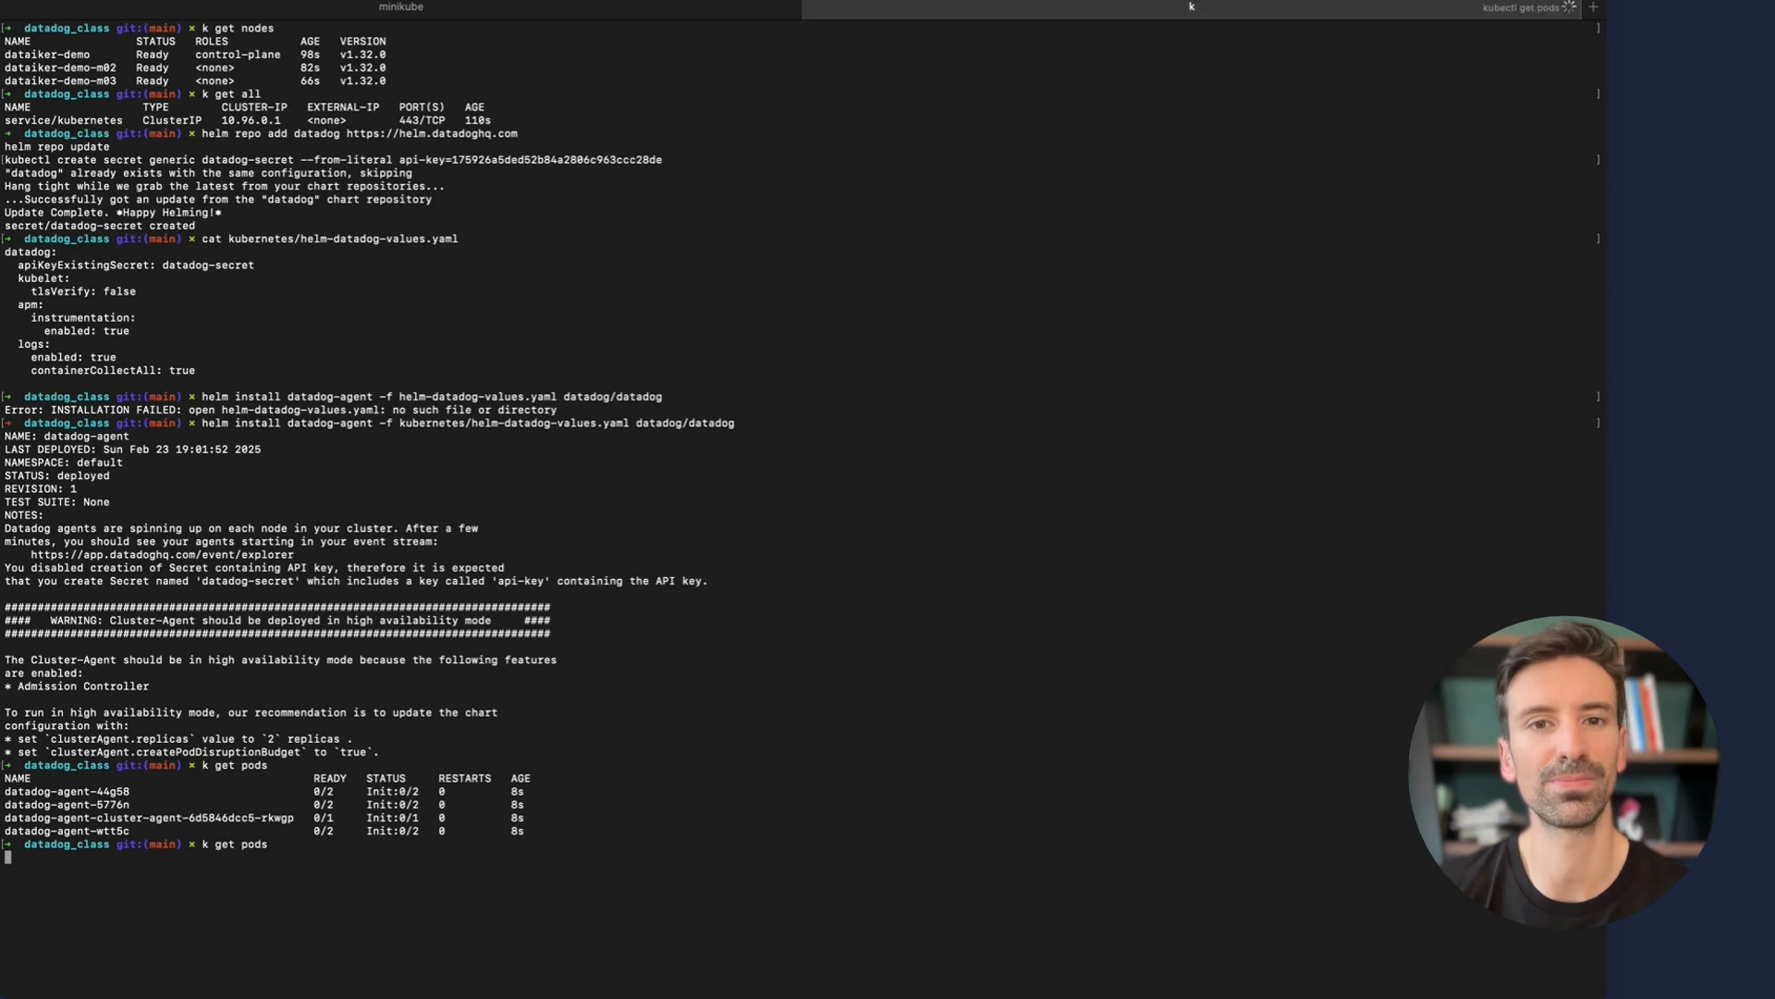
pyautogui.press('Return')
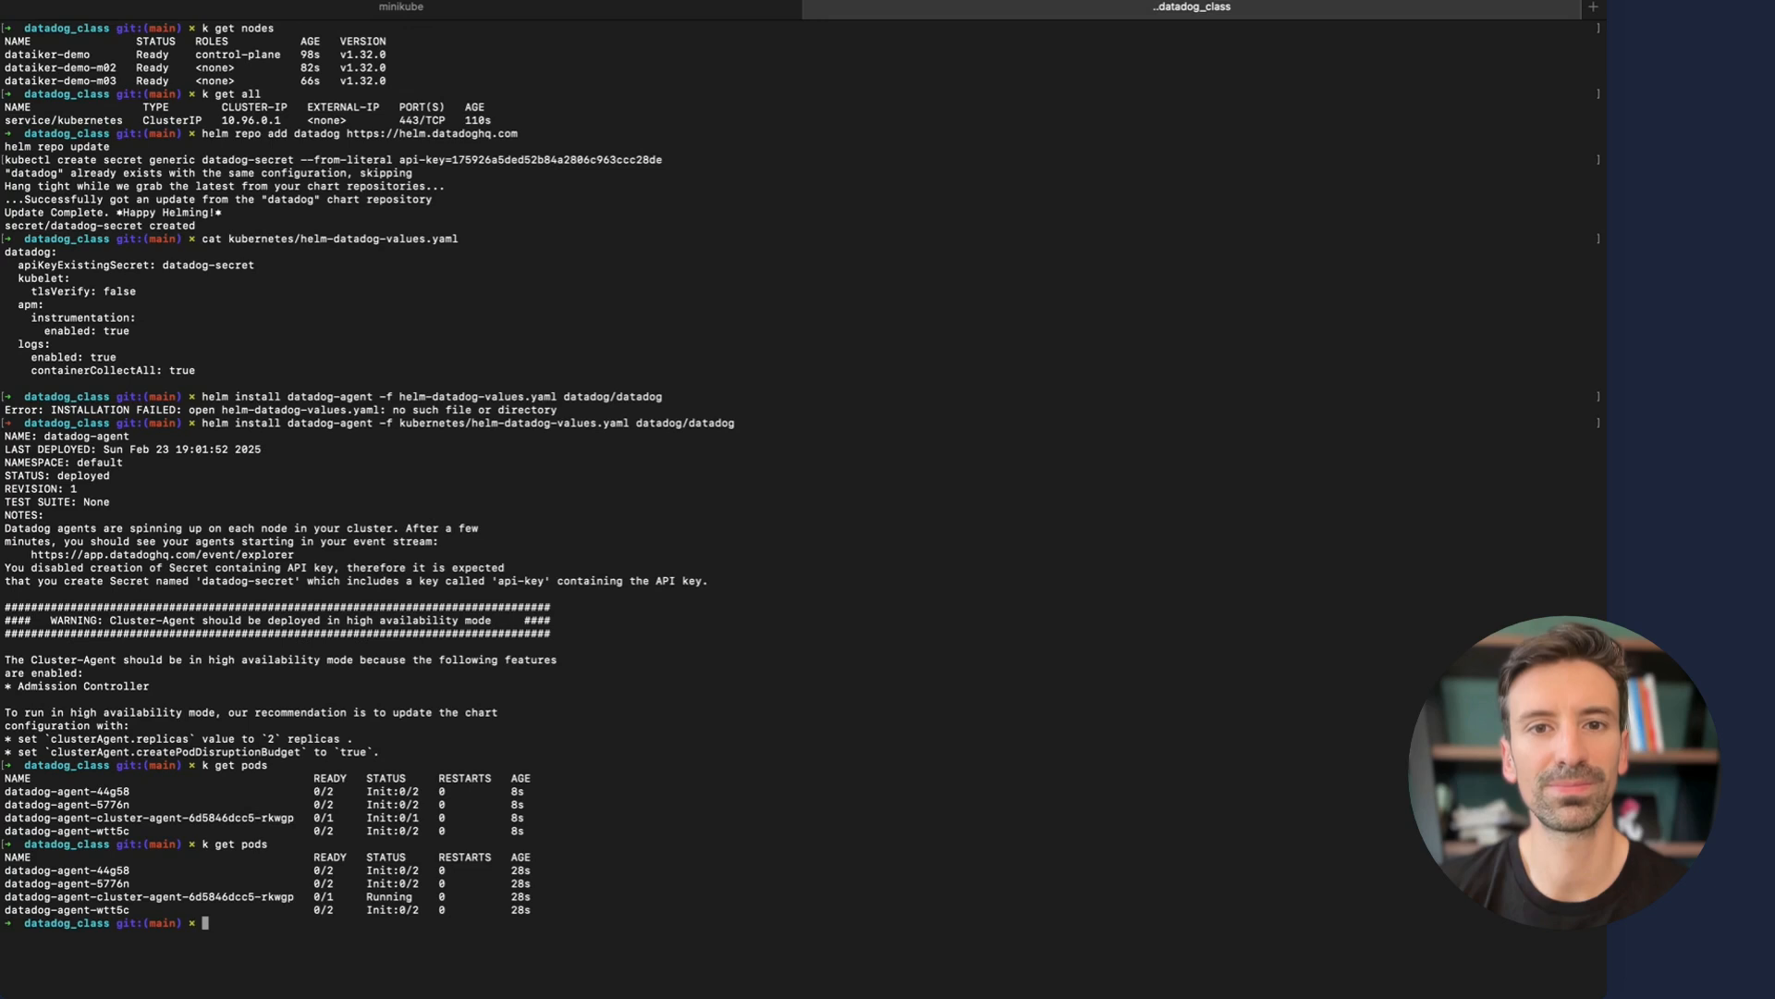
pyautogui.write('k get pods')
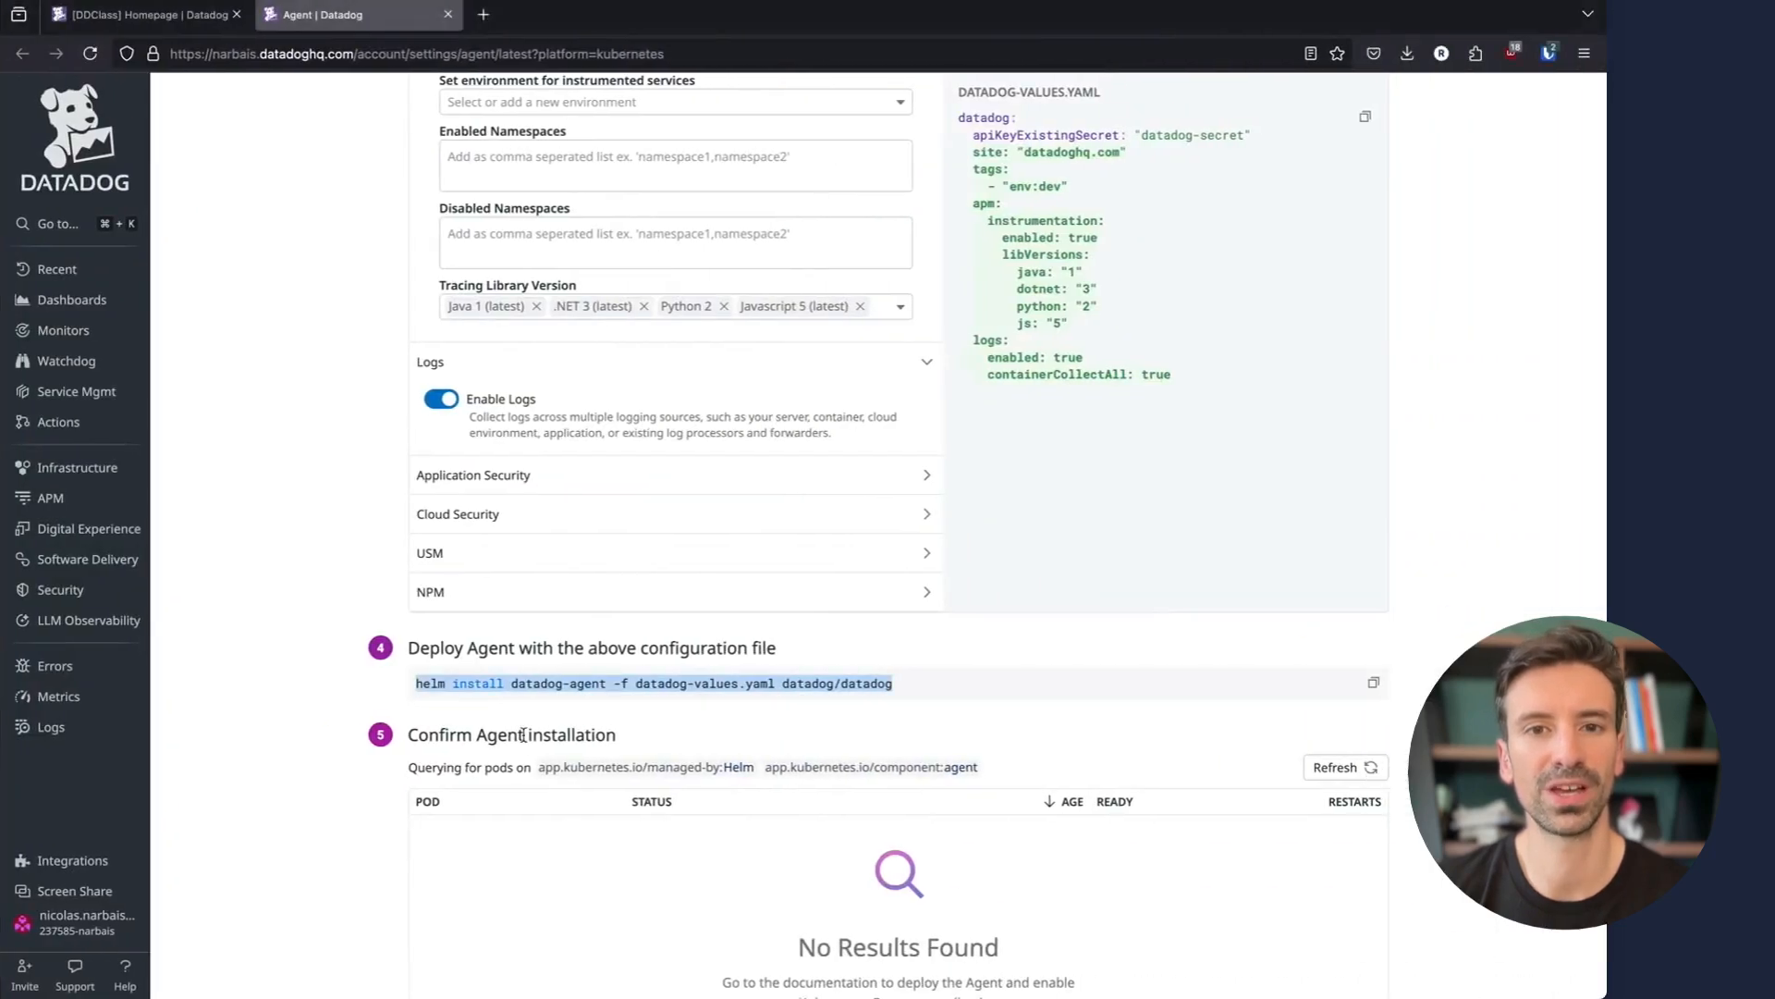
# Return to the [DDClass] Homepage dashboard, where cluster_agents now shows a reporting agent
pyautogui.click(144, 13)
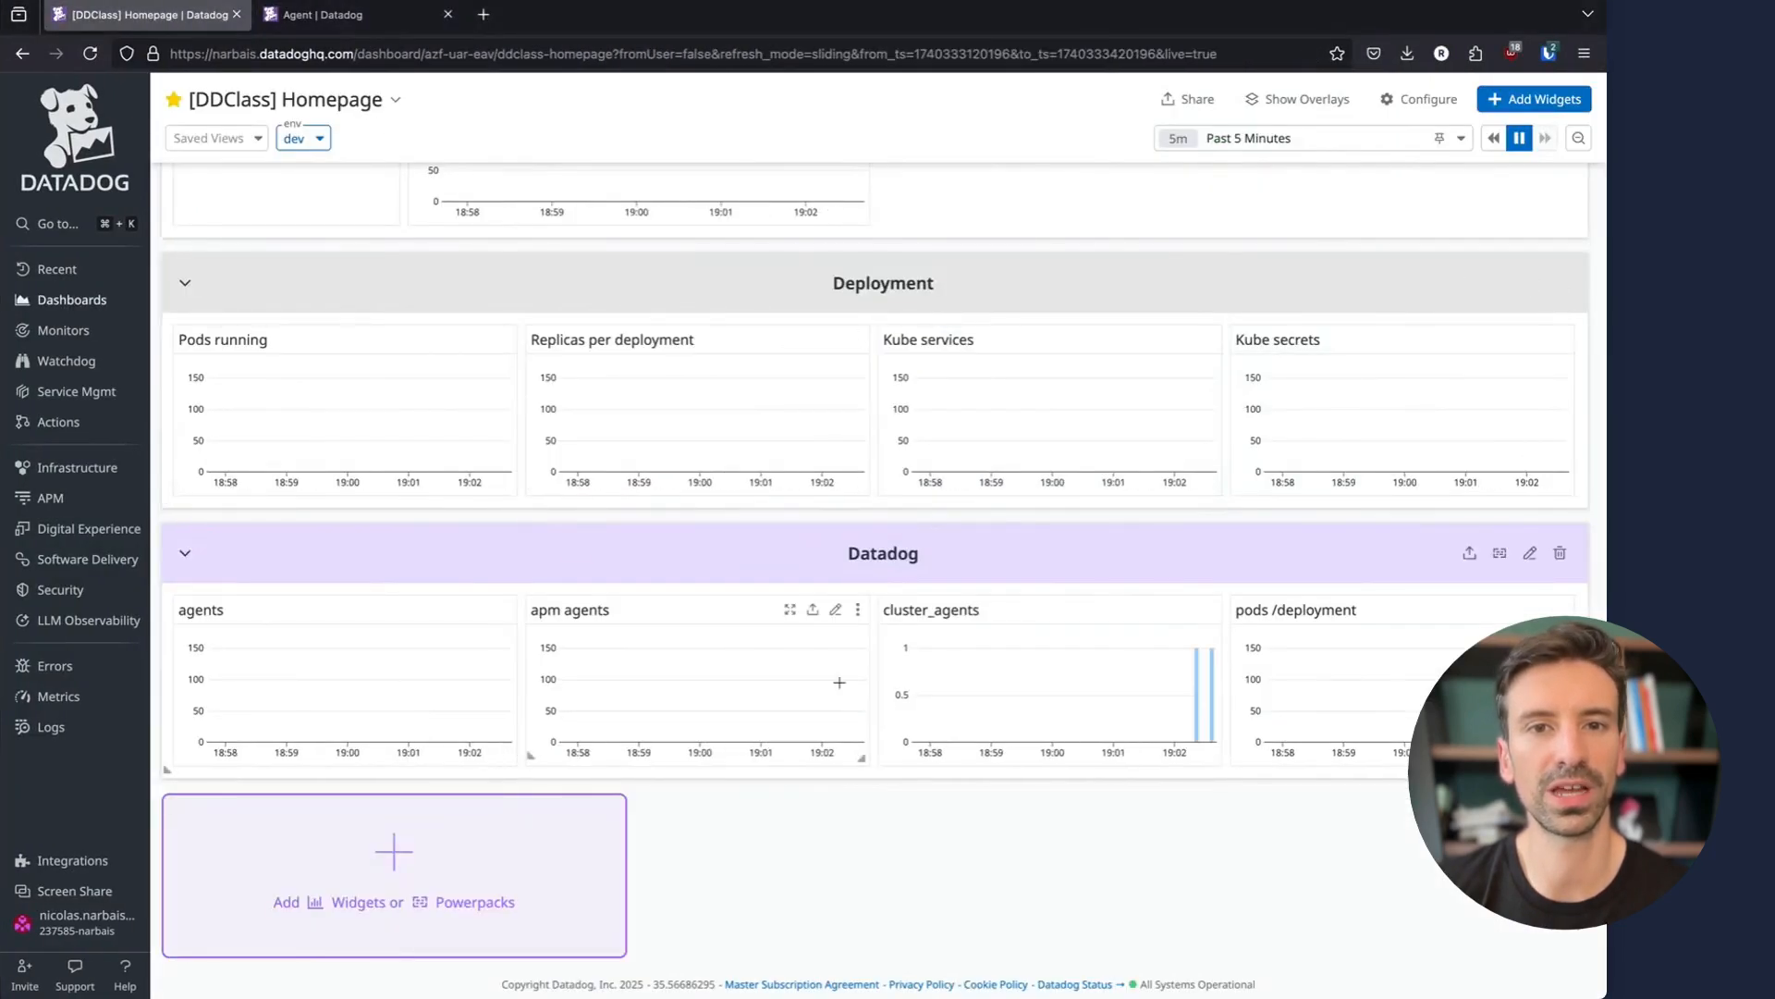
pyautogui.moveTo(1187, 697)
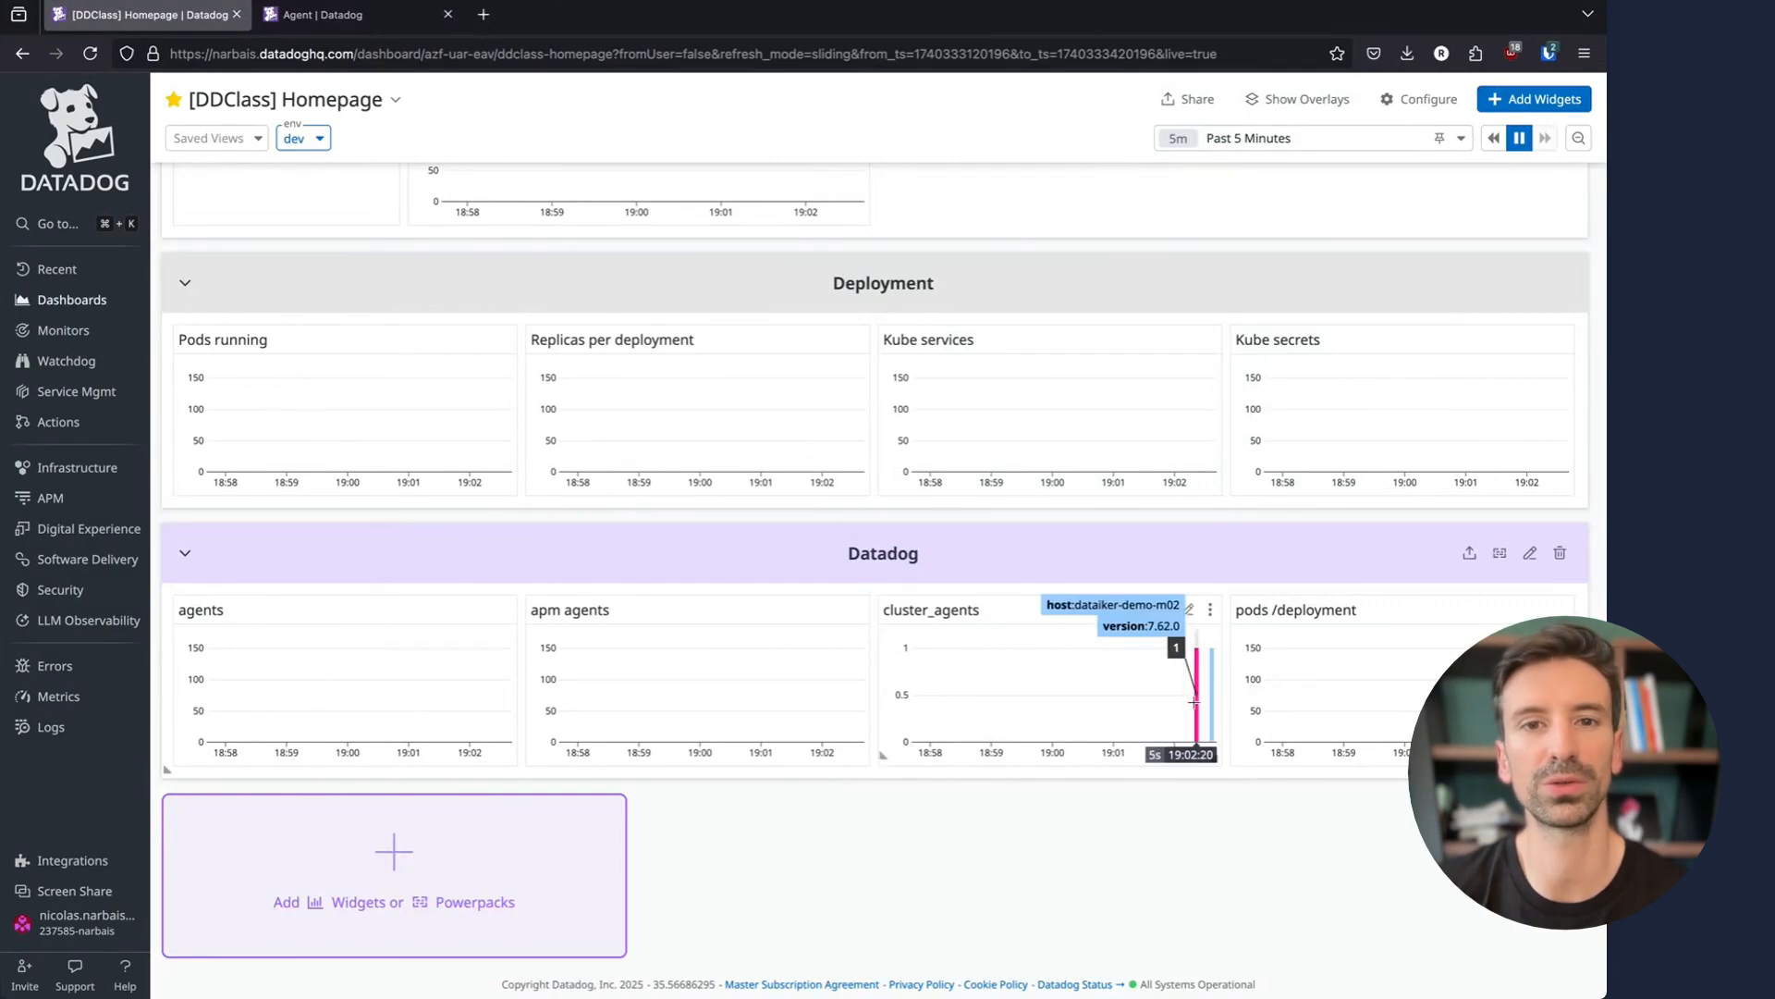
pyautogui.moveTo(1113, 790)
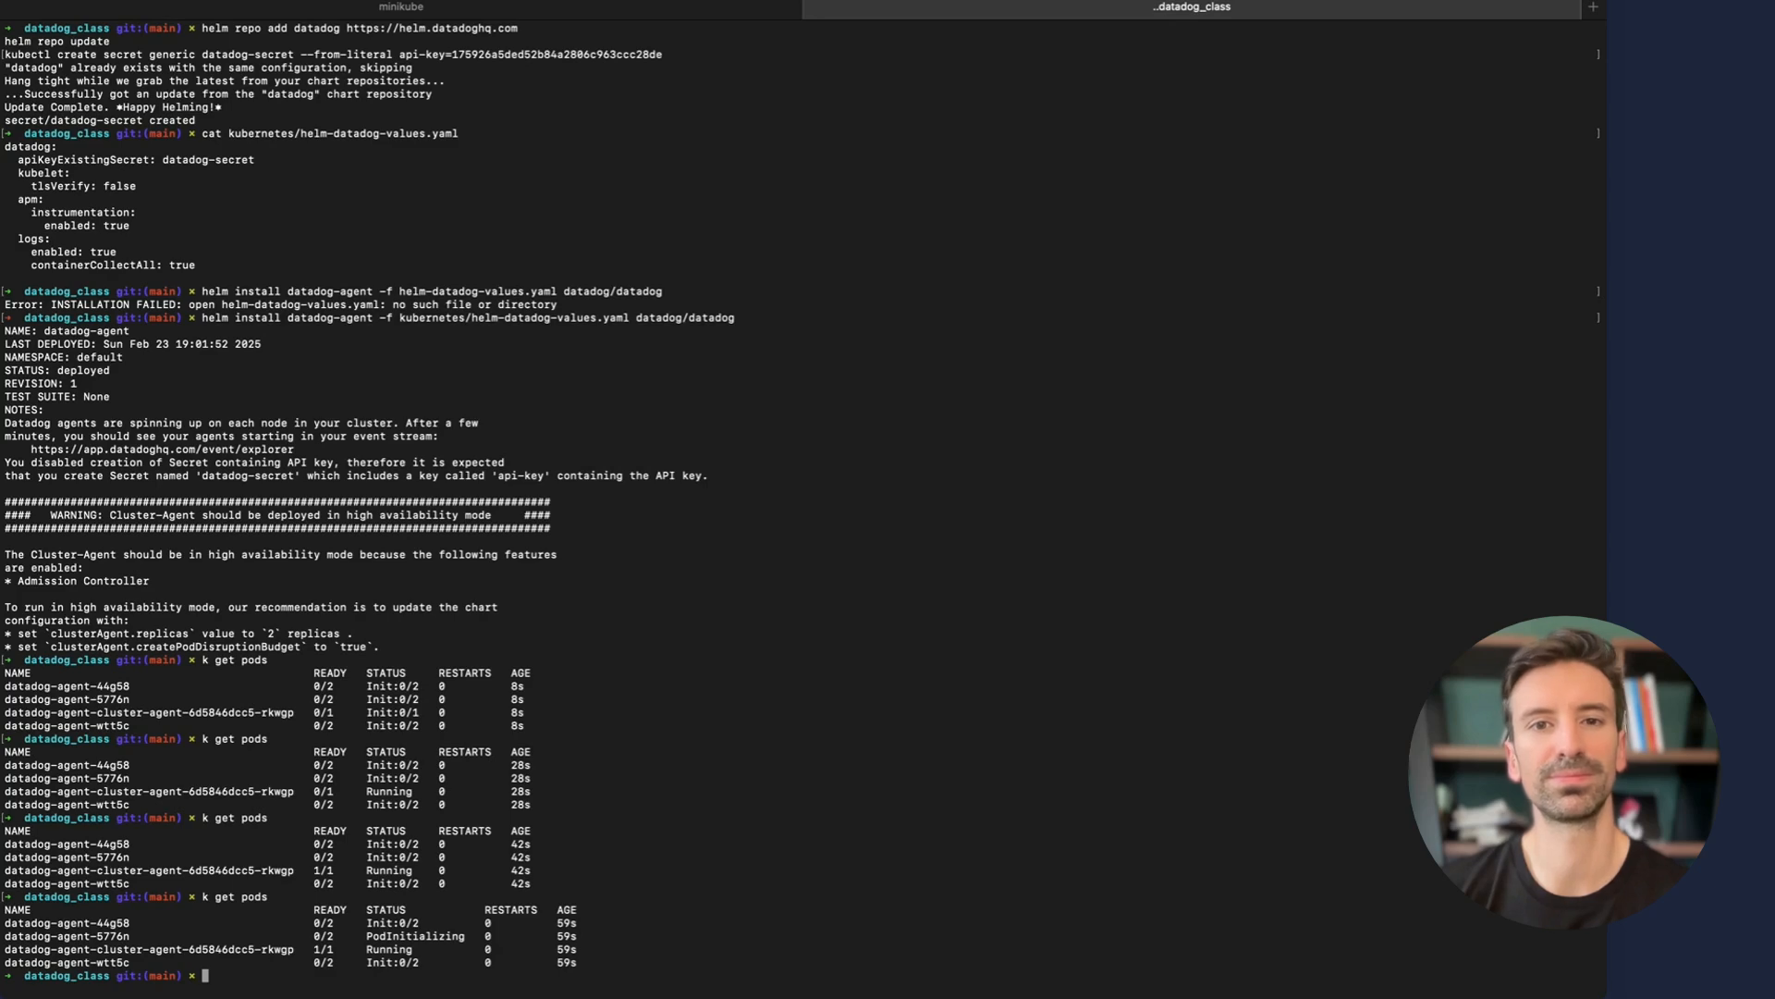
# Run 'k get pods' then 'k get all', highlighting the datadog-agent service and daemonset names
pyautogui.write('k get pods')
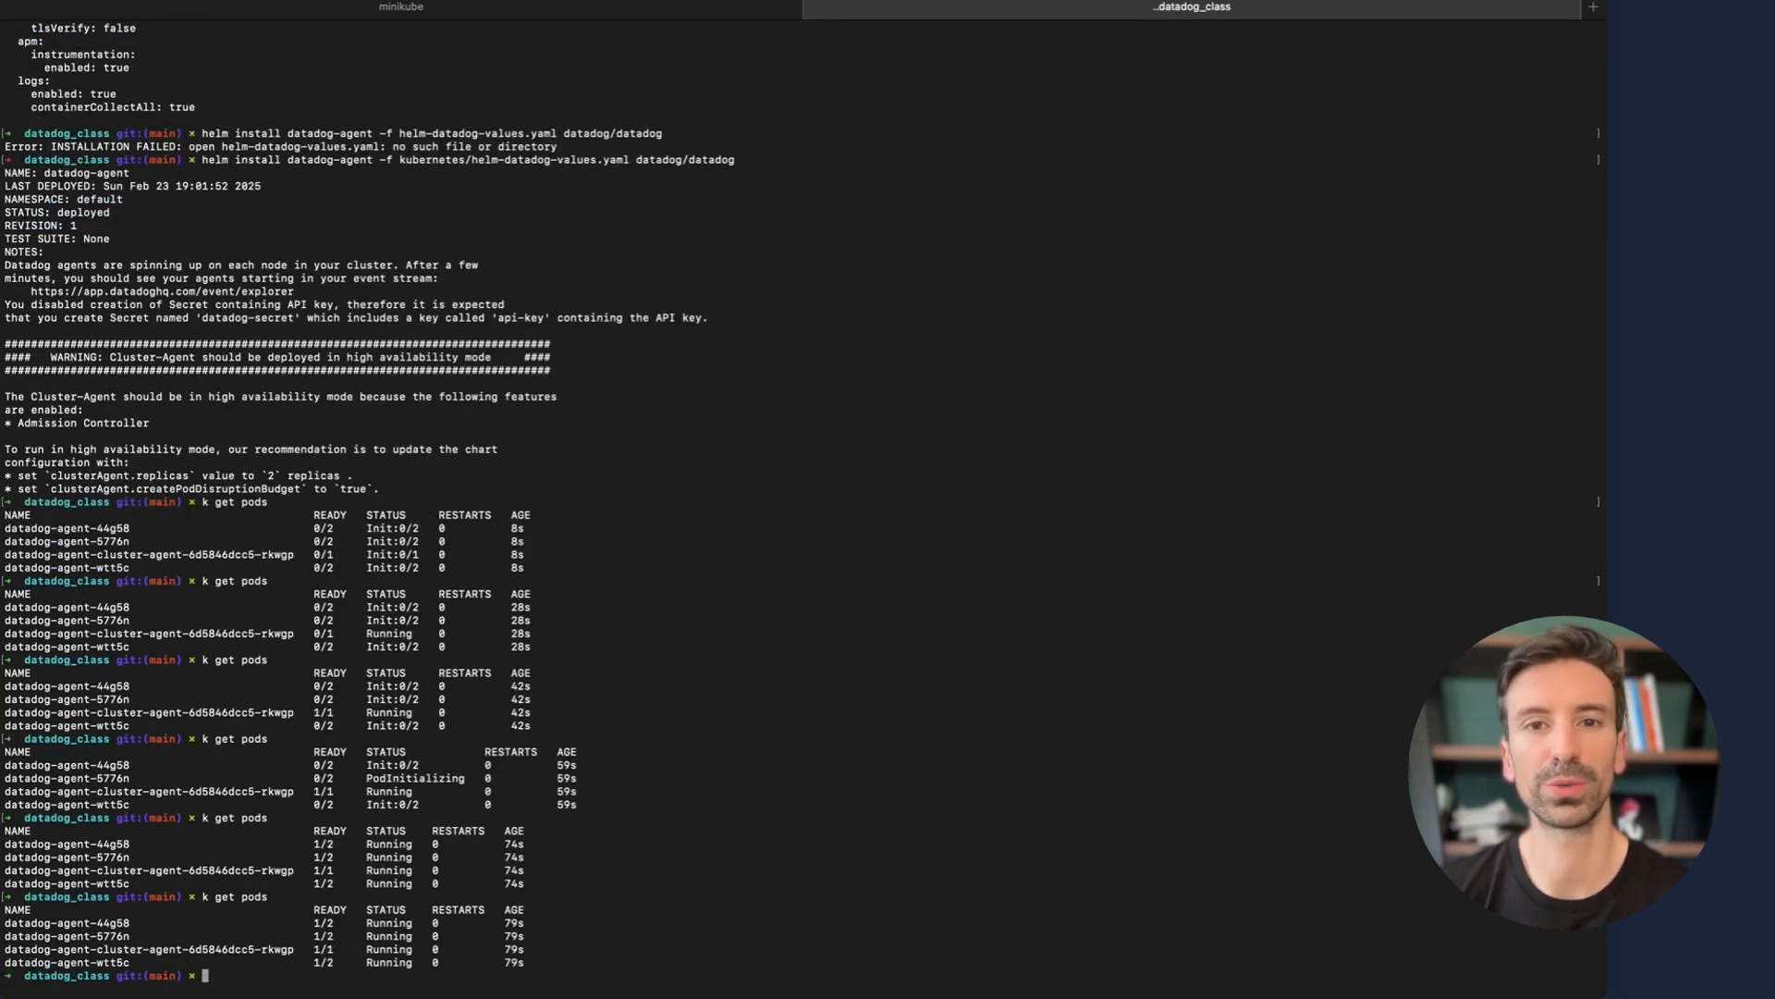
pyautogui.write('k get all')
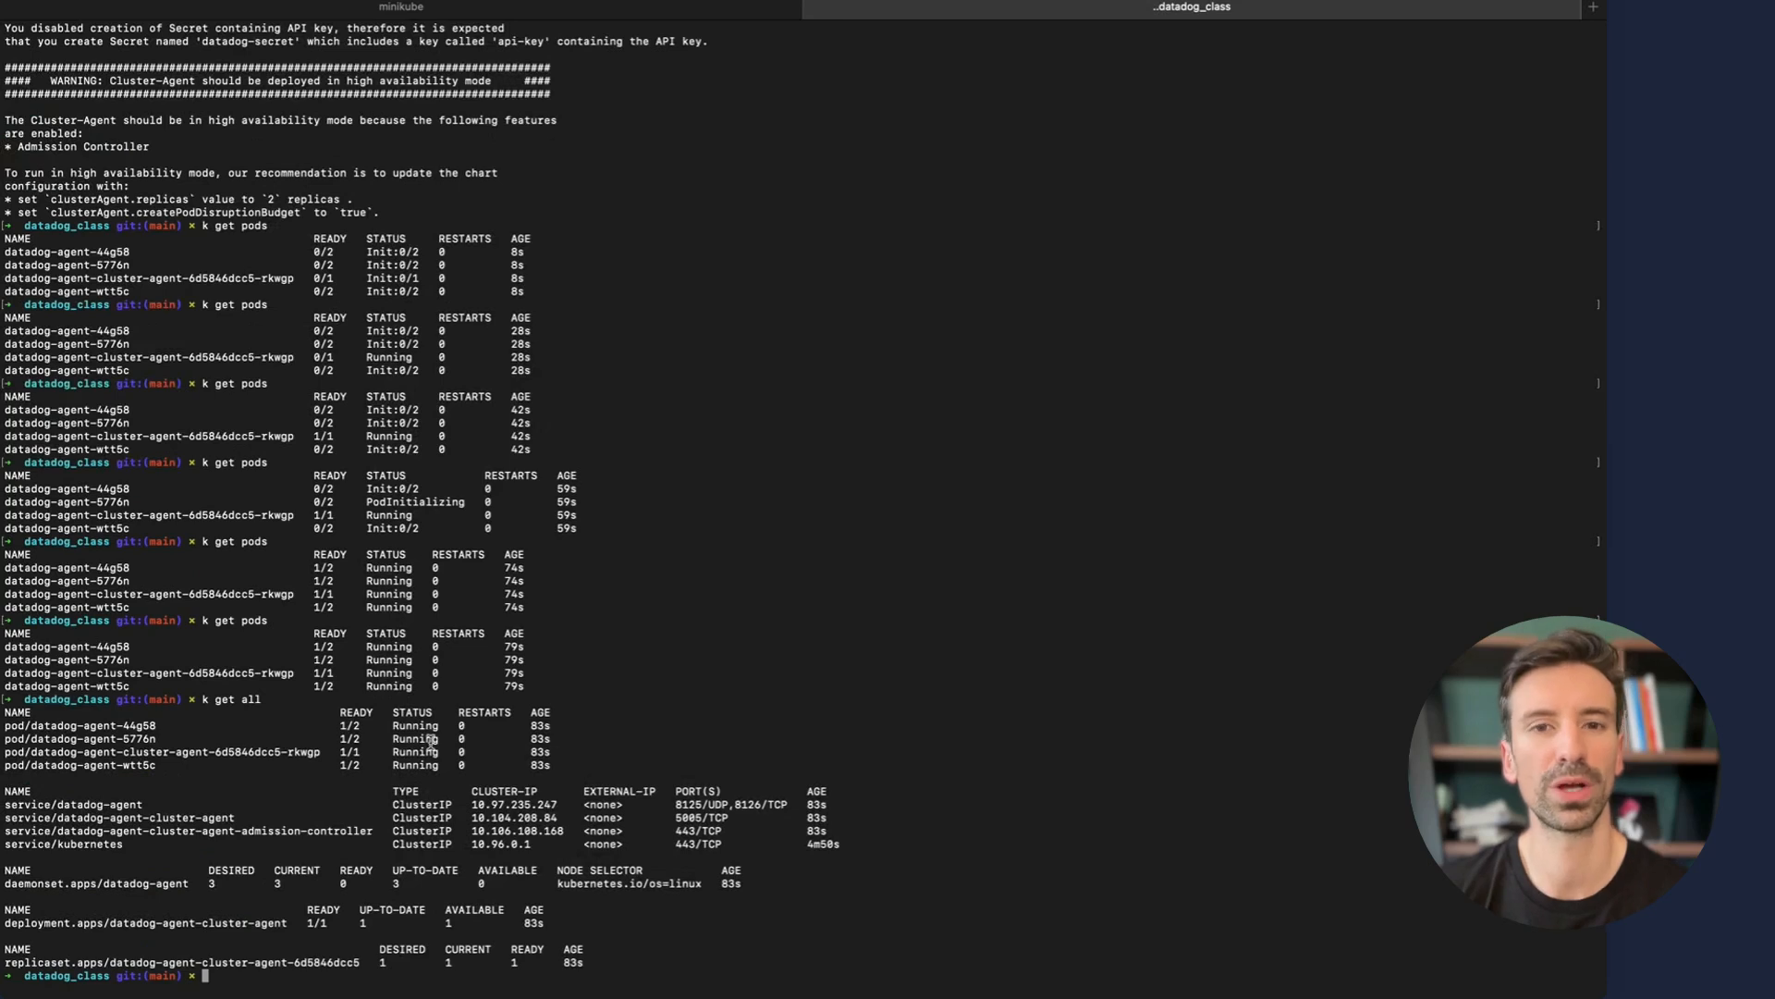
pyautogui.moveTo(214, 785)
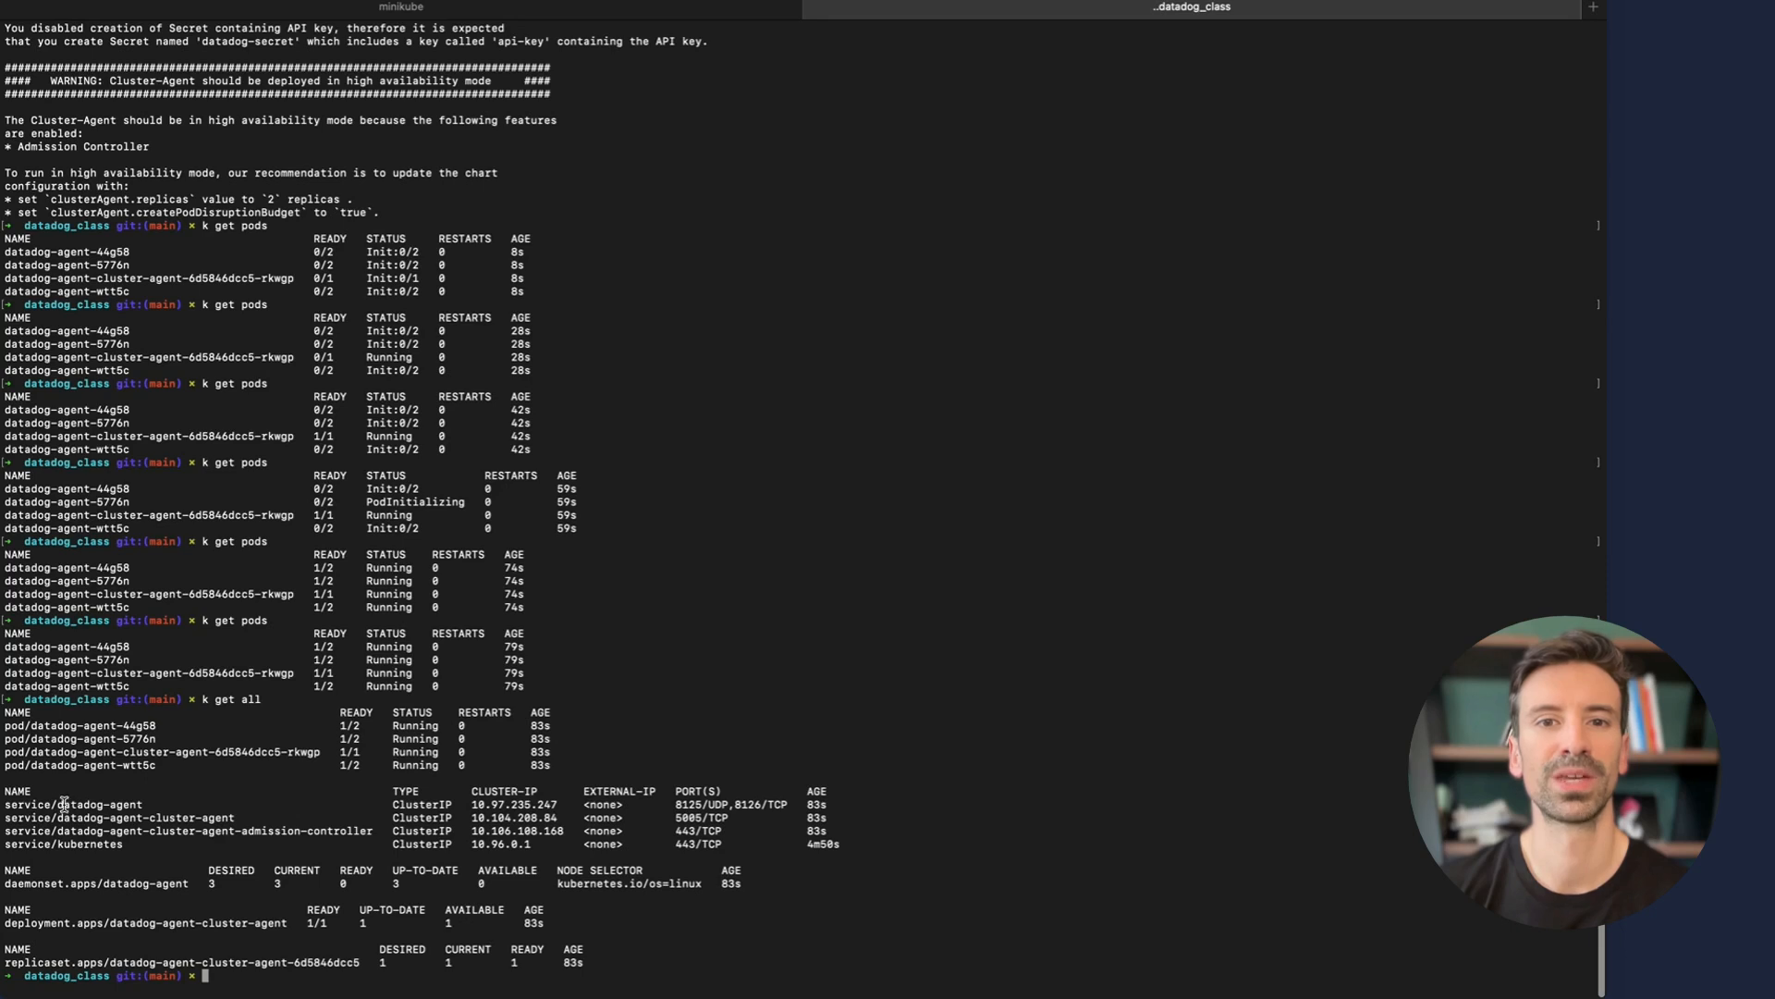
pyautogui.doubleClick(99, 805)
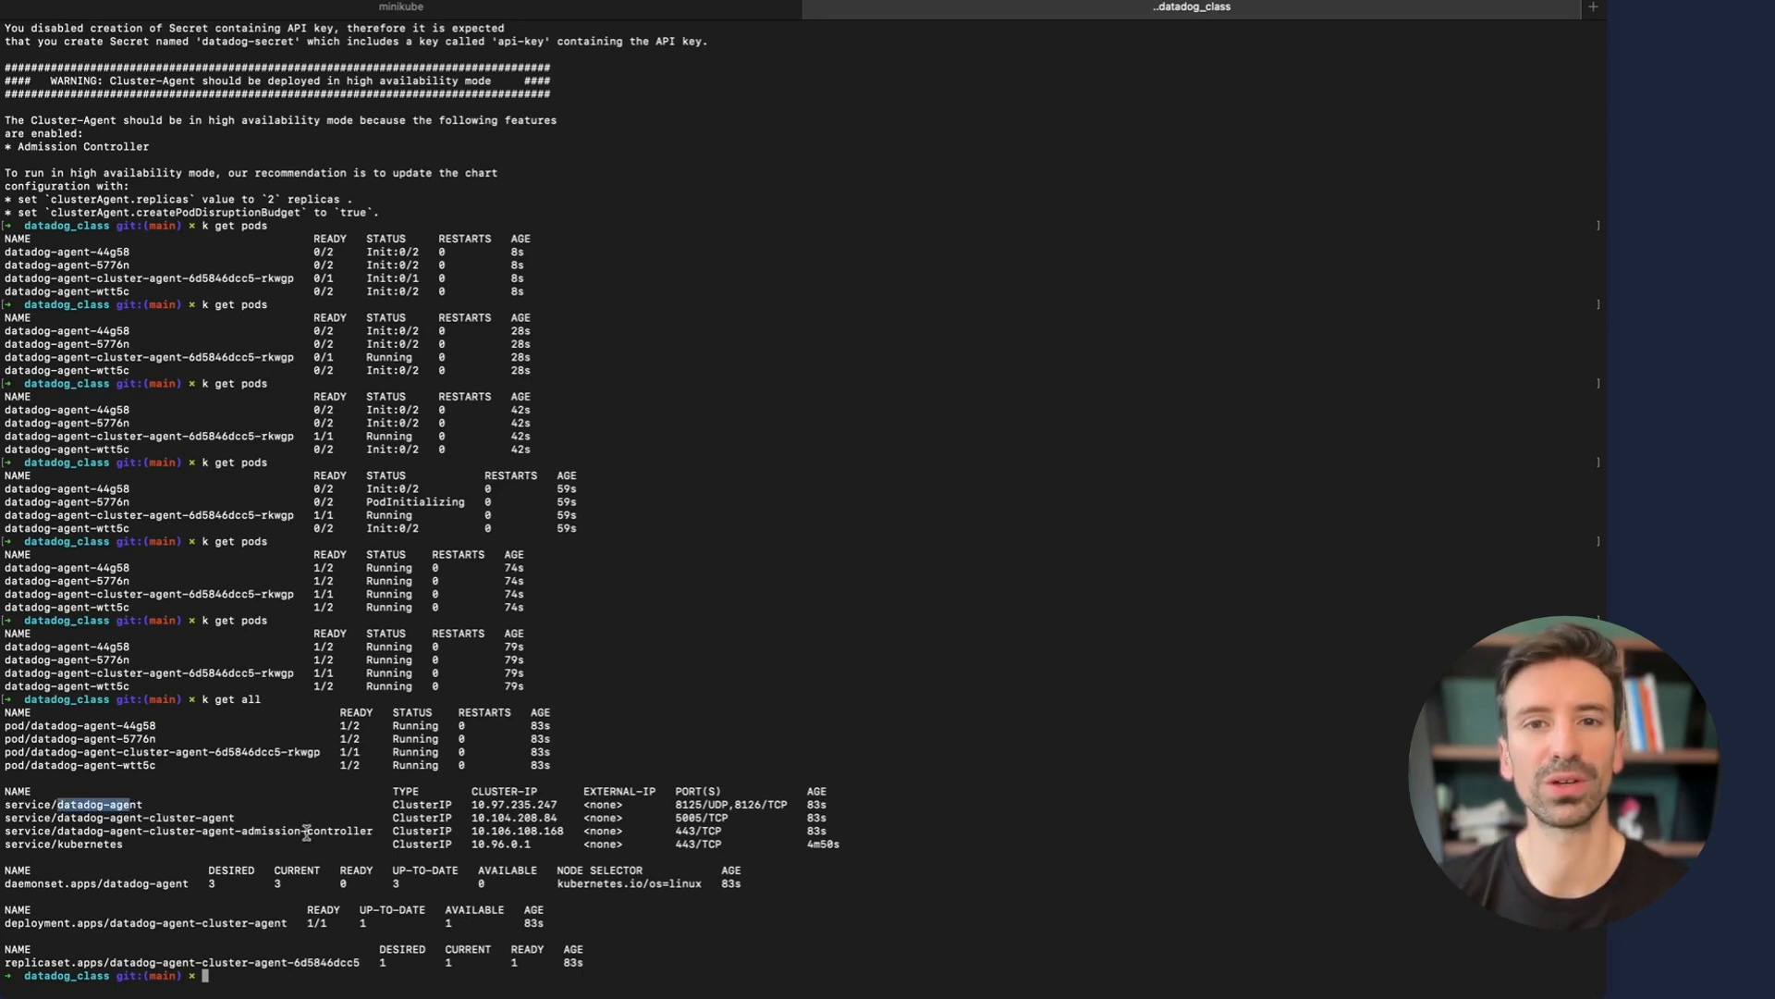
pyautogui.moveTo(187, 892)
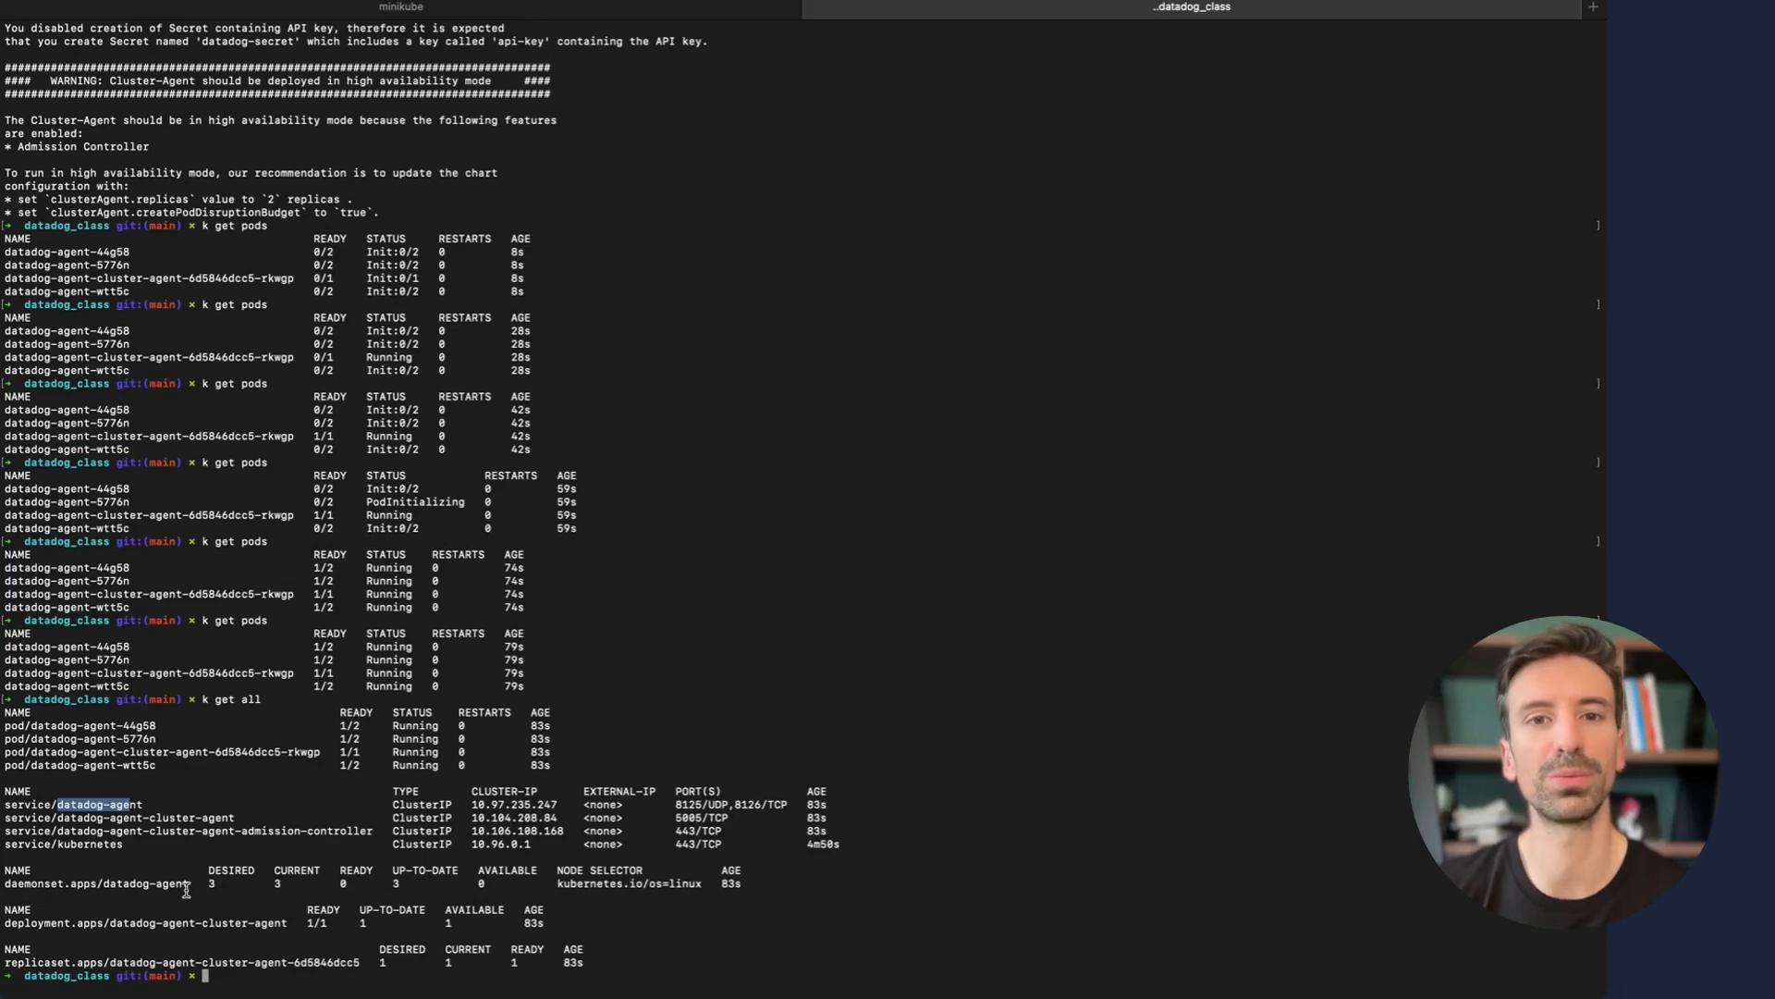
pyautogui.doubleClick(96, 884)
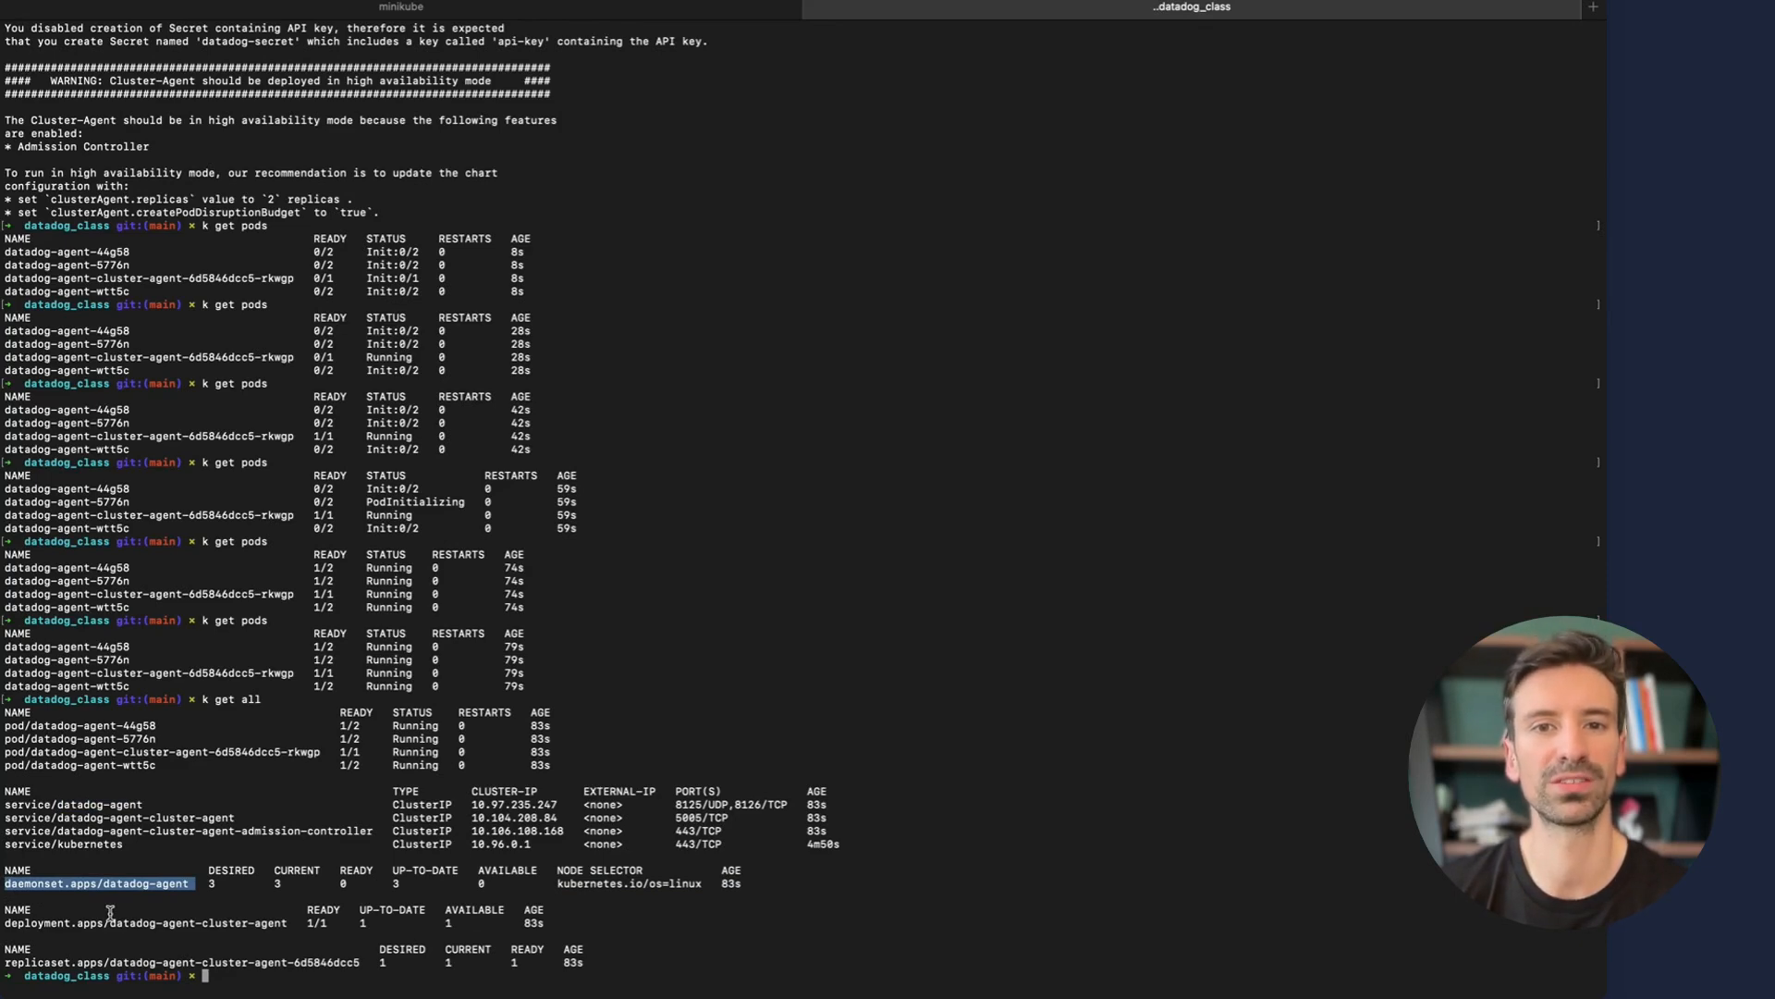
pyautogui.moveTo(223, 904)
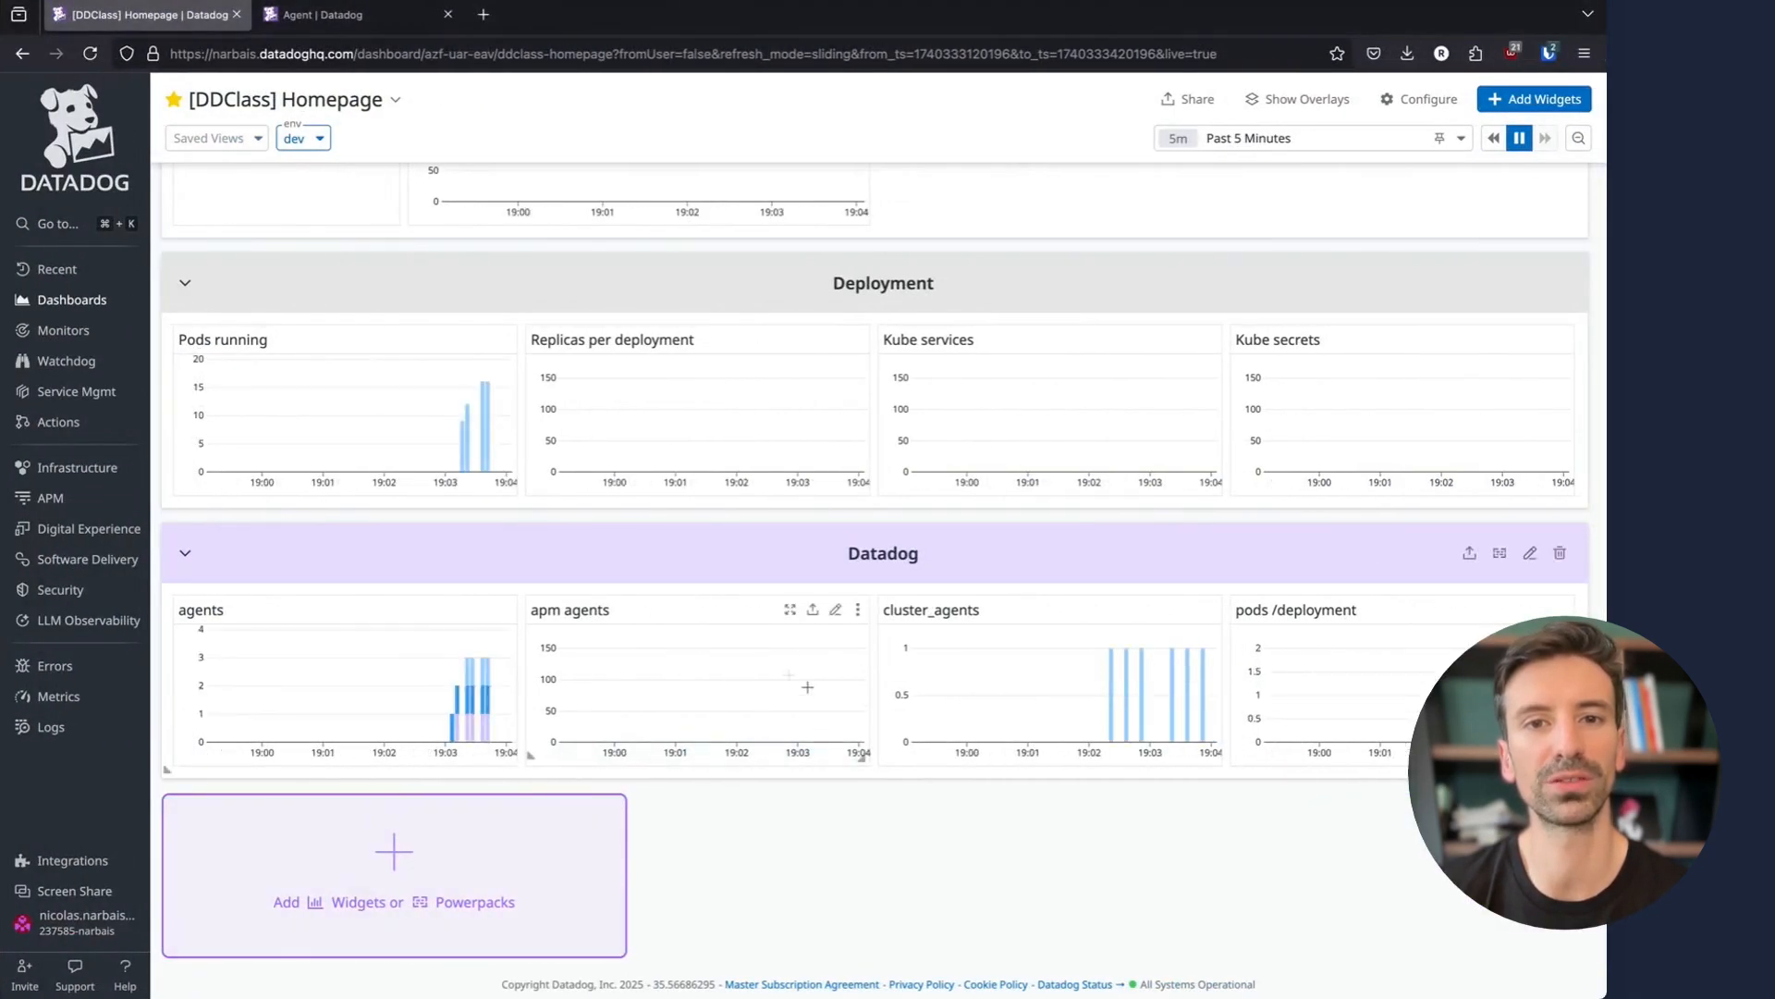
pyautogui.moveTo(468, 714)
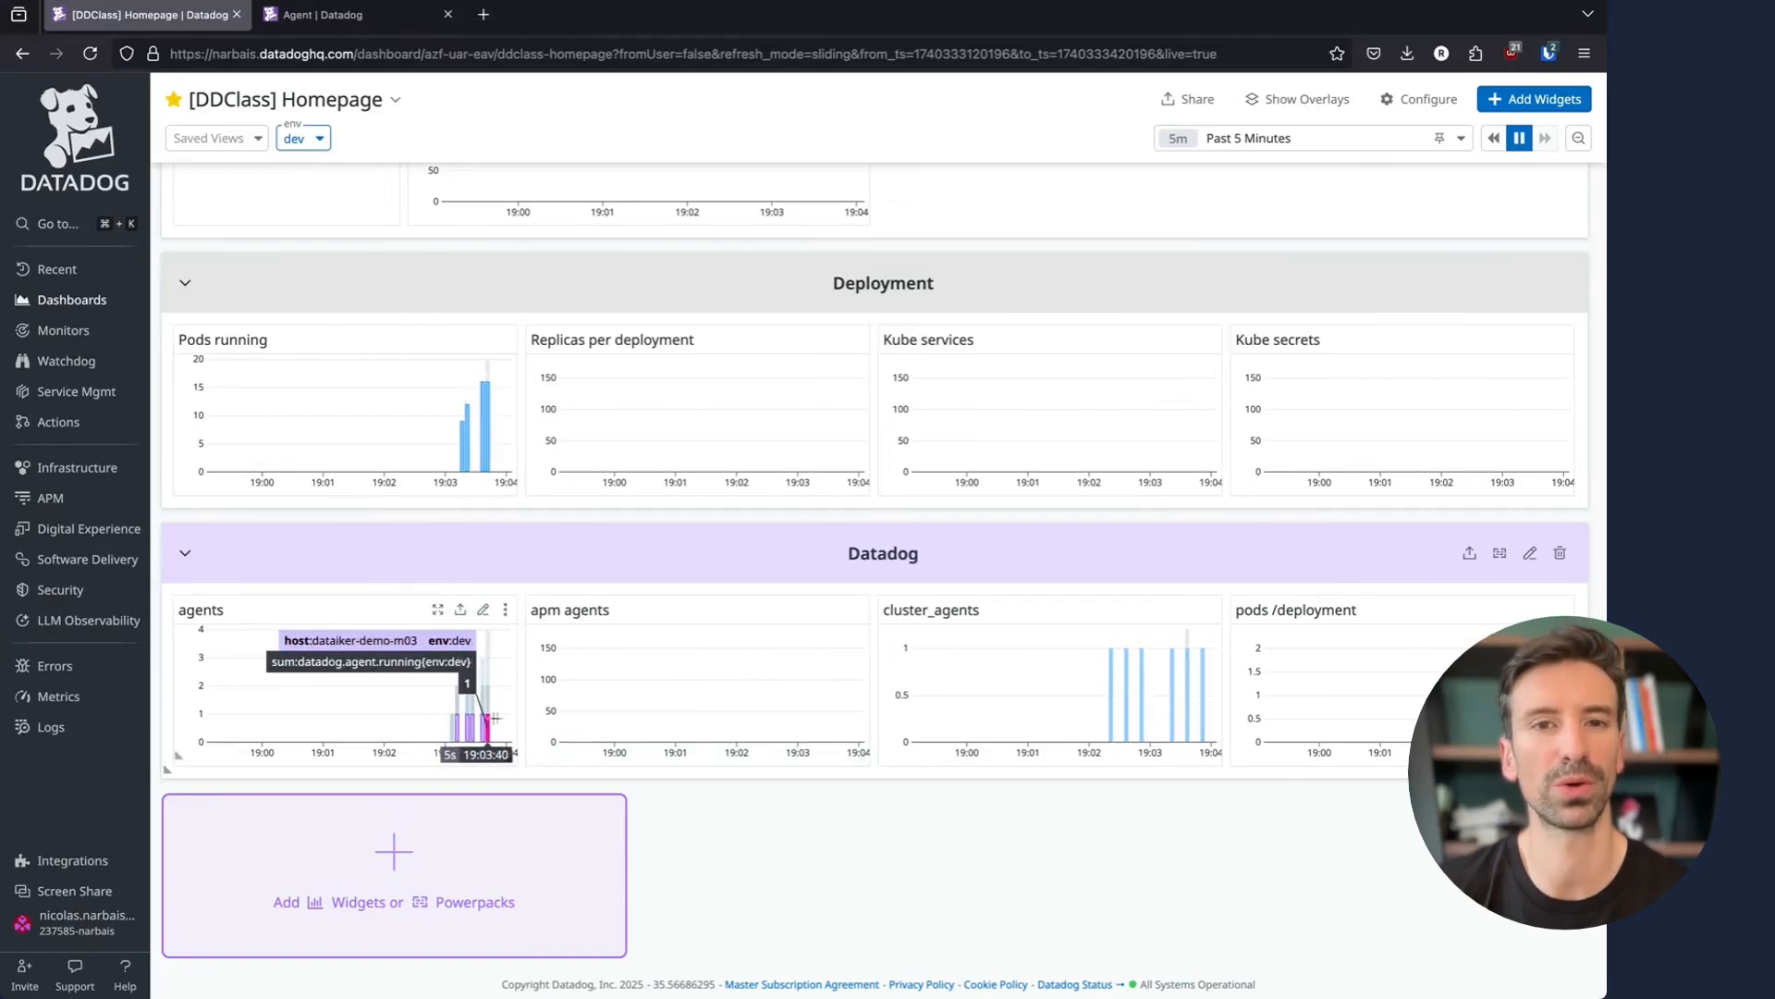
pyautogui.moveTo(481, 401)
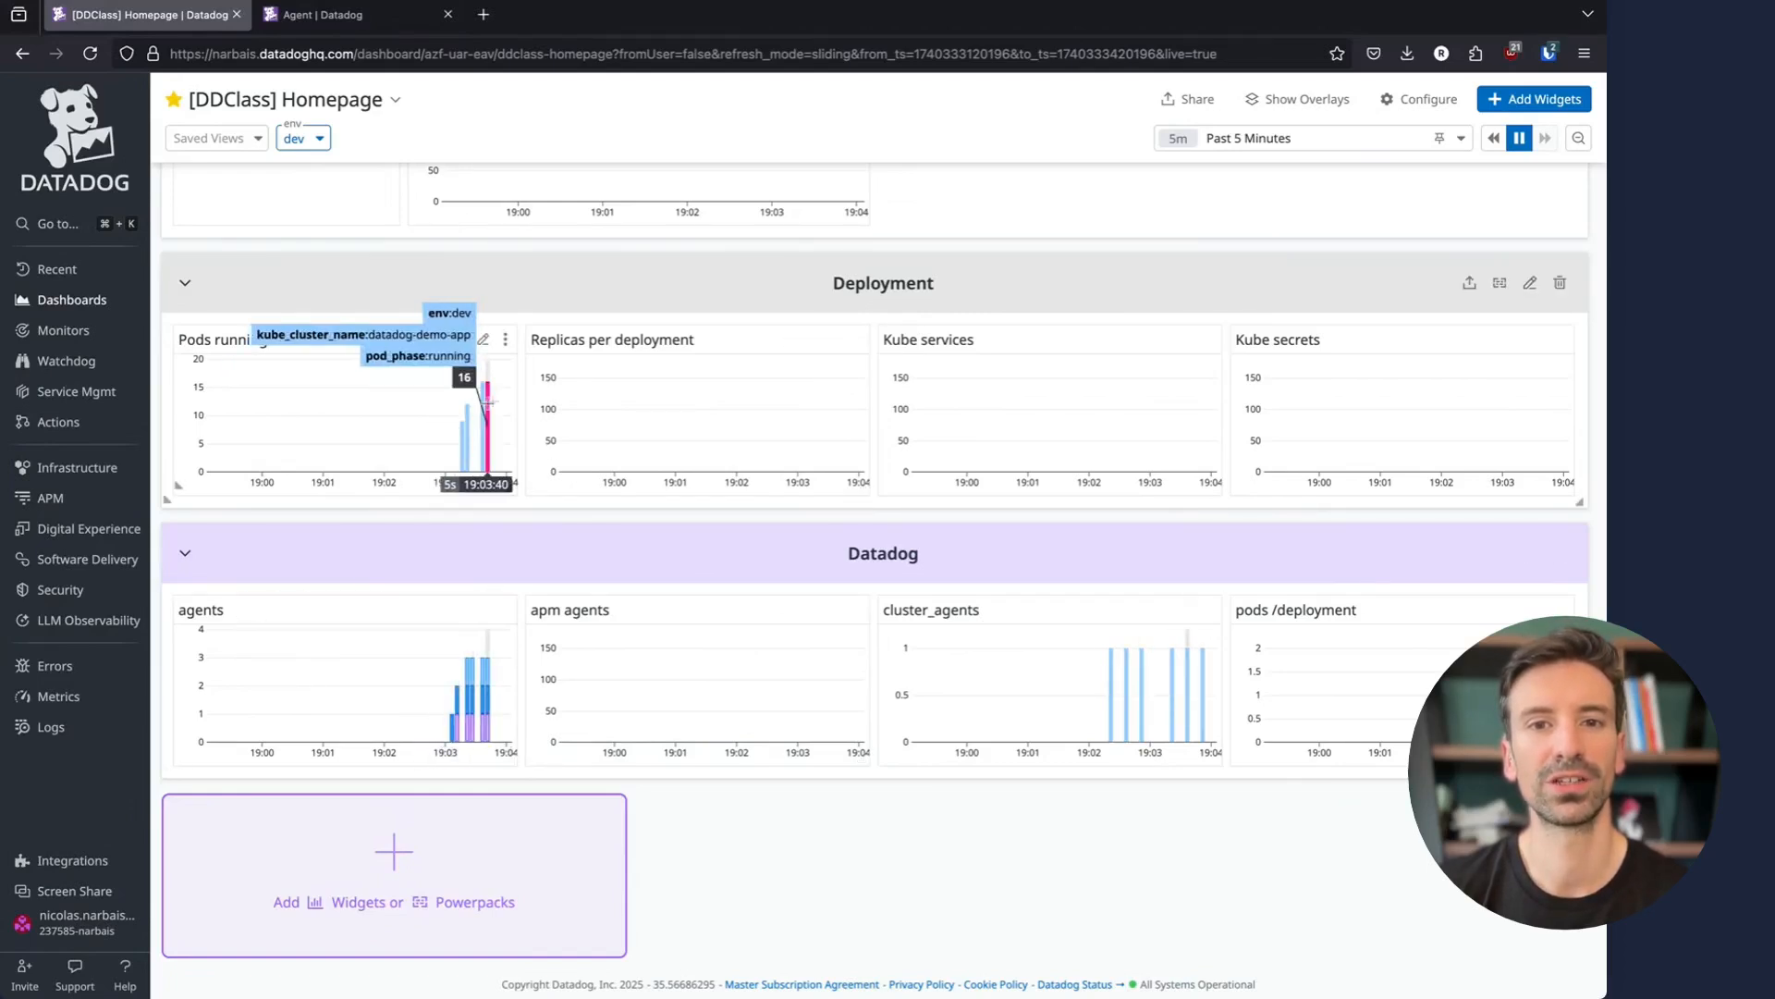
pyautogui.moveTo(810, 588)
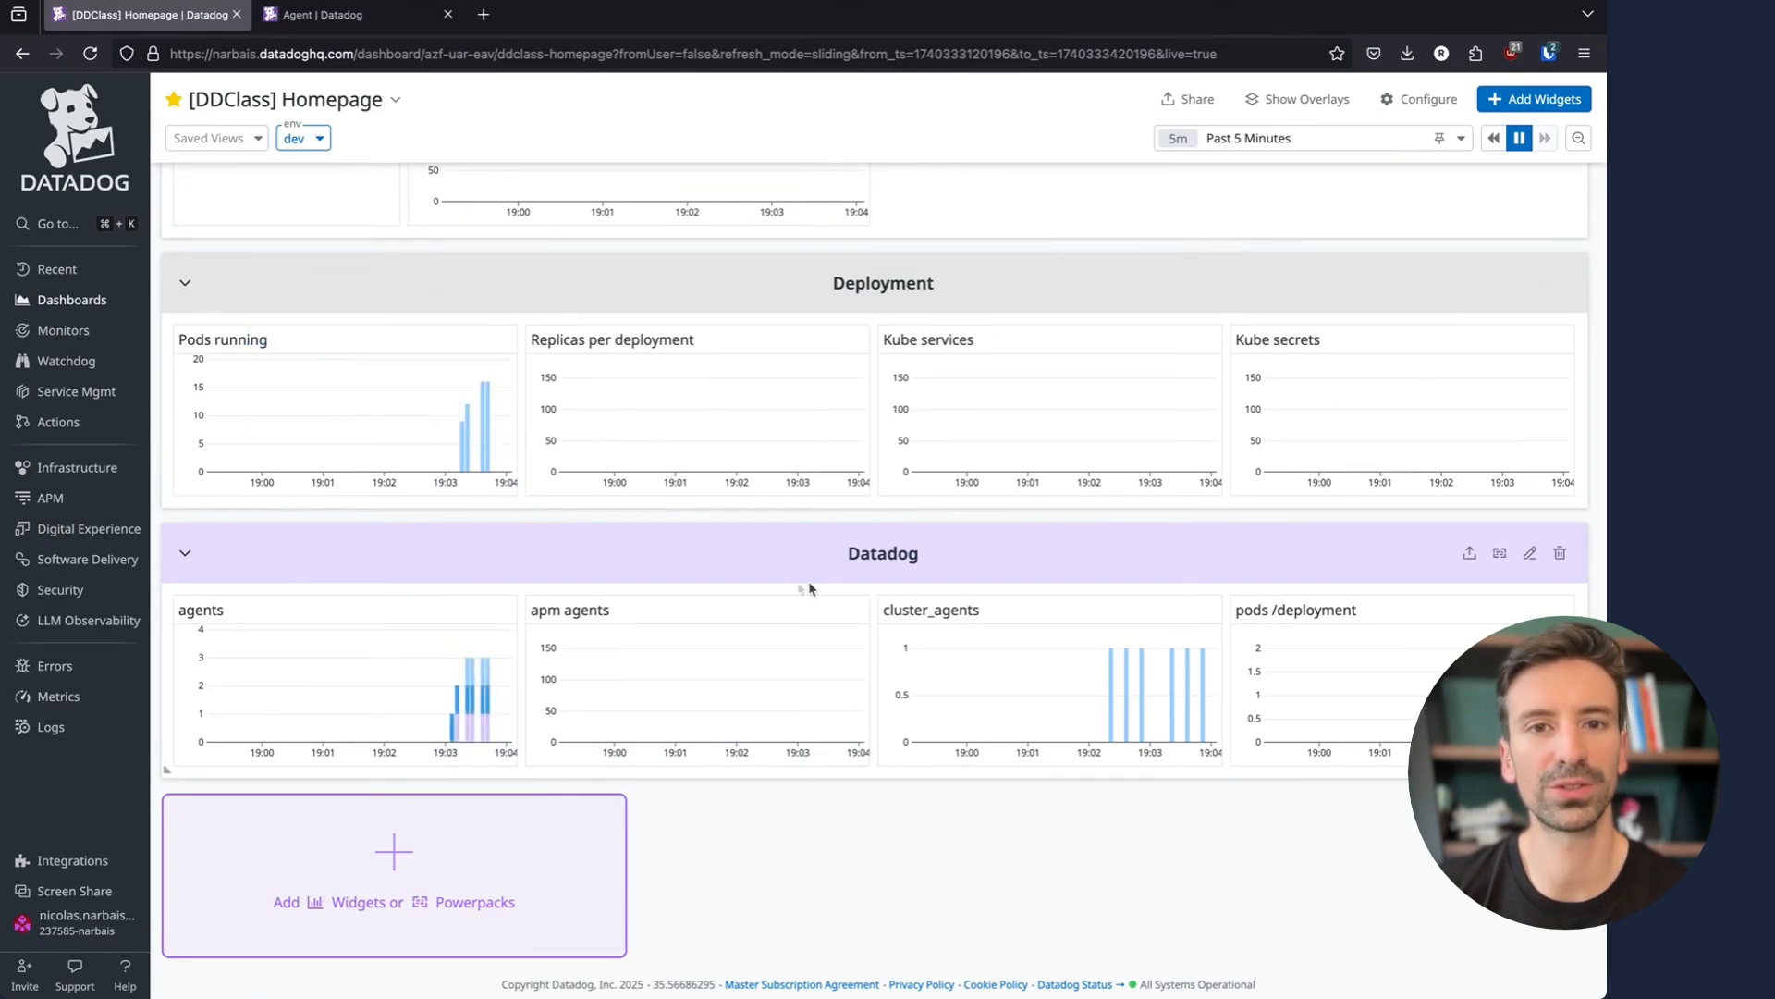
pyautogui.moveTo(1337, 843)
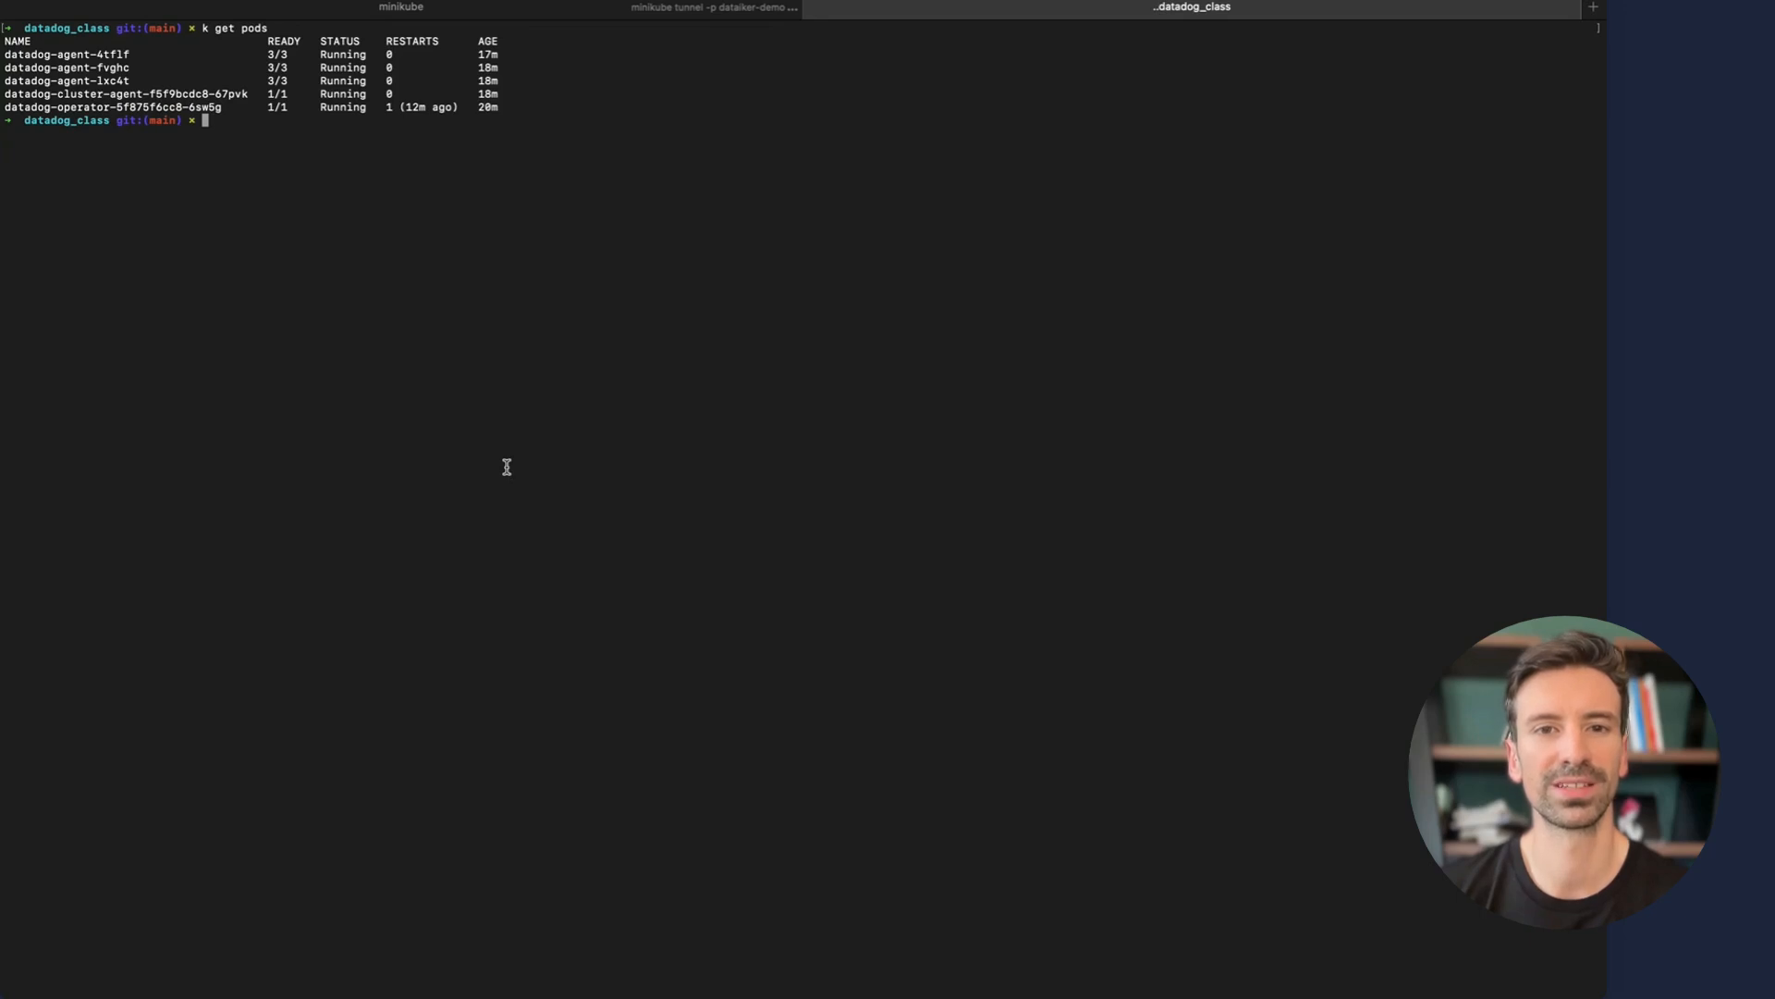
# Rerun 'k get pods' to confirm the agent, cluster agent and operator pods still run
pyautogui.press('Return')
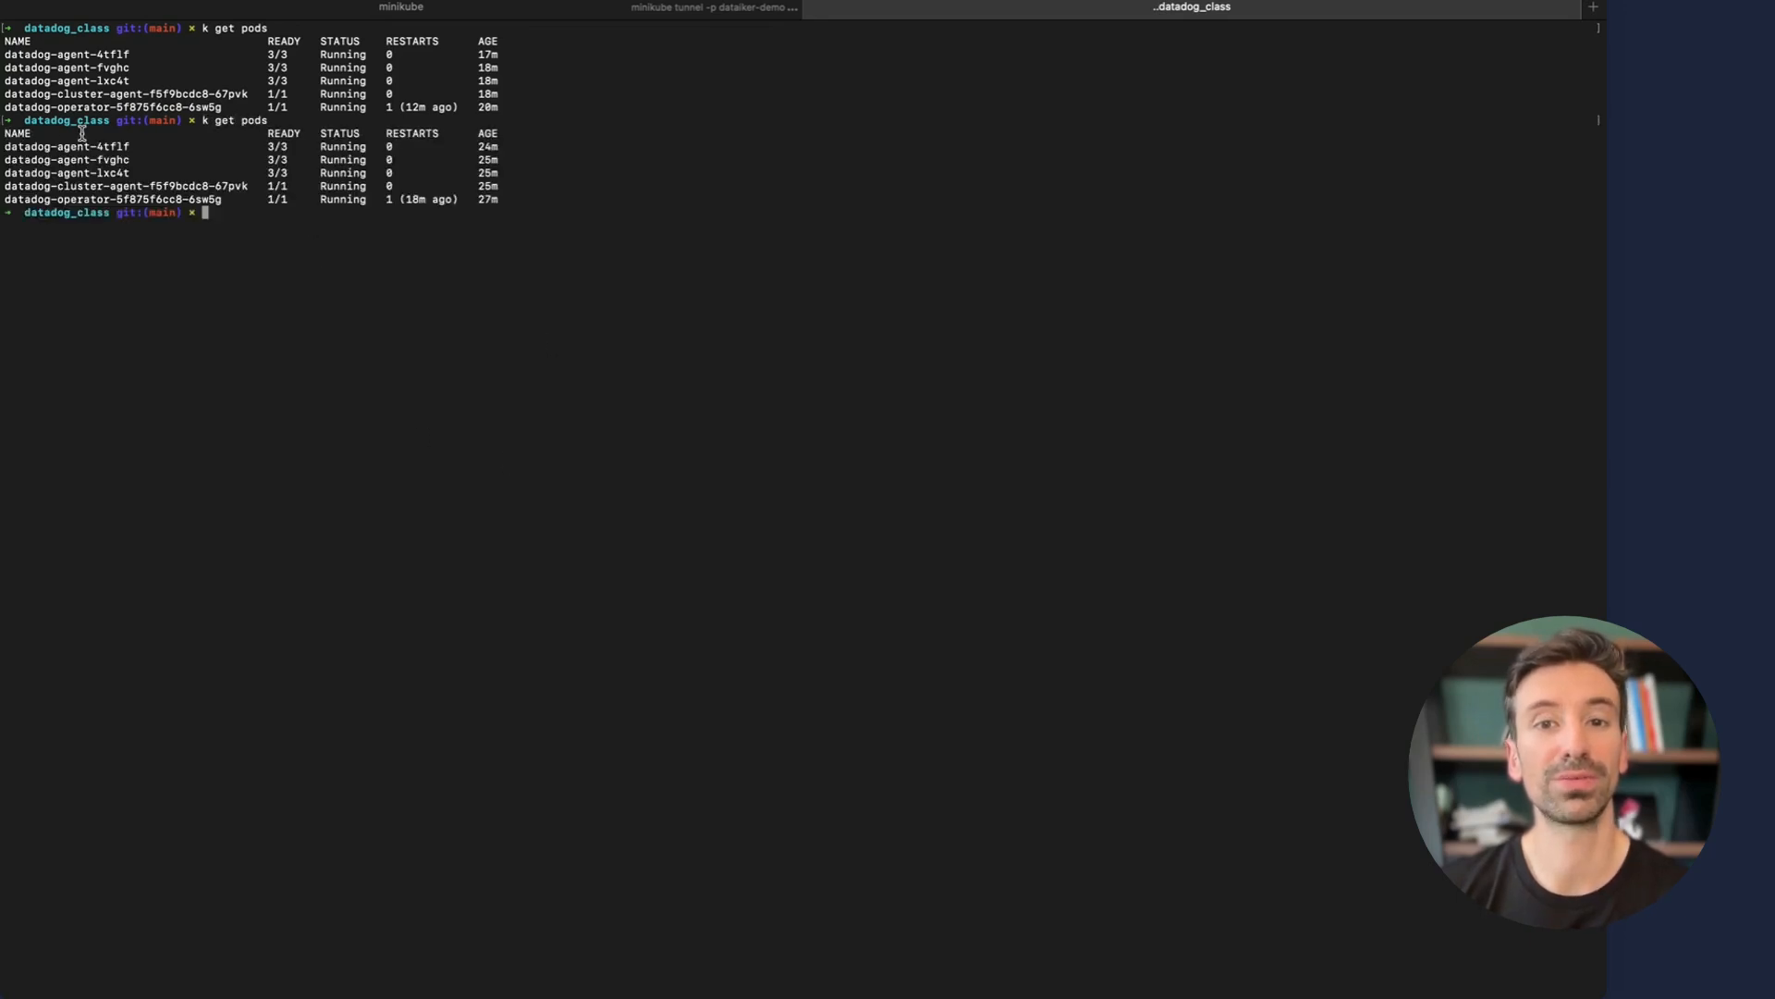
pyautogui.moveTo(277, 311)
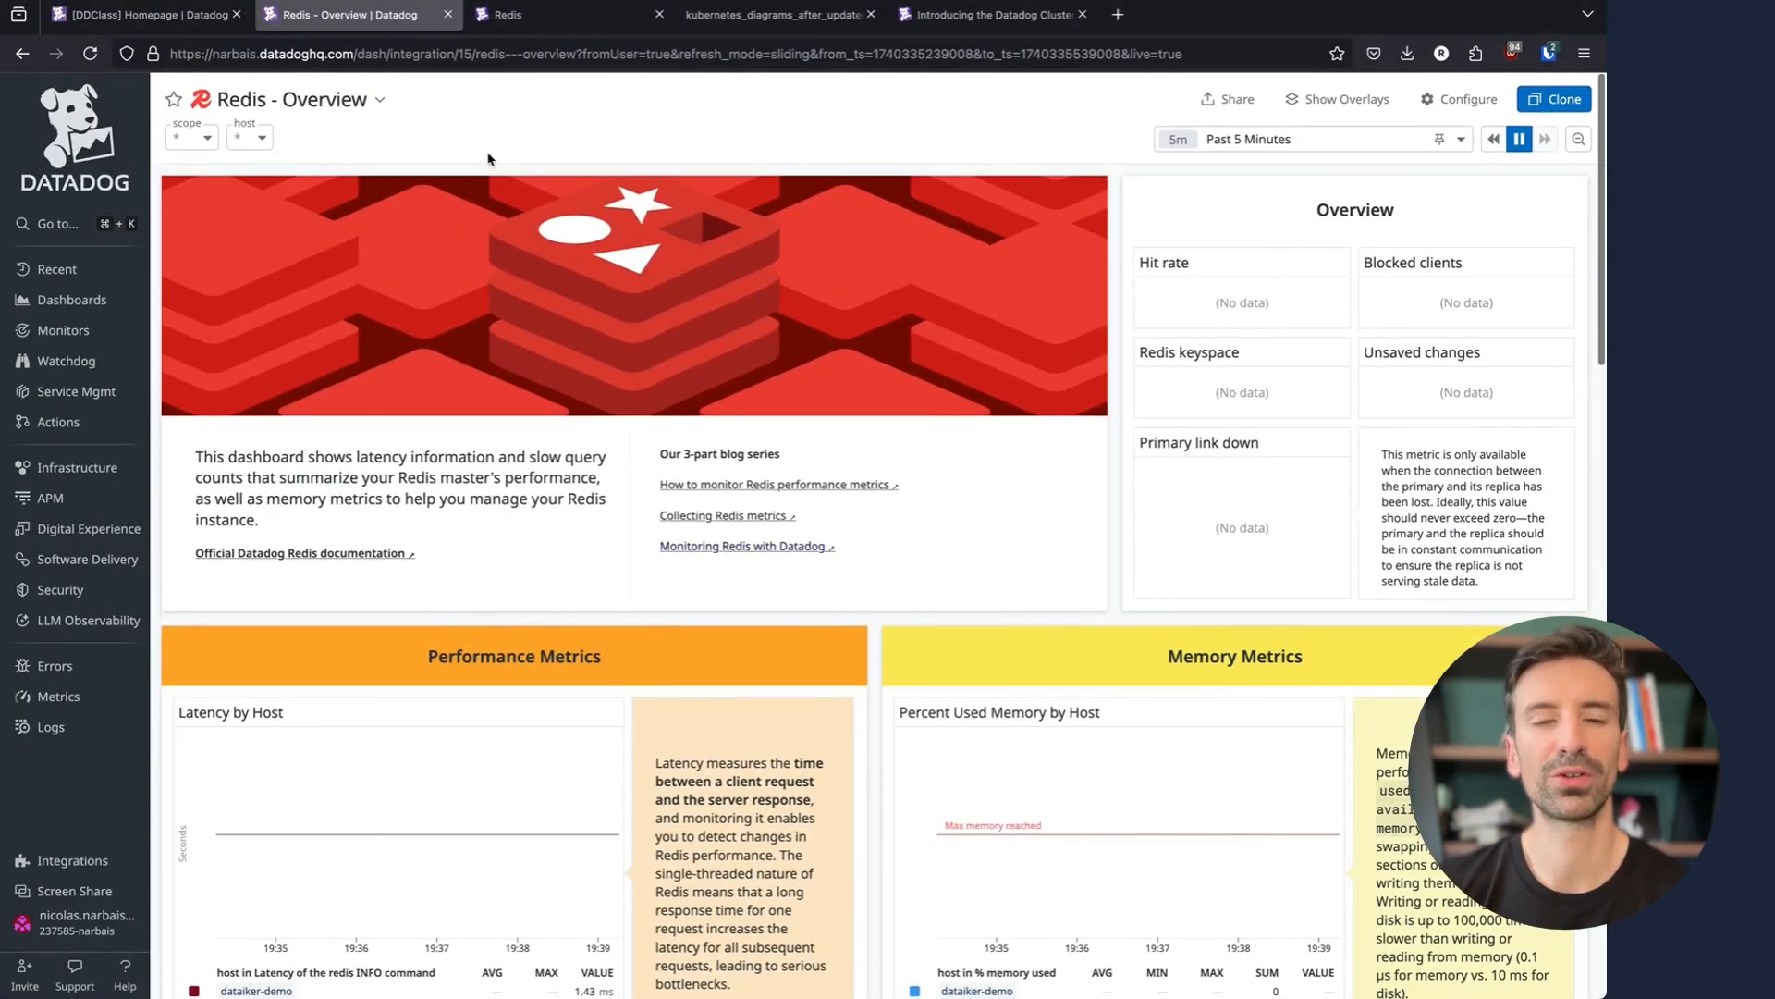
# Scroll the Redis integration docs to Configuration and highlight the INSTANCE_CONFIG parameter
pyautogui.click(511, 12)
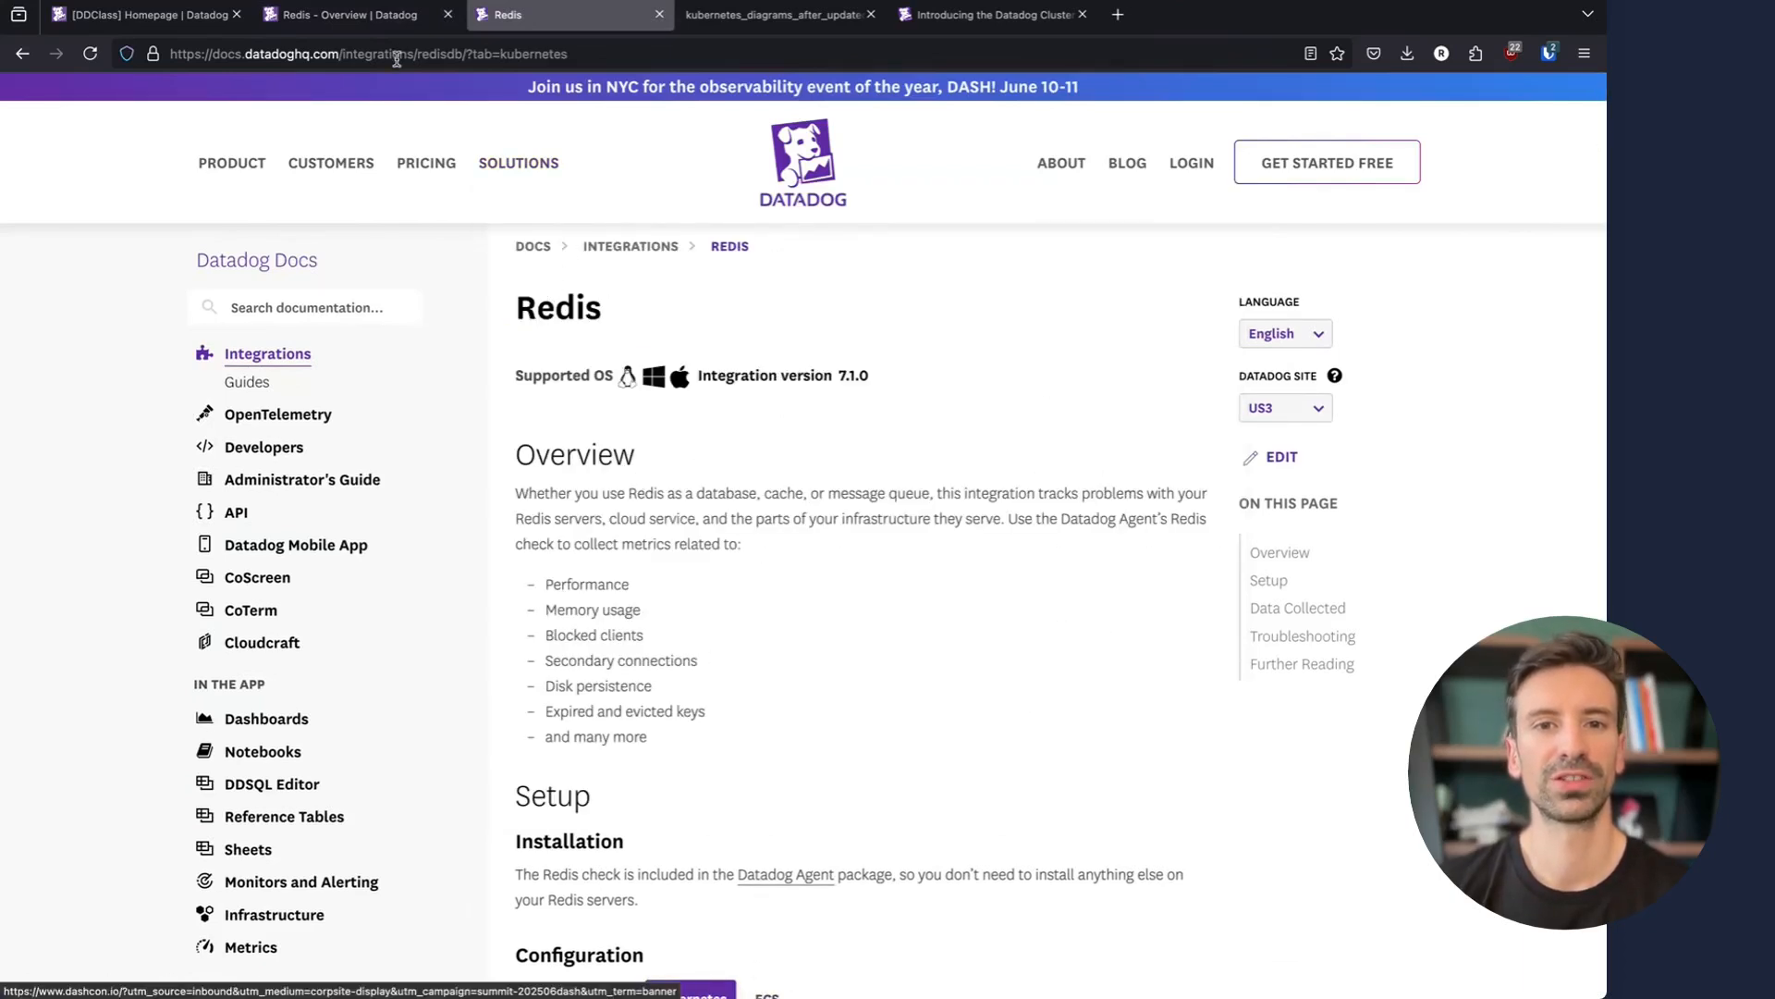
pyautogui.click(340, 15)
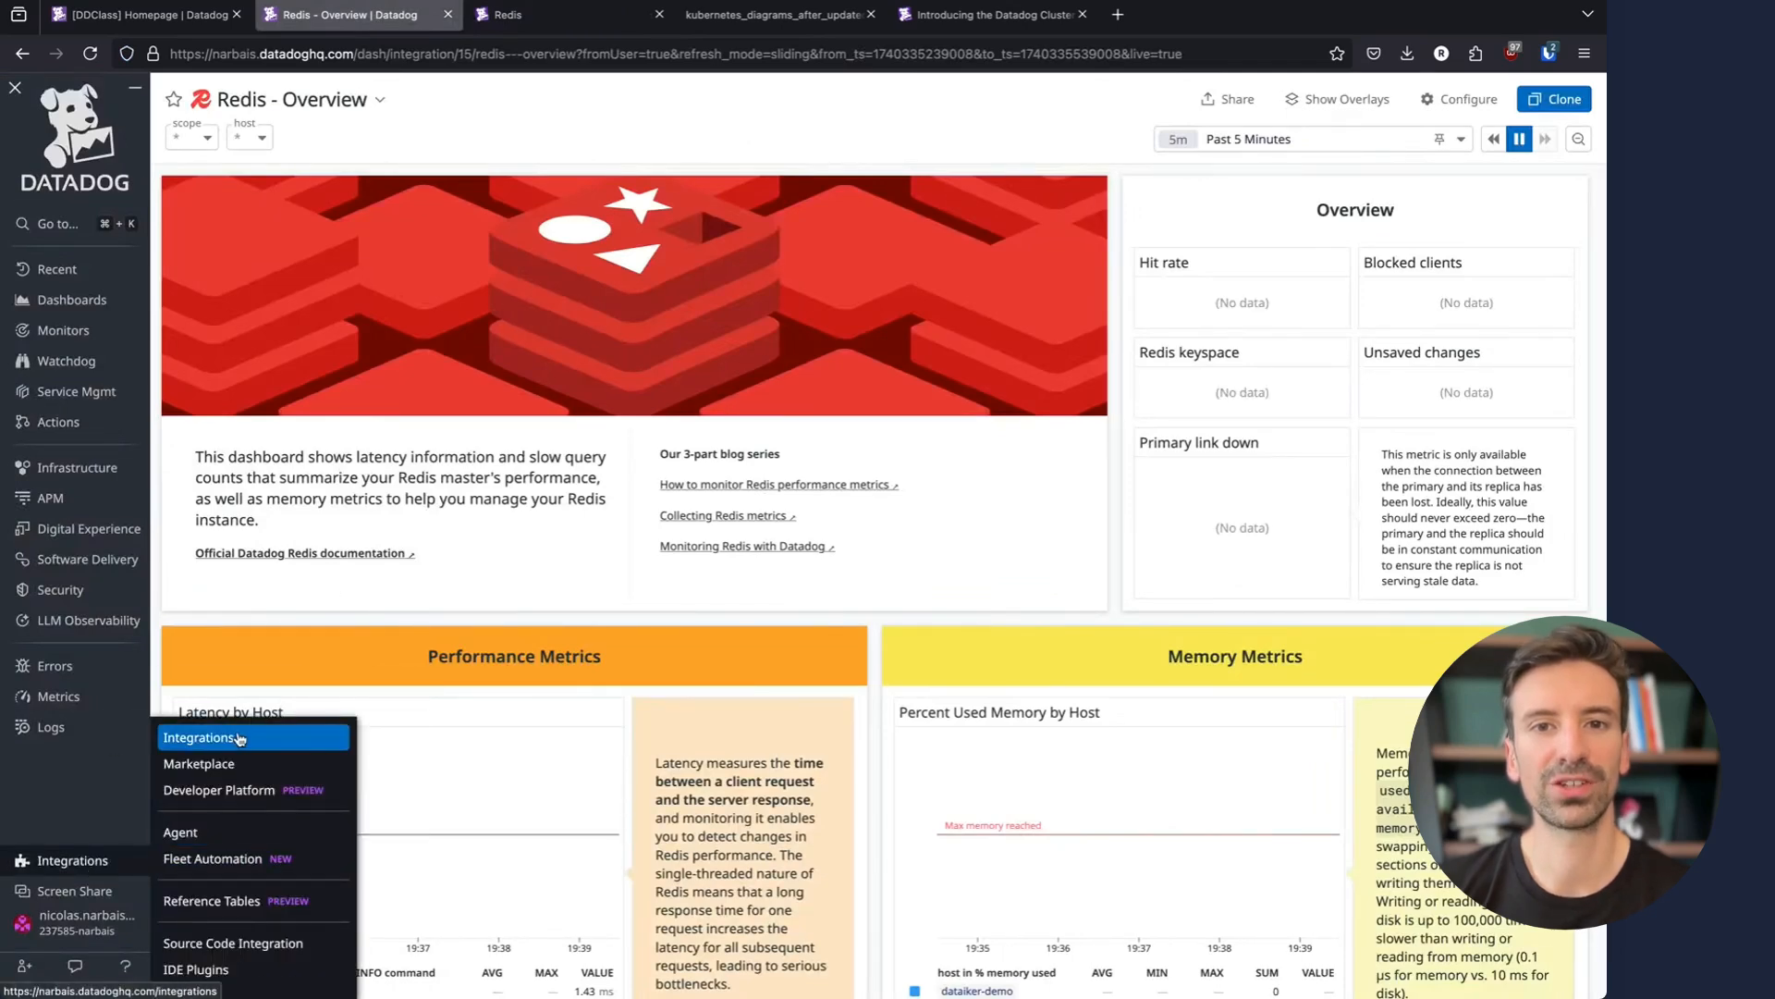
pyautogui.click(555, 15)
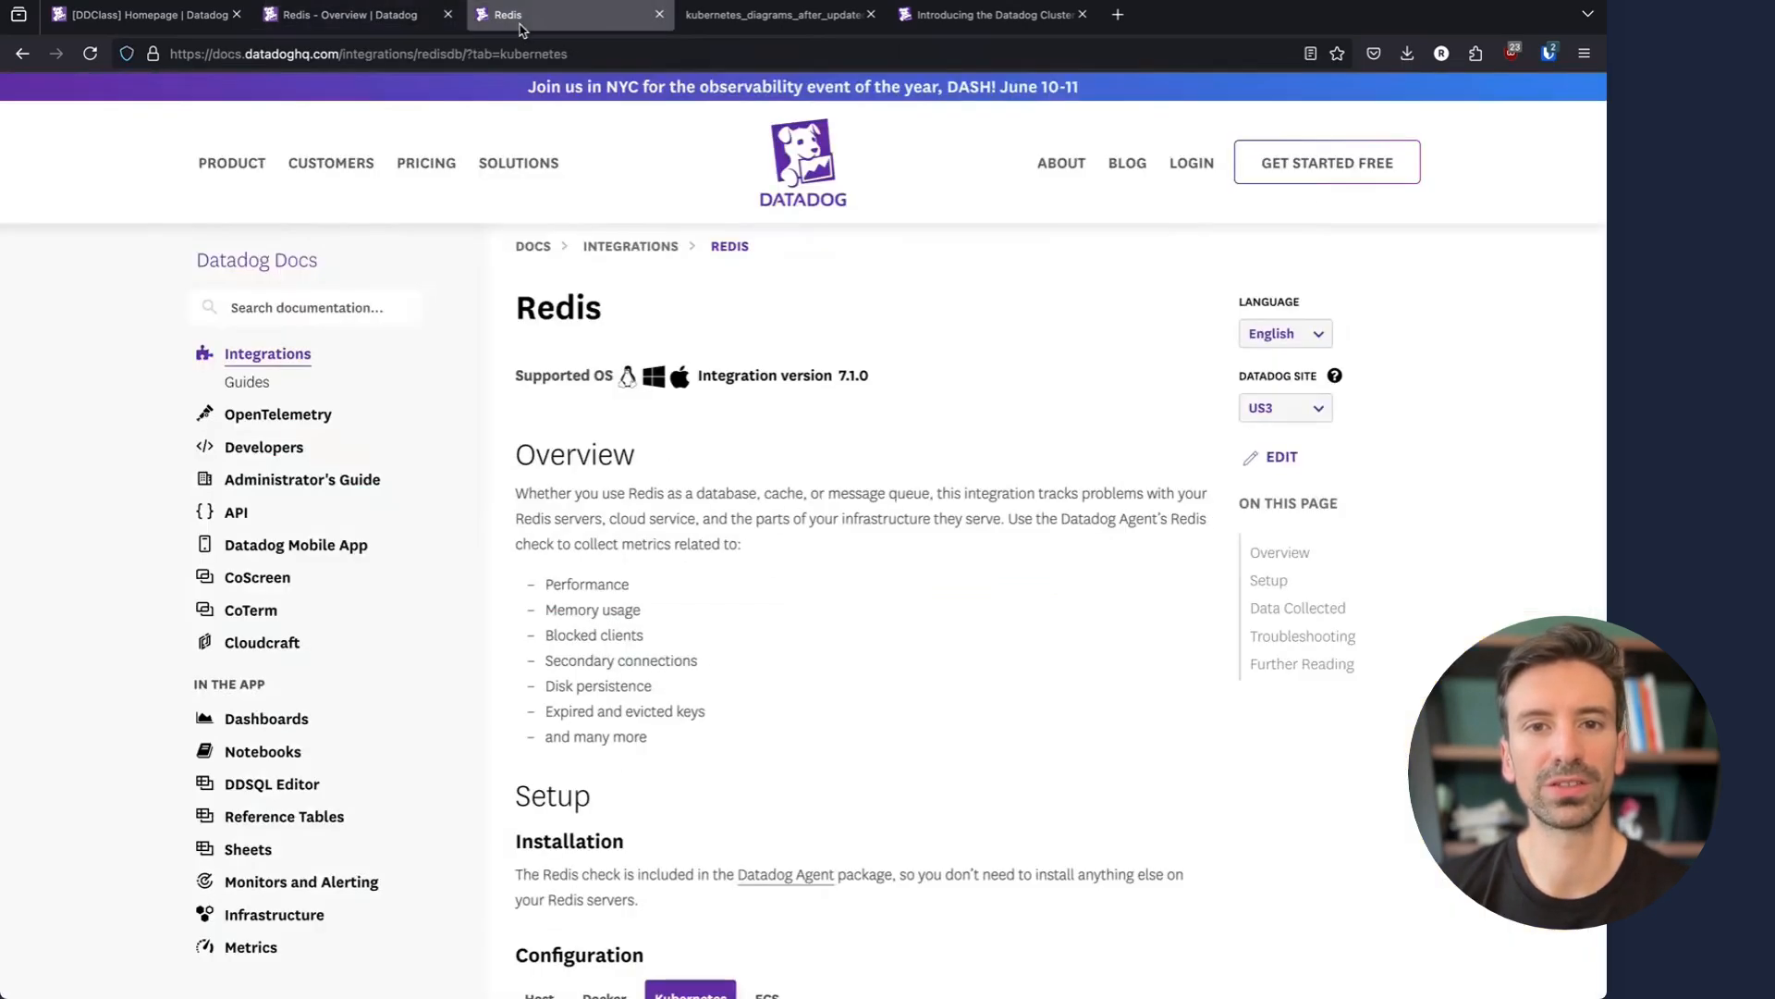
pyautogui.scroll(-3)
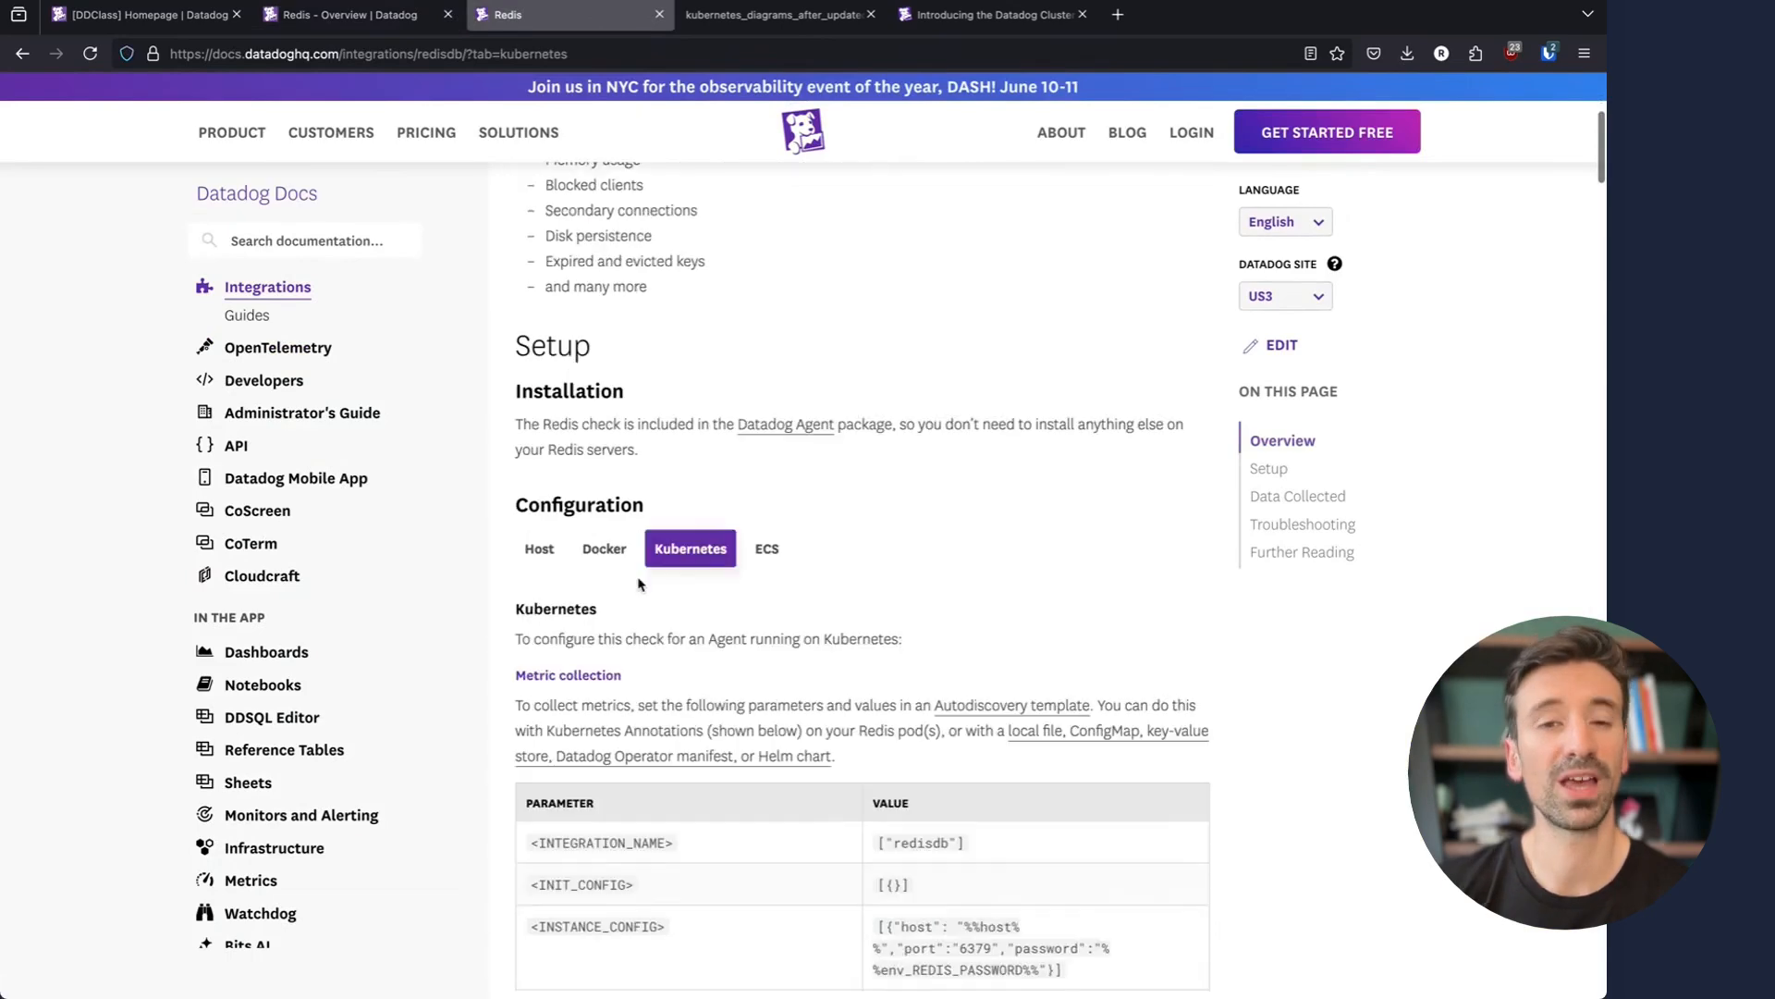
pyautogui.scroll(-3)
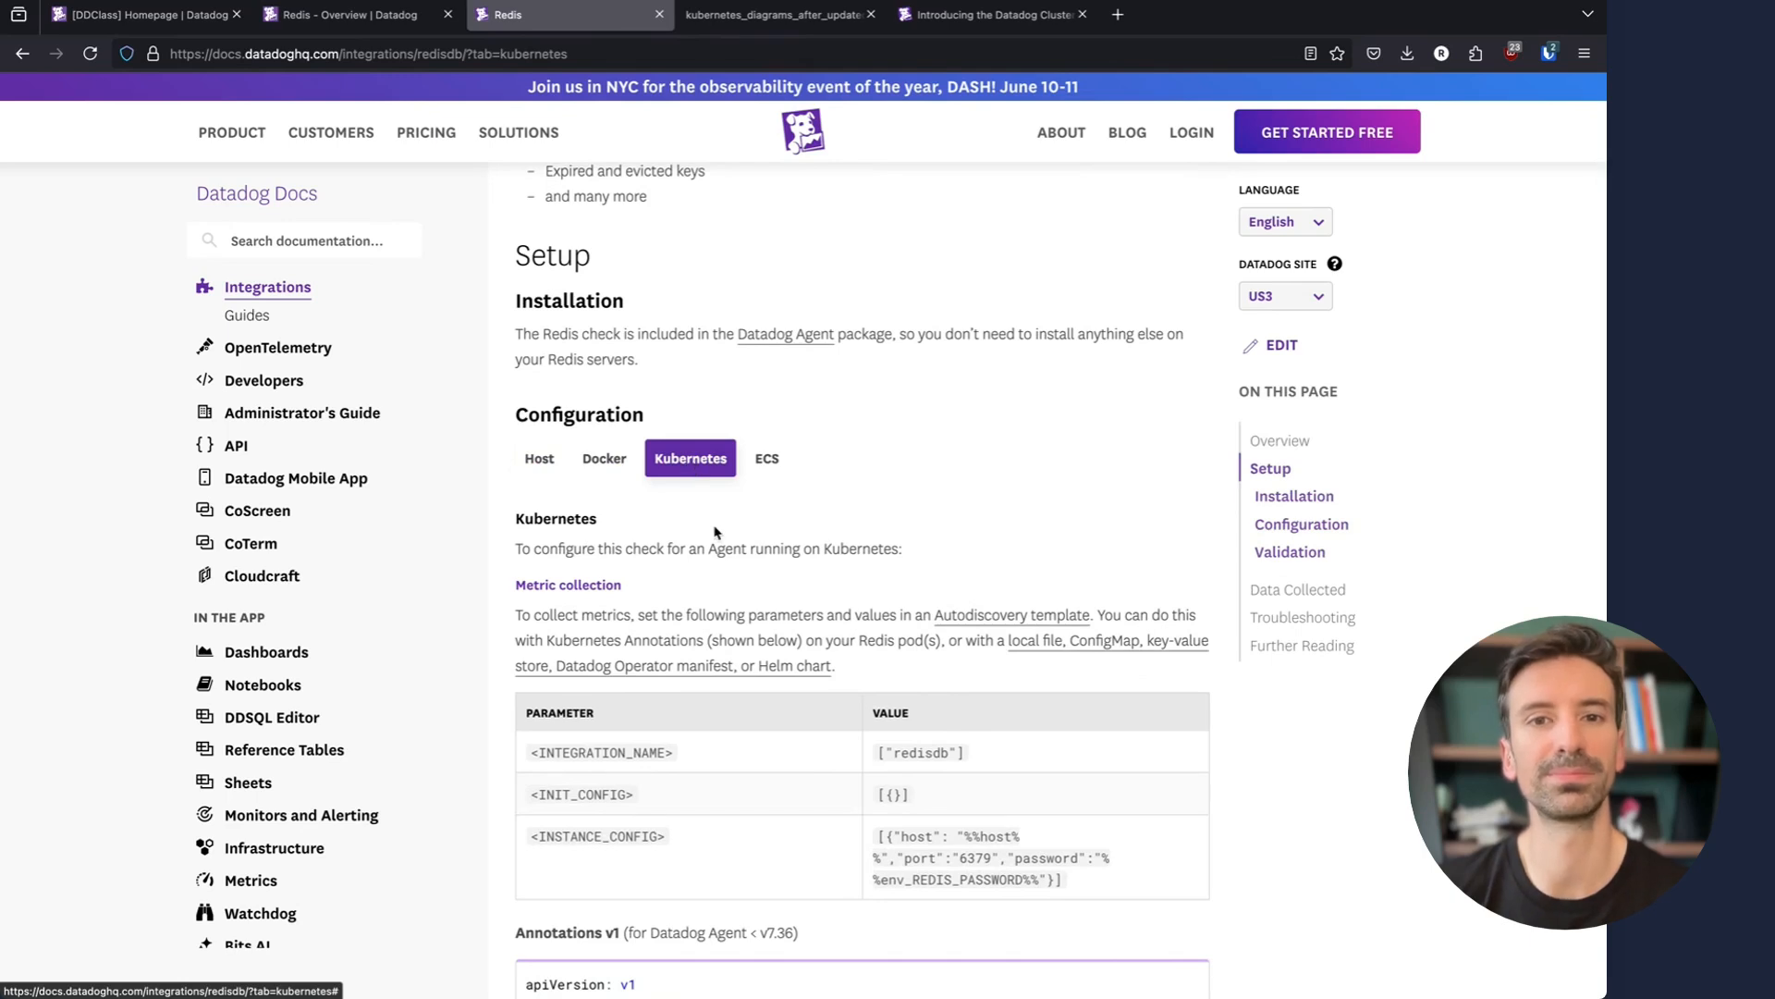
pyautogui.scroll(-3)
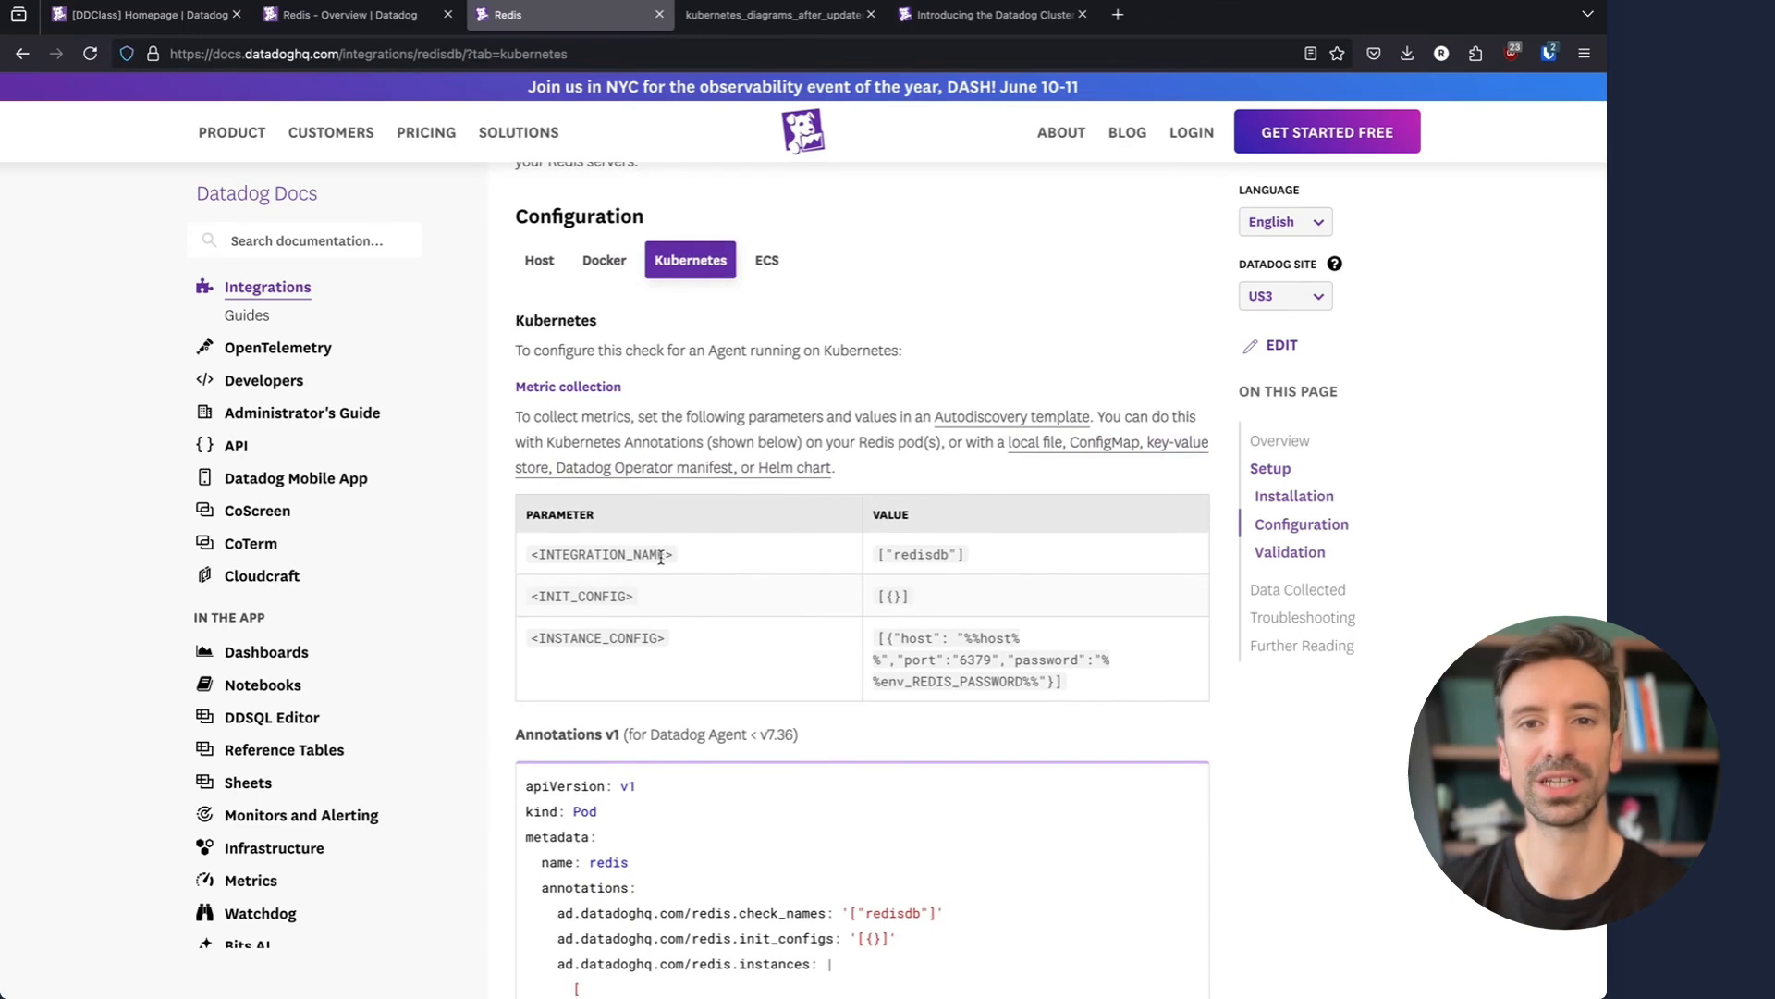
pyautogui.doubleClick(581, 596)
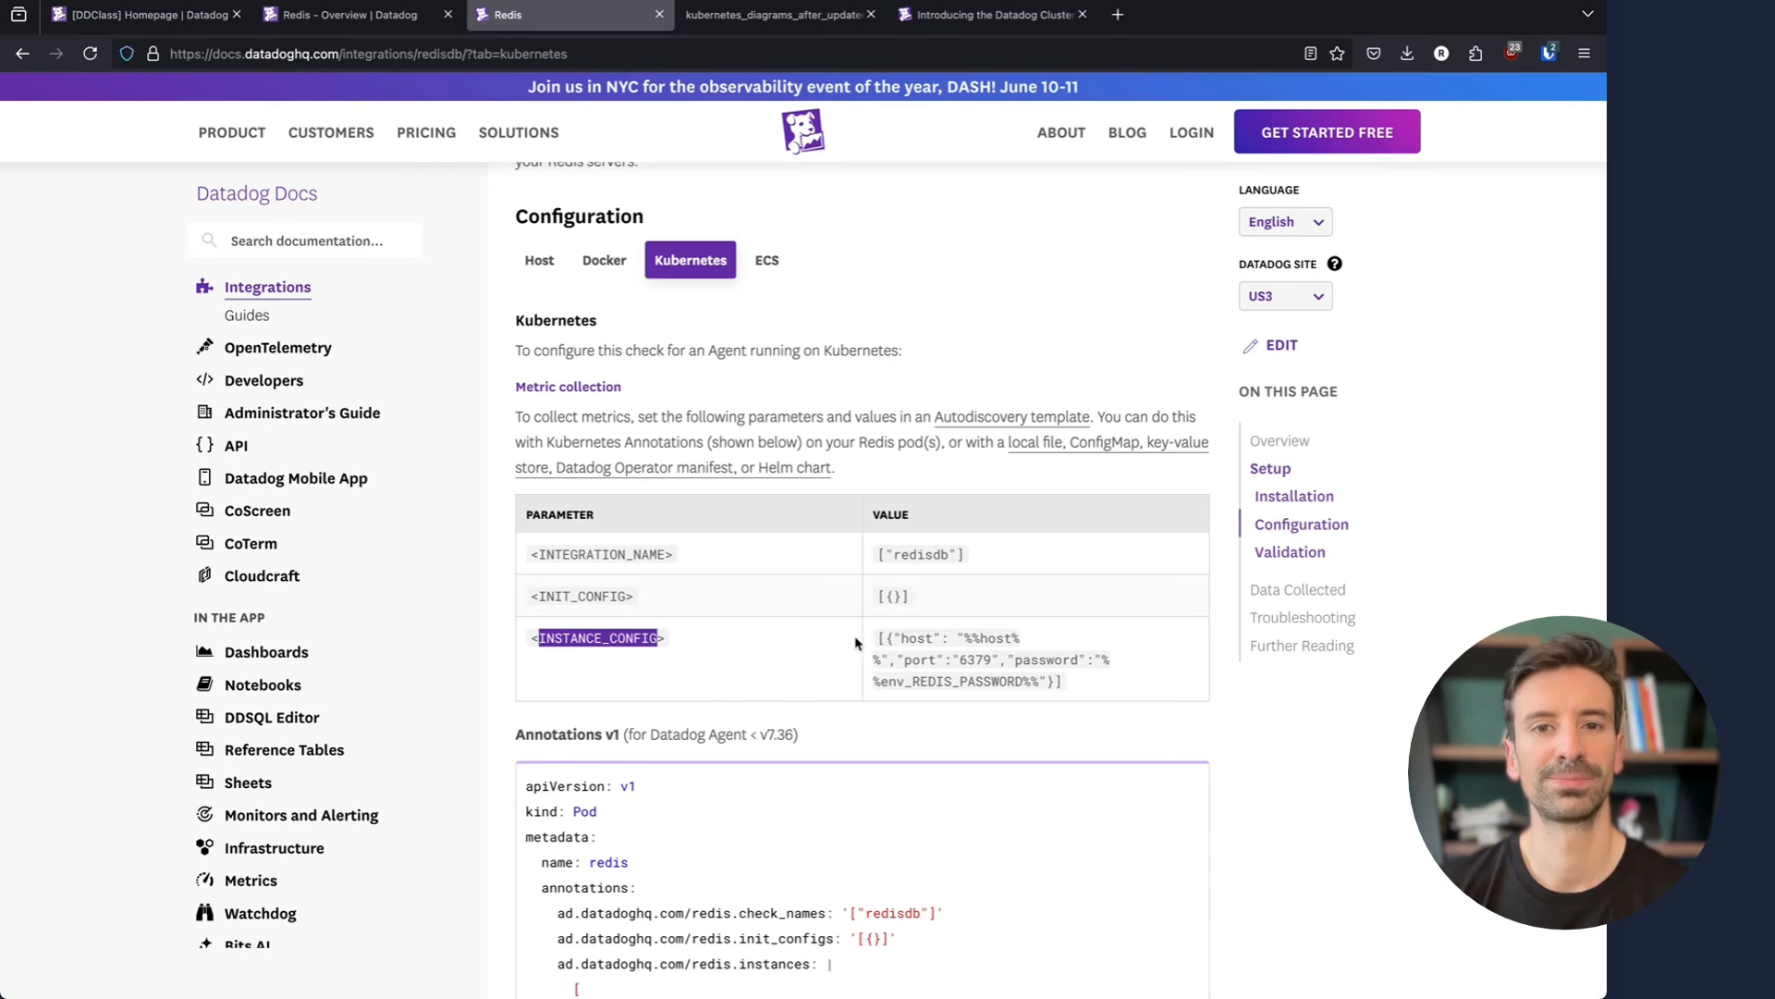
pyautogui.moveTo(919, 653)
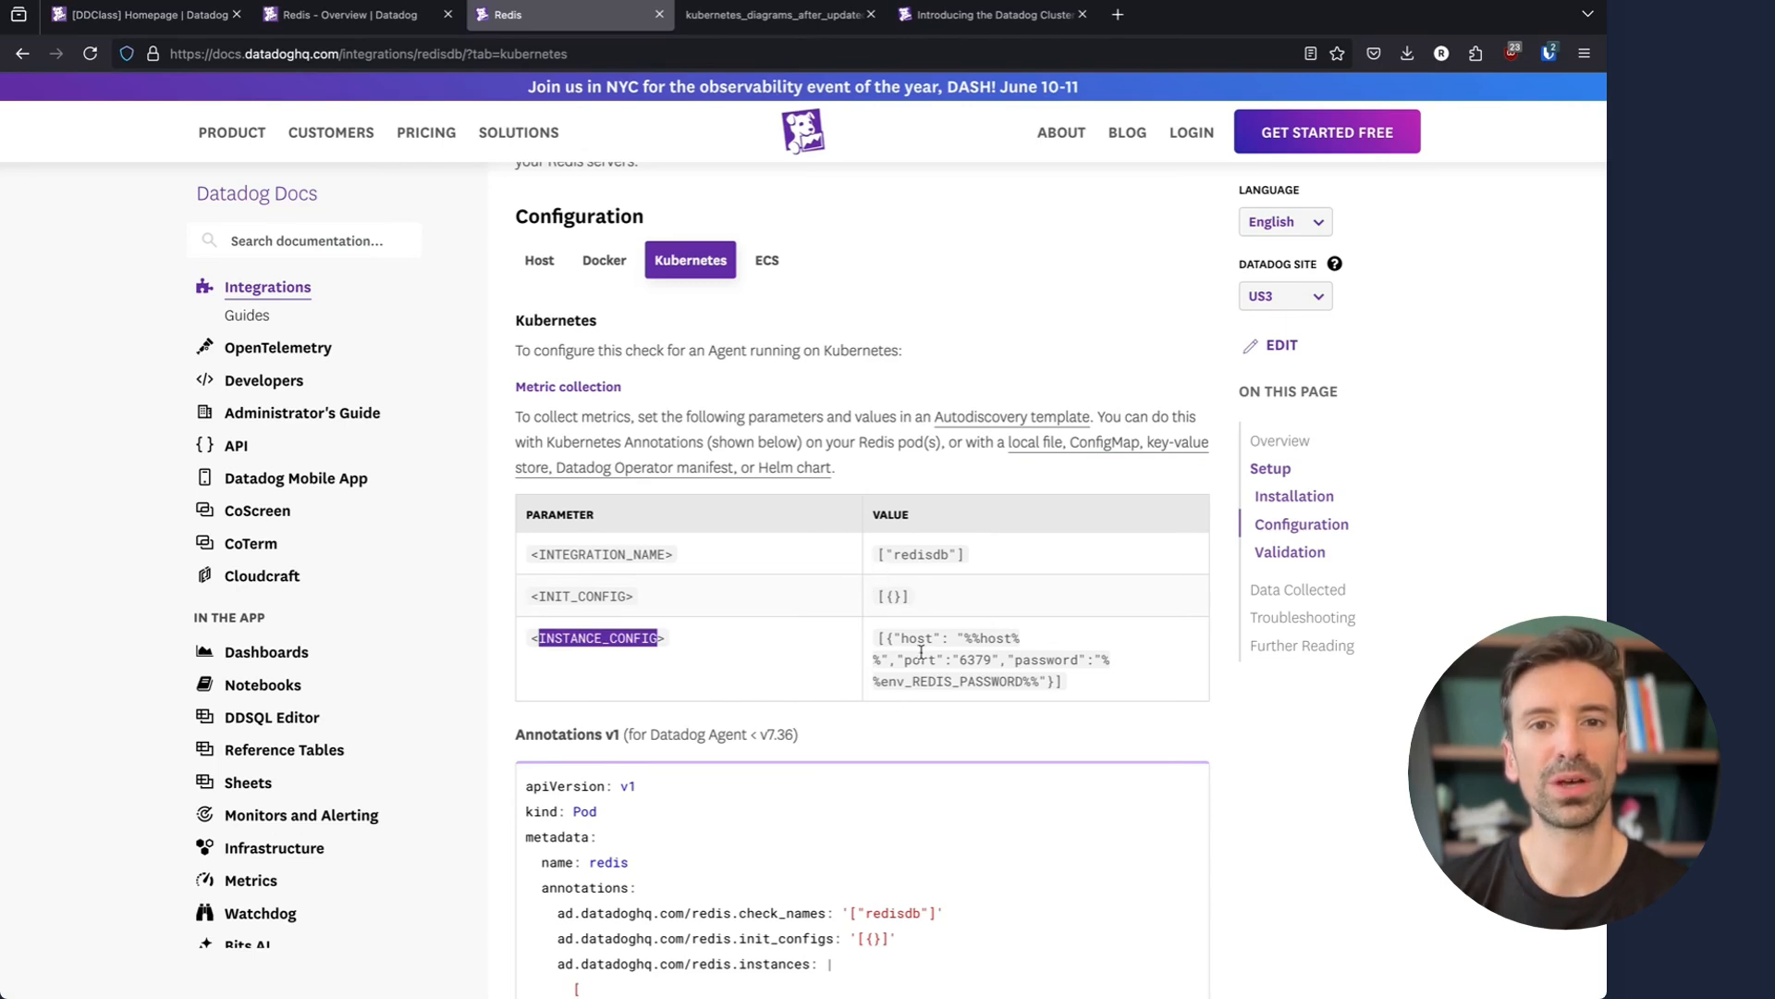
# Review the Host configuration sample, highlighting the instances key and port 6379 setting
pyautogui.click(539, 259)
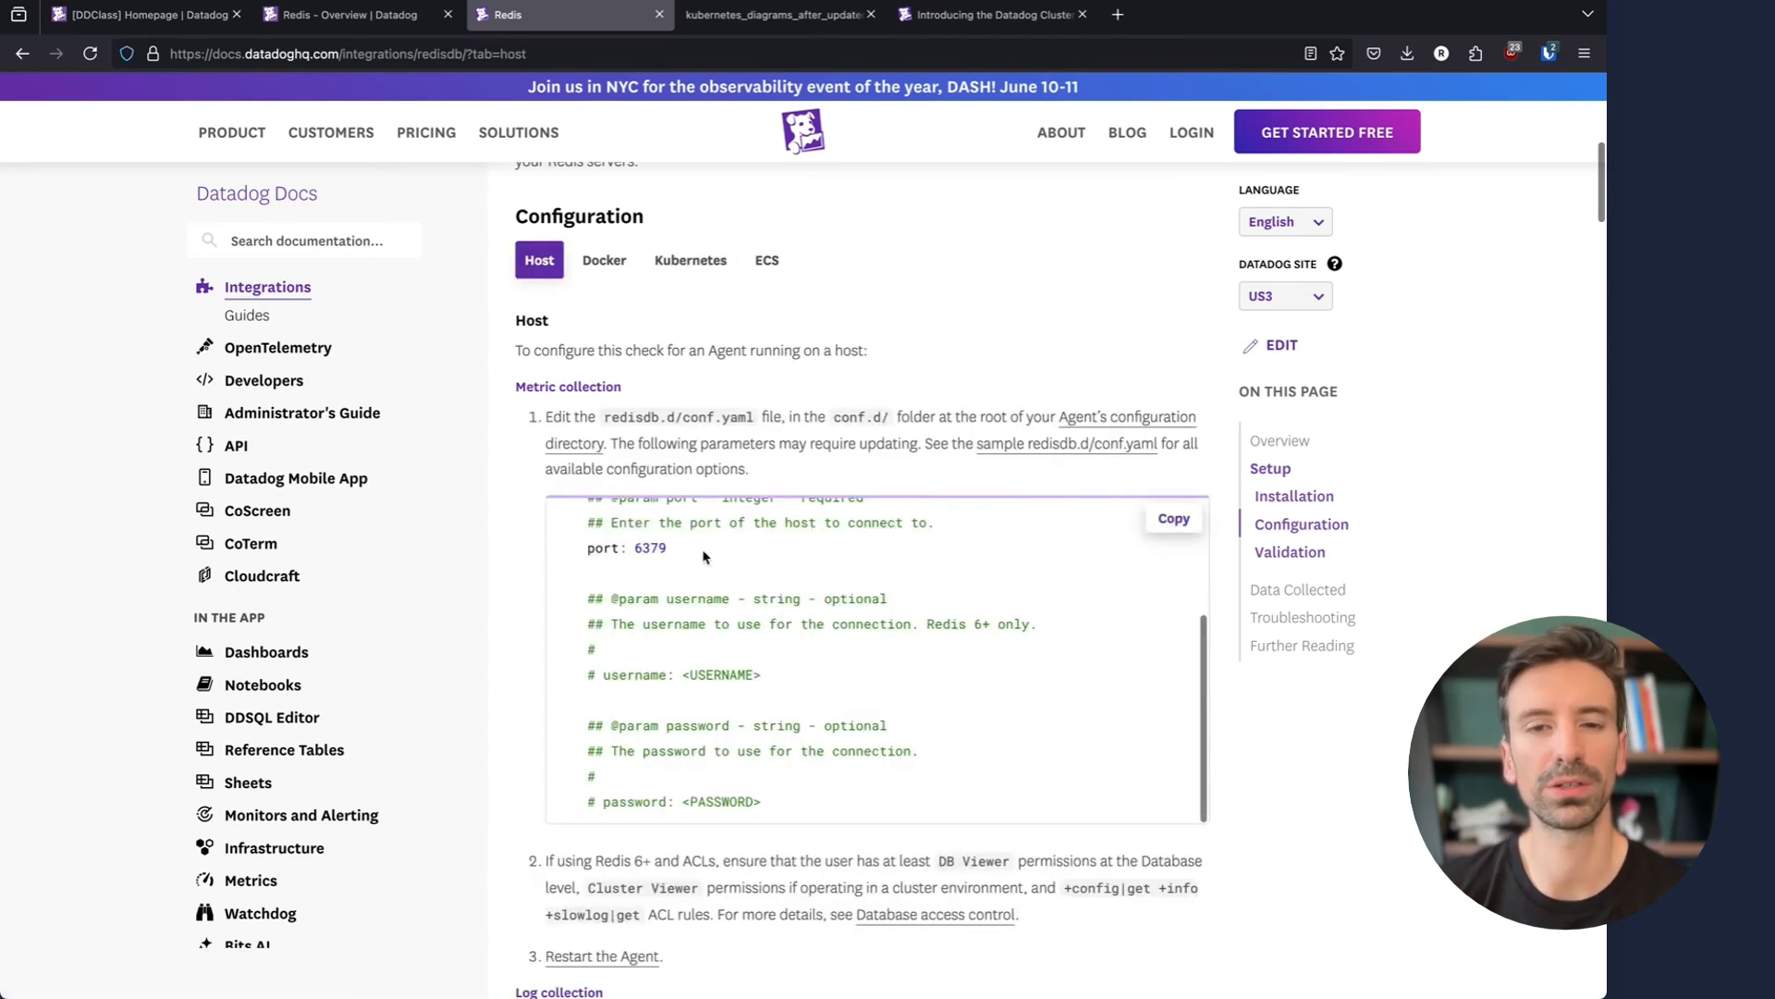
pyautogui.scroll(3)
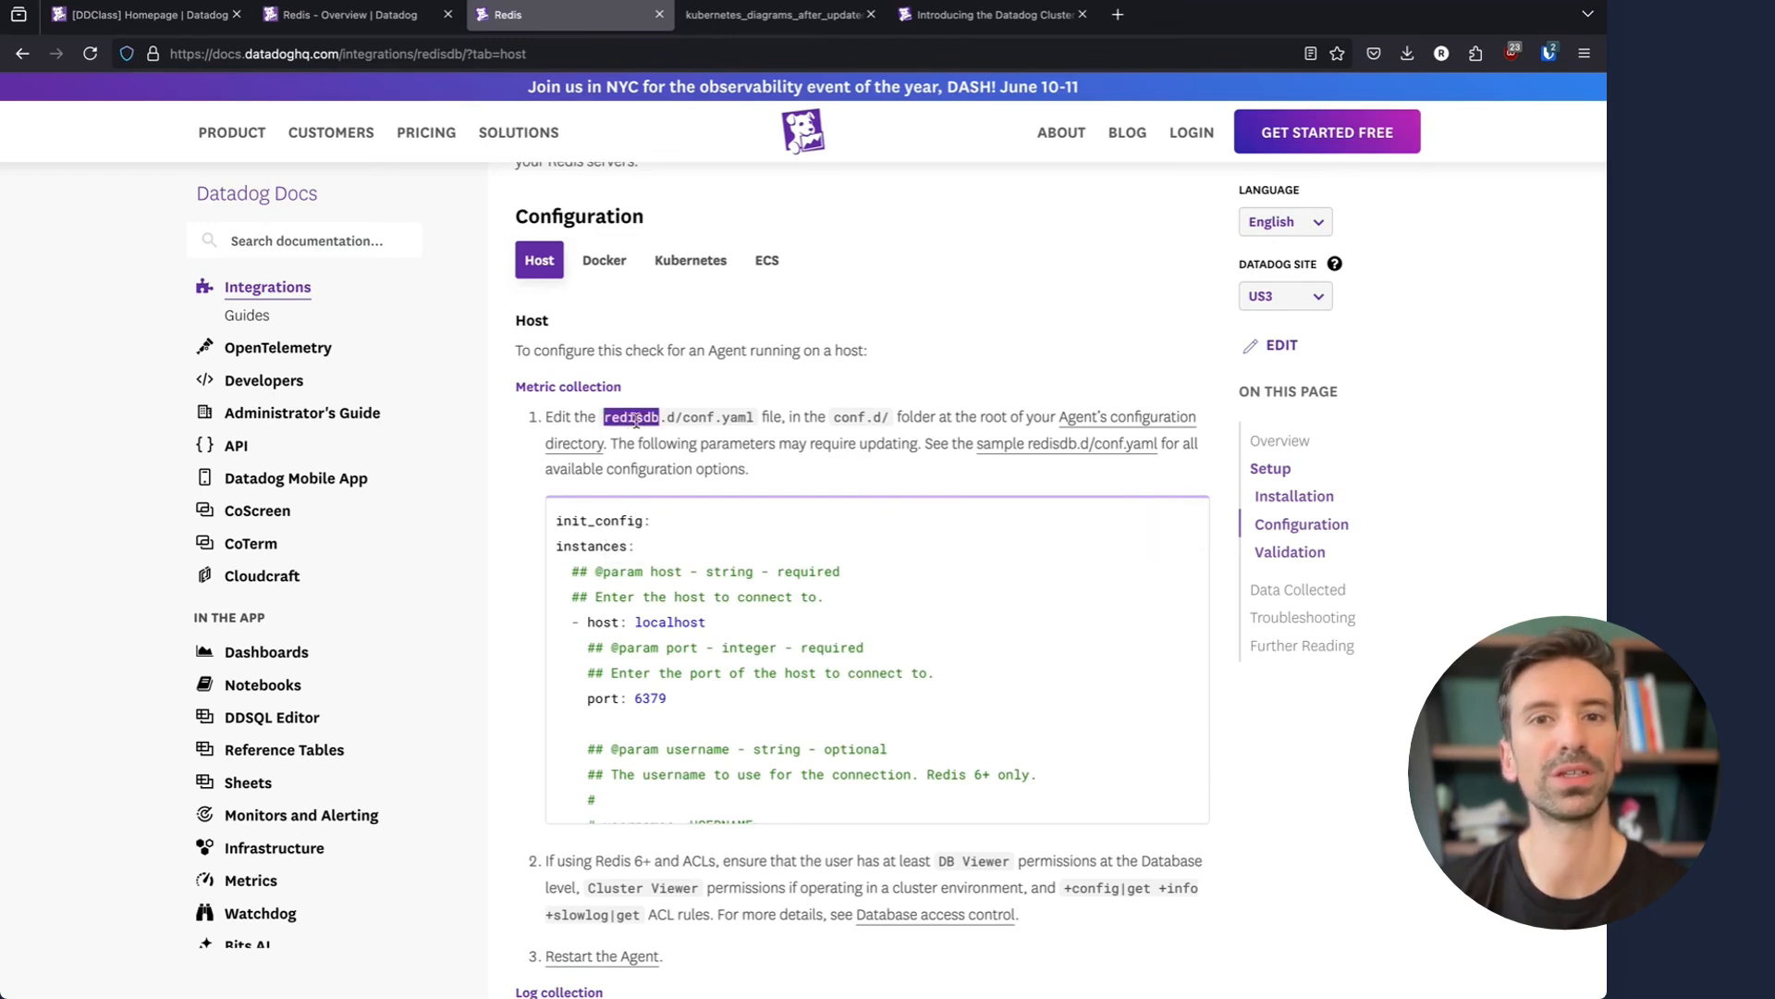
pyautogui.doubleClick(601, 519)
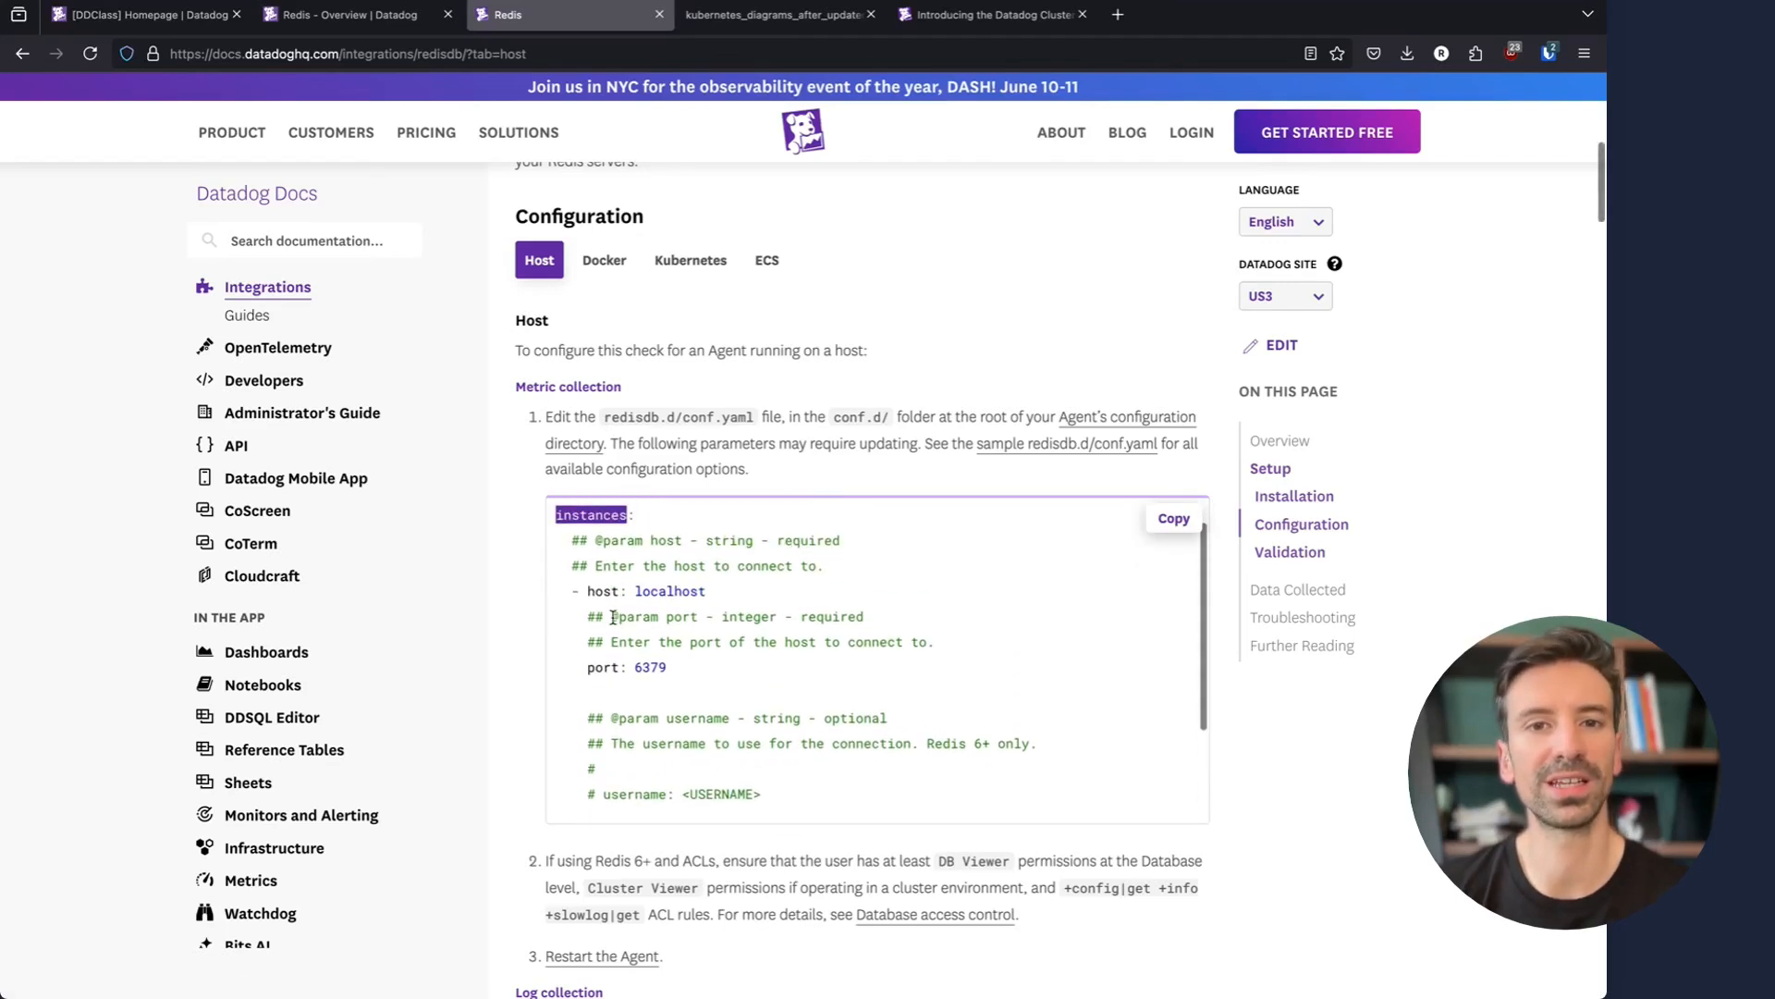
pyautogui.doubleClick(645, 590)
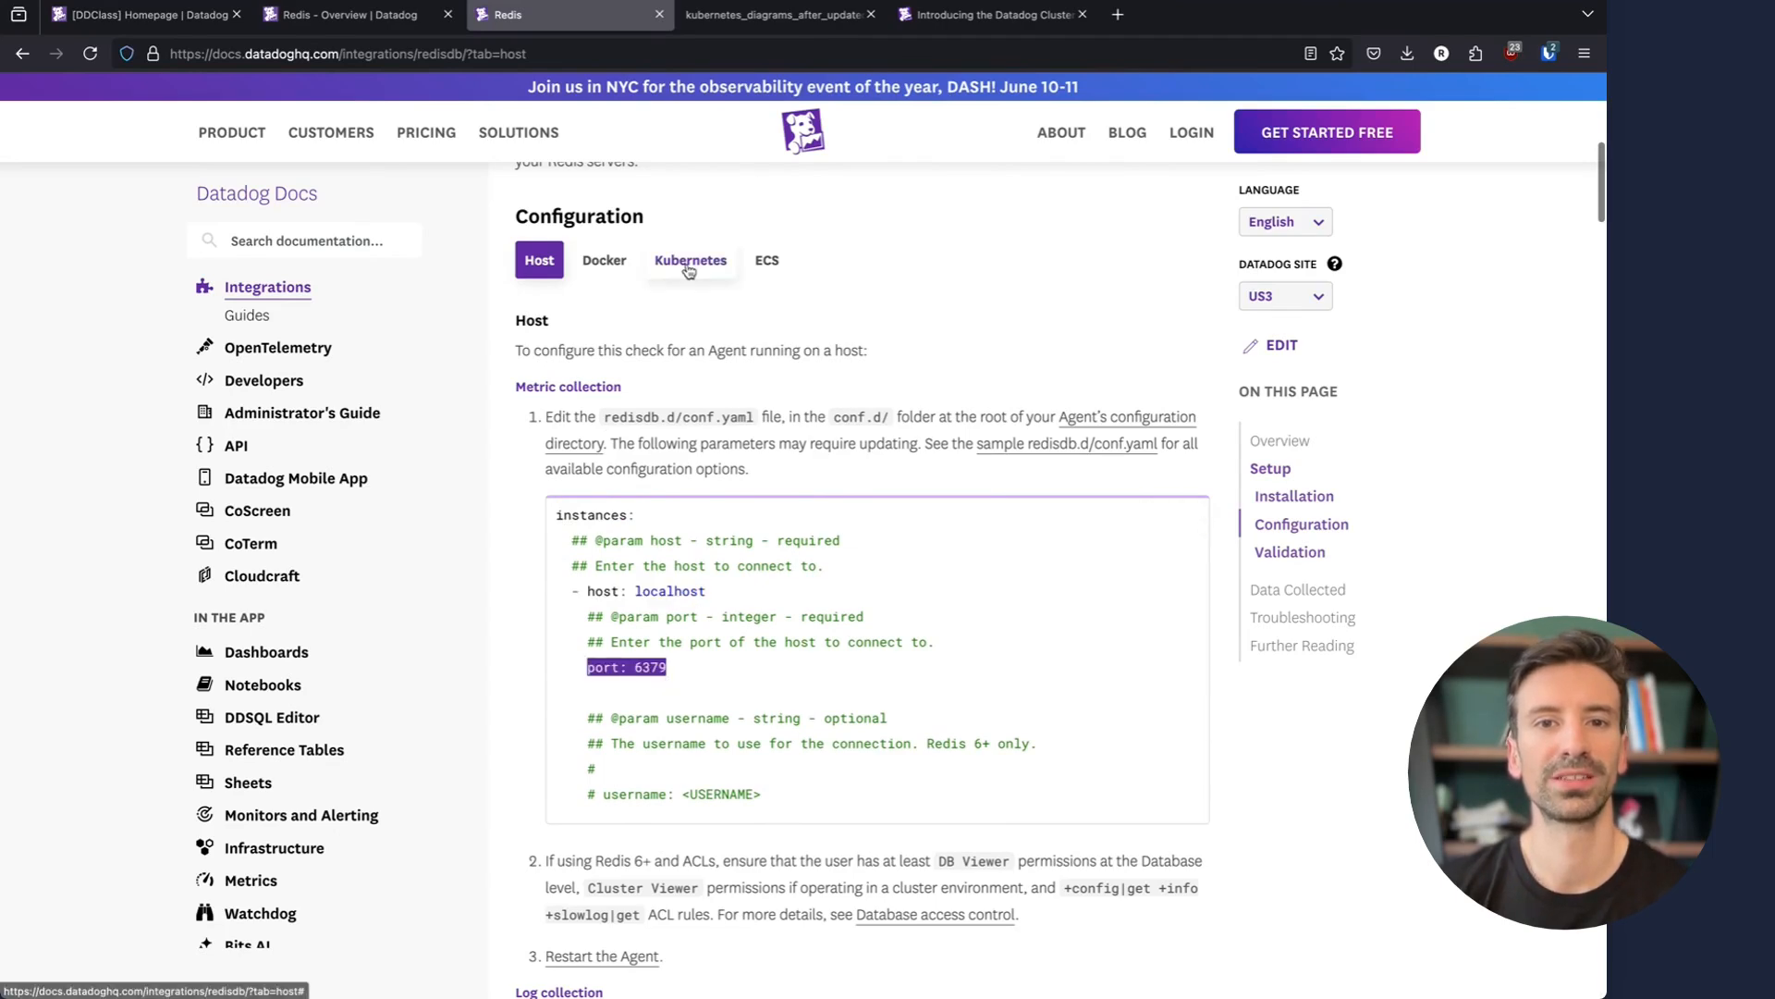
pyautogui.click(690, 259)
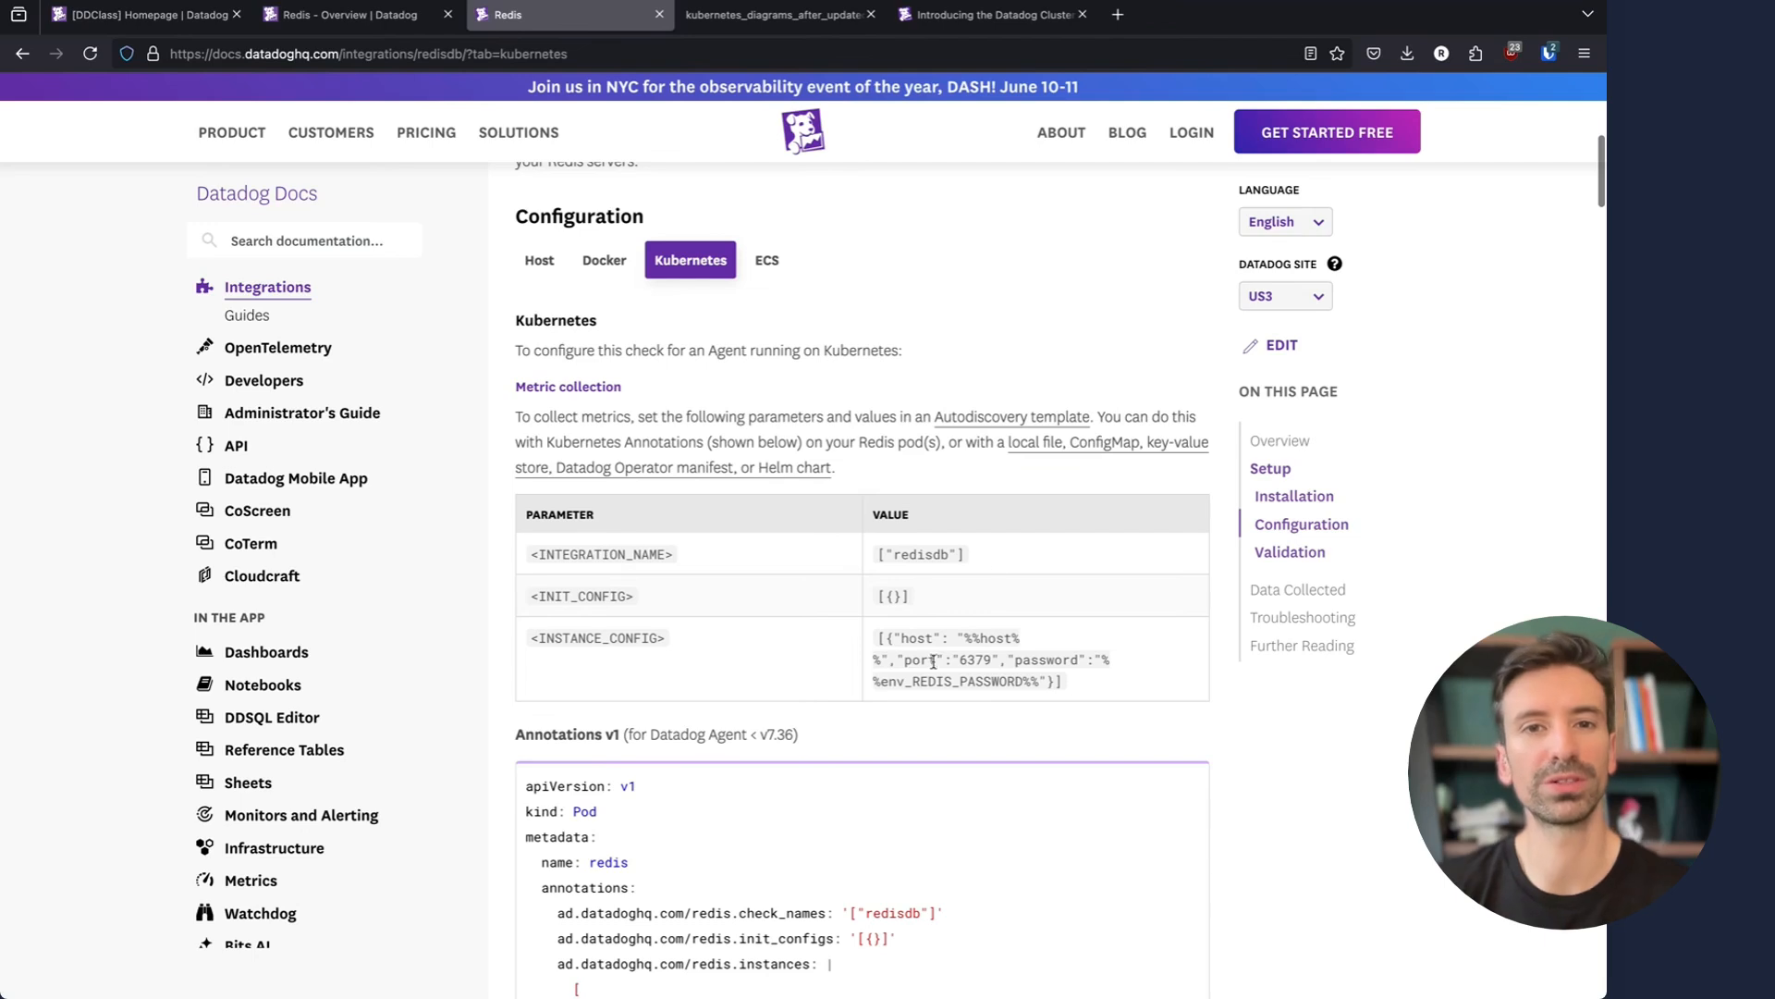
pyautogui.click(538, 259)
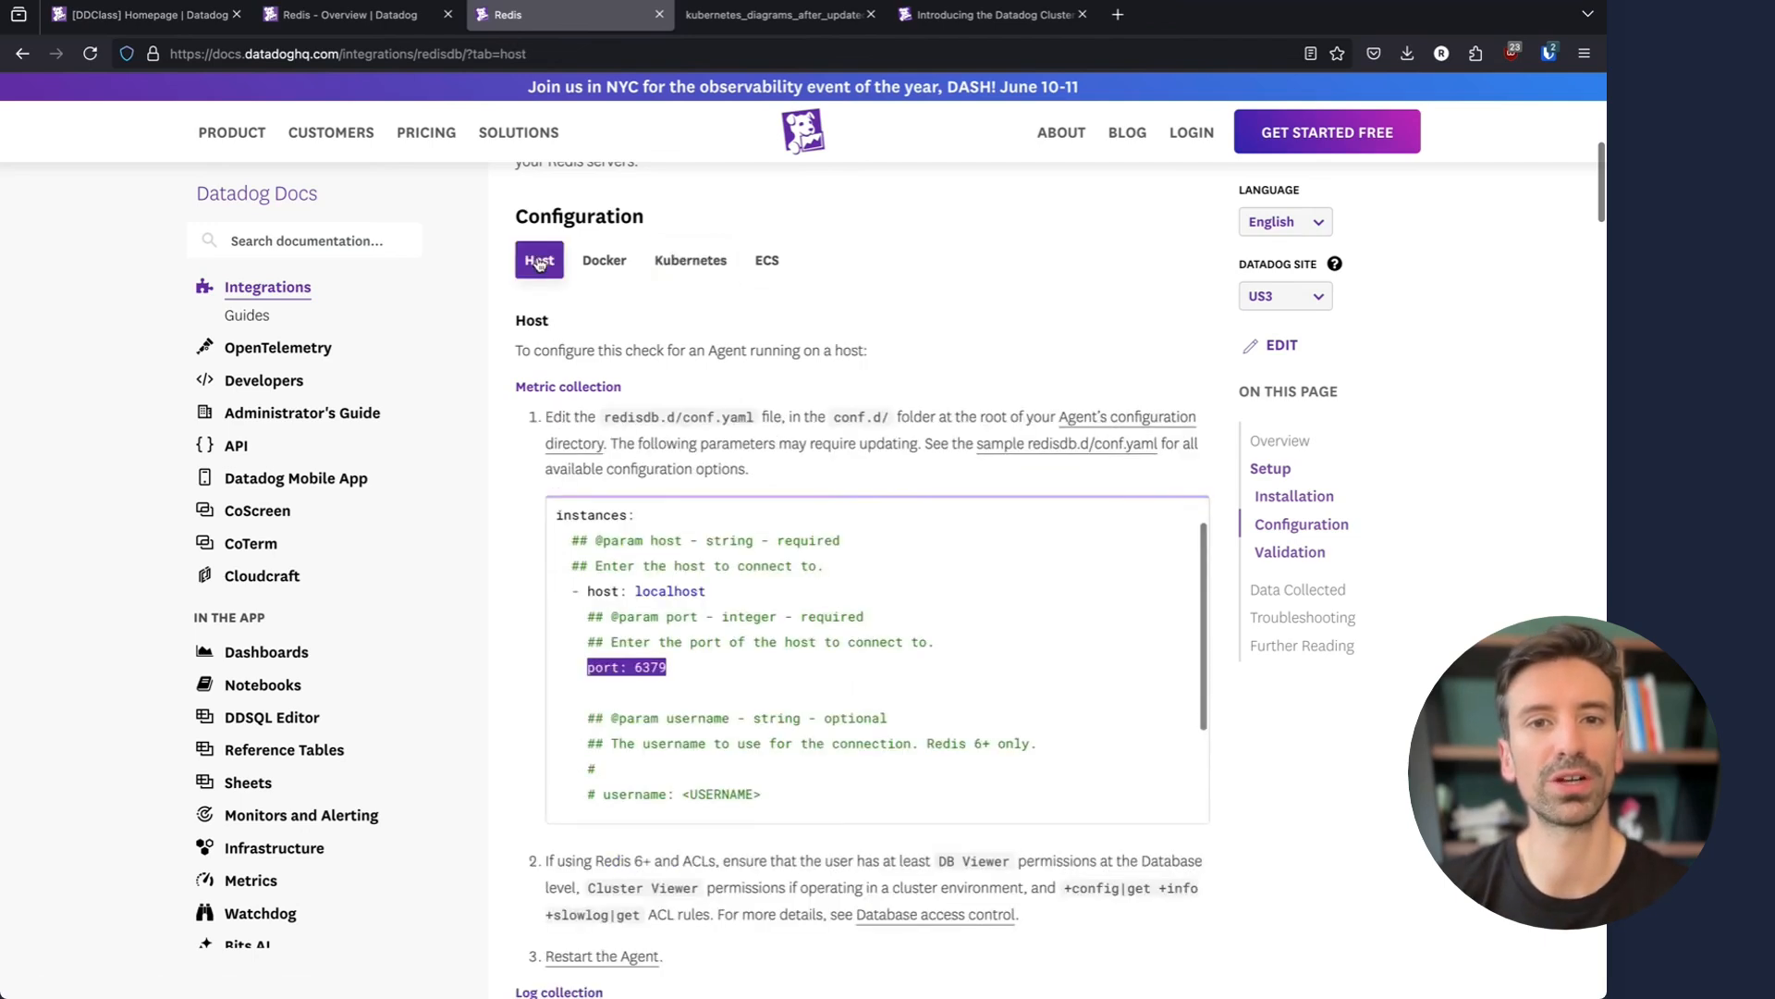
# View the sample redisdb.d/conf.yaml, then return to the Kubernetes Autodiscovery annotation templates
pyautogui.click(1065, 442)
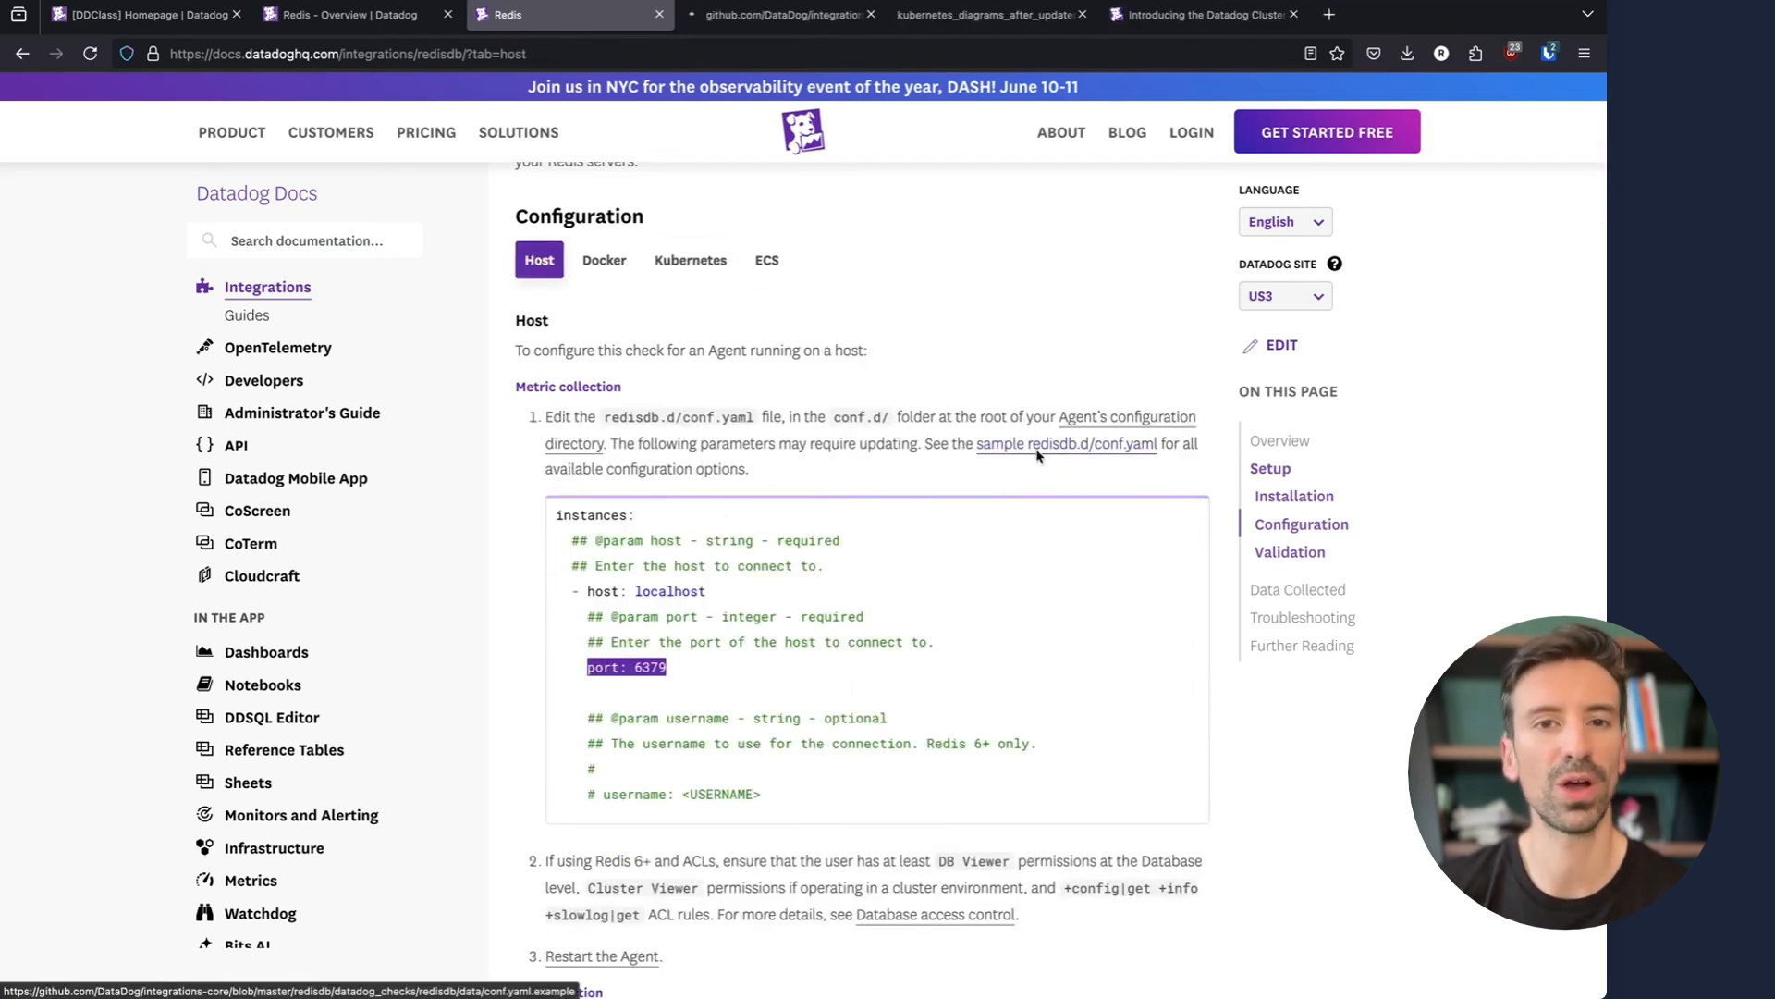
pyautogui.click(1065, 442)
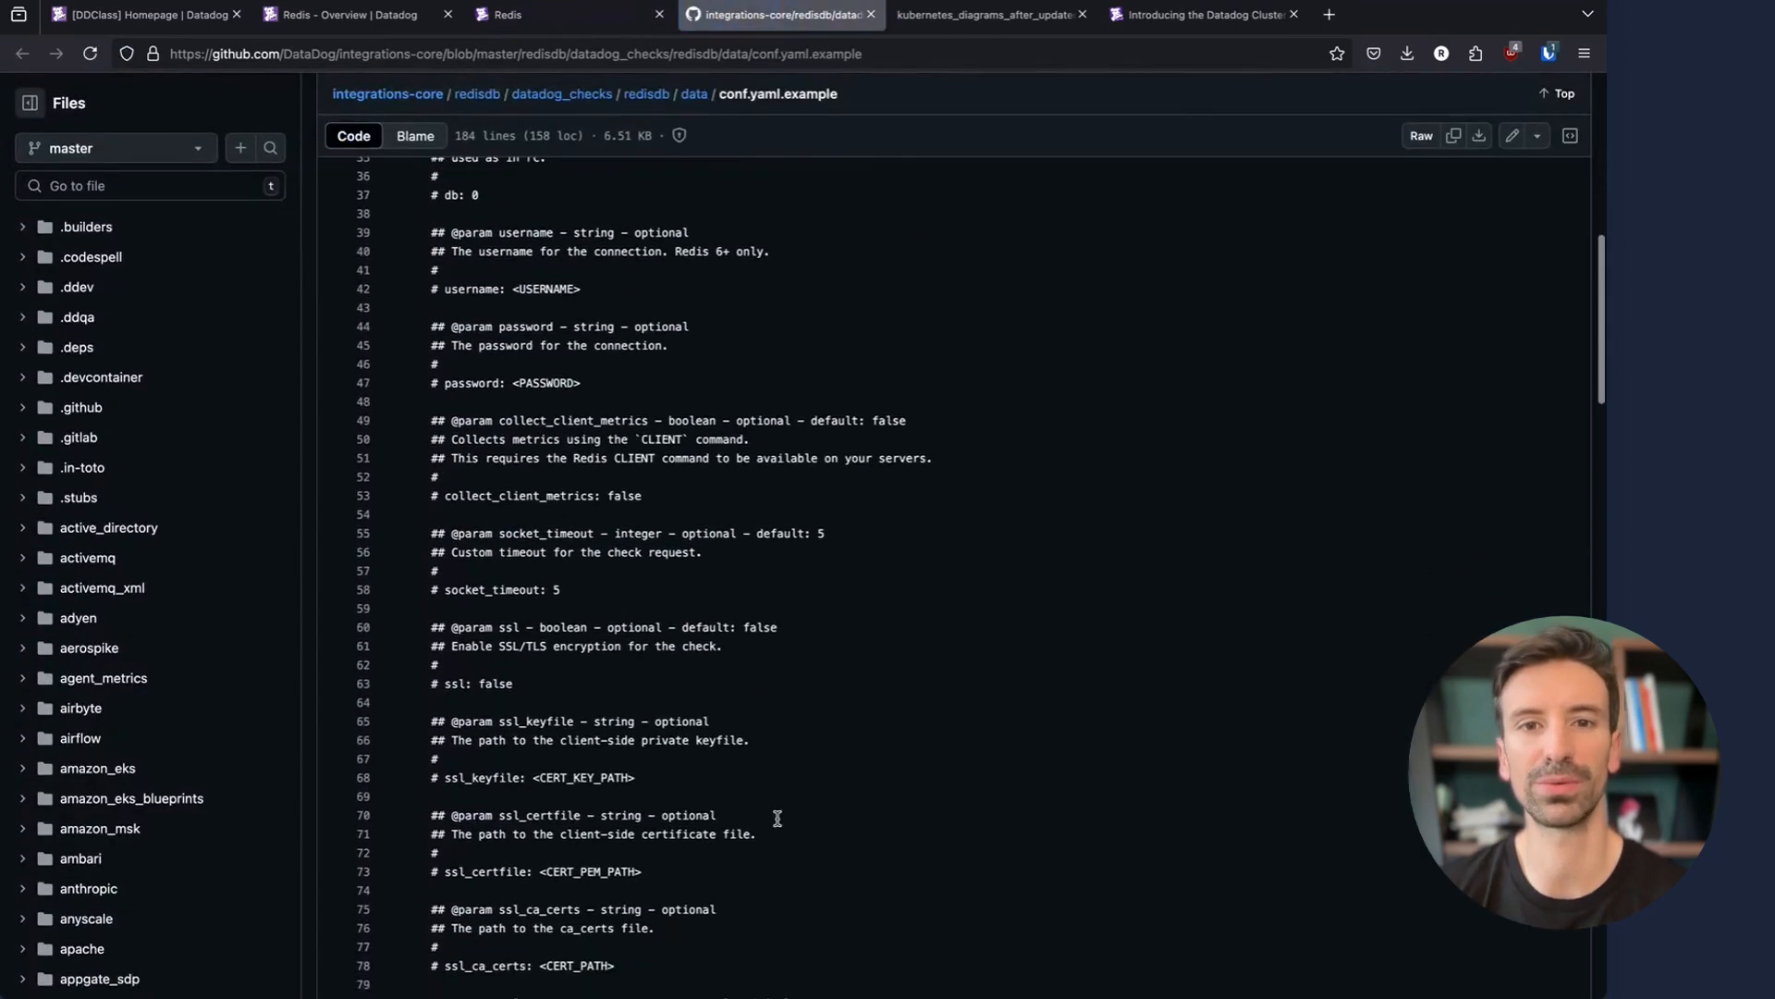
pyautogui.click(533, 13)
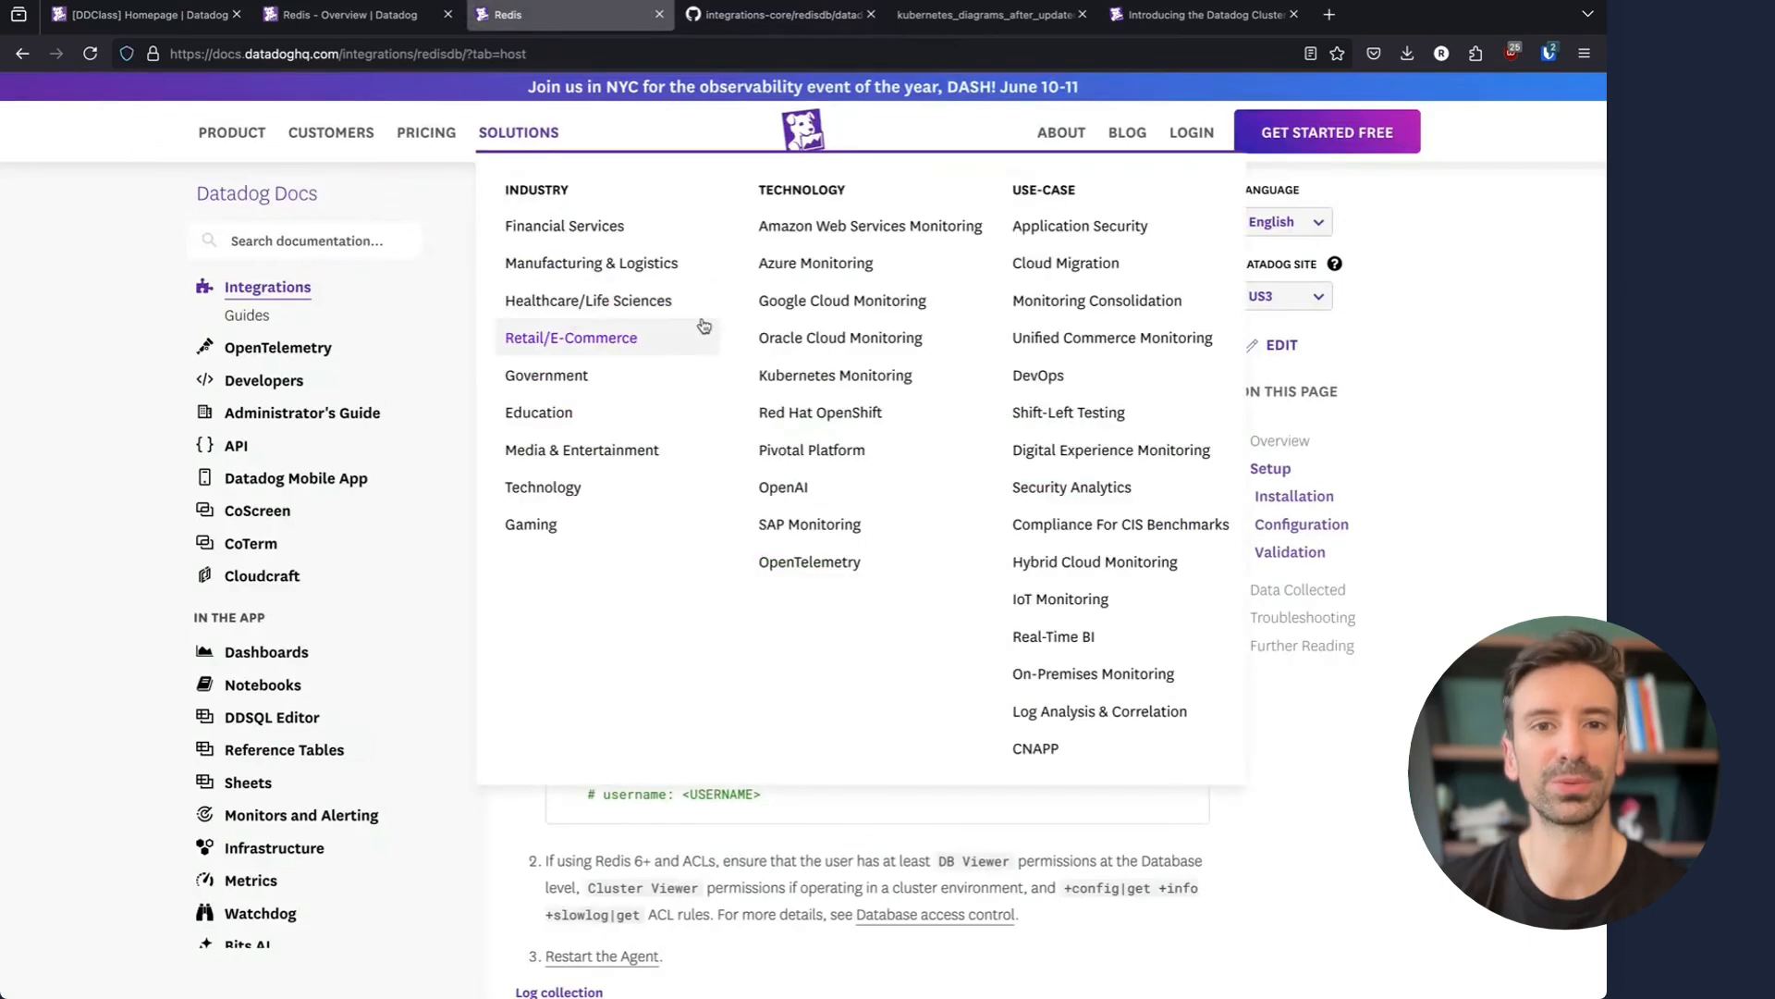
pyautogui.click(690, 259)
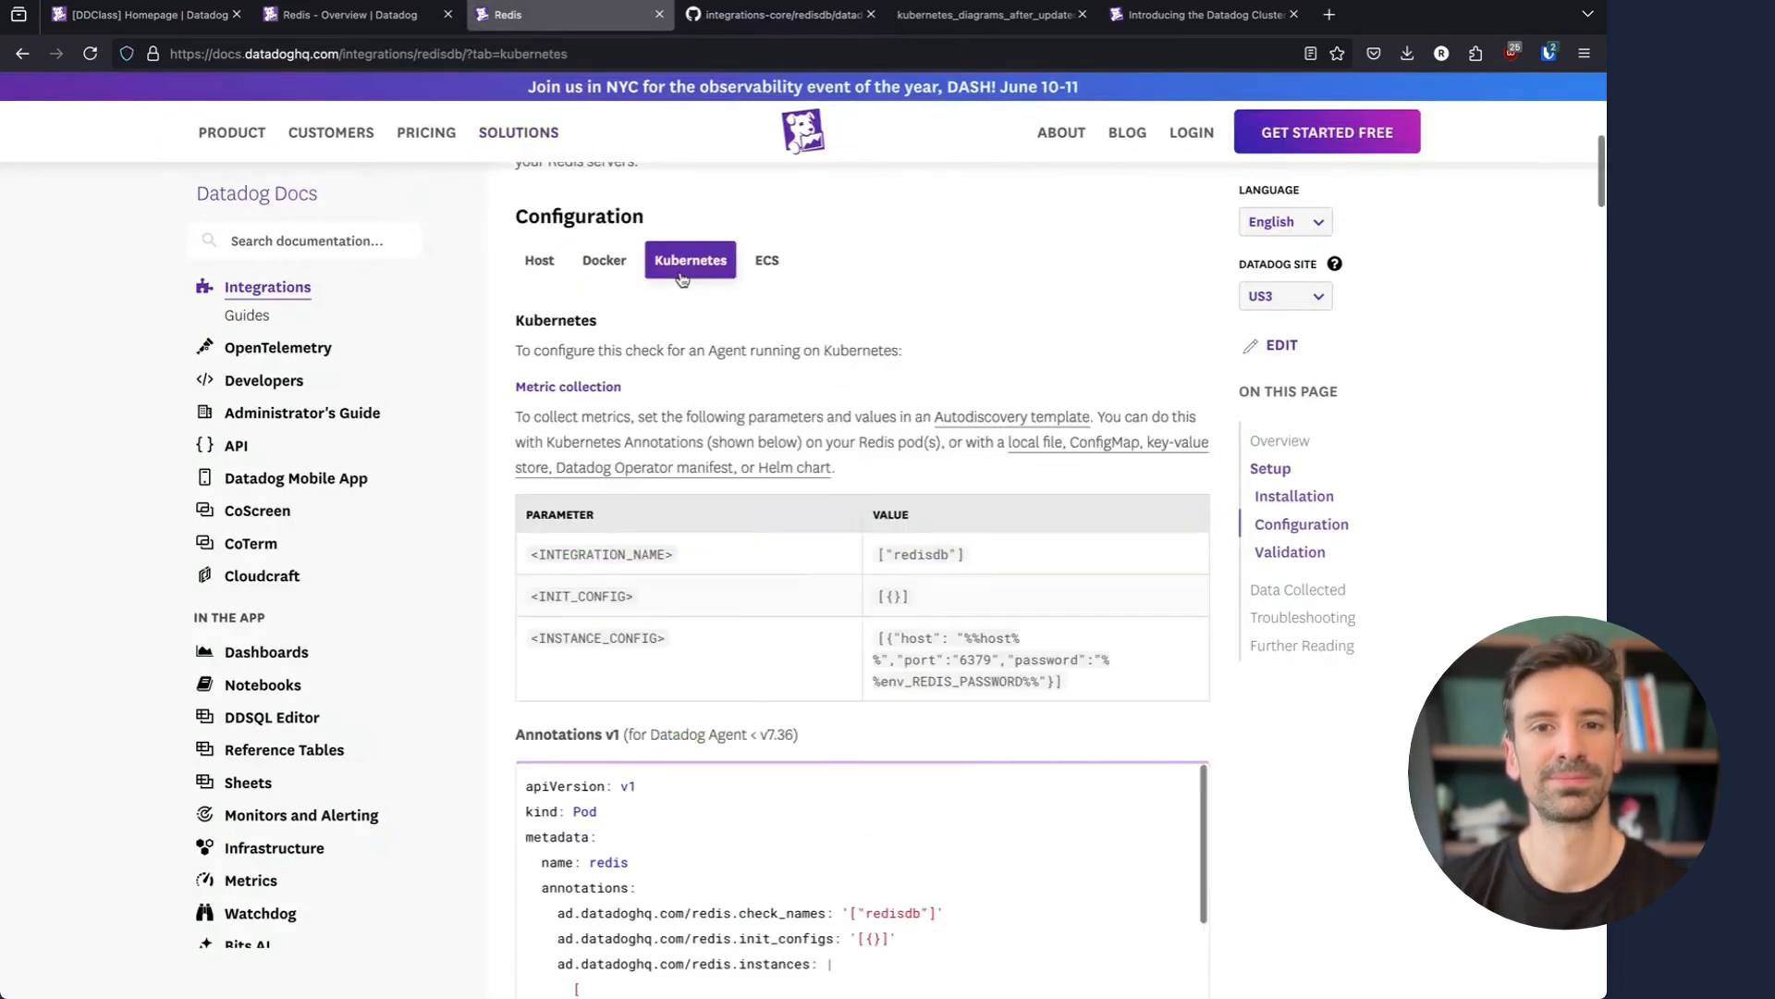
pyautogui.scroll(-3)
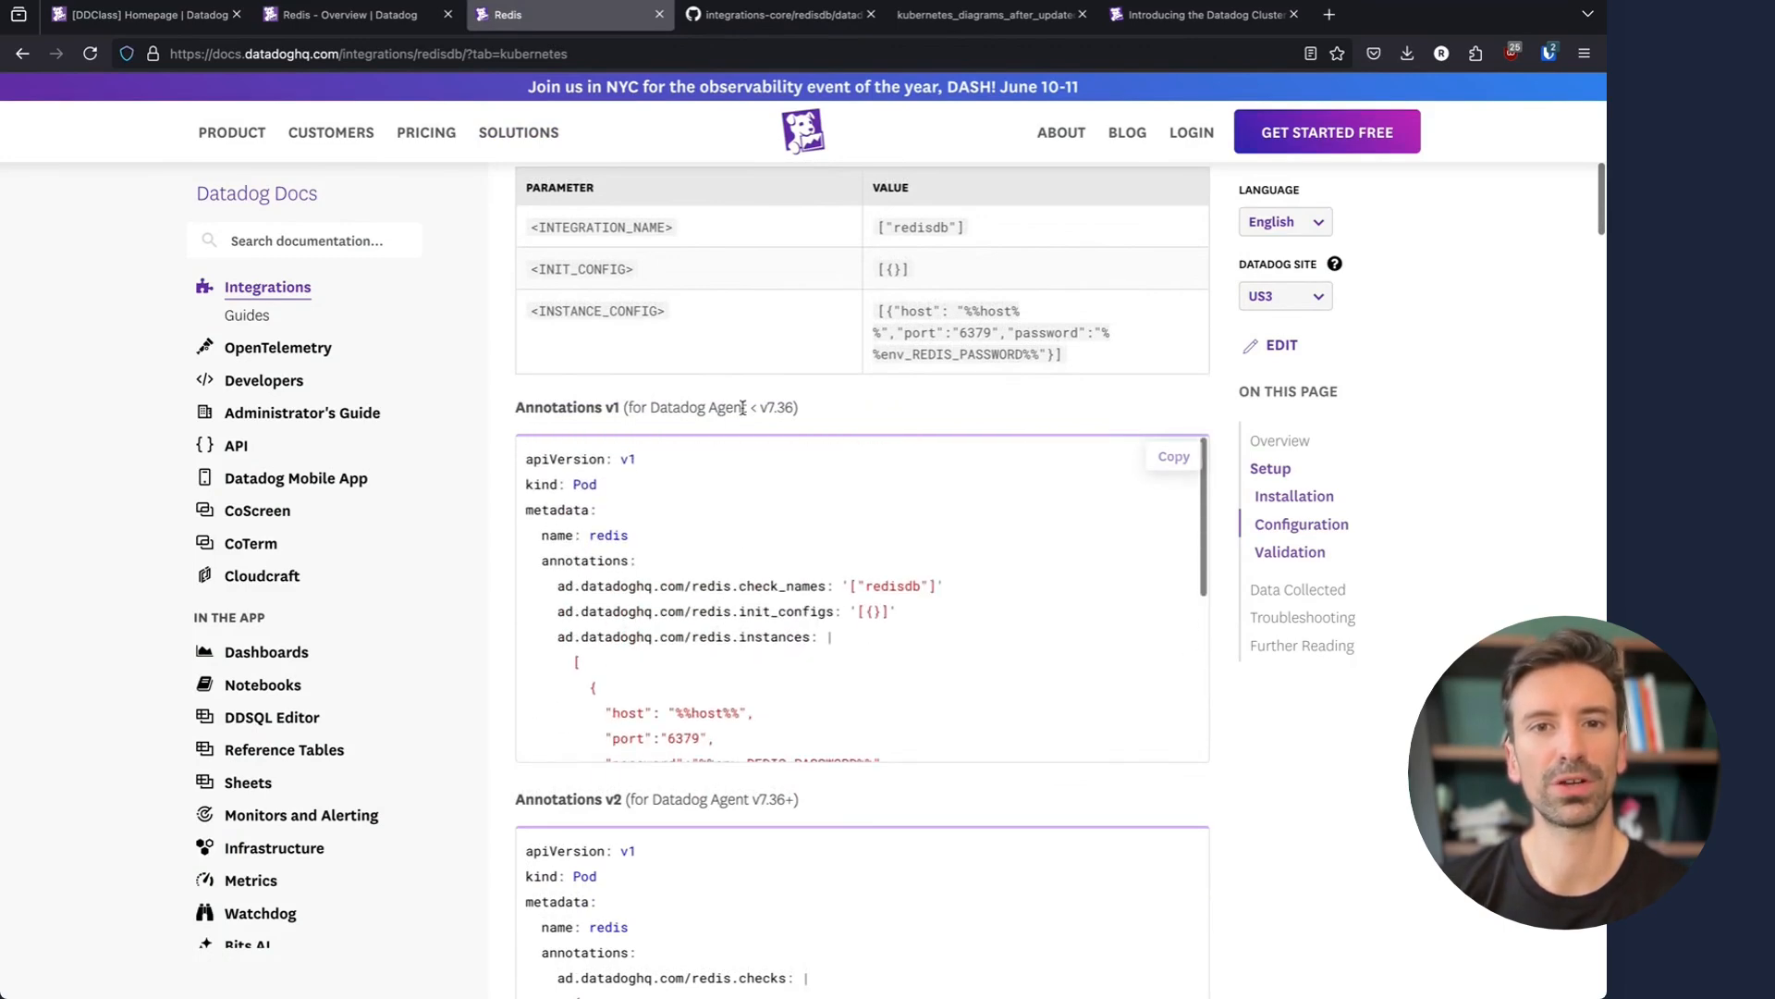
pyautogui.scroll(-3)
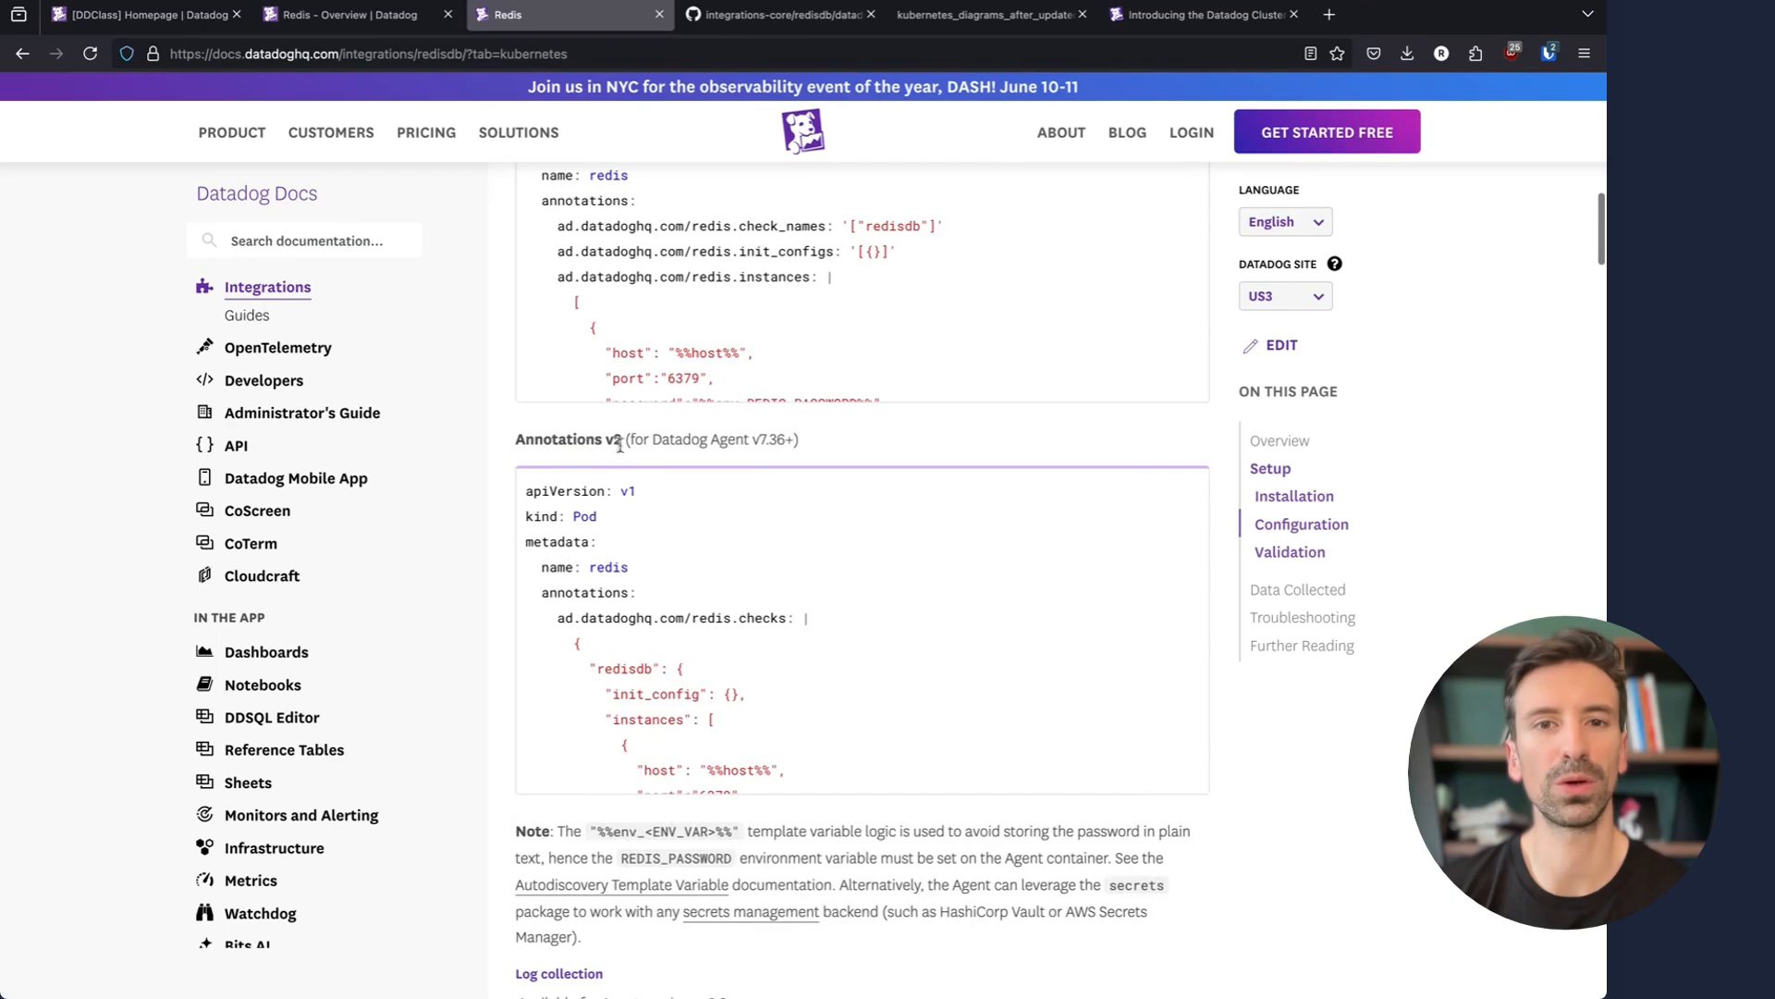
pyautogui.moveTo(734, 613)
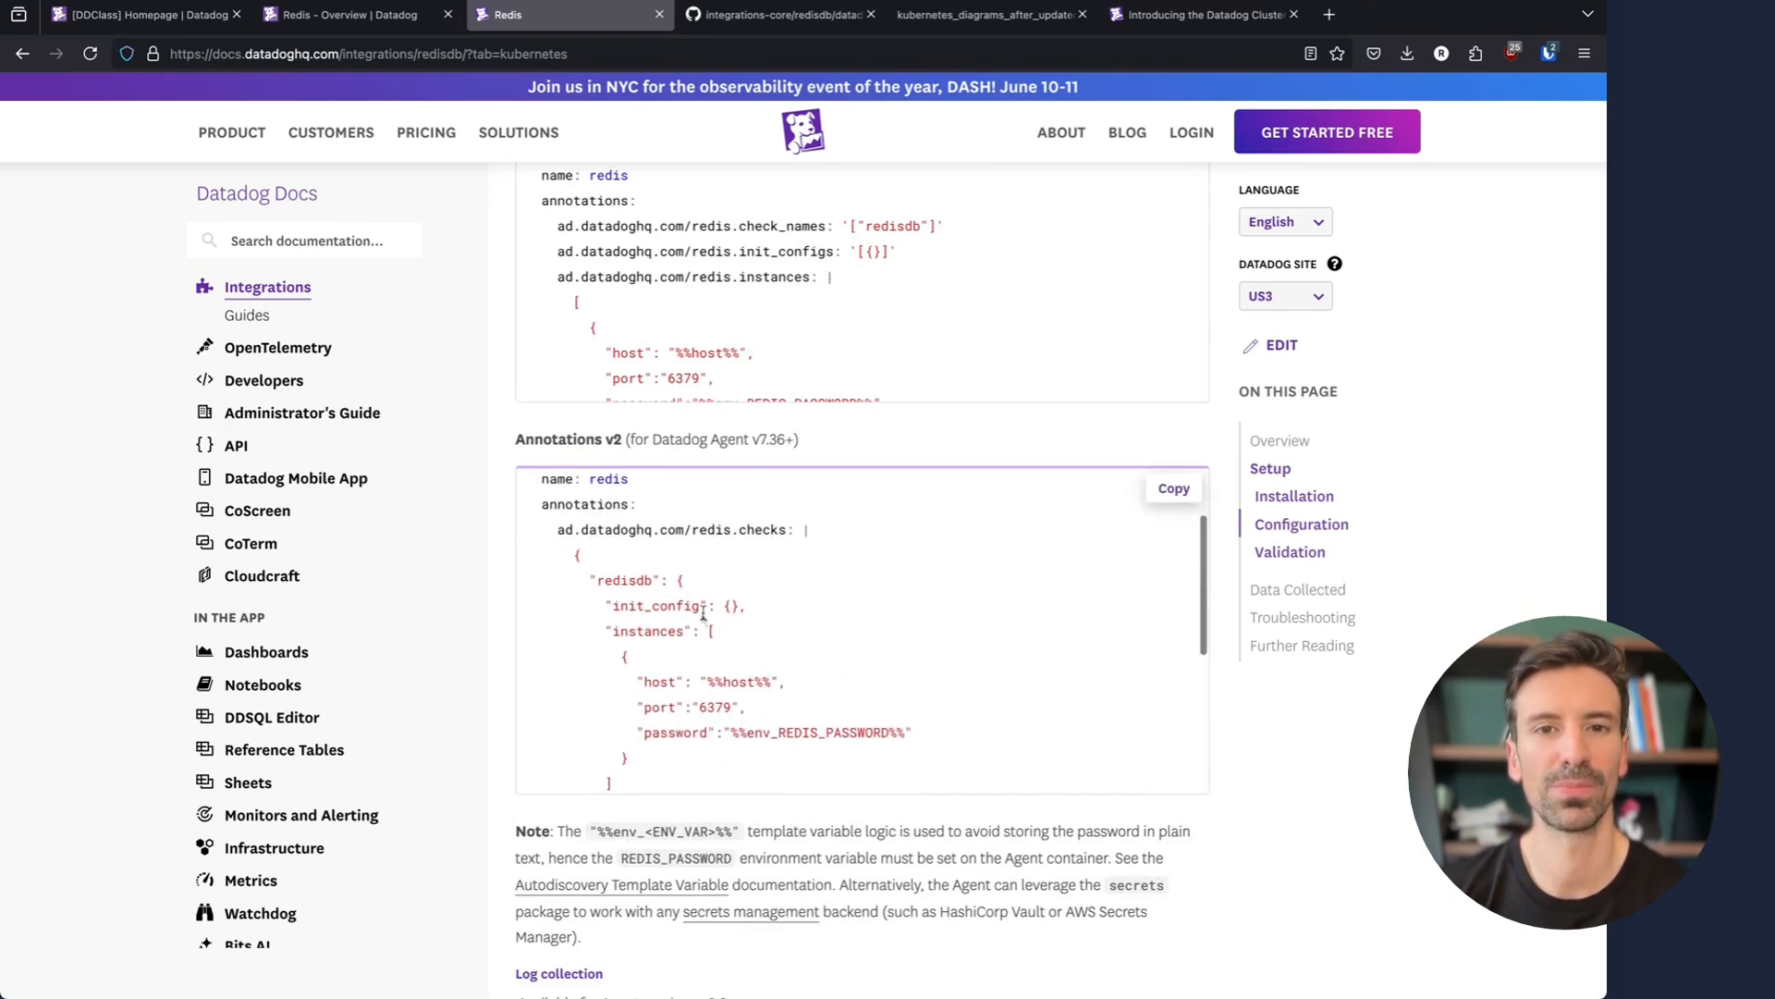
pyautogui.scroll(-3)
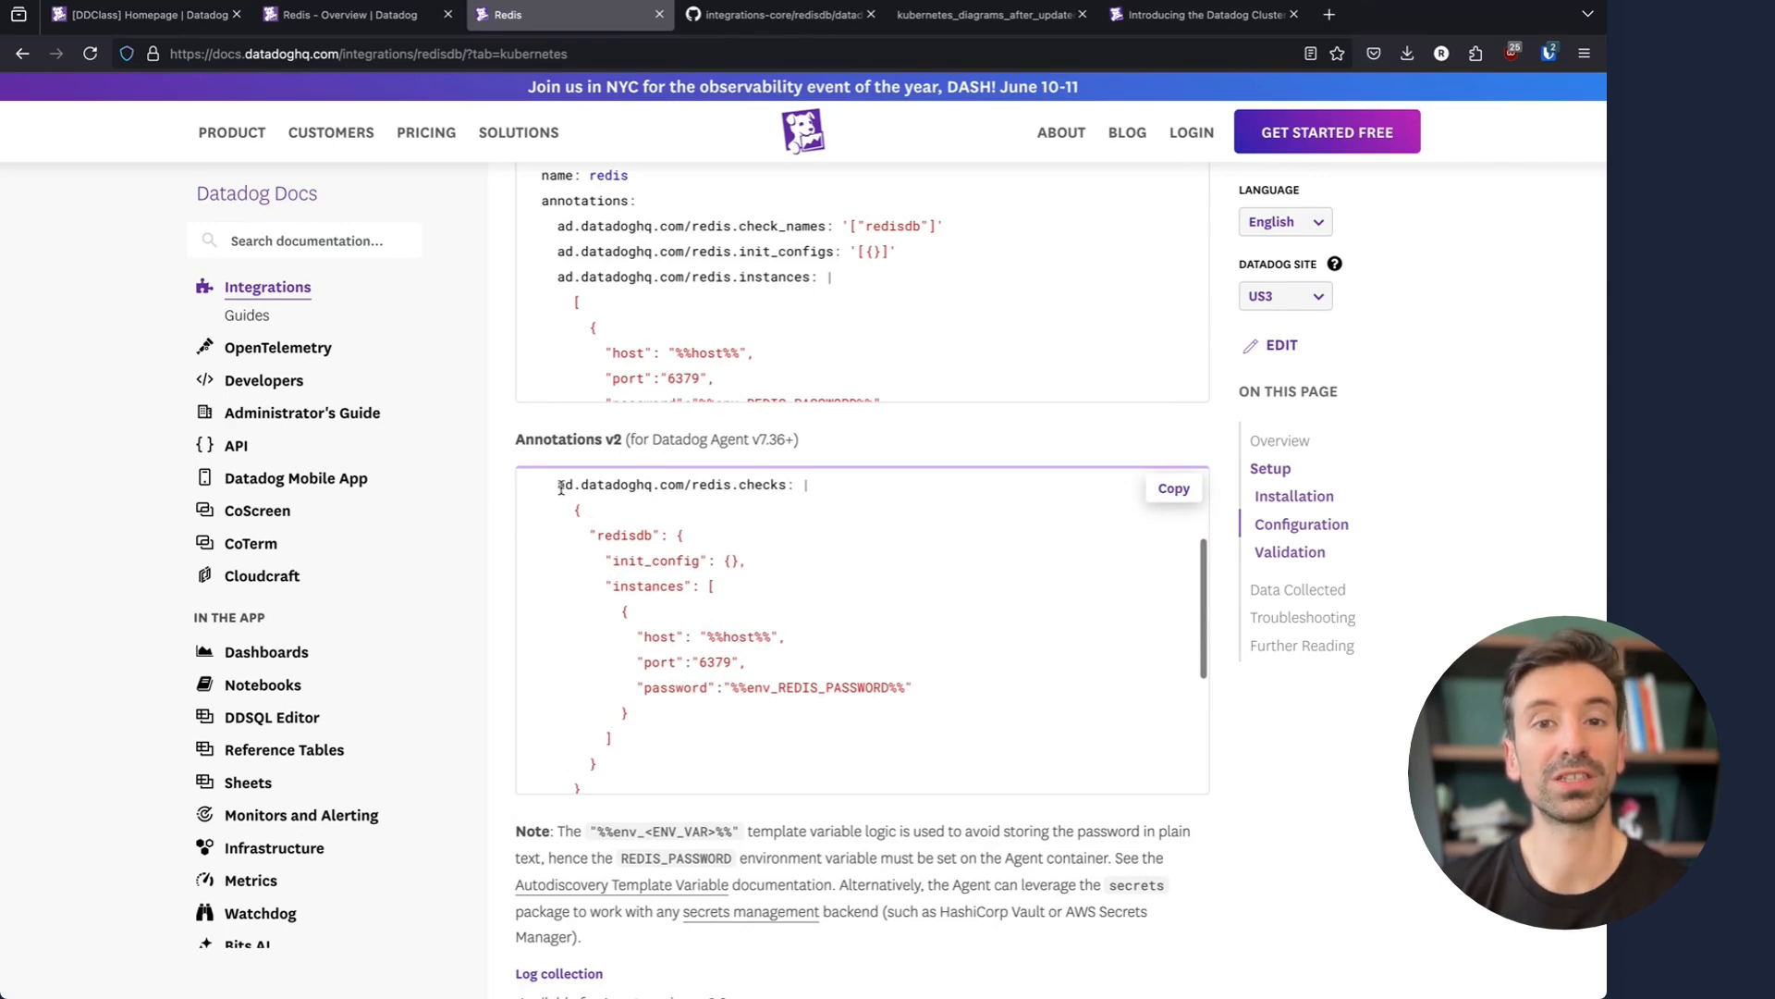
pyautogui.scroll(3)
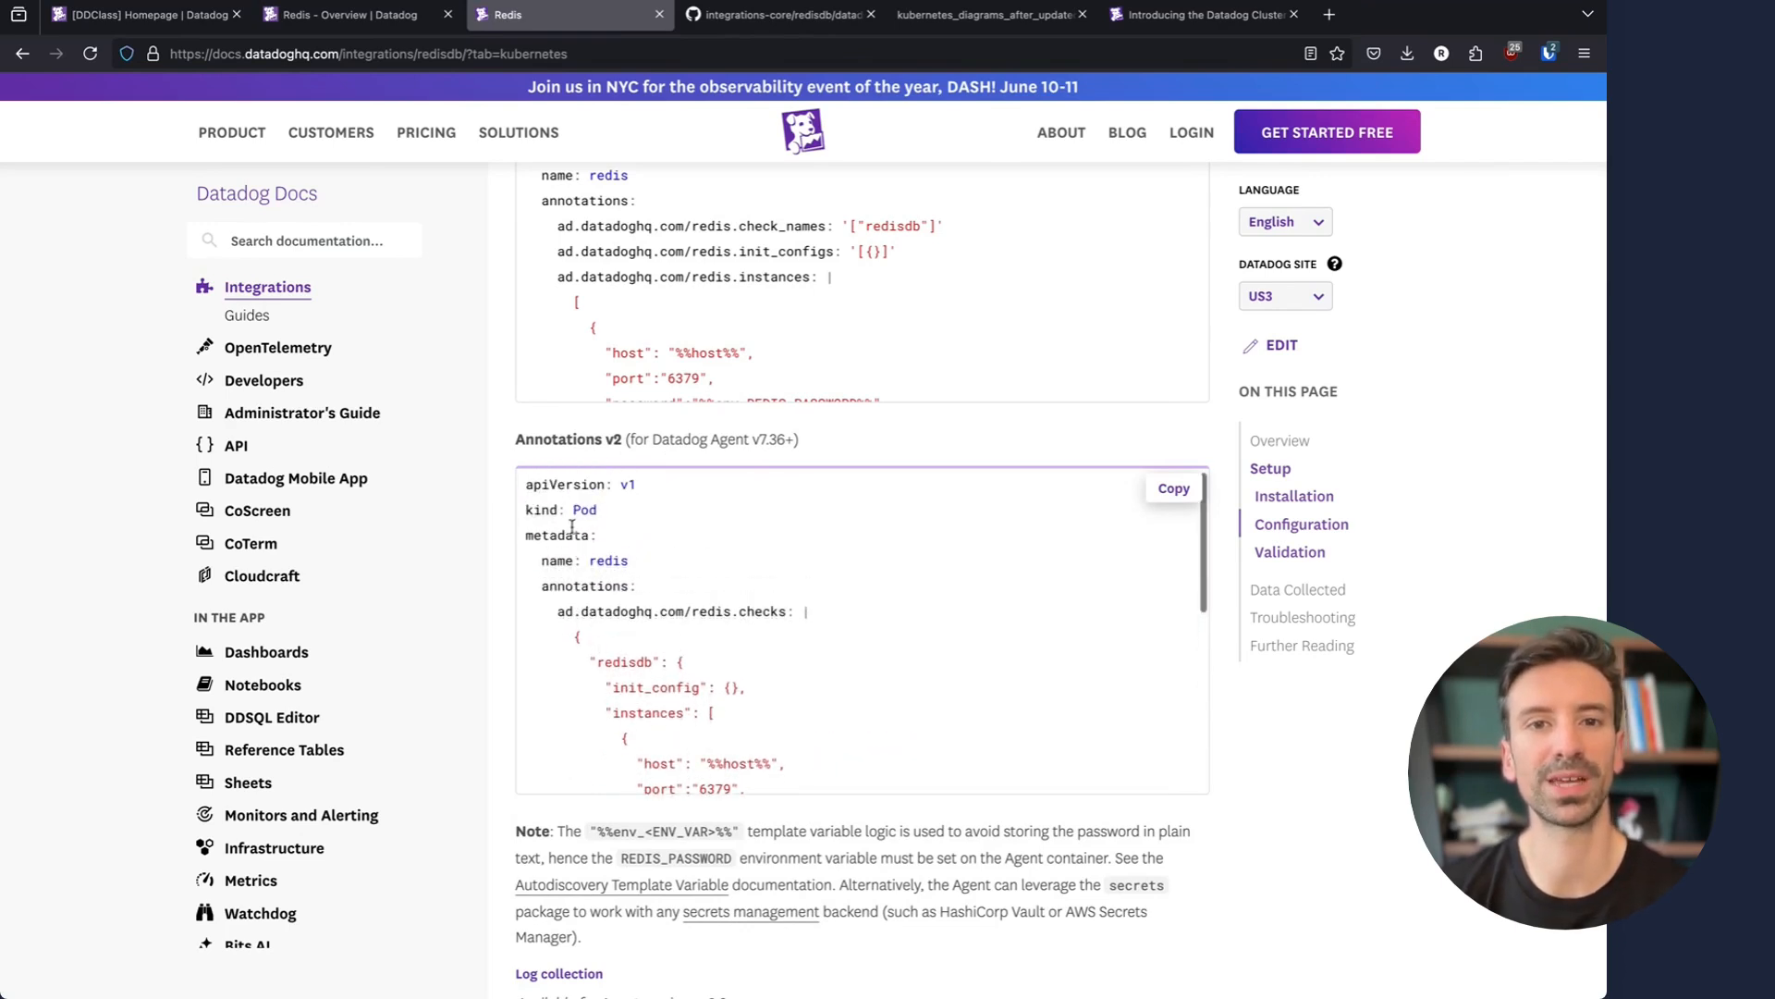
pyautogui.doubleClick(585, 511)
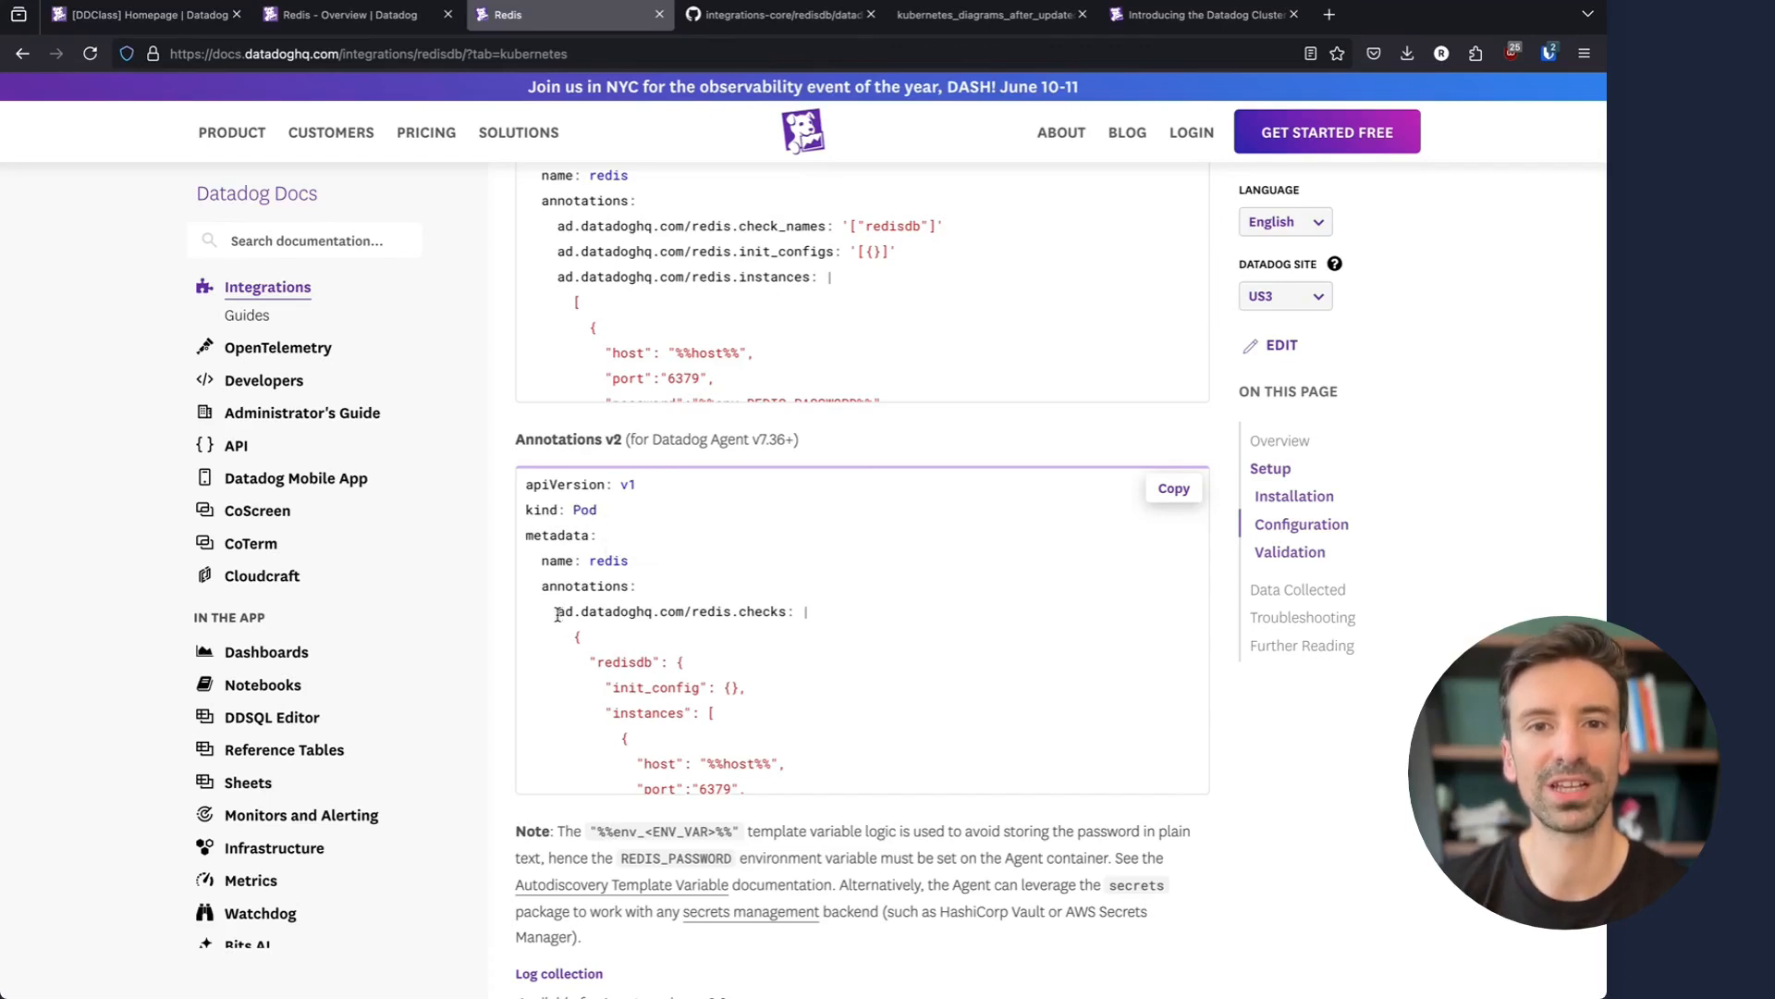
pyautogui.doubleClick(672, 610)
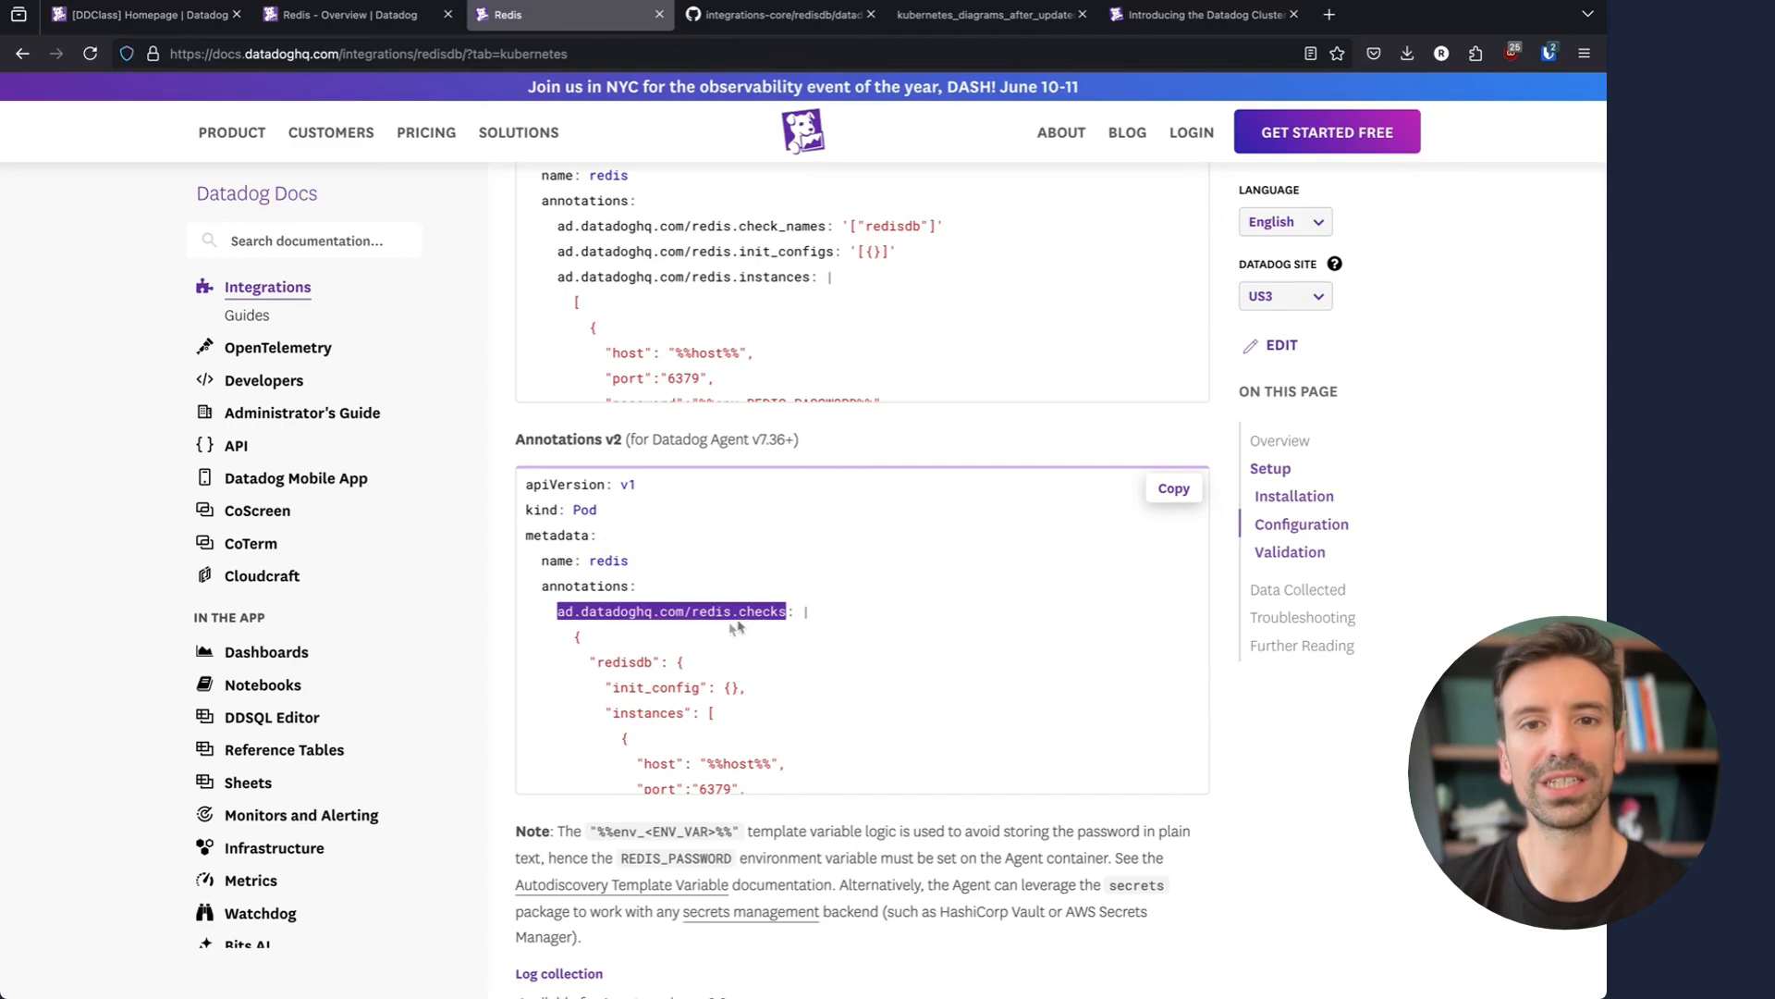
pyautogui.doubleClick(764, 612)
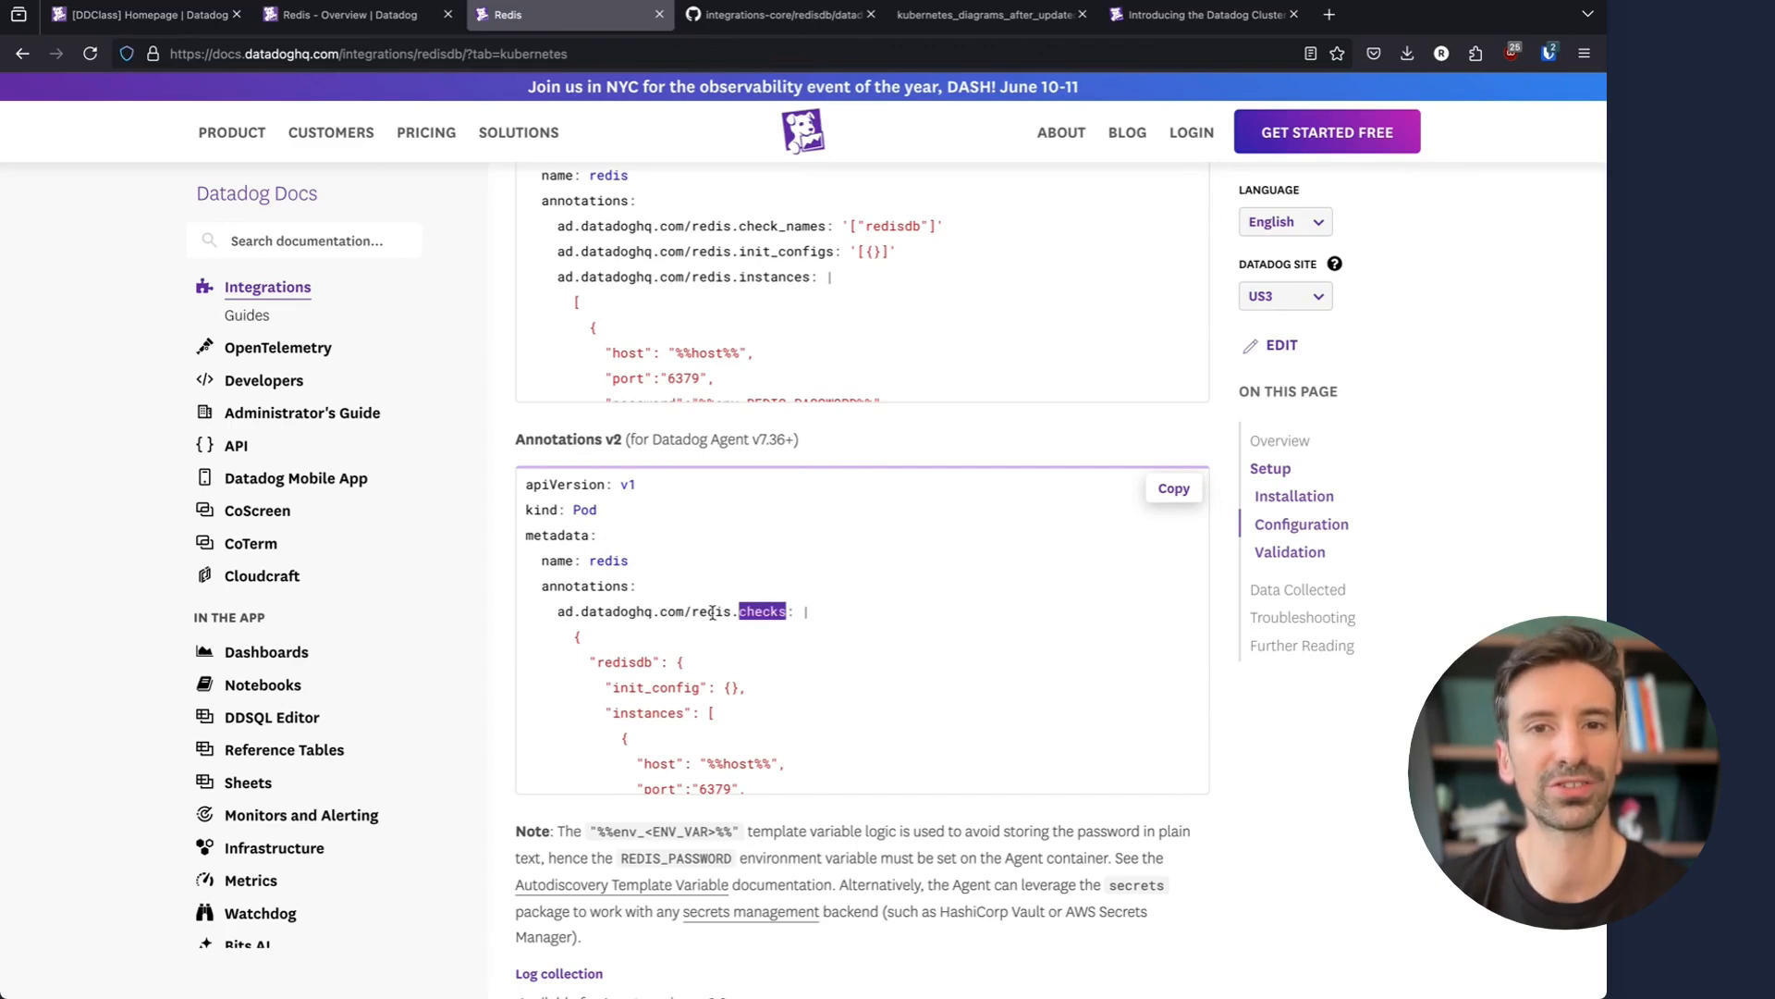
pyautogui.doubleClick(623, 662)
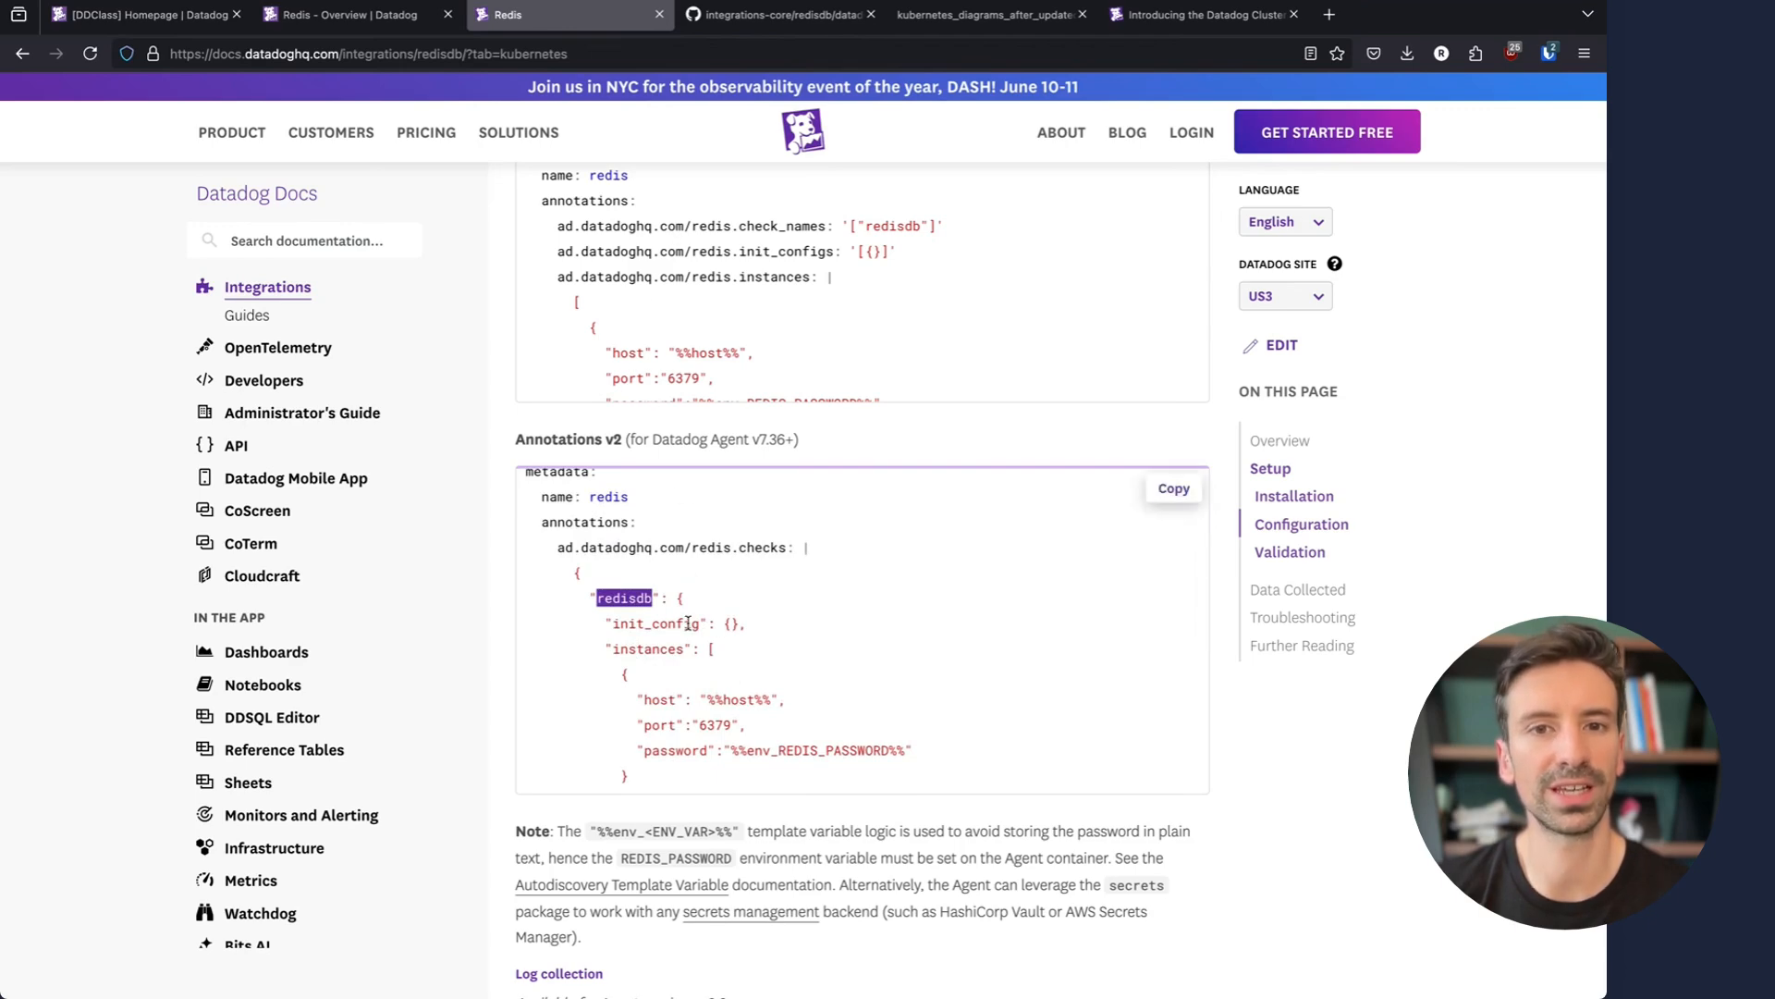
pyautogui.doubleClick(661, 699)
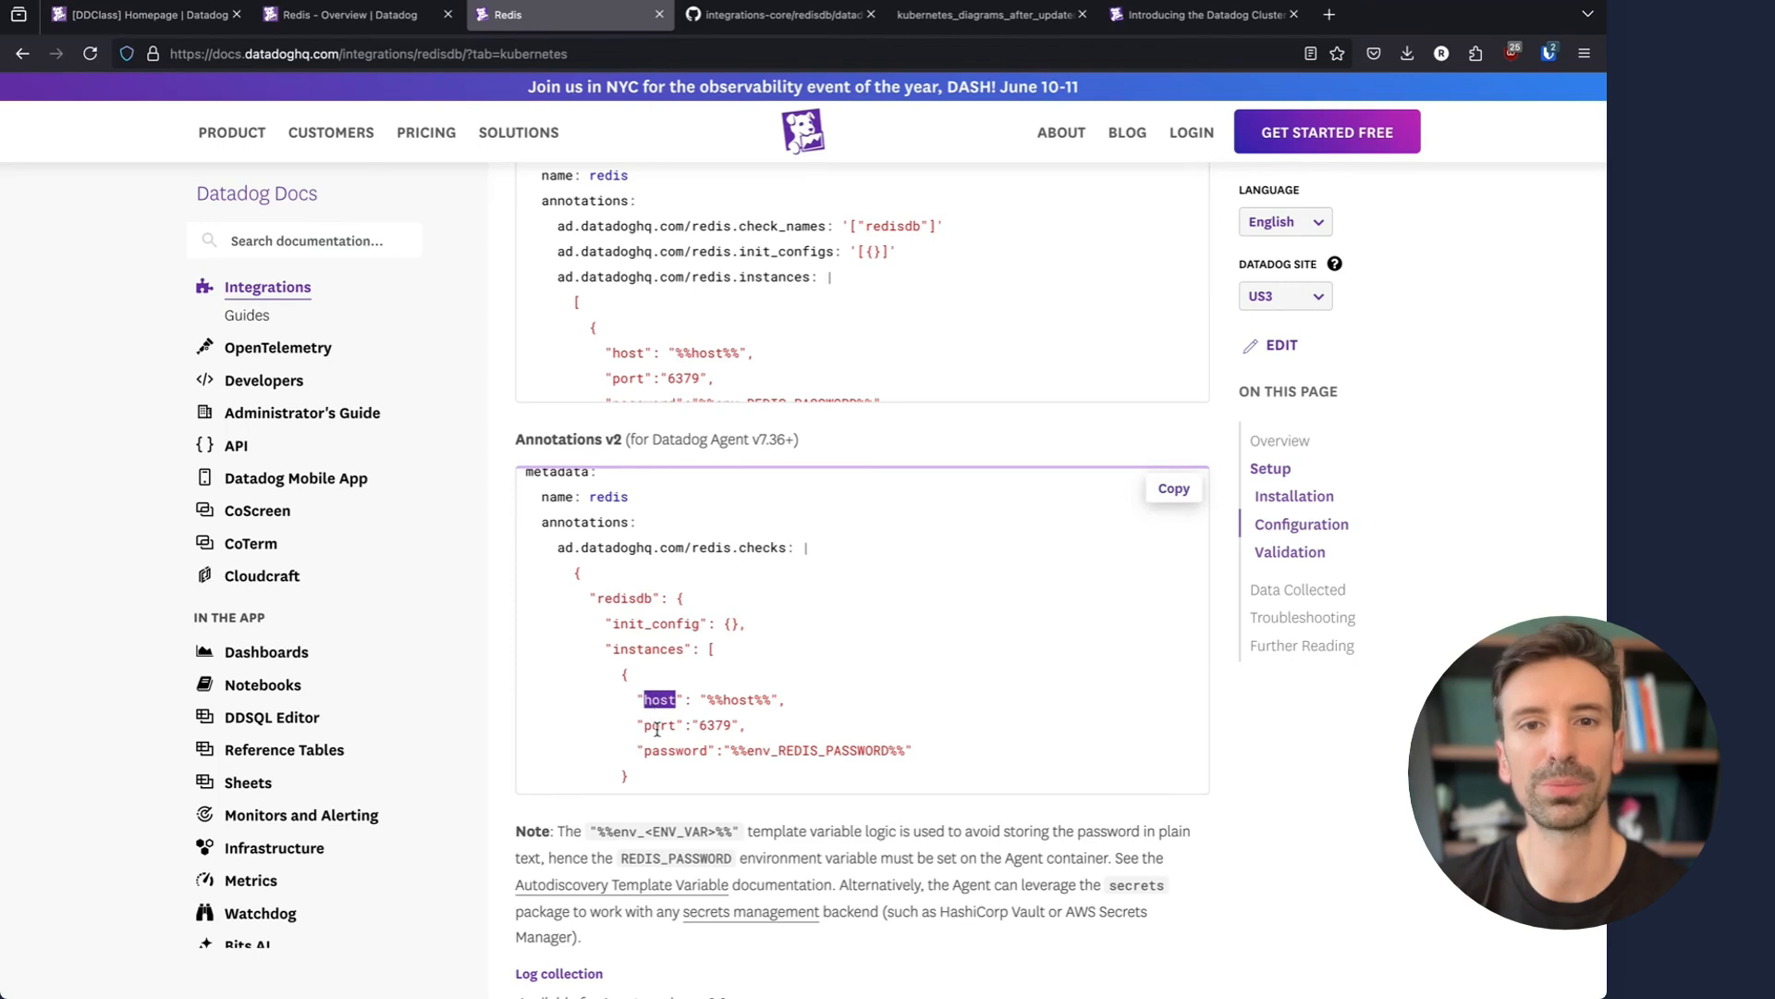
pyautogui.doubleClick(673, 749)
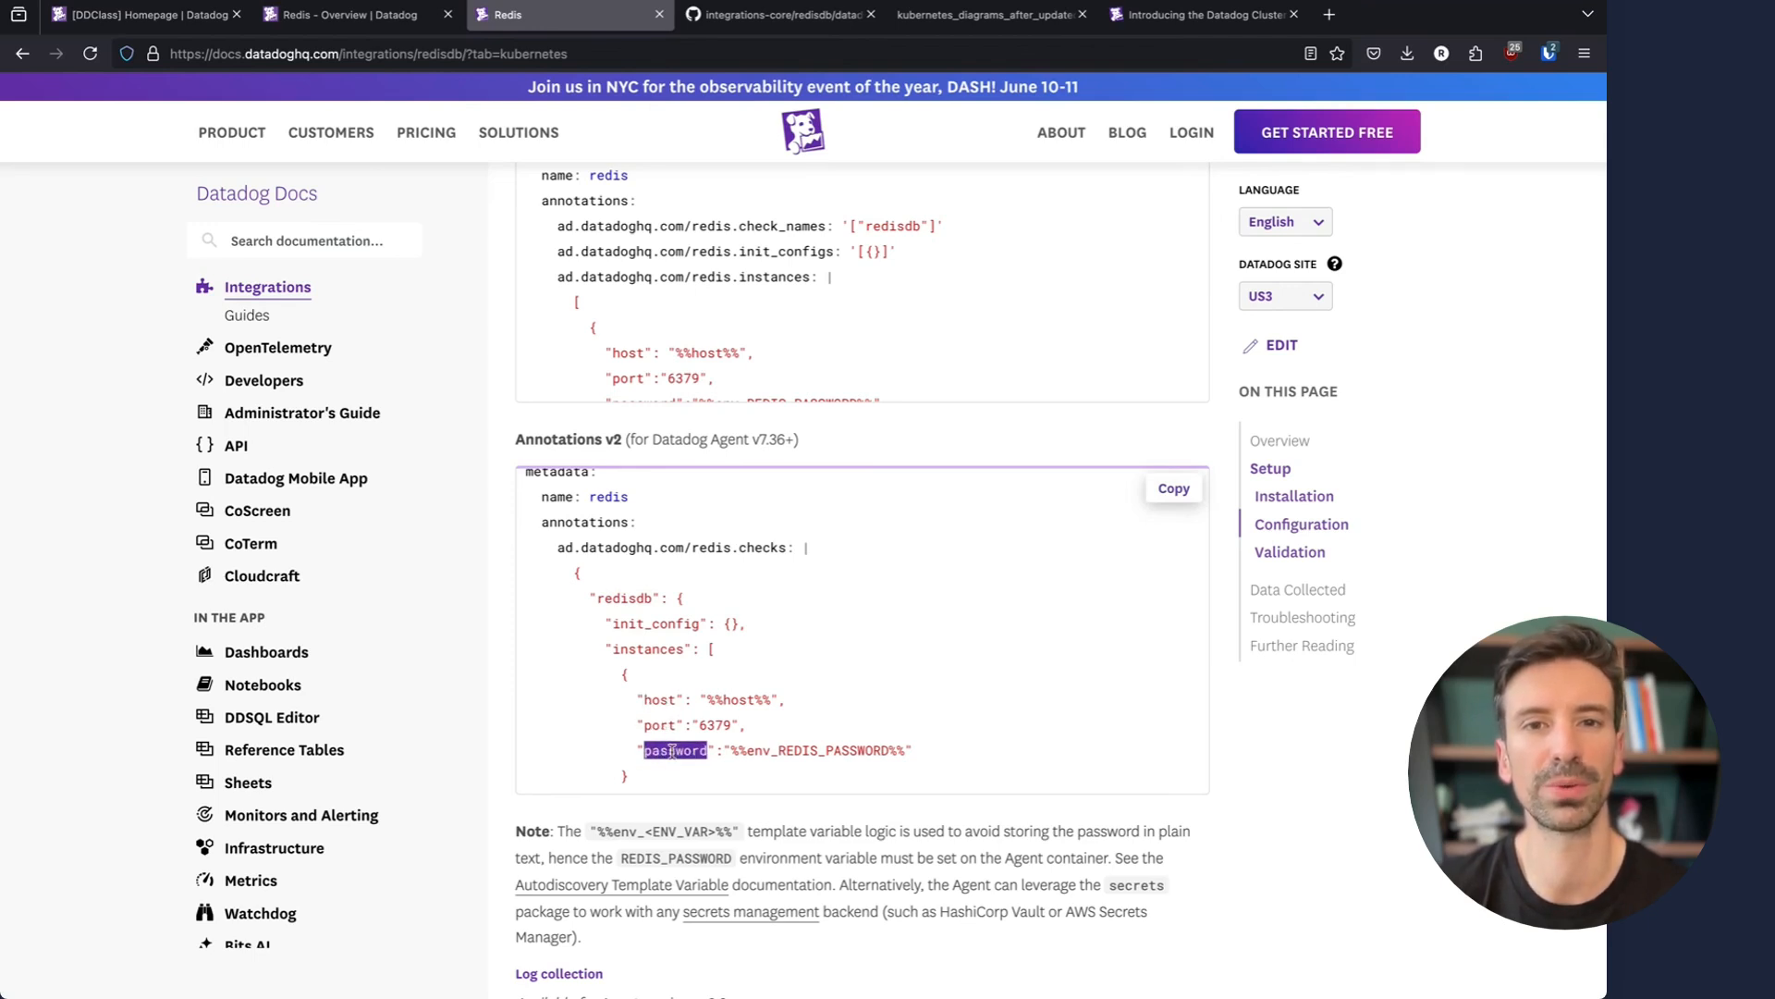
pyautogui.scroll(-3)
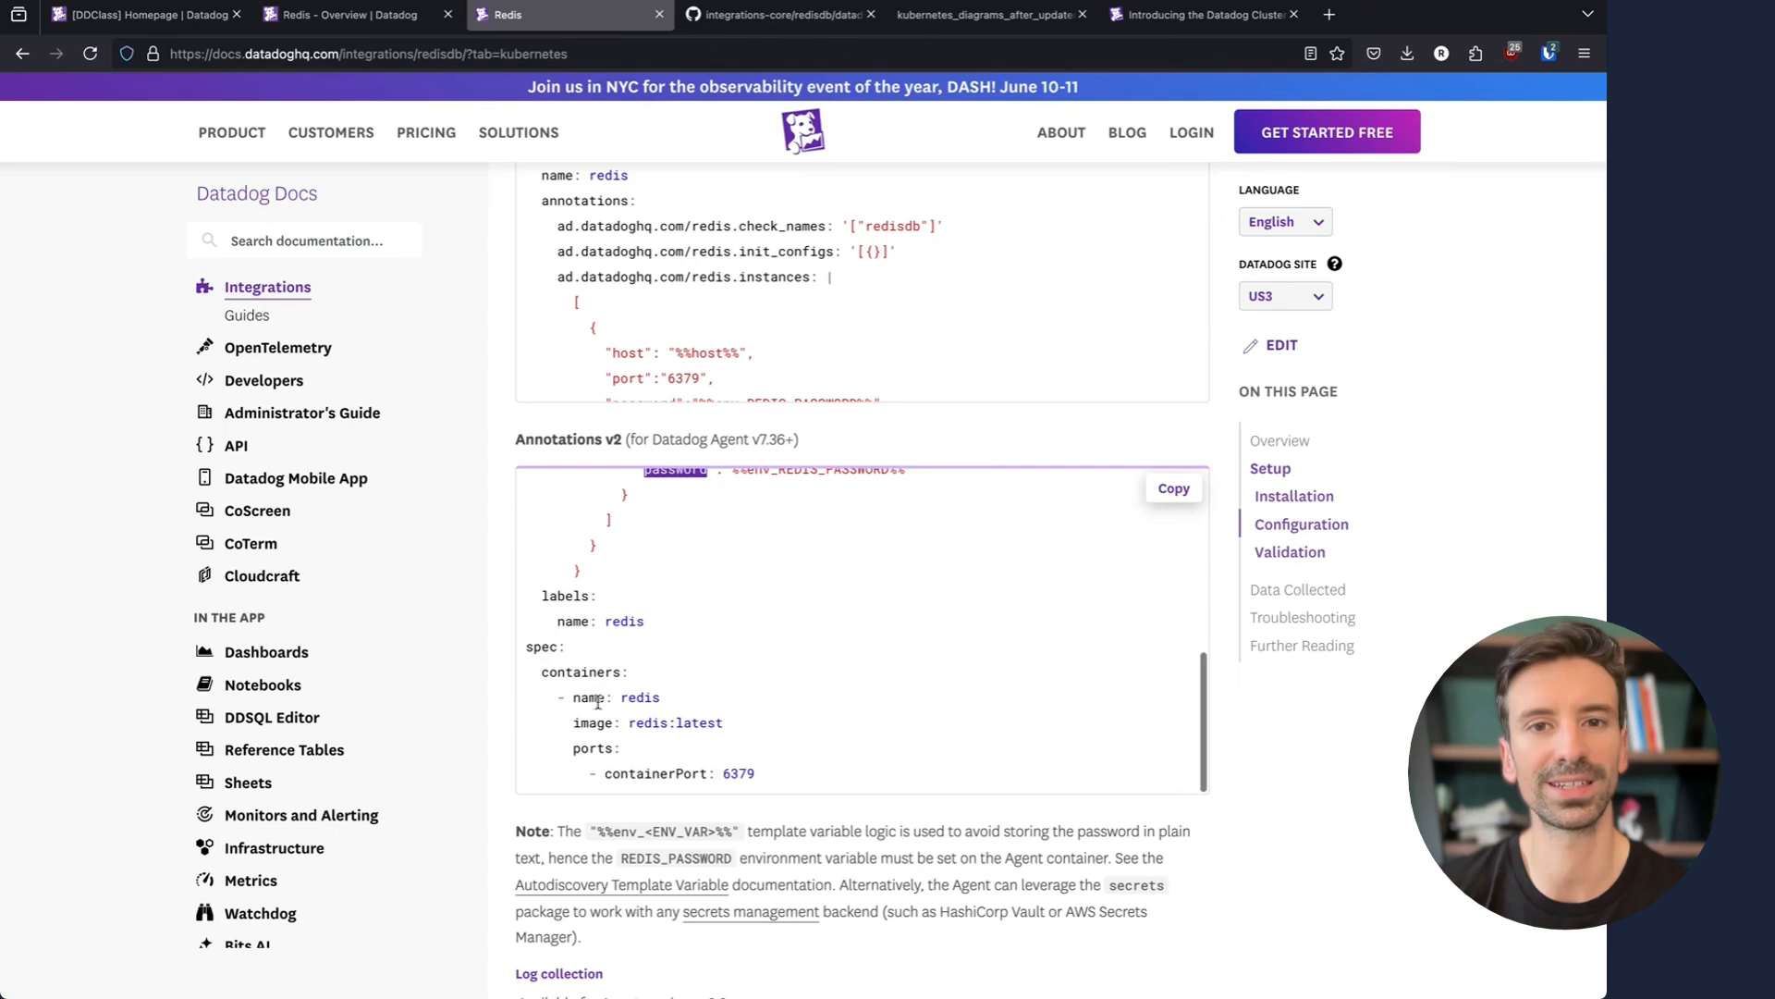
pyautogui.scroll(3)
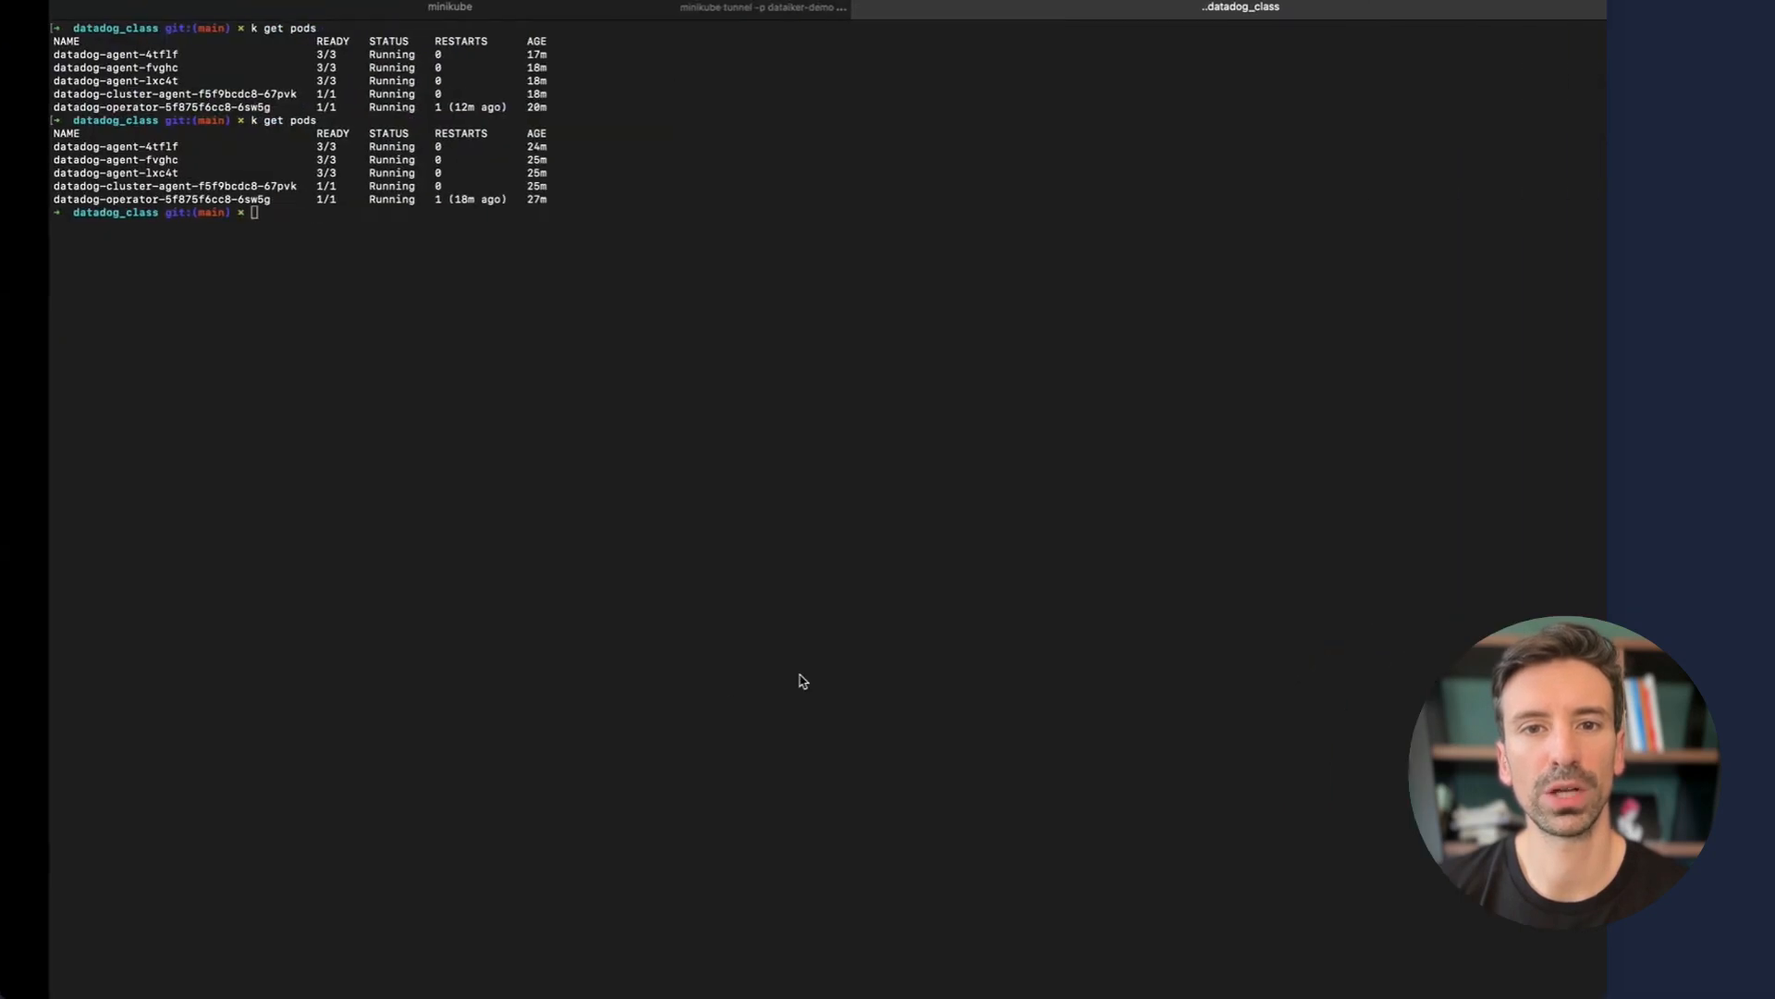
# Cat kubernetes/dummy_deployment/redis.yaml, the Redis Deployment with redisdb check and log annotations
pyautogui.write('cat')
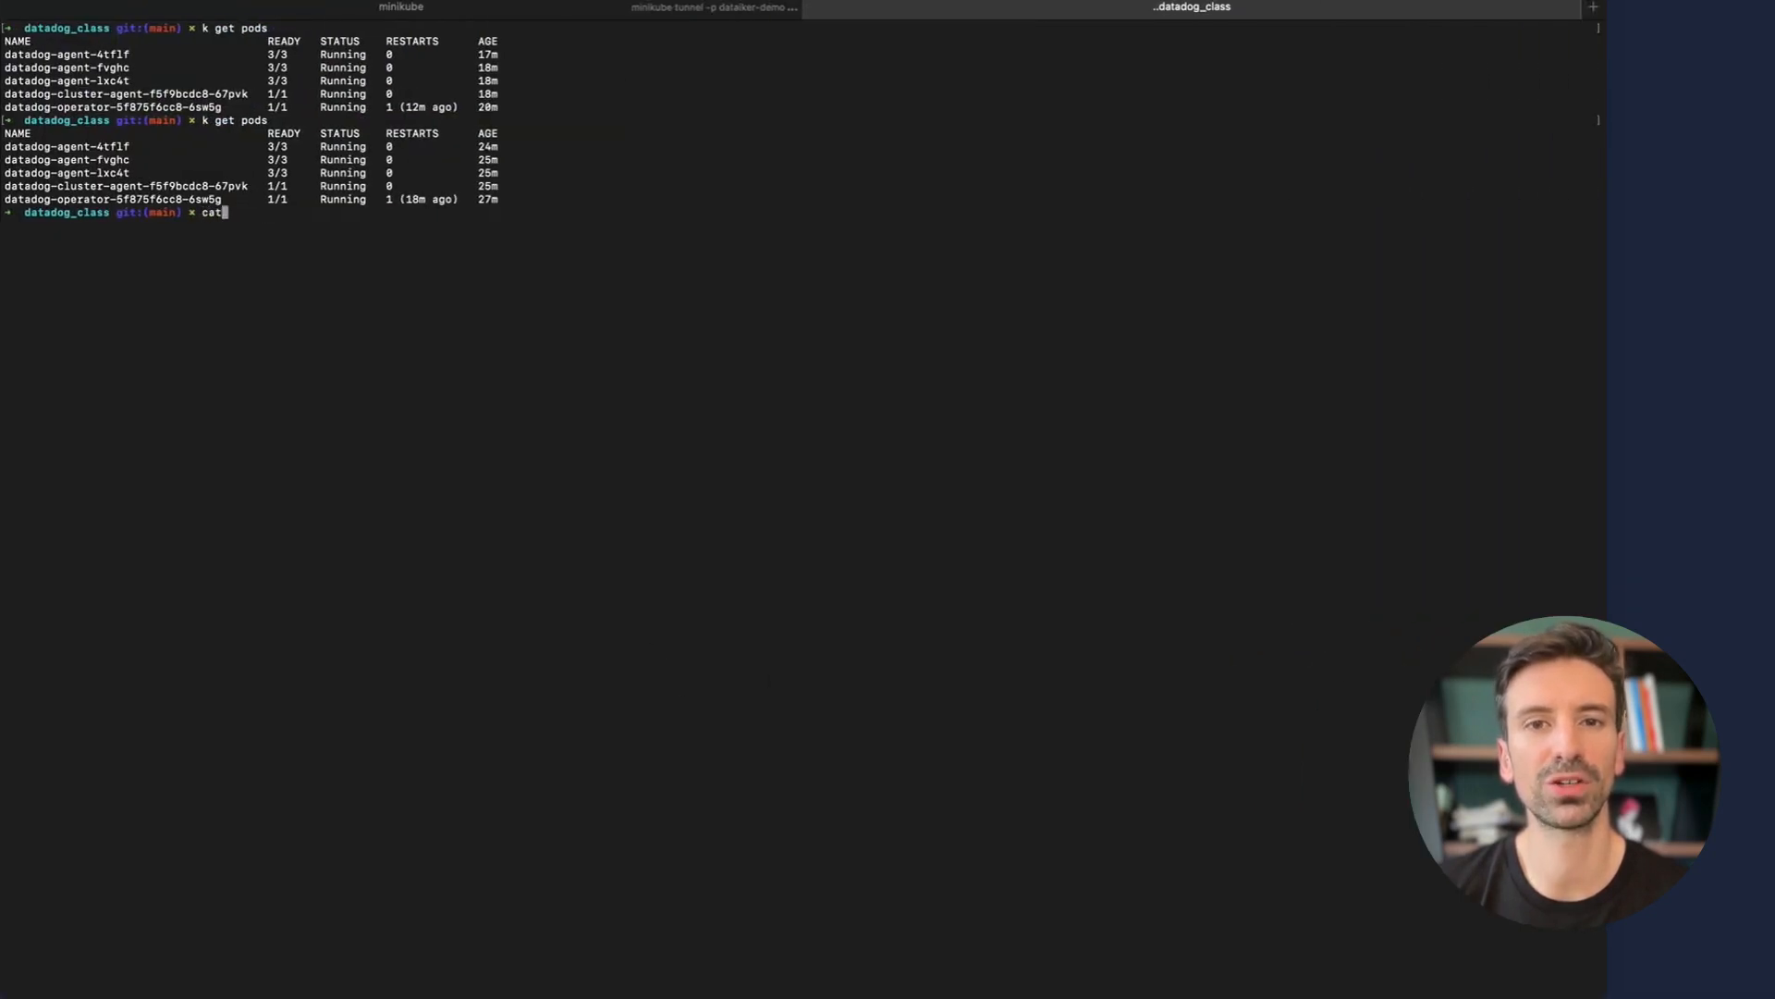
pyautogui.write('kubernetes/dummy_deployment/redis.yaml')
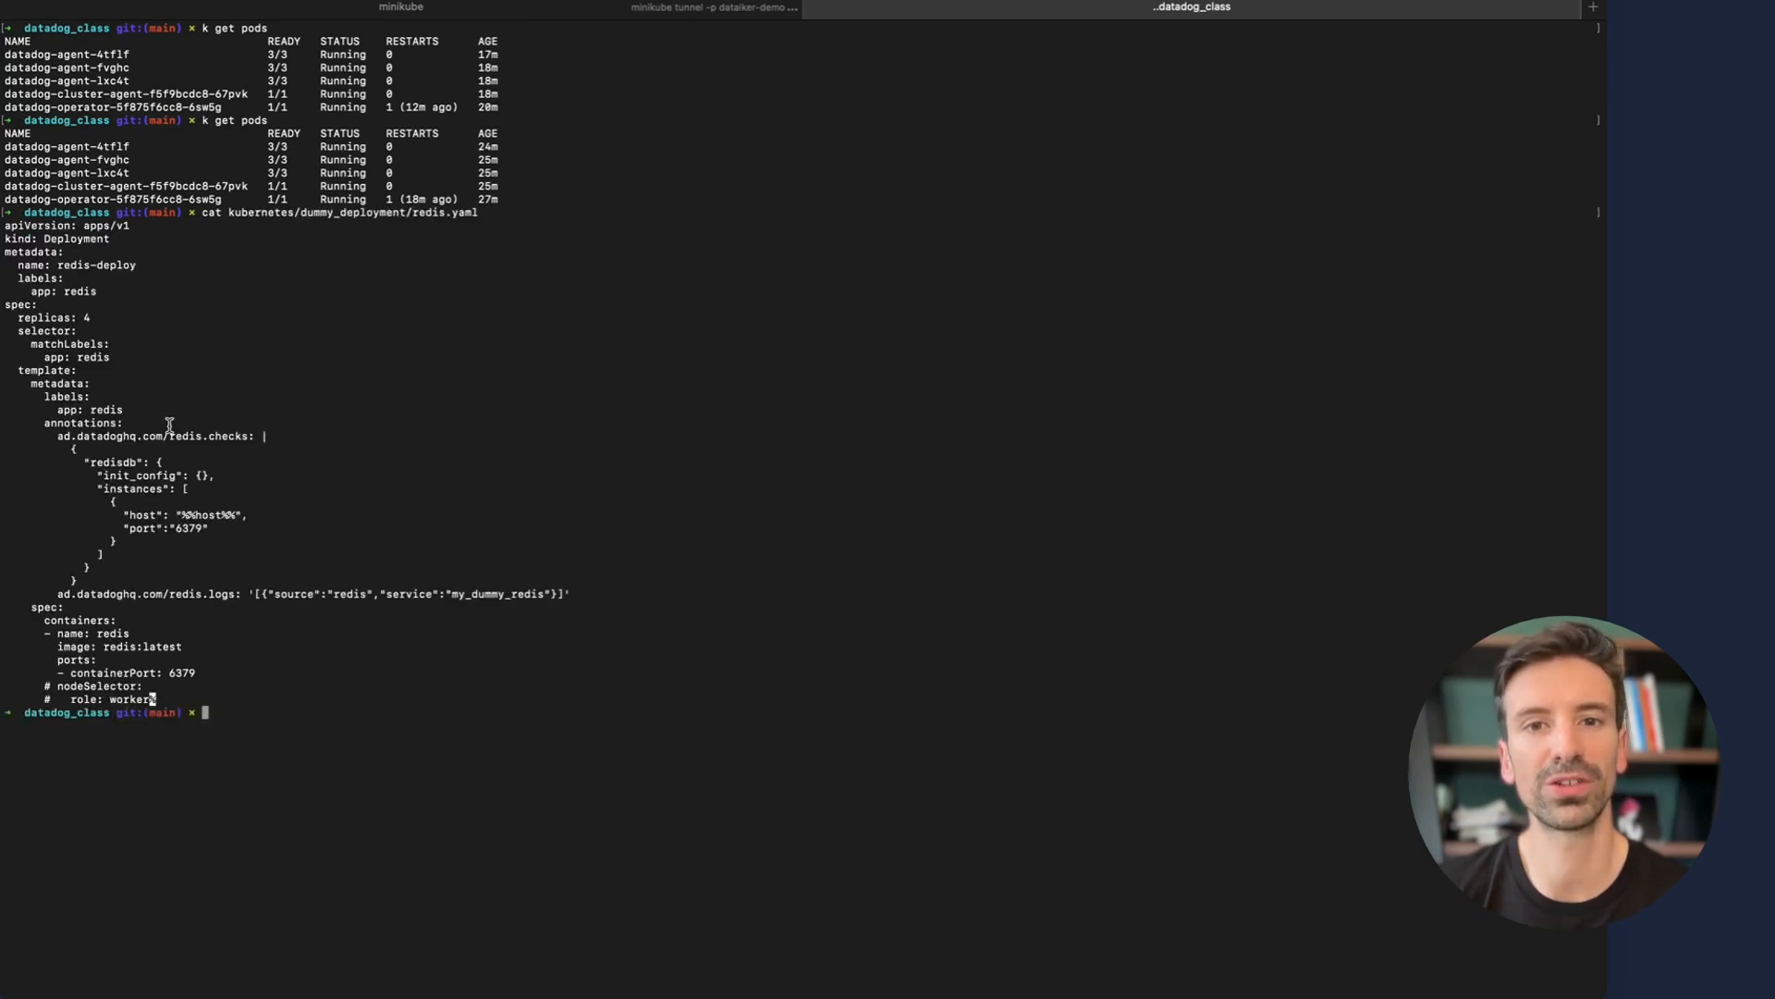
pyautogui.doubleClick(76, 238)
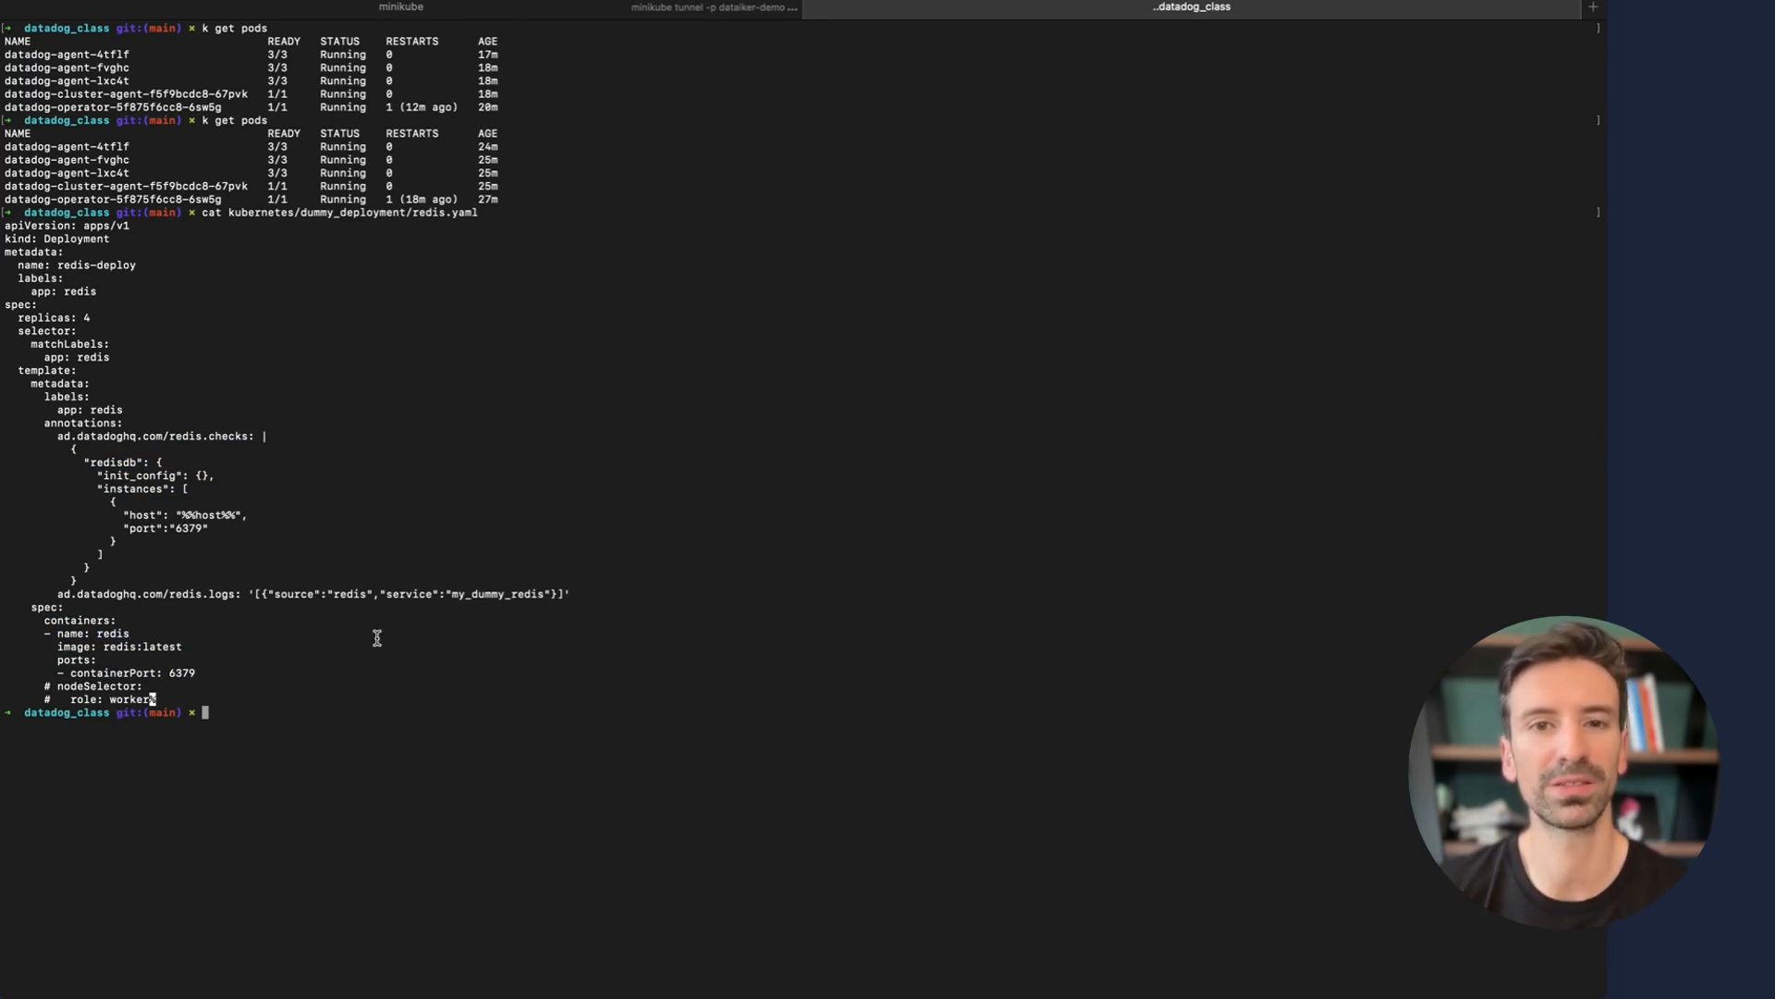
pyautogui.moveTo(53, 437)
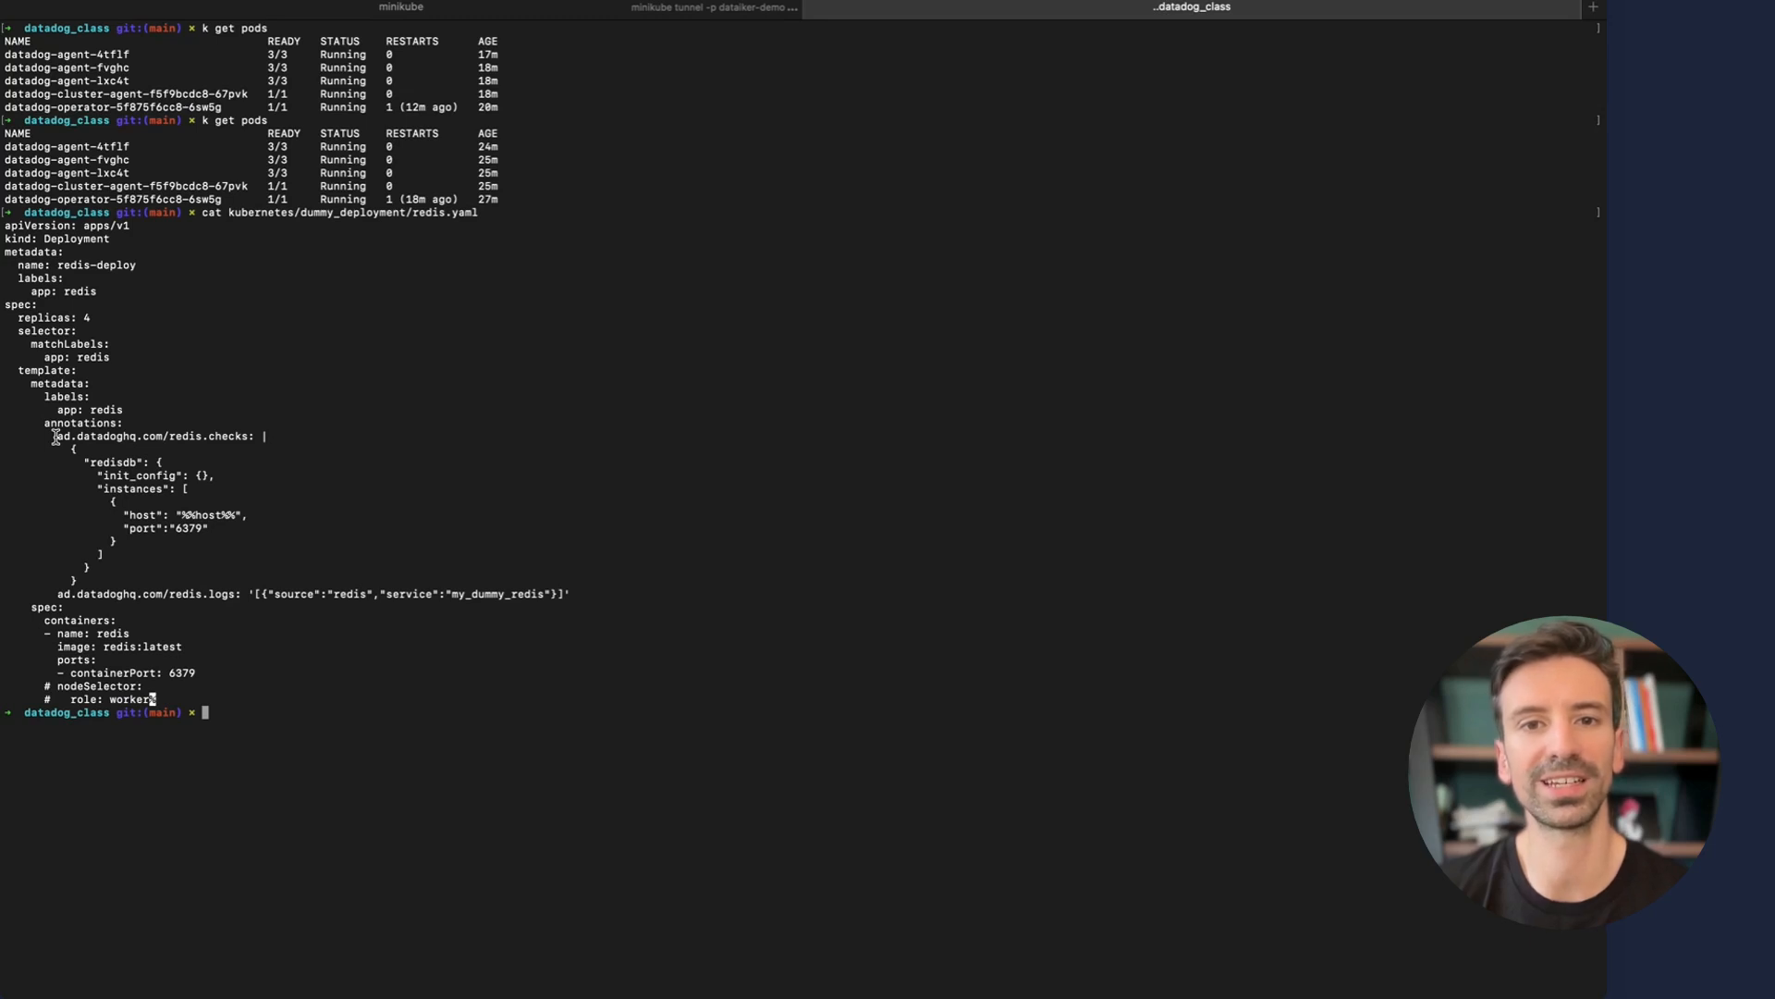
pyautogui.moveTo(285, 638)
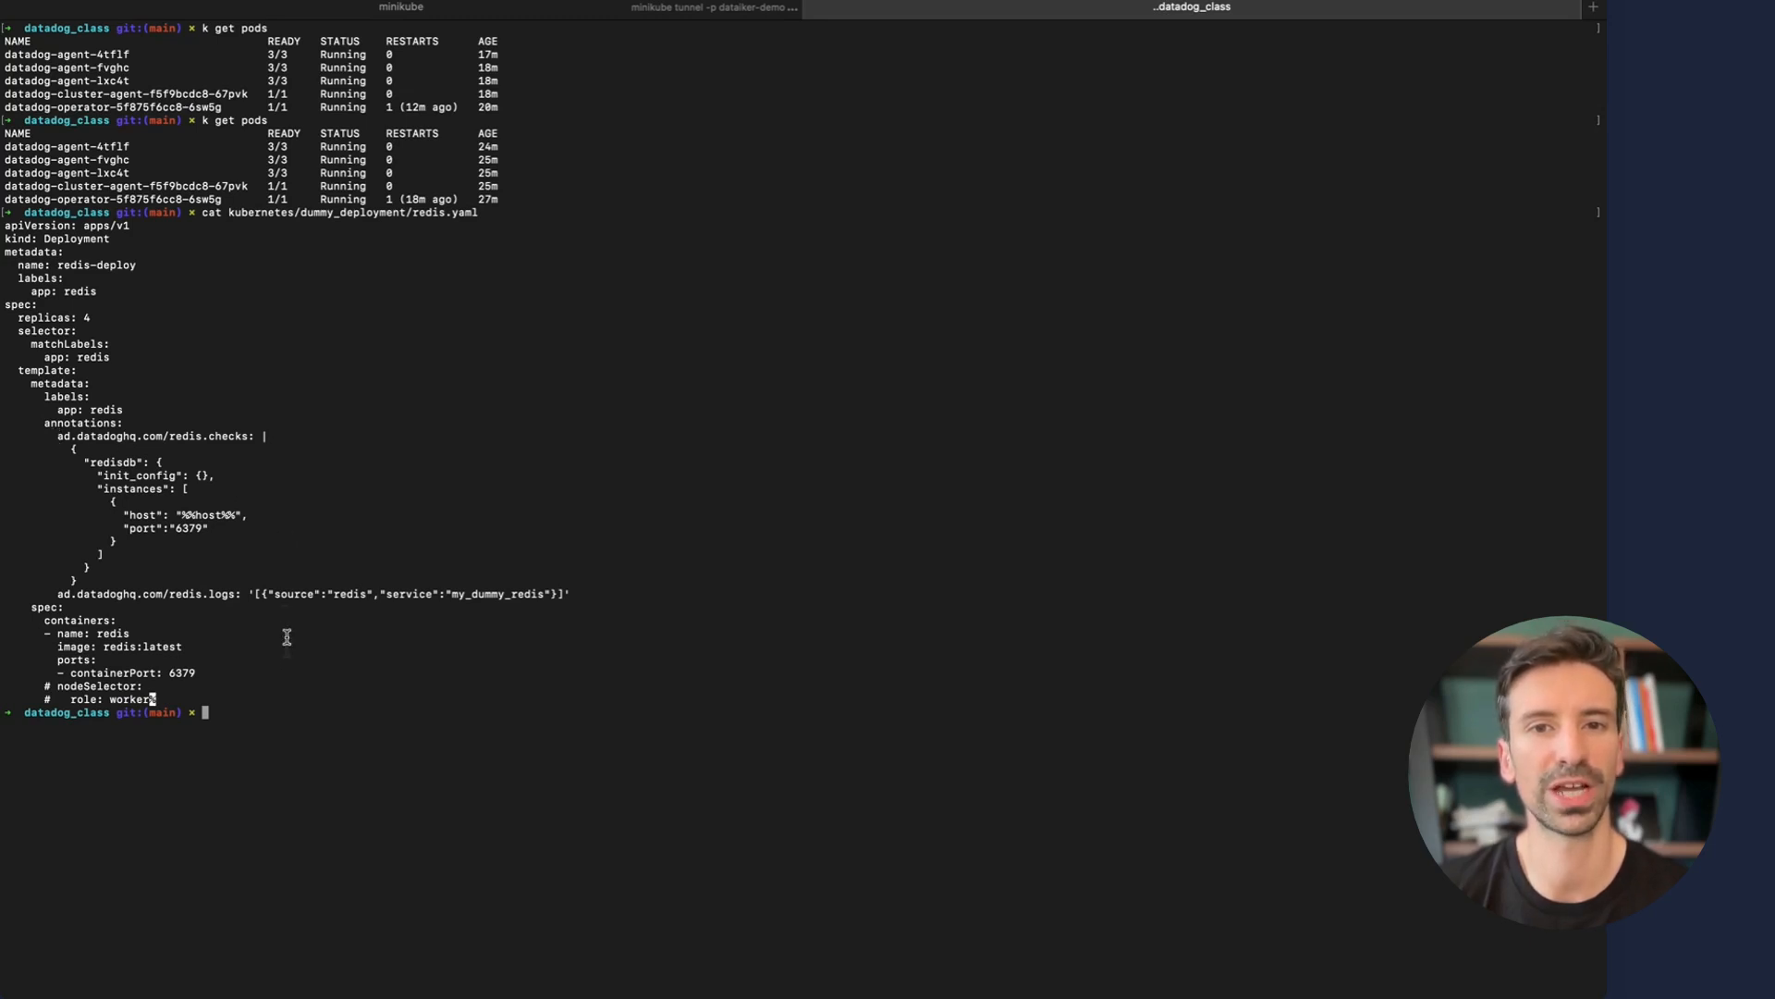
pyautogui.moveTo(309, 696)
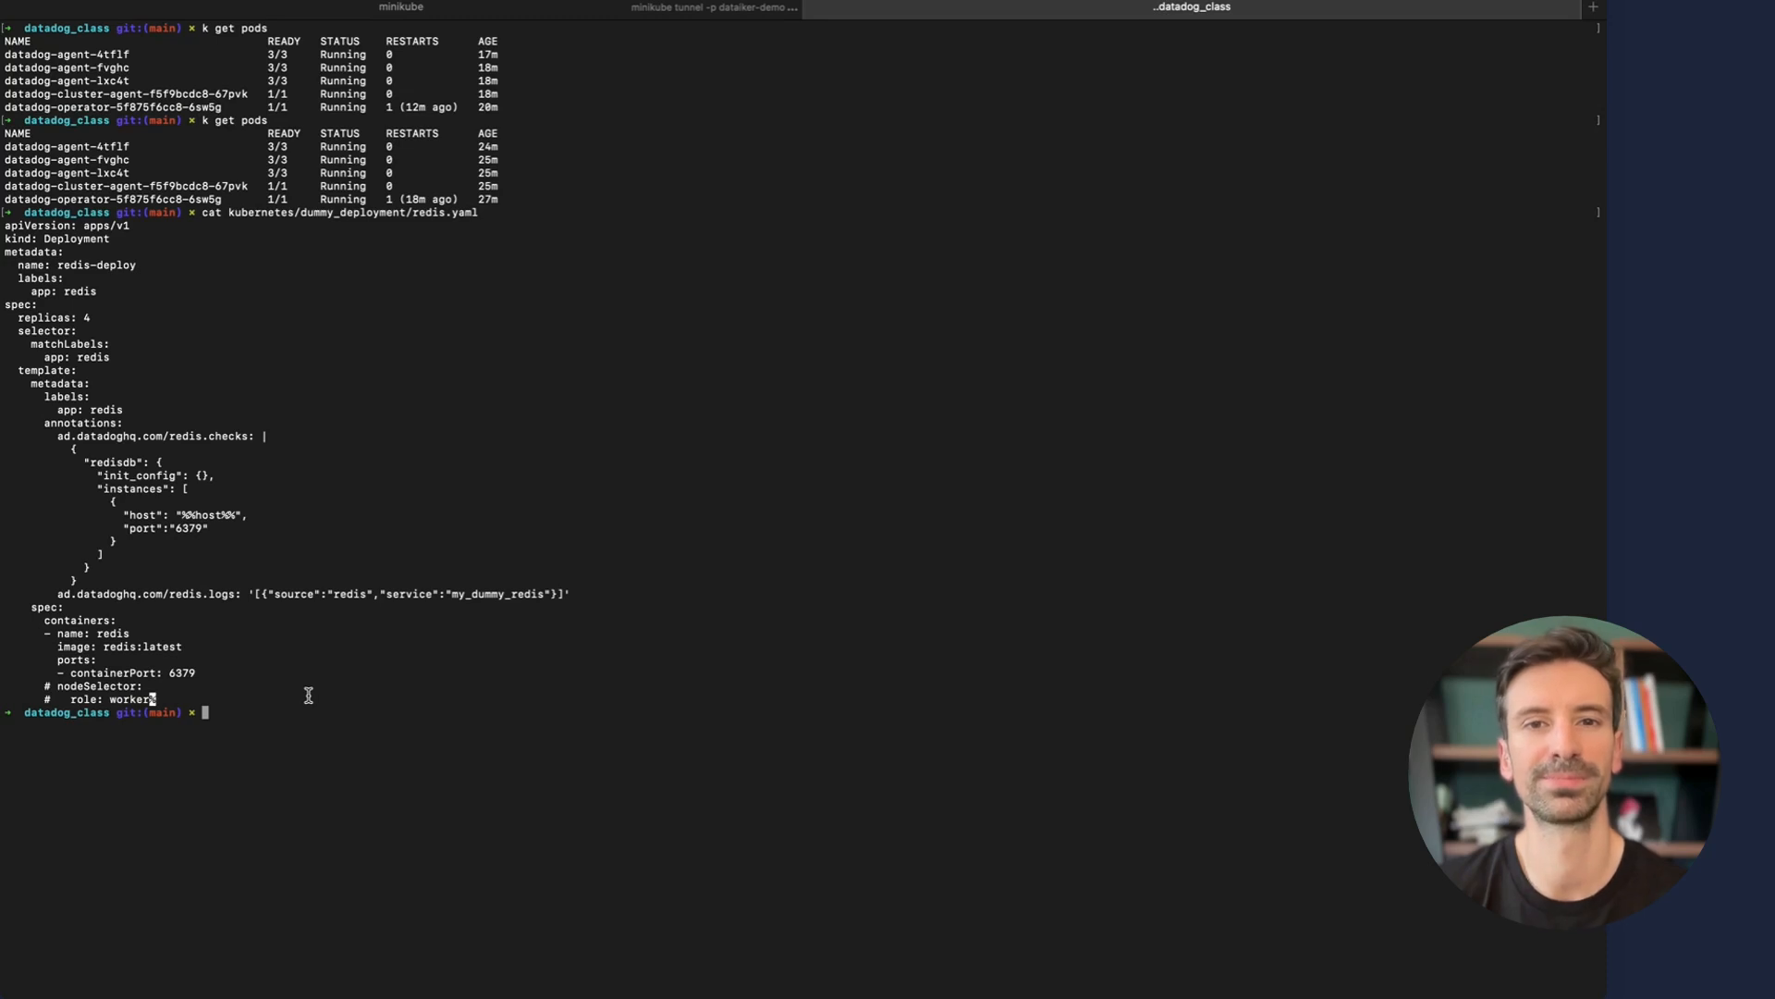
# Apply kubernetes/dummy_deployment/redis.yaml with 'k apply -f' and list the new Redis pods
pyautogui.write('k a')
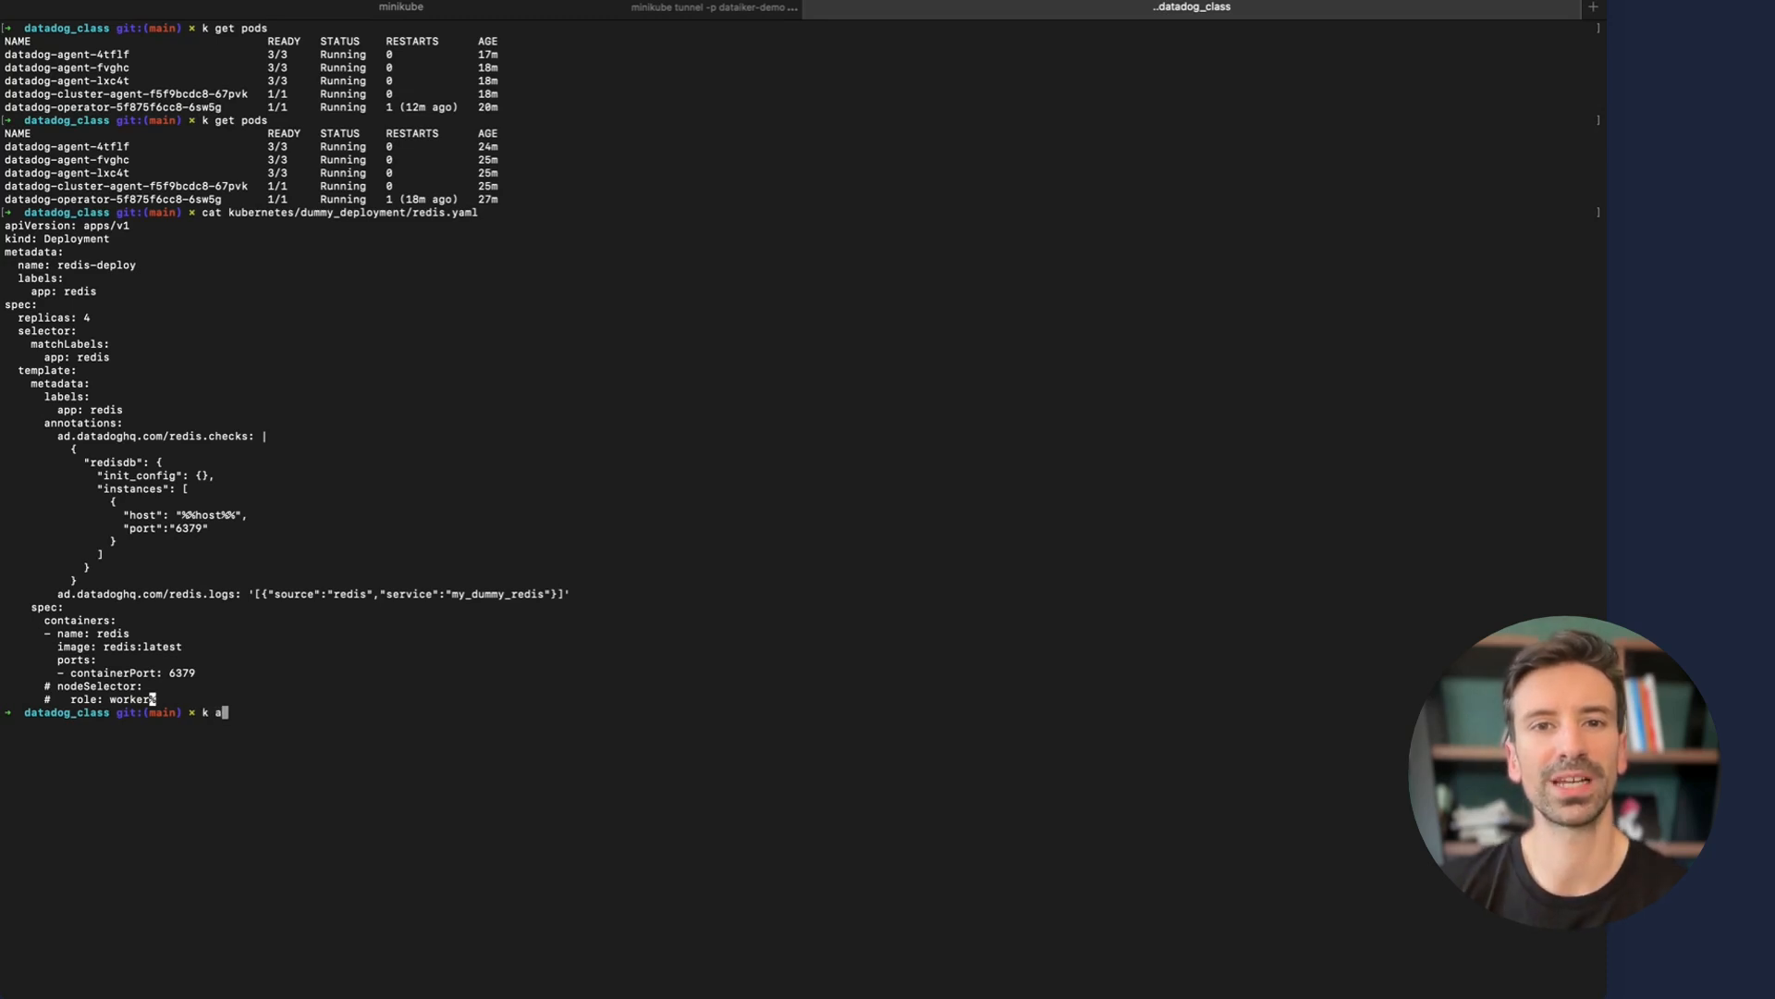
pyautogui.write('pply -f')
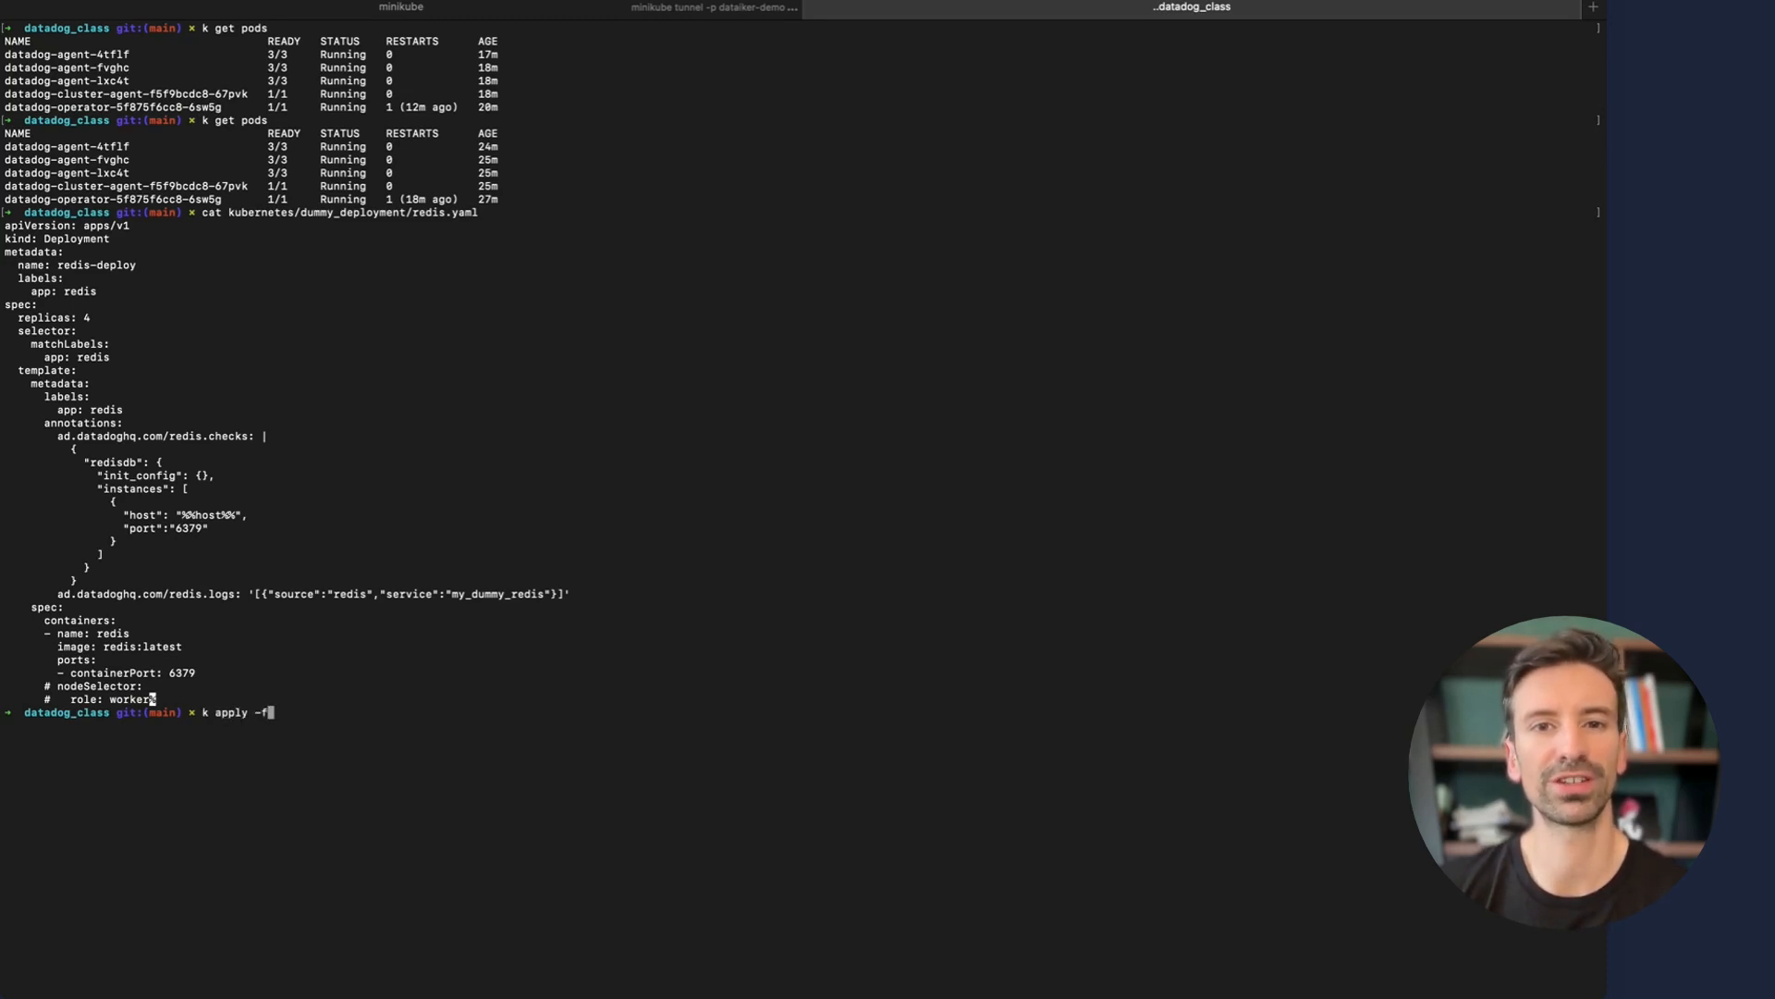
pyautogui.write('kubernetes/dummy_deployment/redis.yaml')
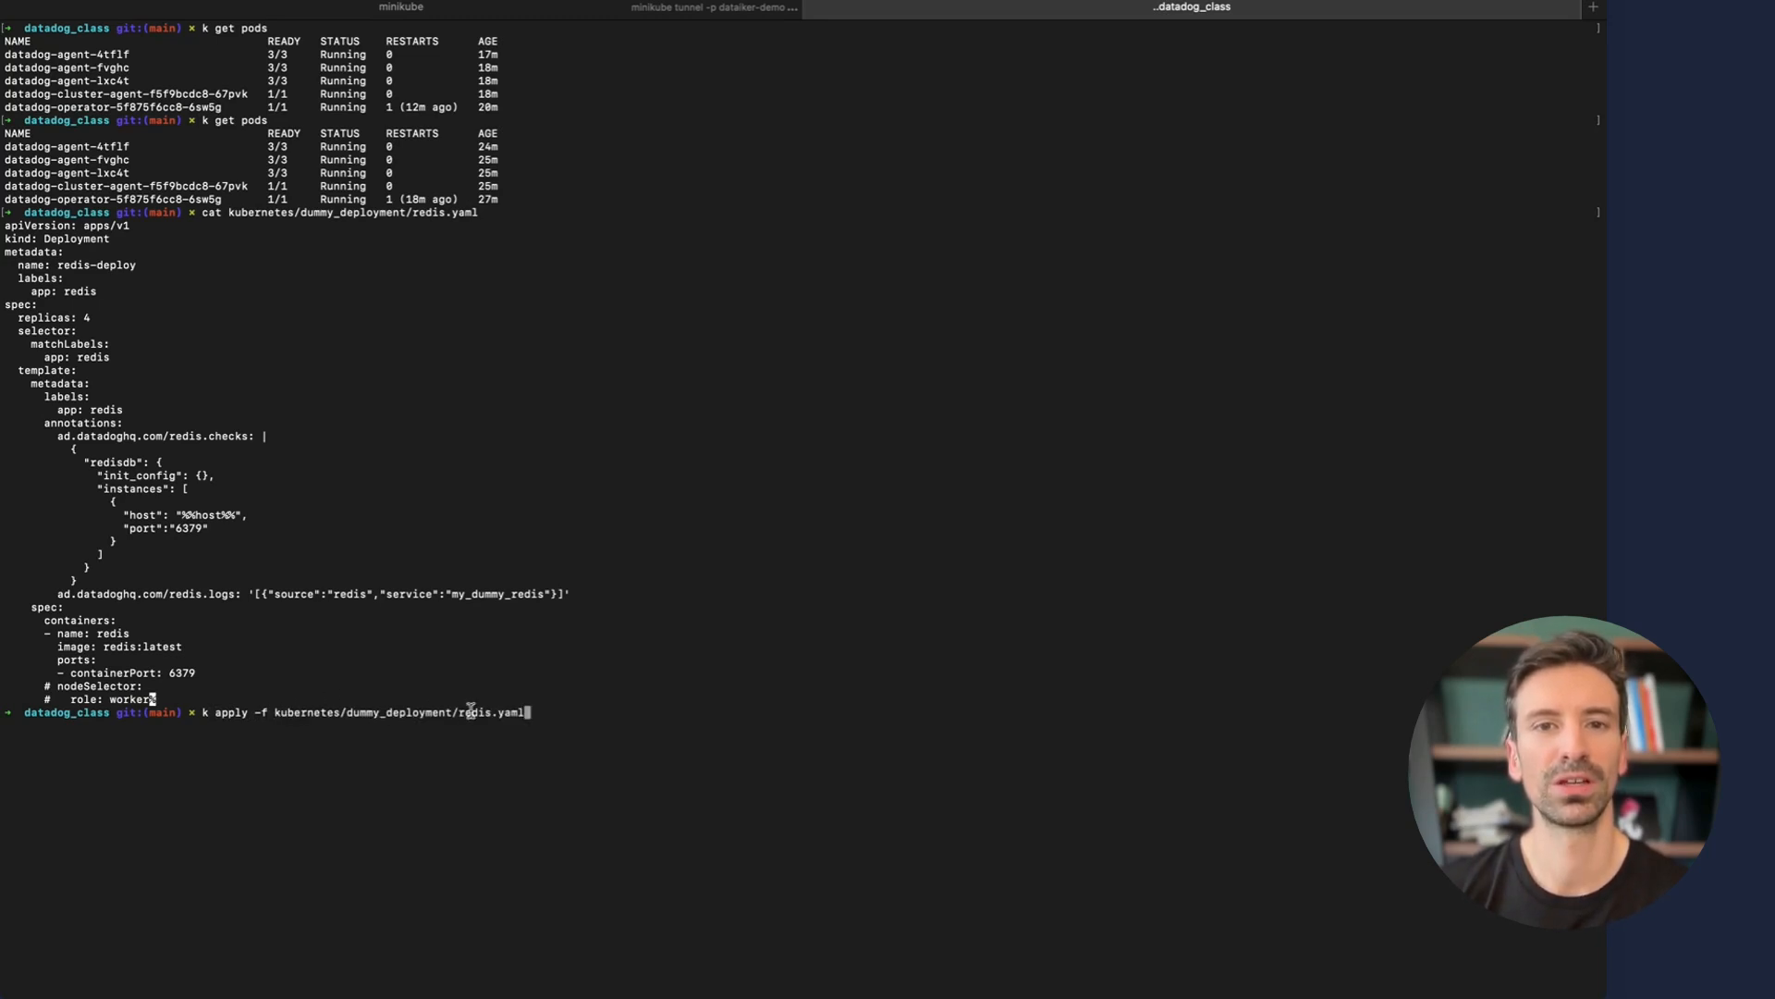
pyautogui.press('Return')
pyautogui.write('k g')
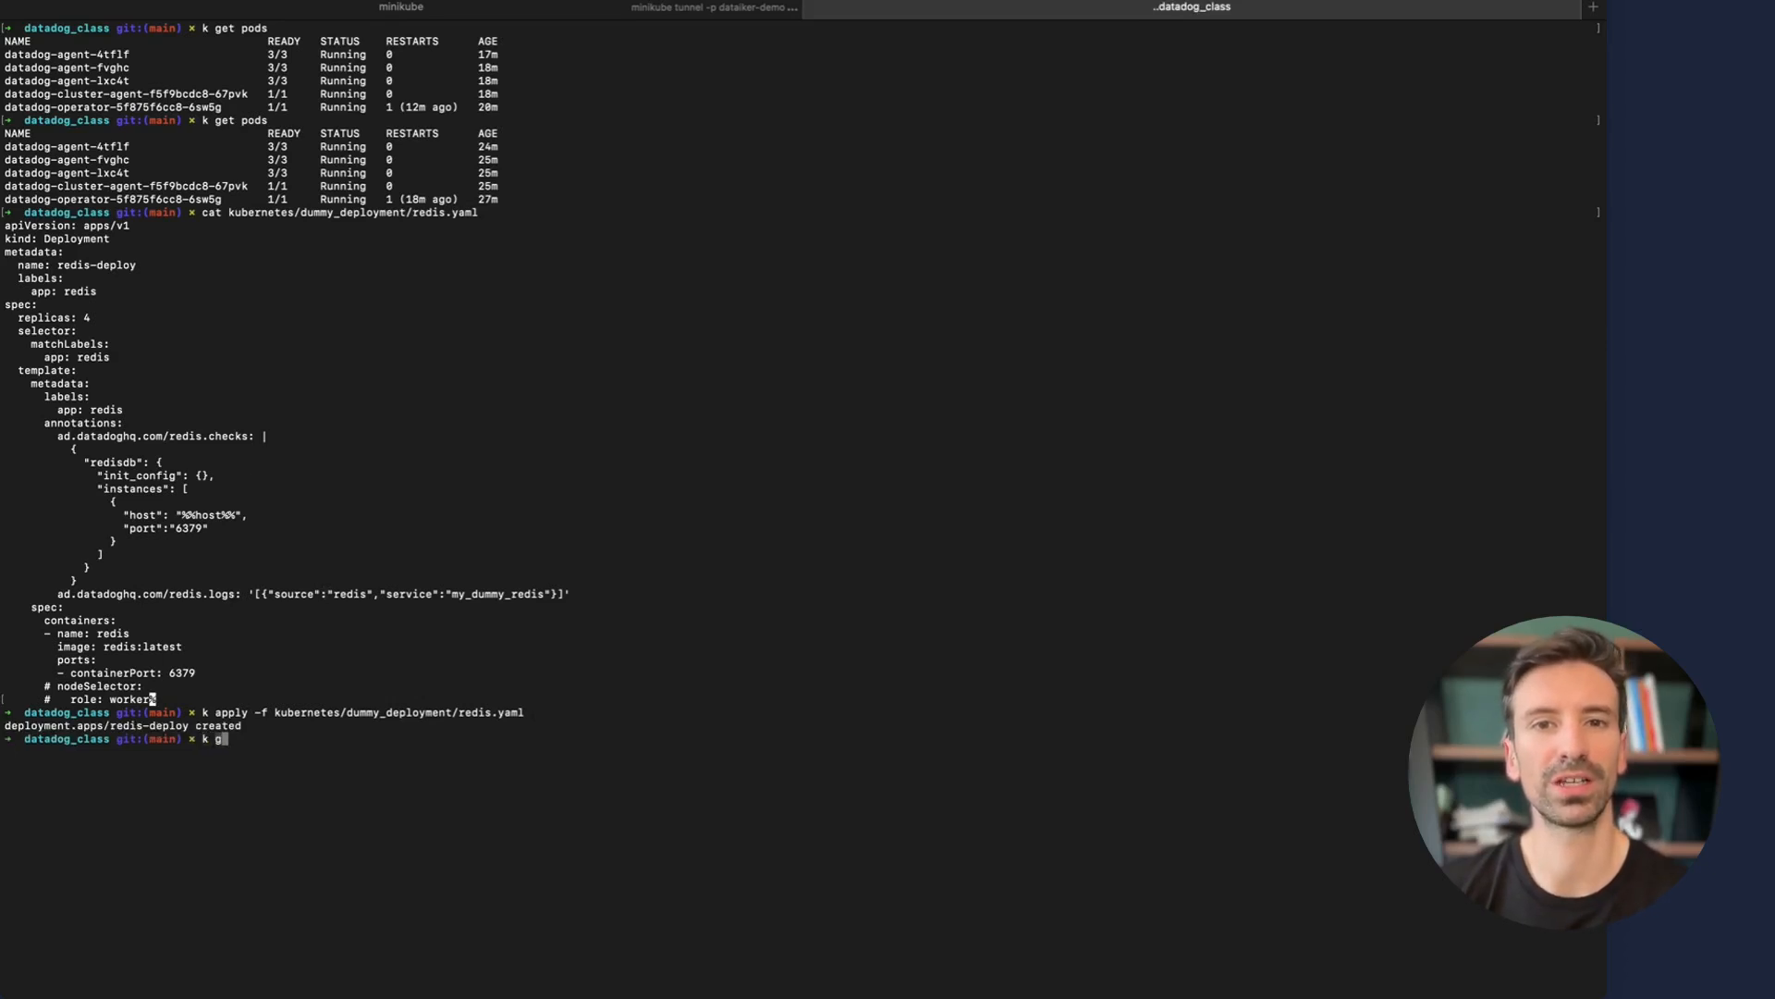
pyautogui.write('et pods redis-deploy-7f8c97f956-4wlsj -o yaml')
pyautogui.press('Return')
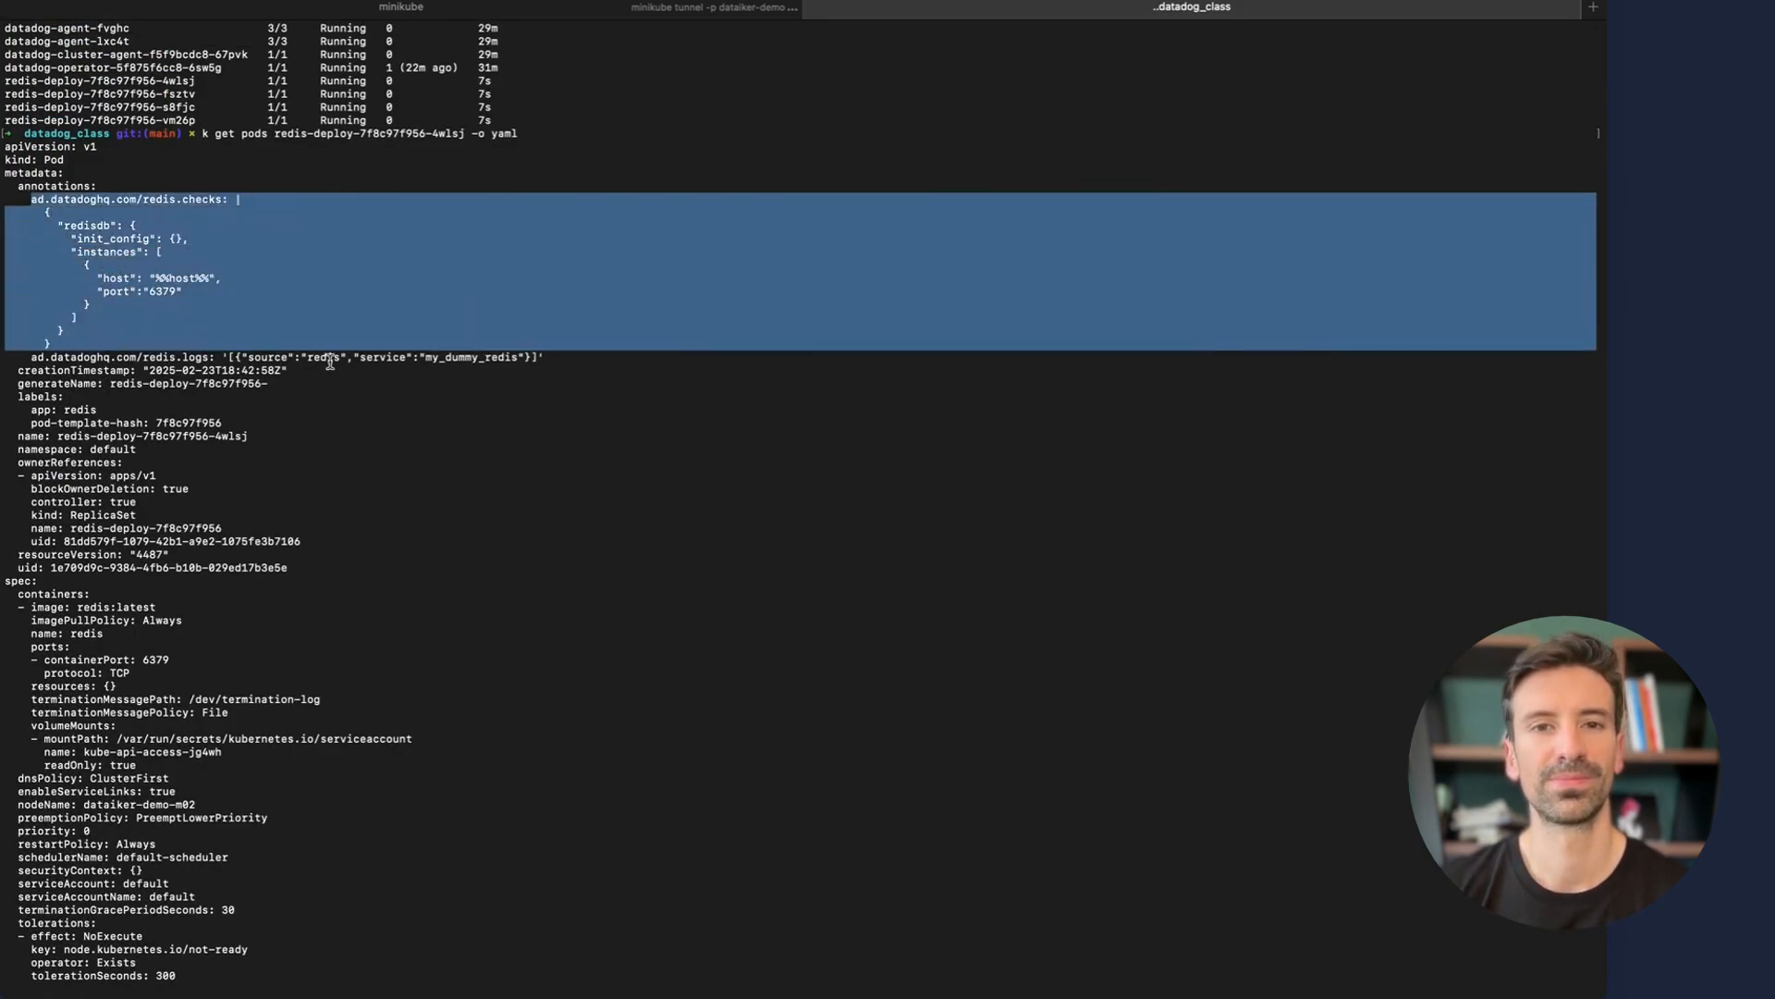
pyautogui.click(351, 13)
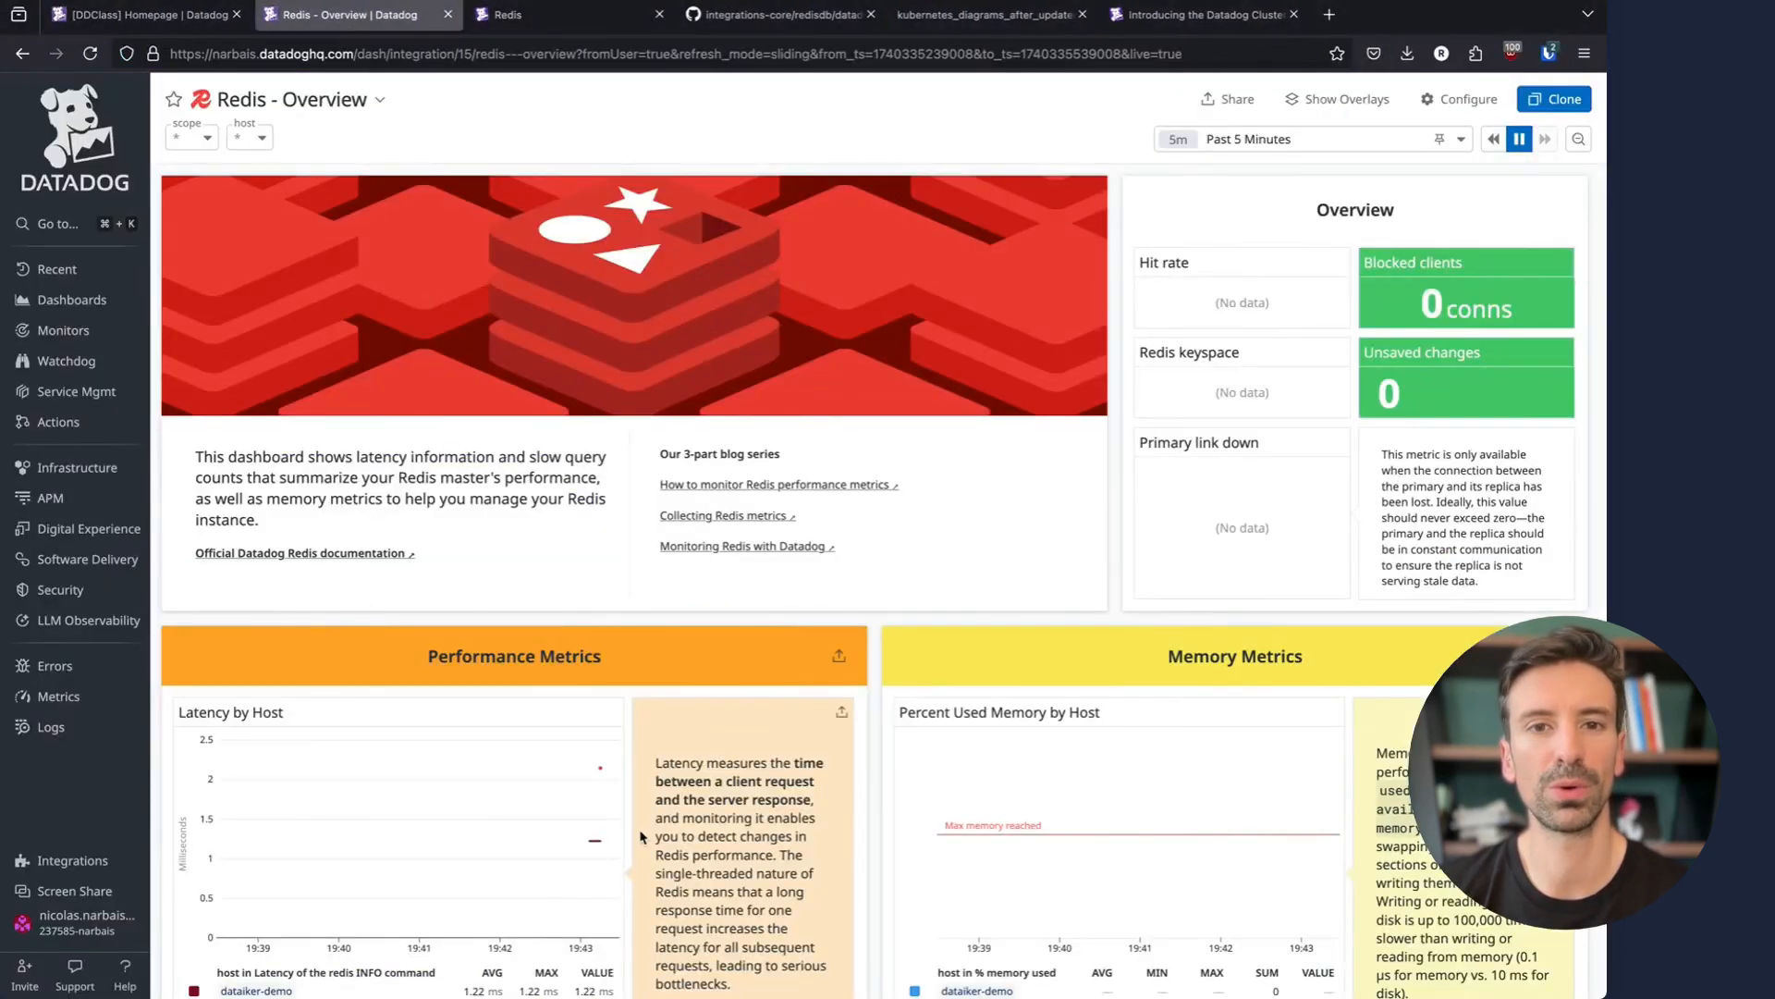
pyautogui.moveTo(600, 769)
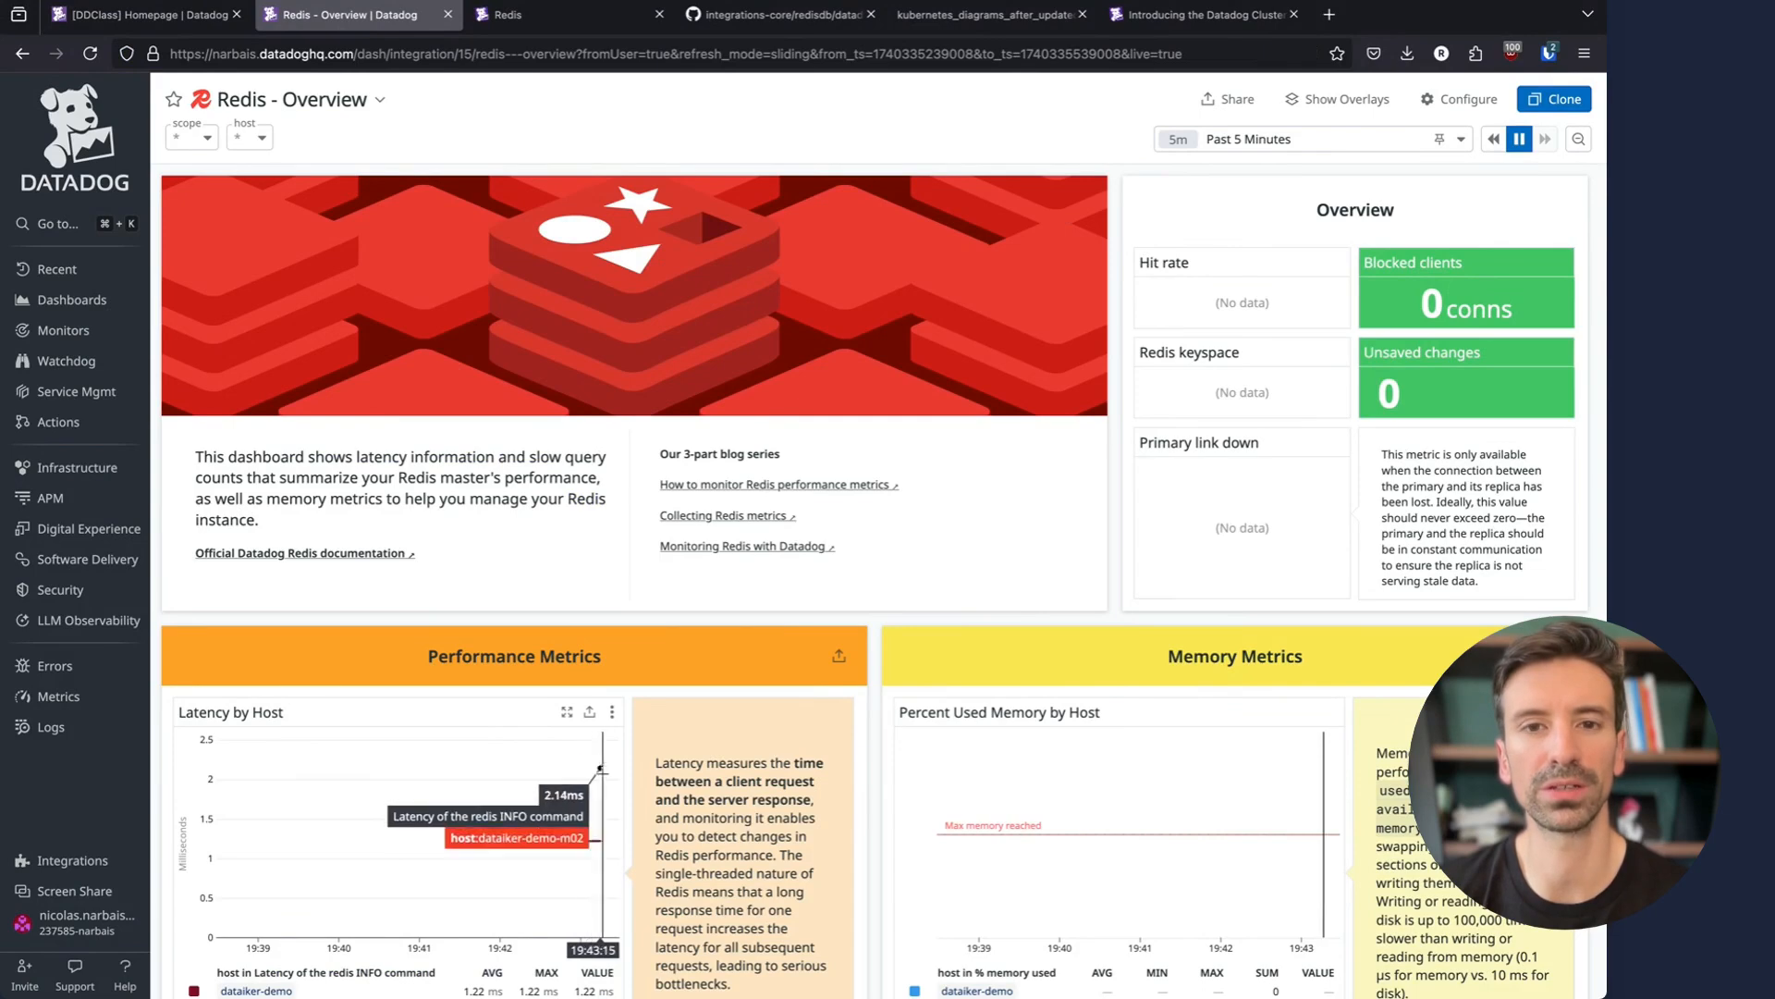
# Scroll the Redis Overview dashboard through latency and connected-client metrics to the Logs section
pyautogui.scroll(-3)
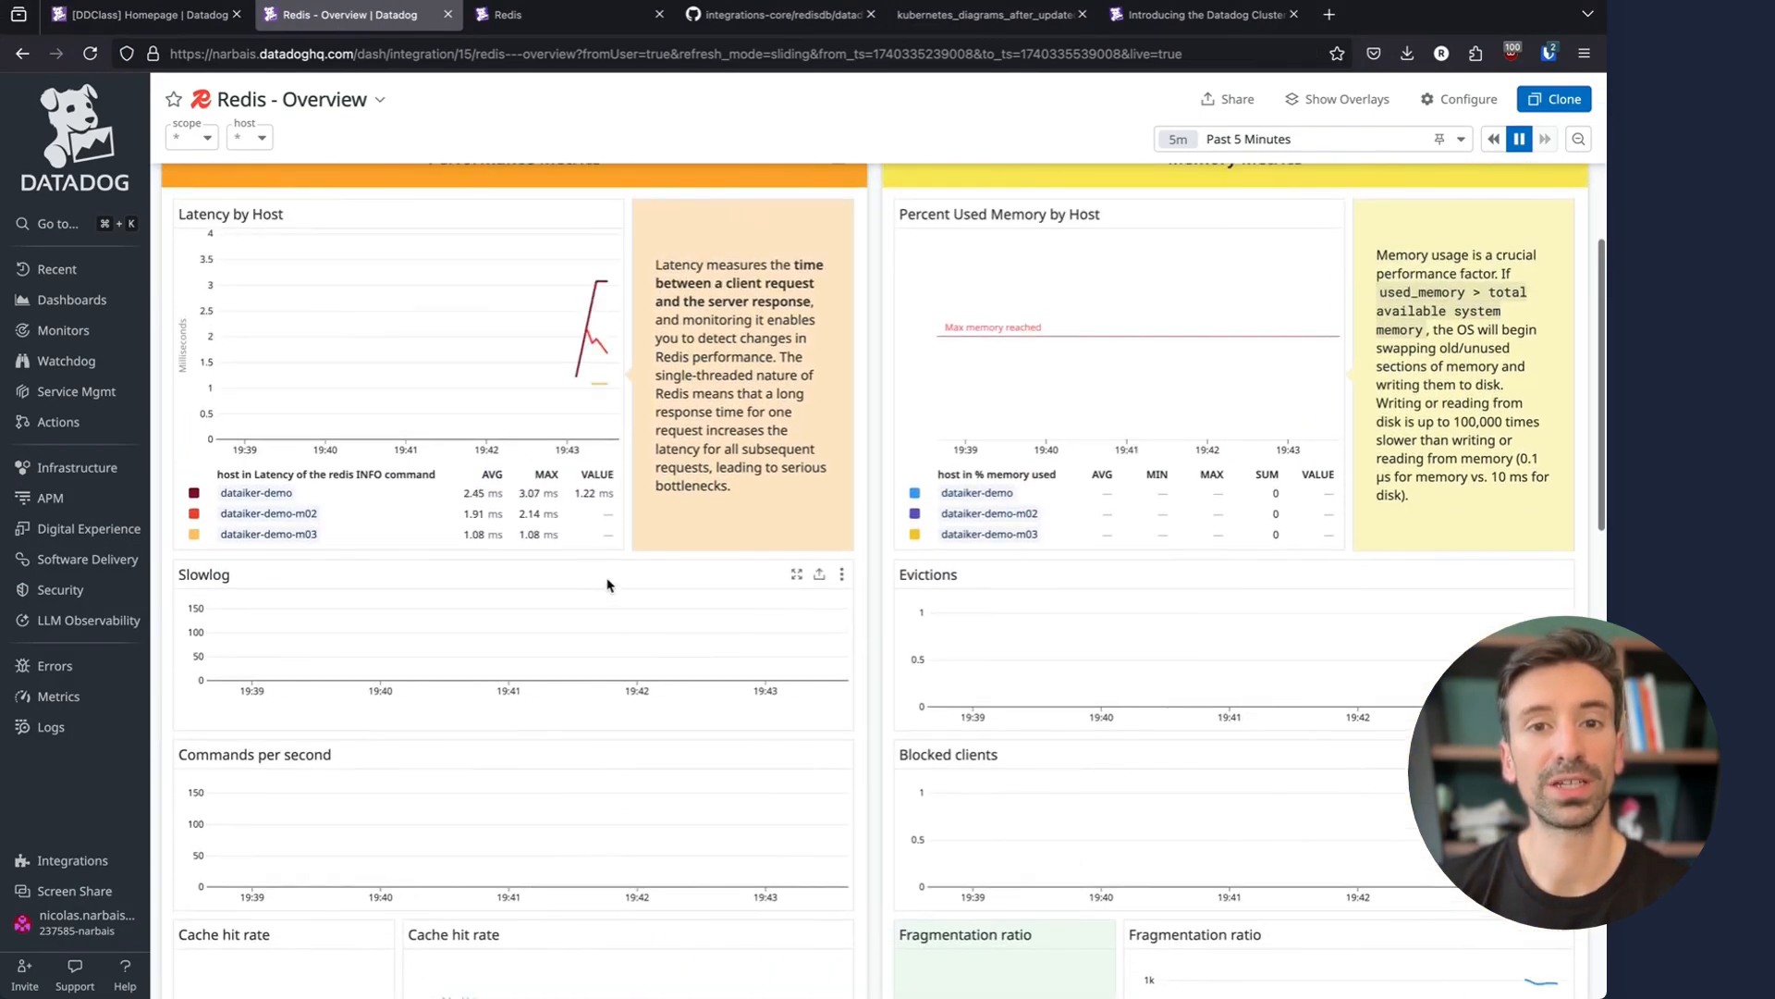
pyautogui.moveTo(607, 381)
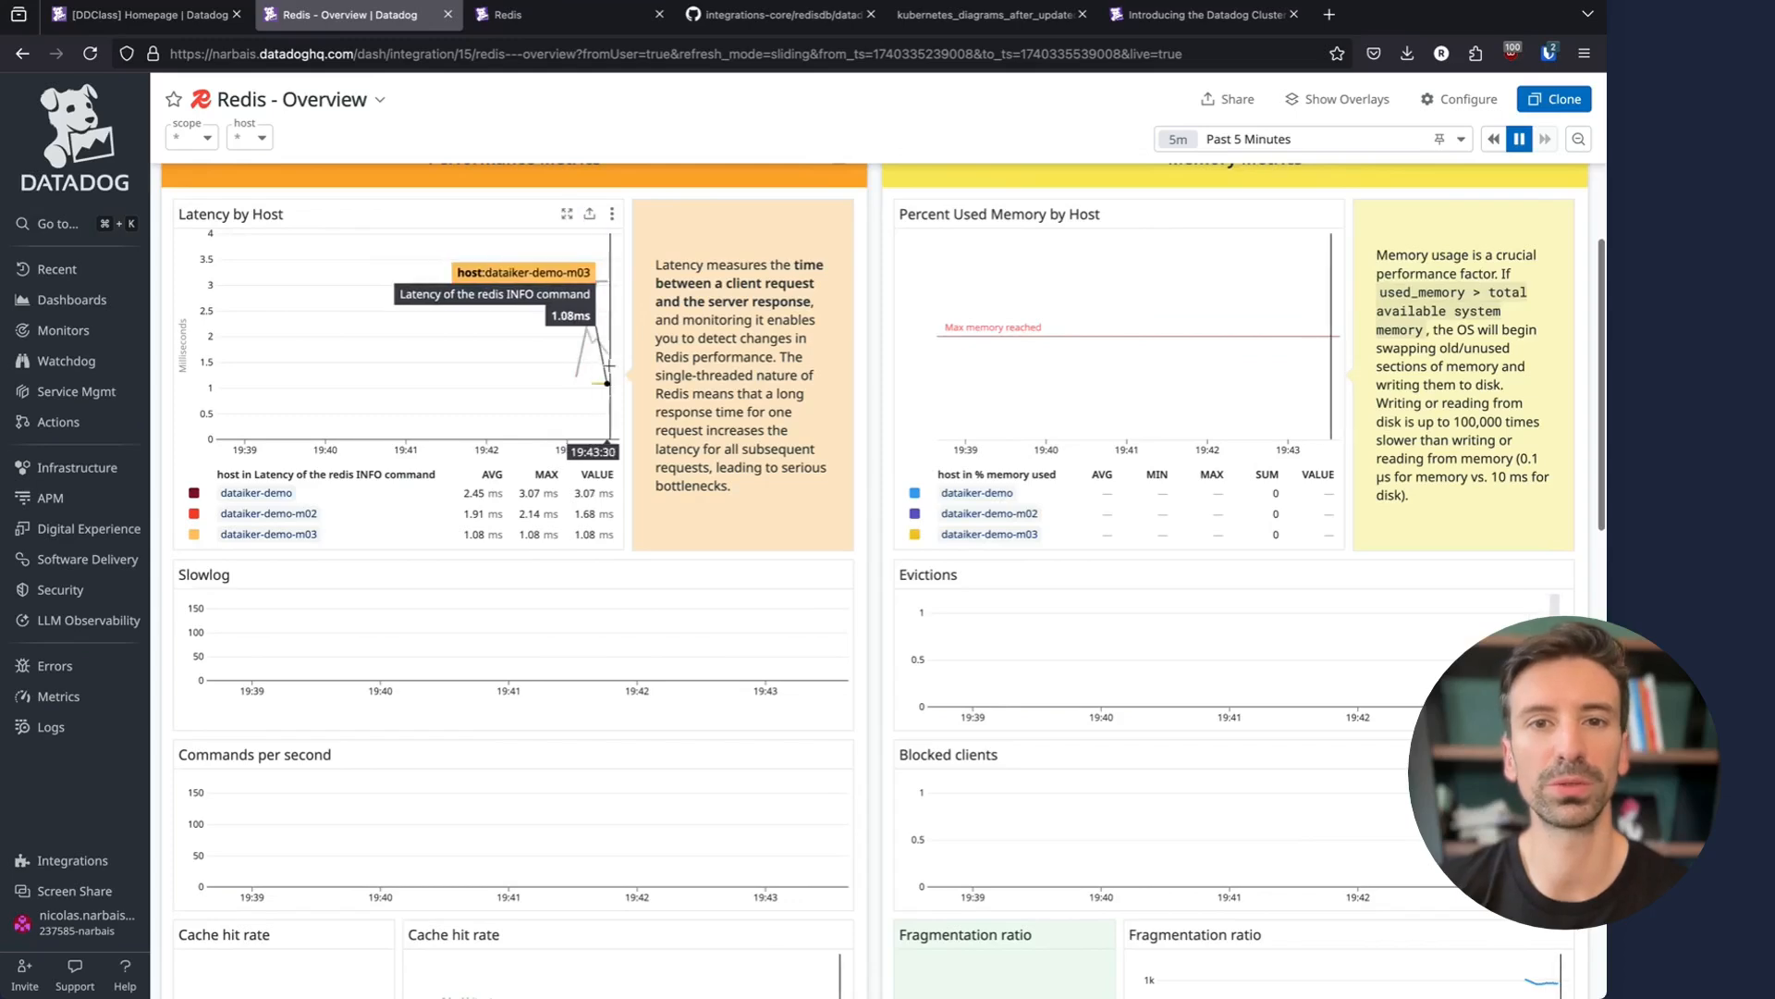
pyautogui.scroll(-3)
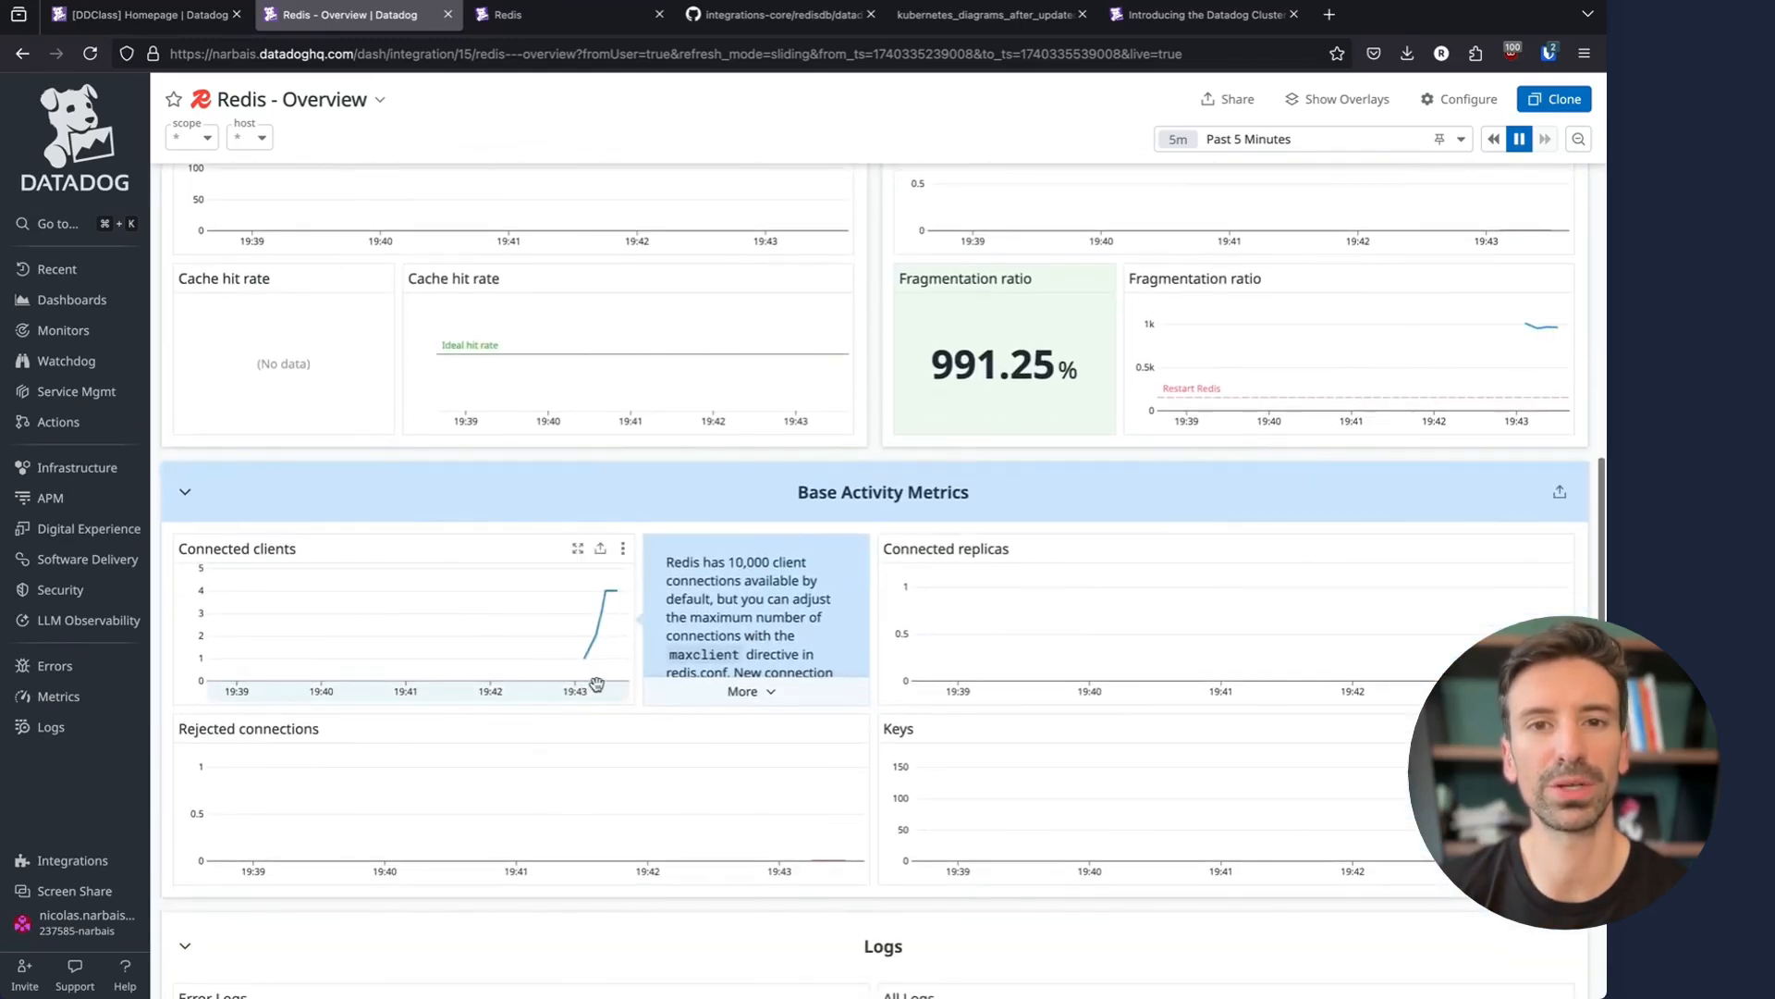
pyautogui.scroll(-3)
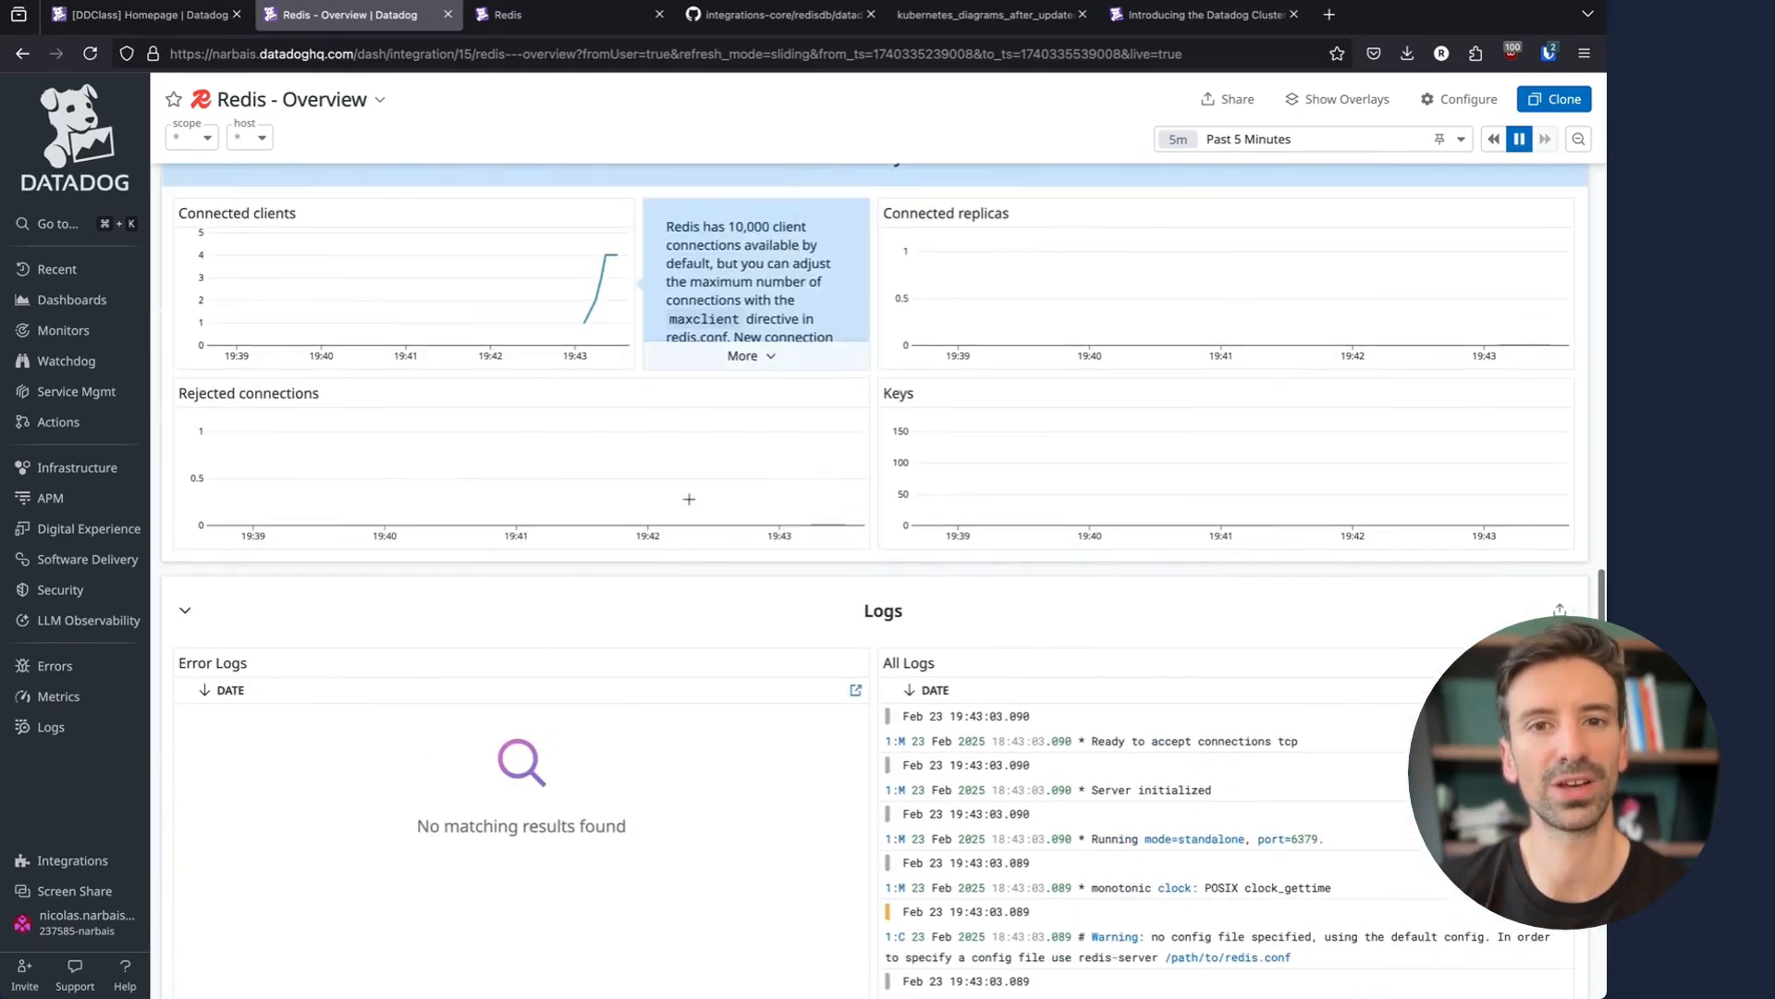